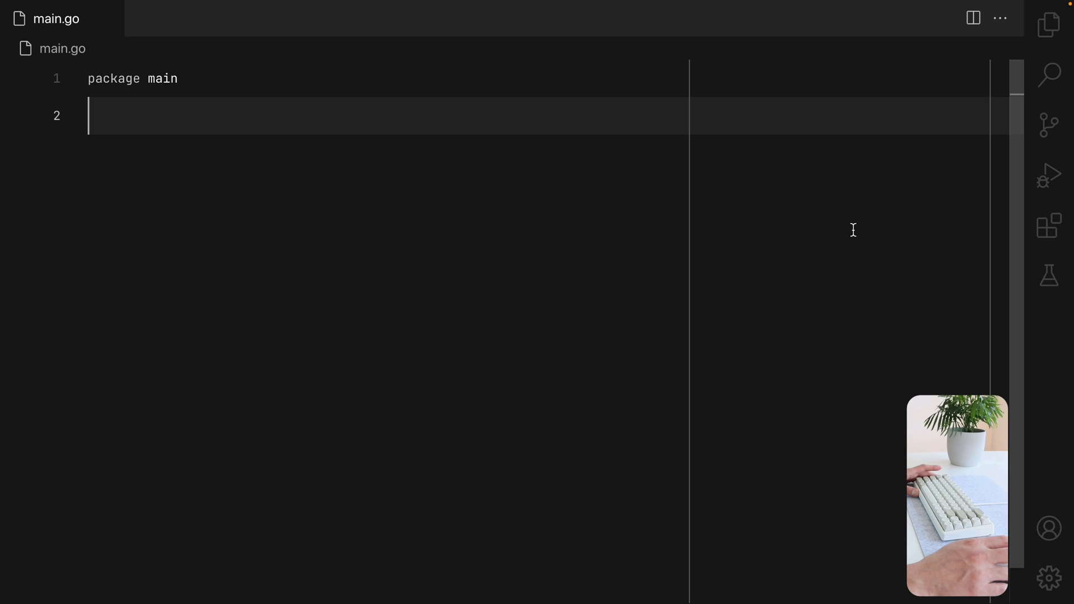
Open client.go and review the MetaWeather client's SearchLocation function.
click(1049, 25)
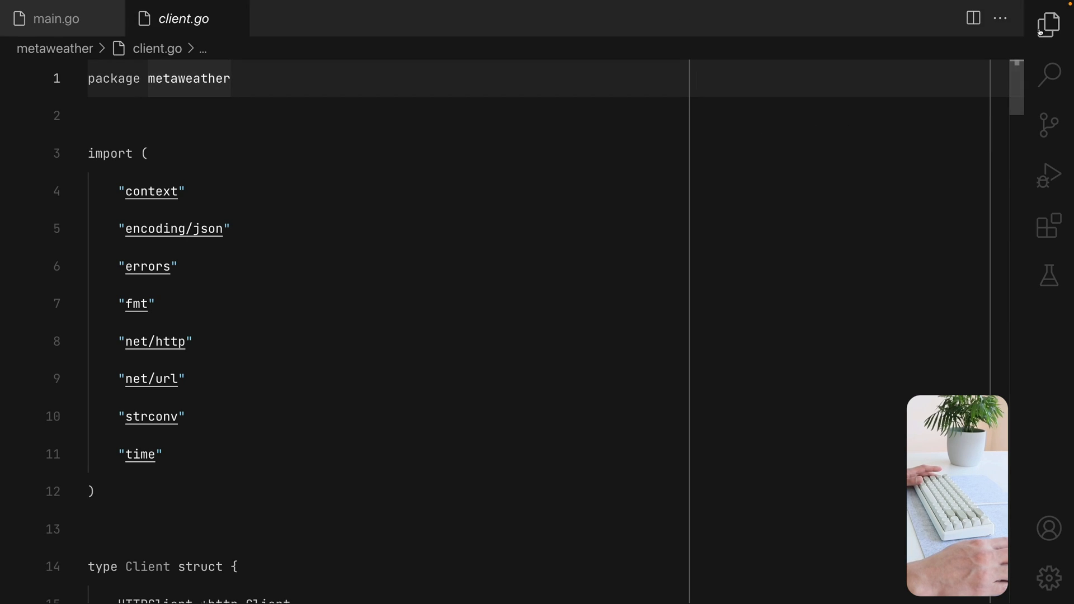
scroll(down, 3)
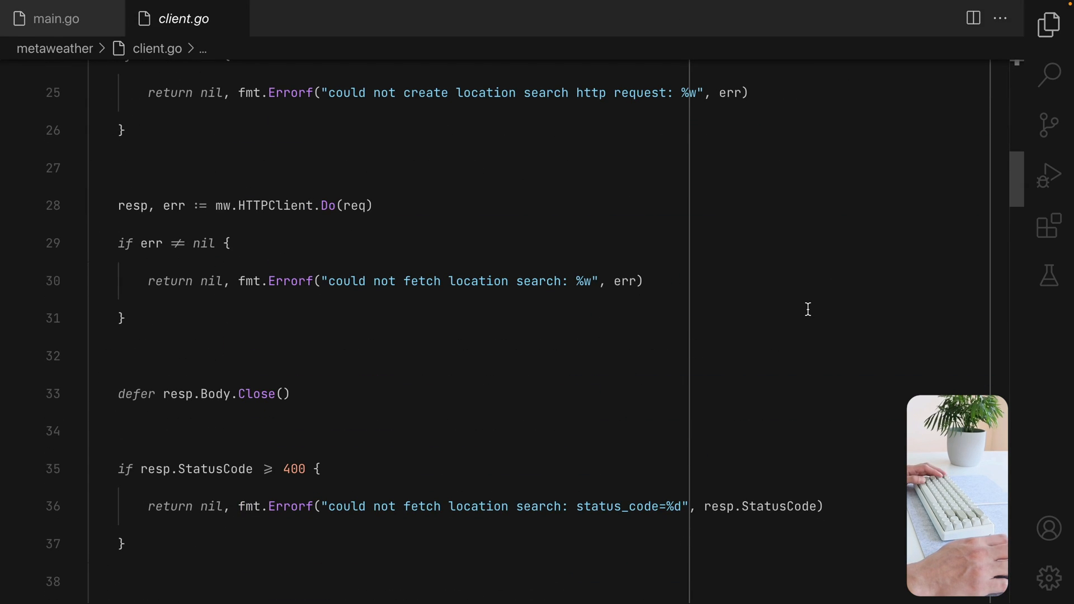
scroll(up, 3)
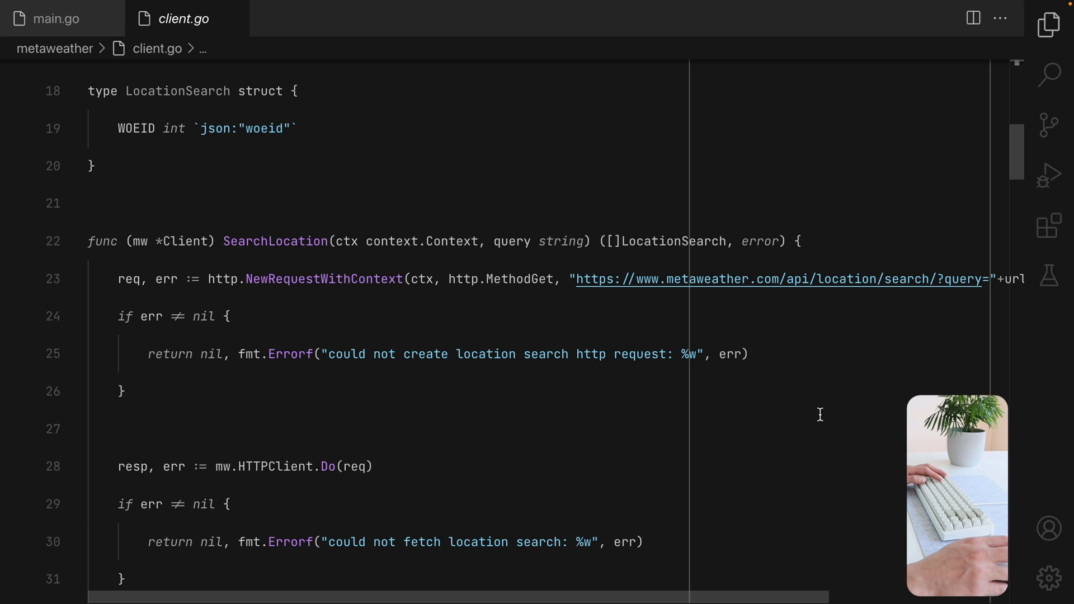
mouse_move(811, 378)
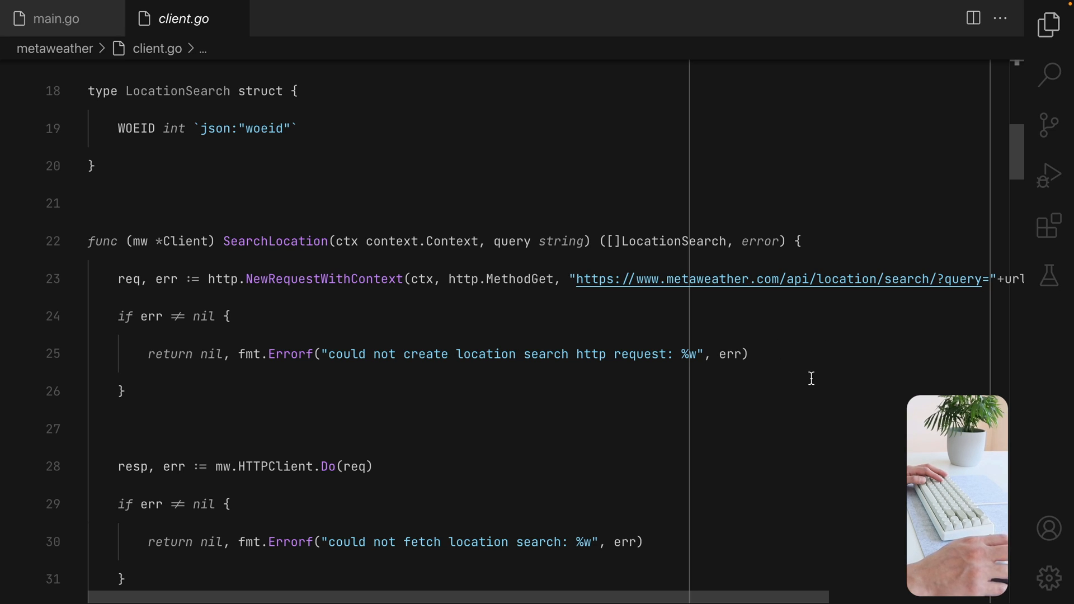
mouse_move(728, 411)
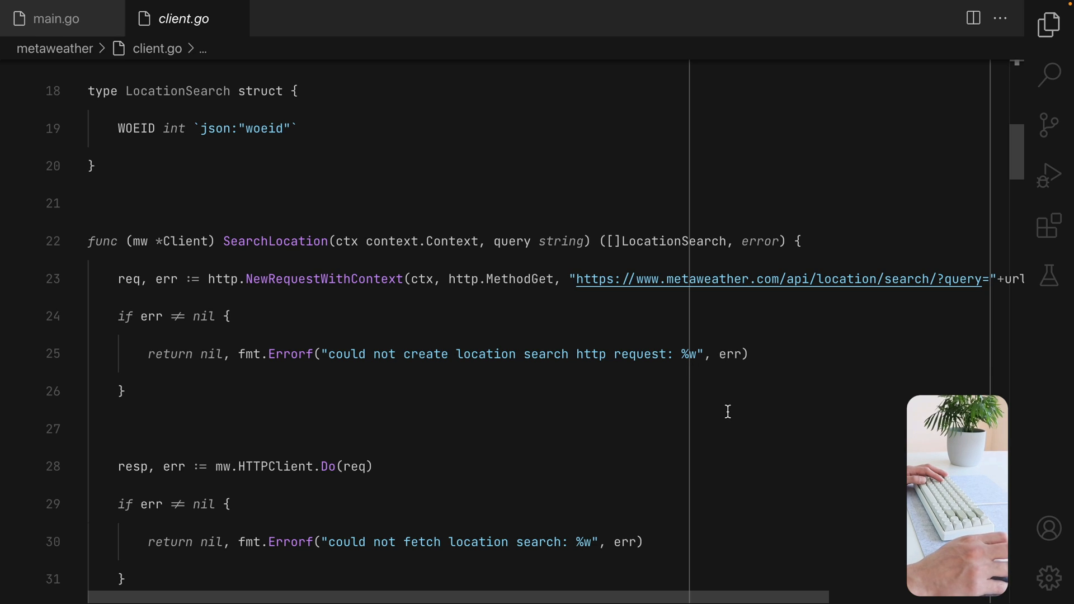
mouse_move(782, 381)
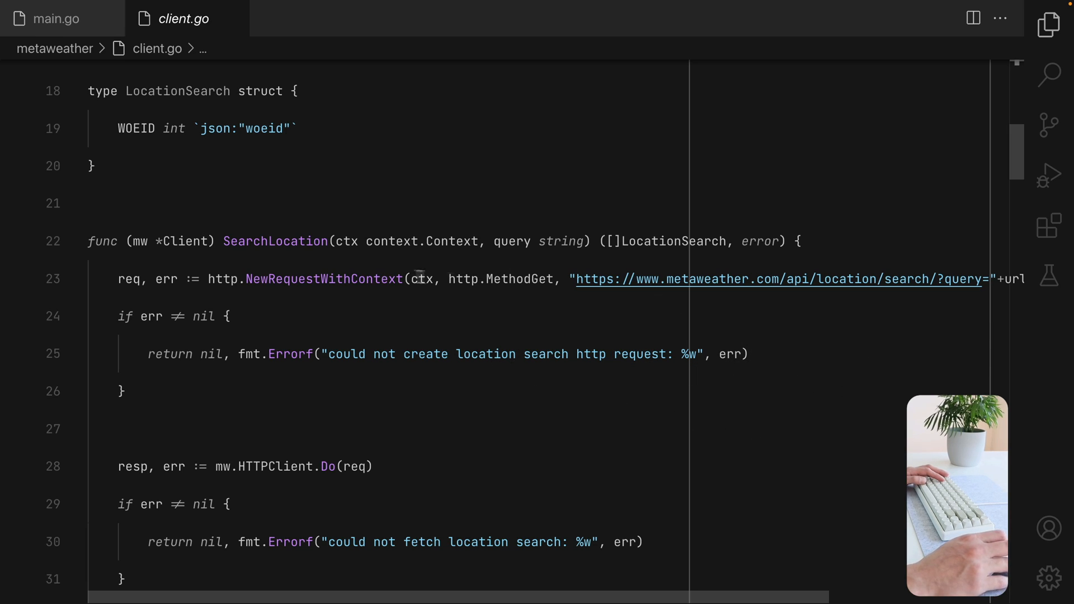
mouse_move(776, 415)
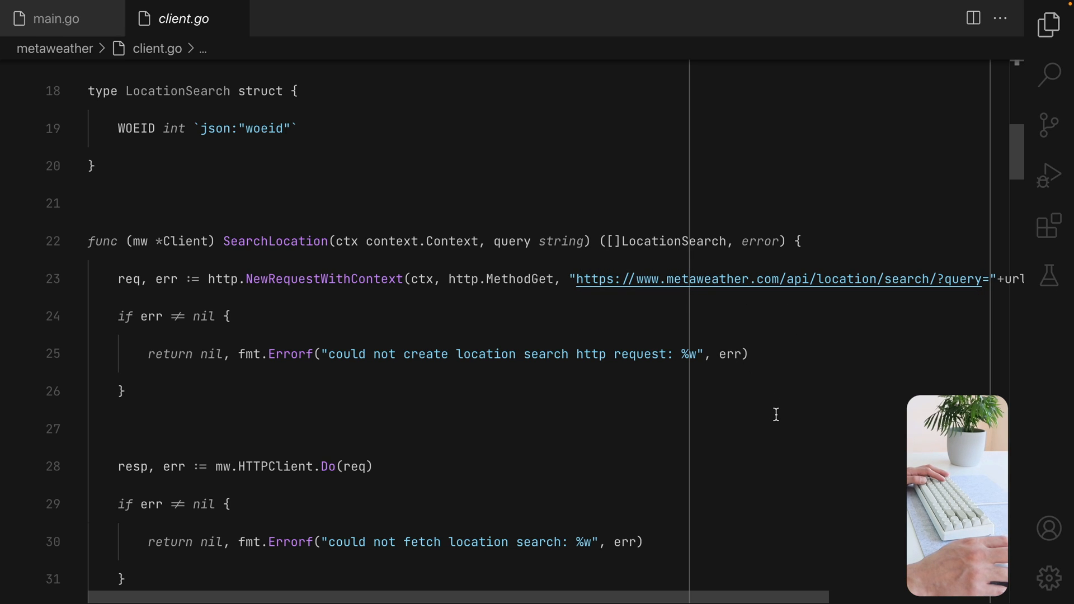
mouse_move(786, 417)
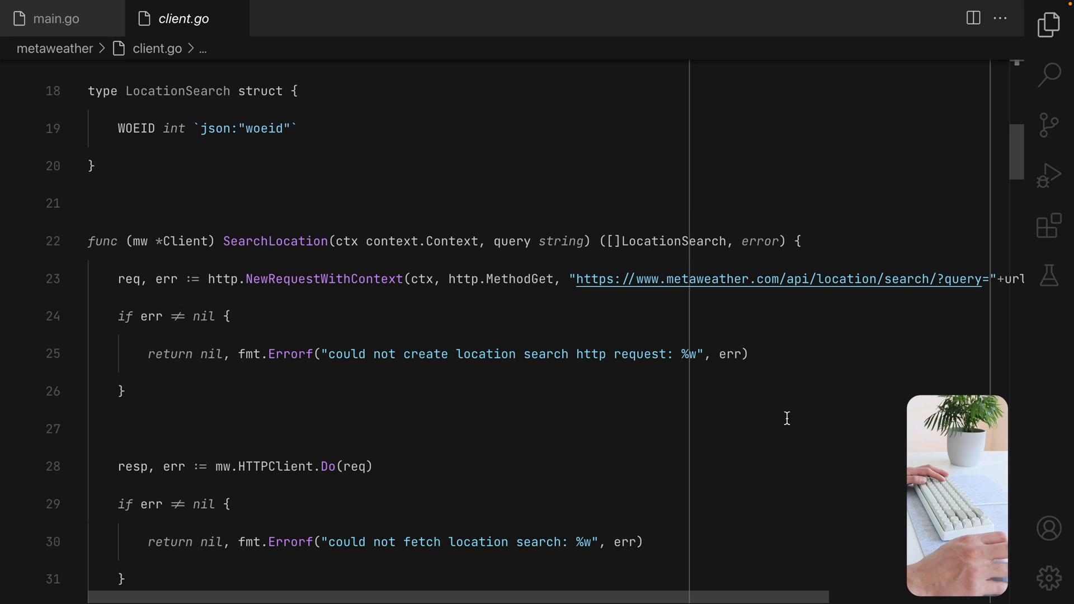
Replace main.go's contents with a Bubble Tea skeleton (Model, Init, Update, View) quitting on Ctrl+C.
click(55, 18)
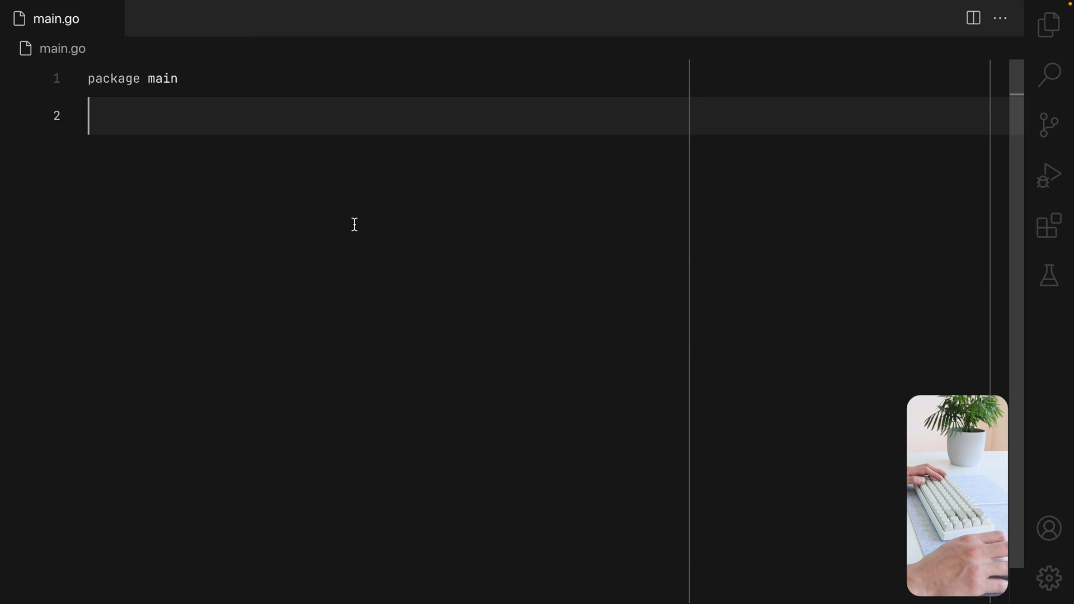
key(cmd+backspace)
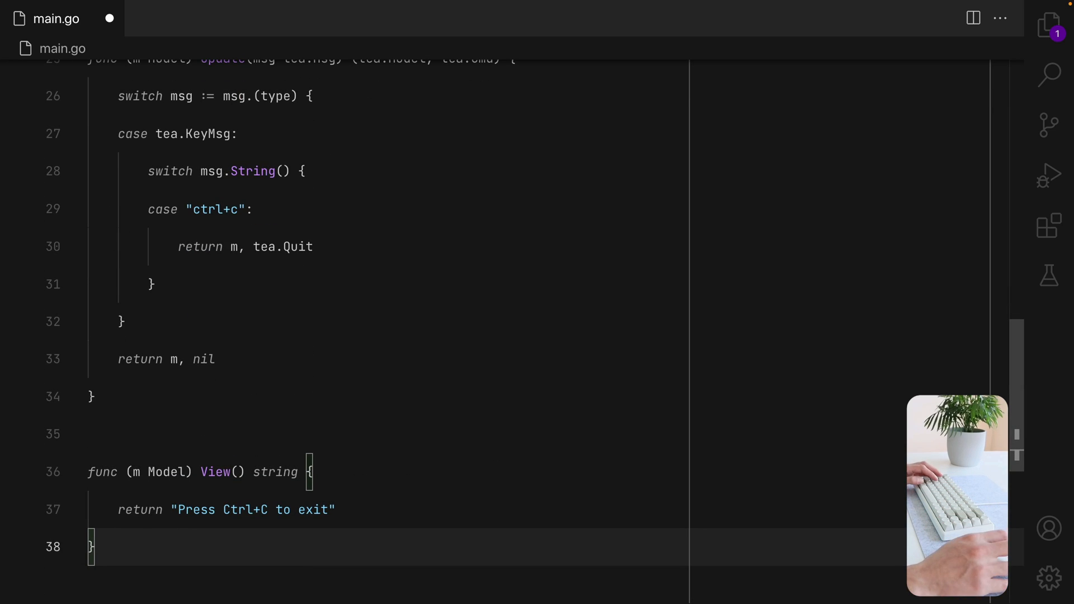
scroll(up, 3)
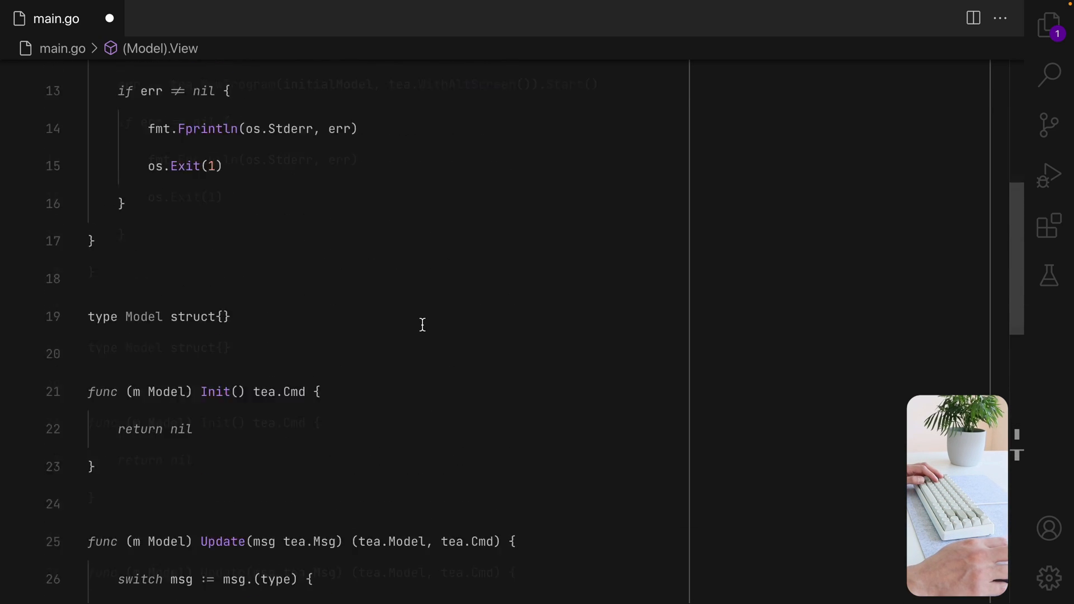
scroll(down, 3)
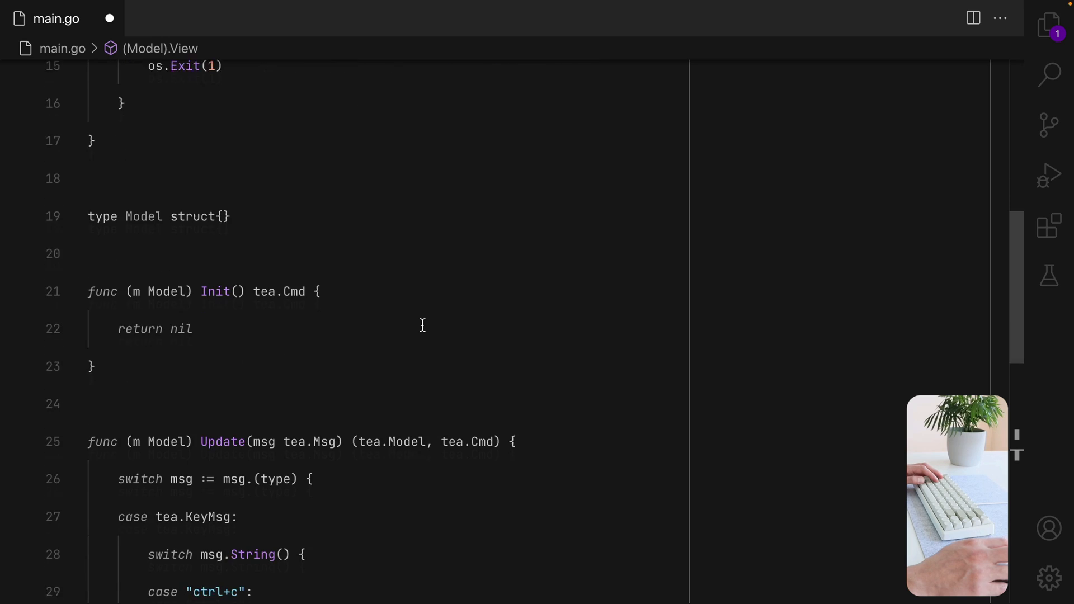
scroll(down, 3)
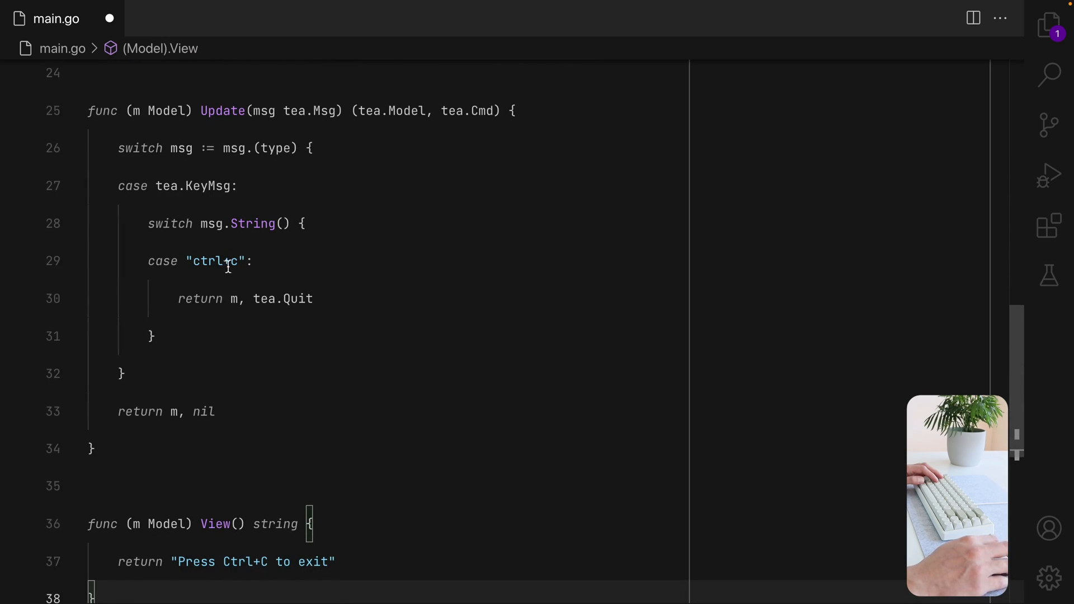
scroll(down, 3)
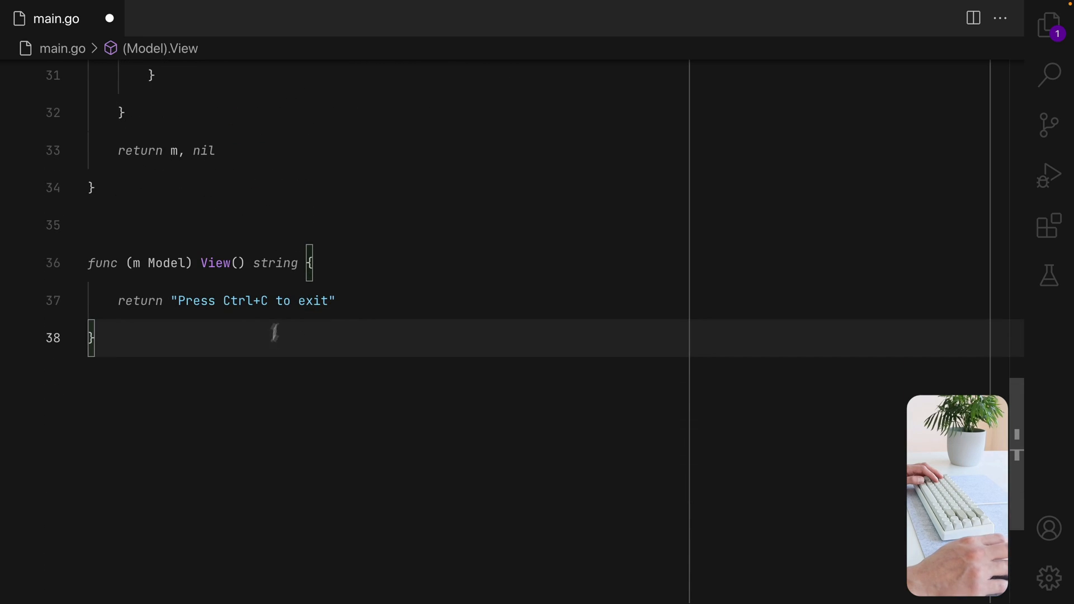
scroll(up, 3)
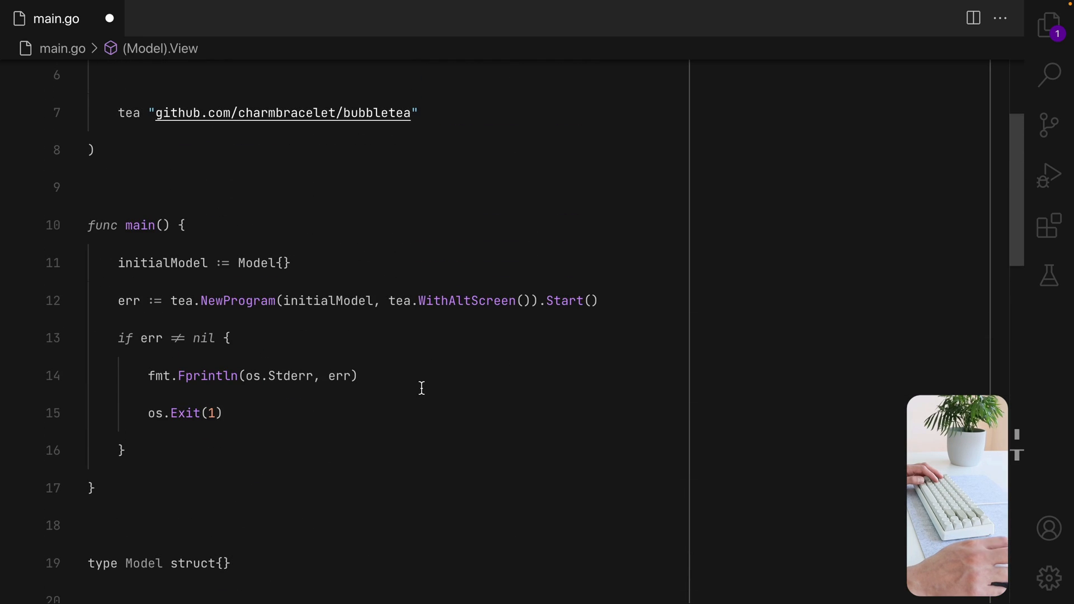
scroll(down, 3)
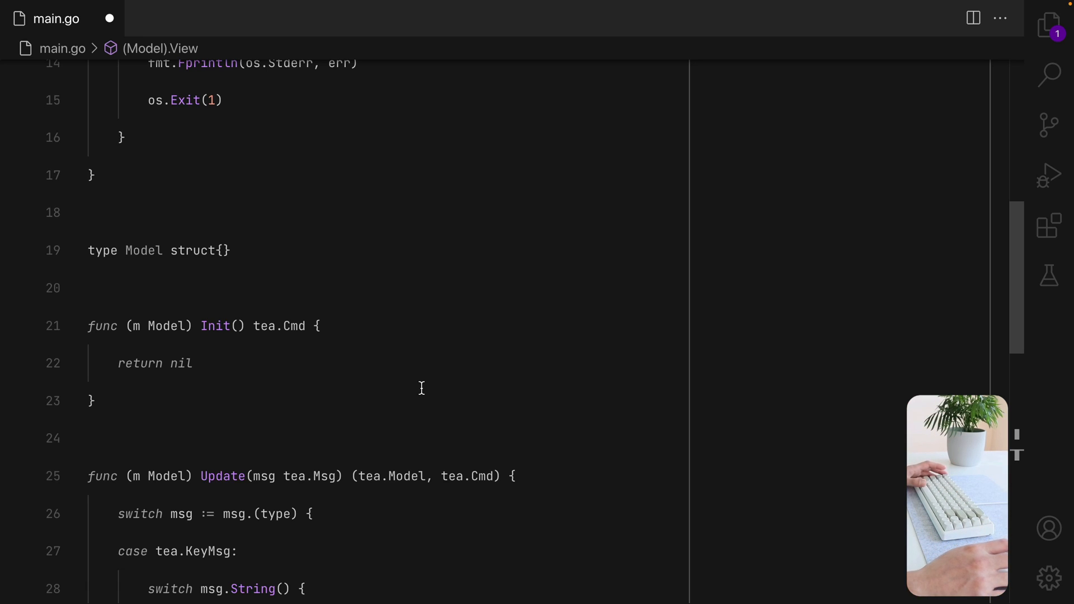
mouse_move(373, 327)
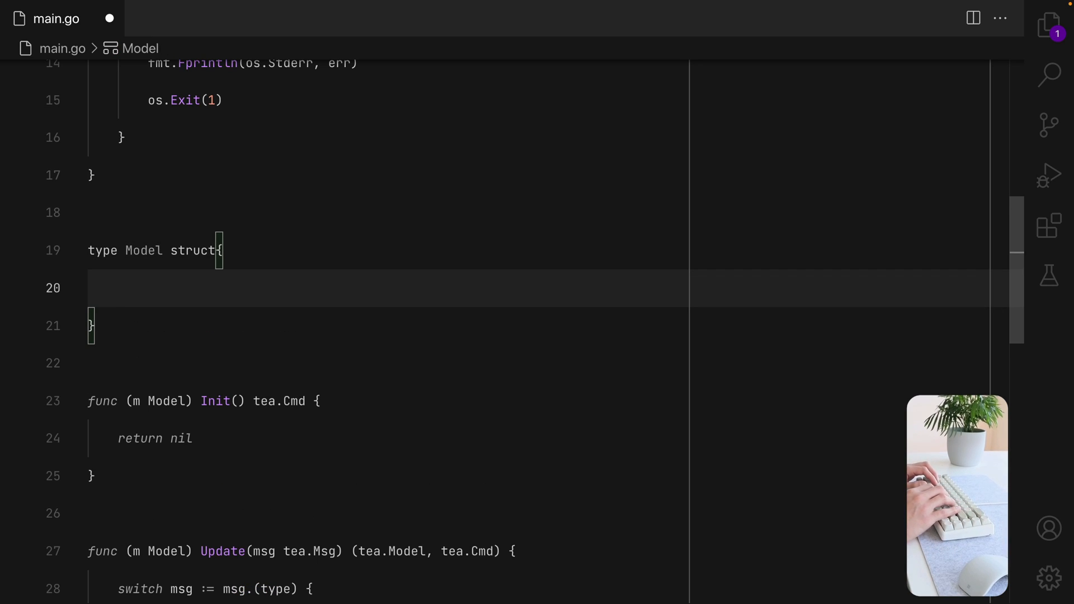
Add typing string, loading bool, err and metaweather.Location location fields to Model.
text(typeing string)
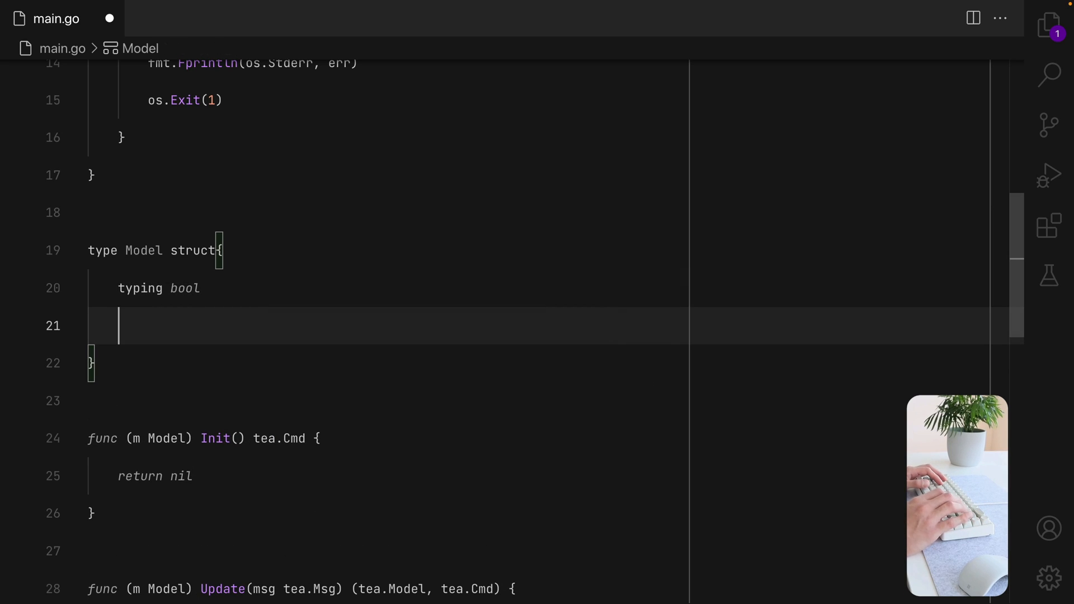
text(loading)
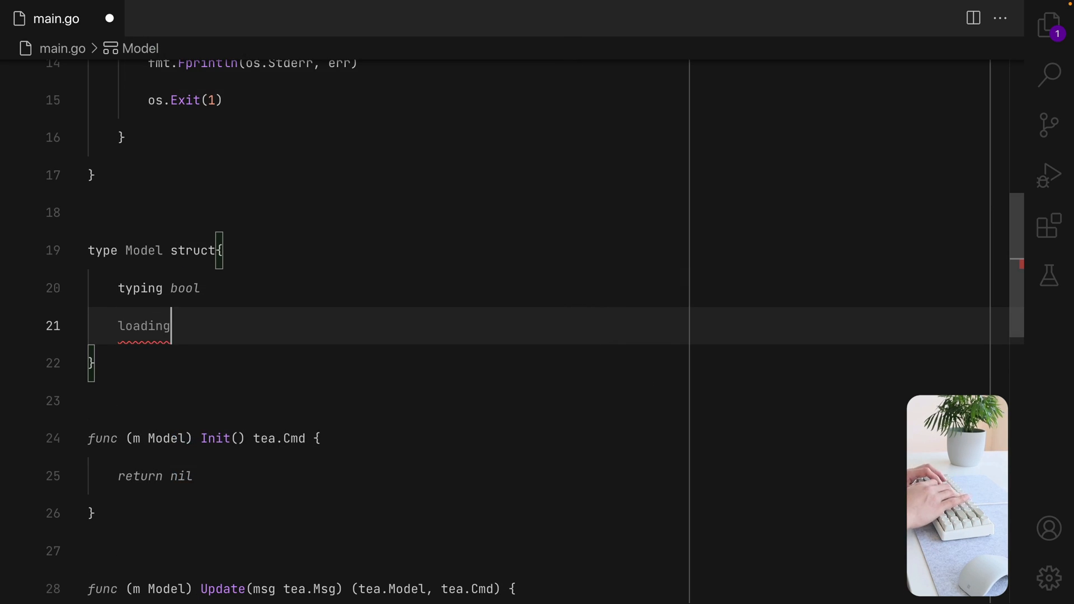
text(bool)
text(location)
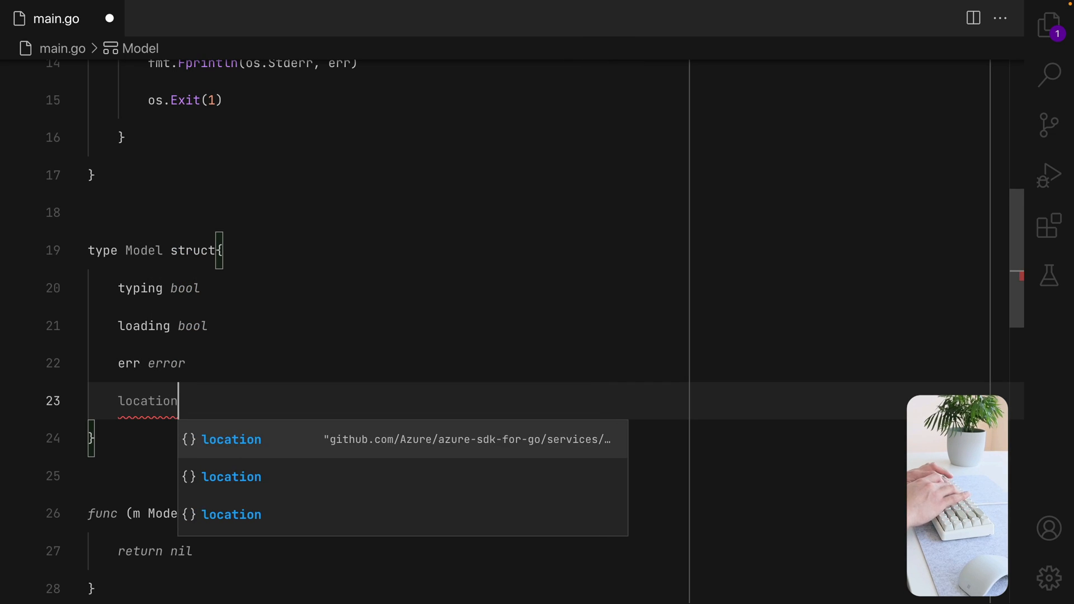
text(metaweather.Location)
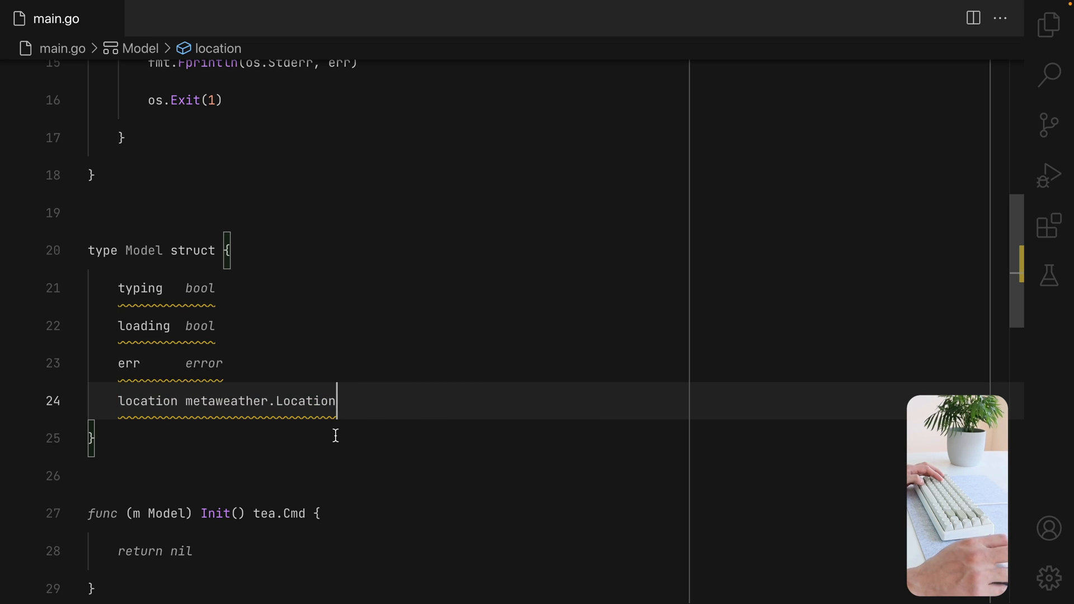
scroll(up, 3)
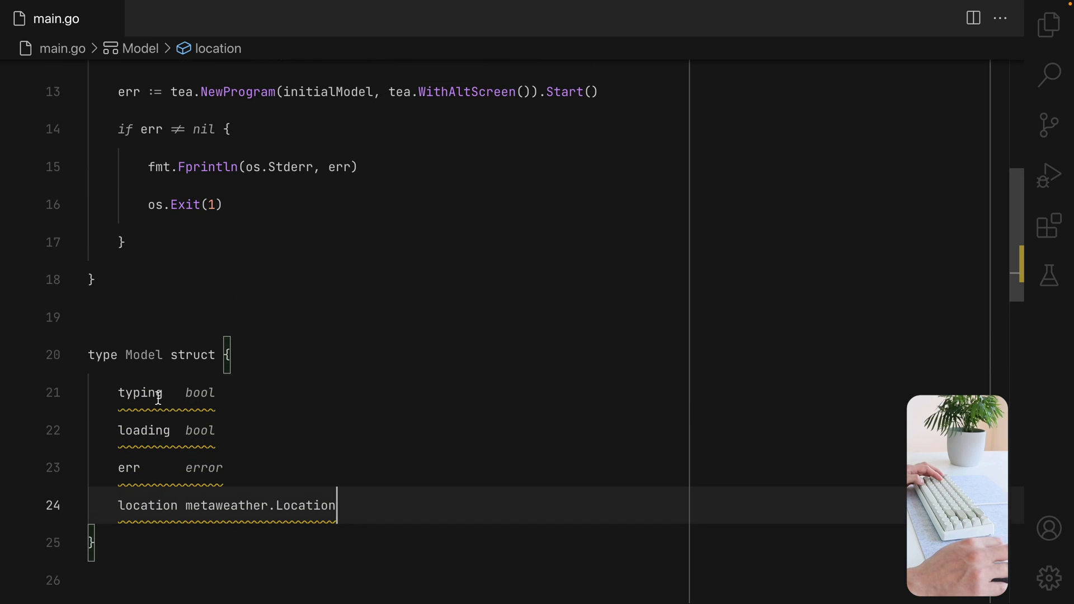
Scroll the charmbracelet/bubbles README in Chrome to the Spinner and Text Input sections.
key(cmd+tab)
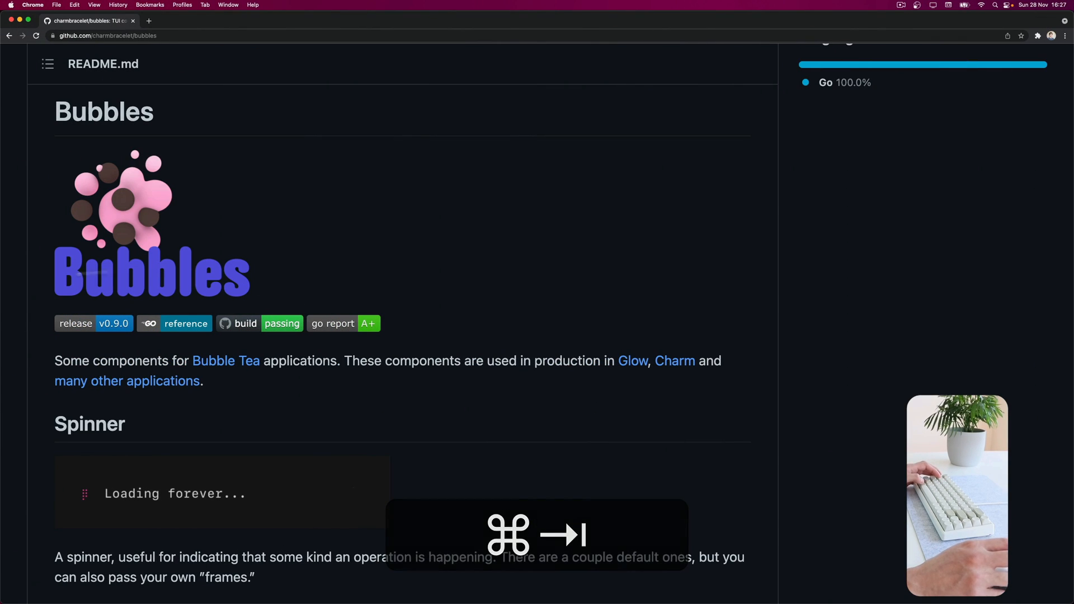
scroll(down, 3)
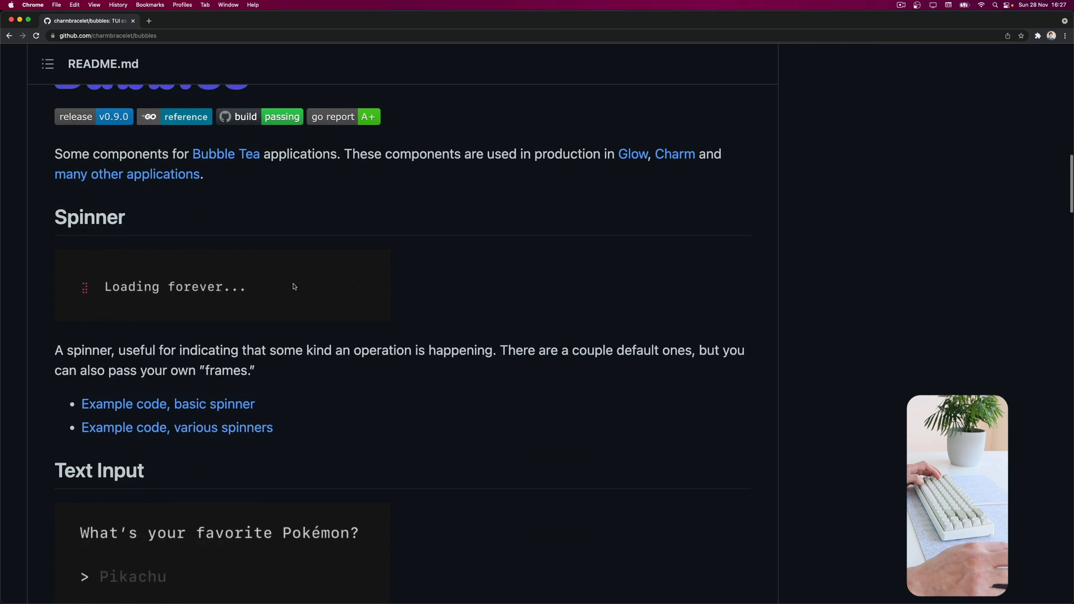
scroll(down, 3)
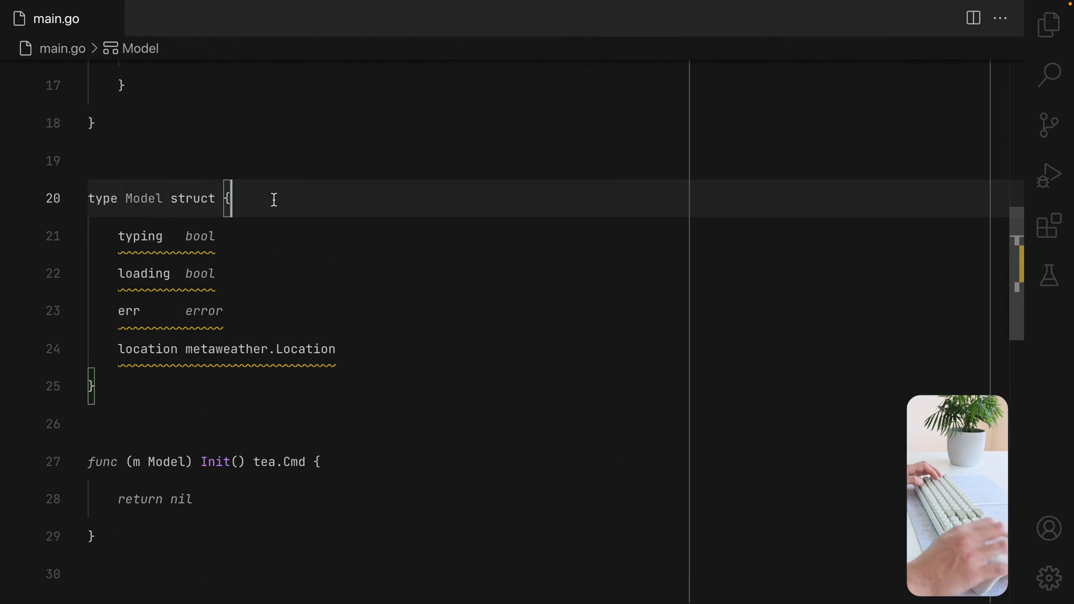
Add a textinput.Model textInput entry to the initial Model literal.
text(textInpu)
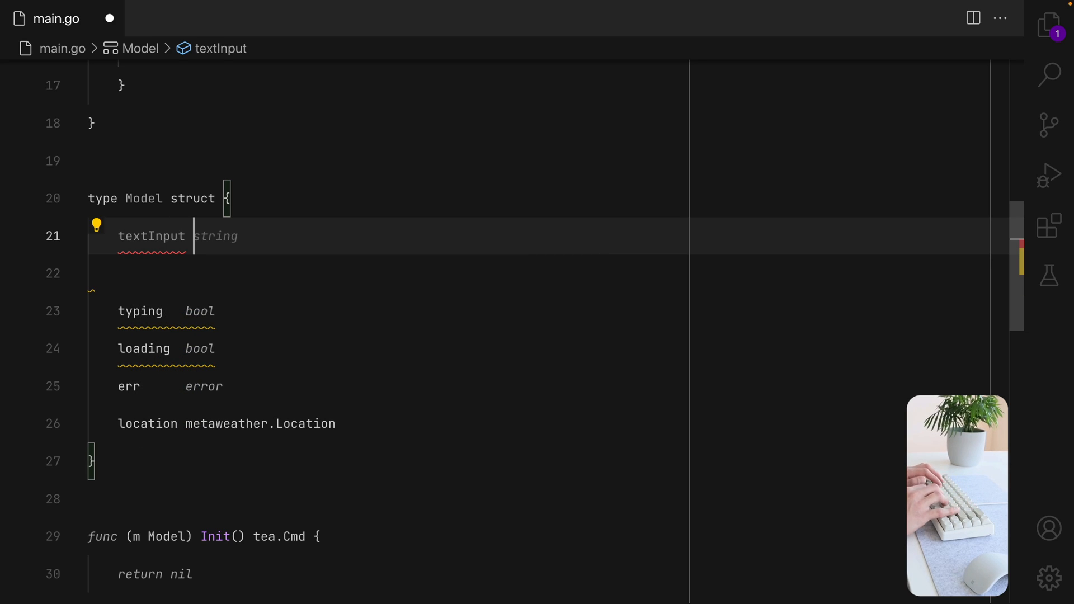
text(textinput.M)
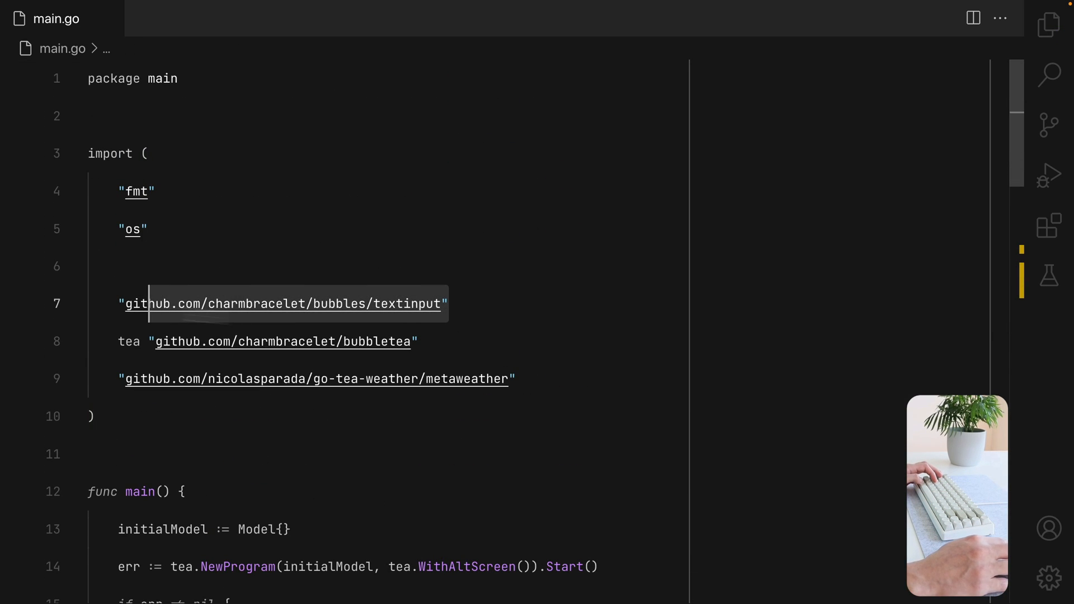
scroll(down, 3)
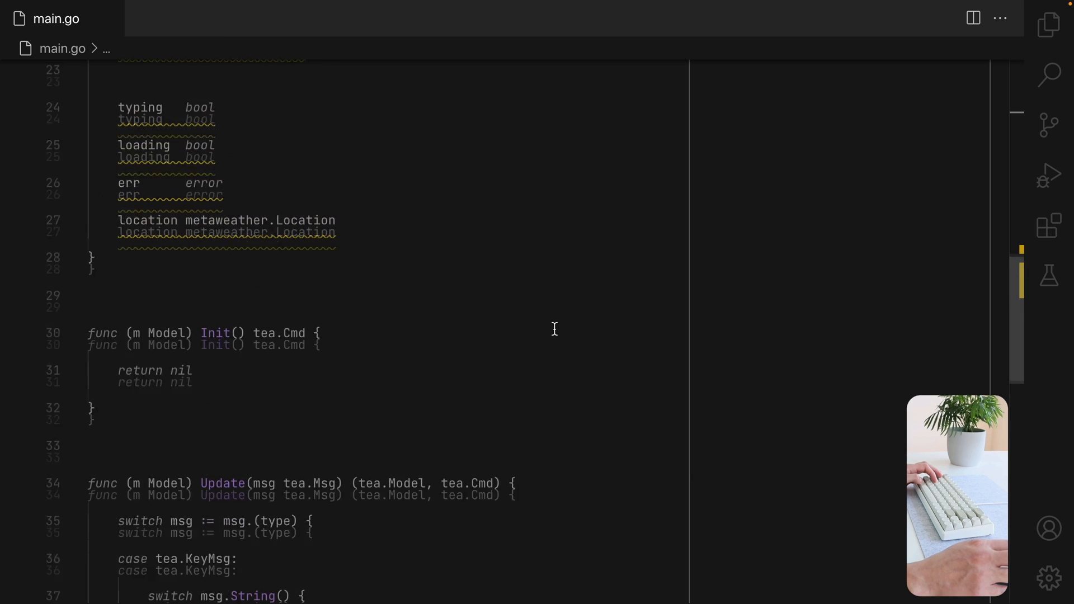
scroll(up, 3)
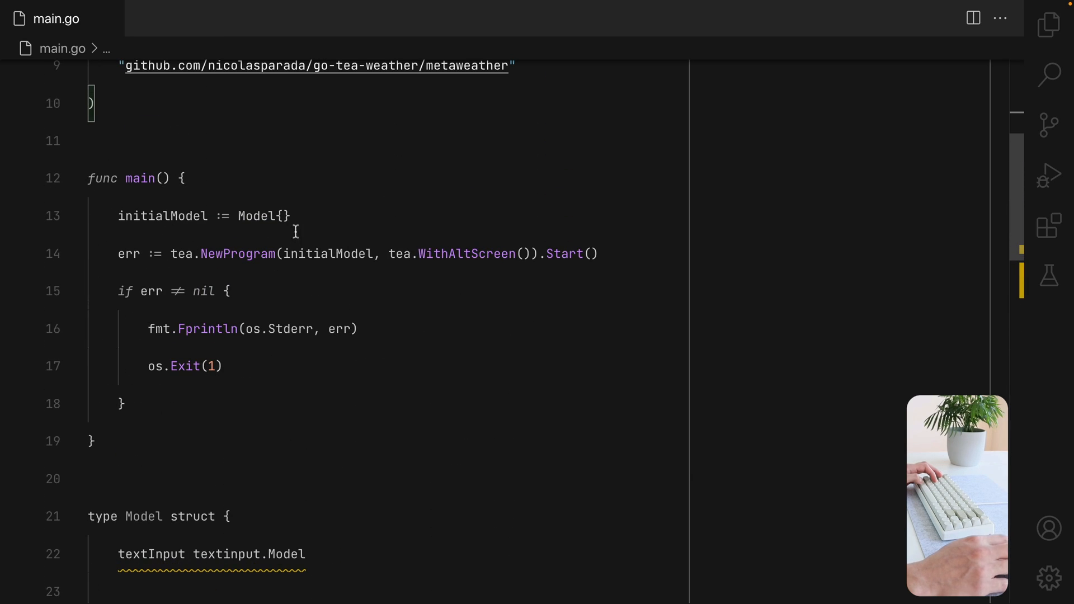
key(enter)
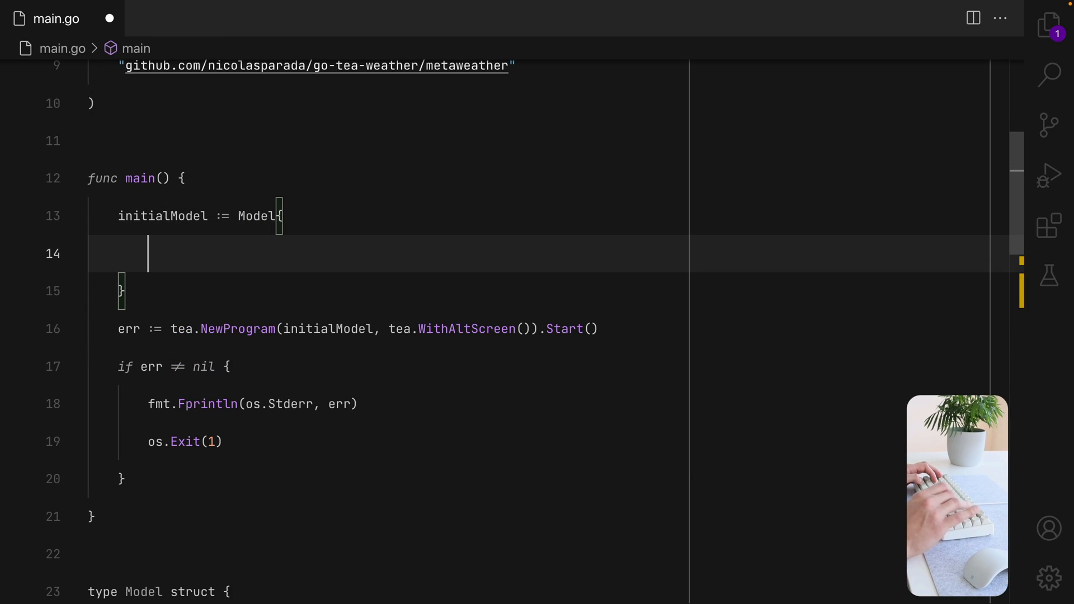
text(textInput: ,)
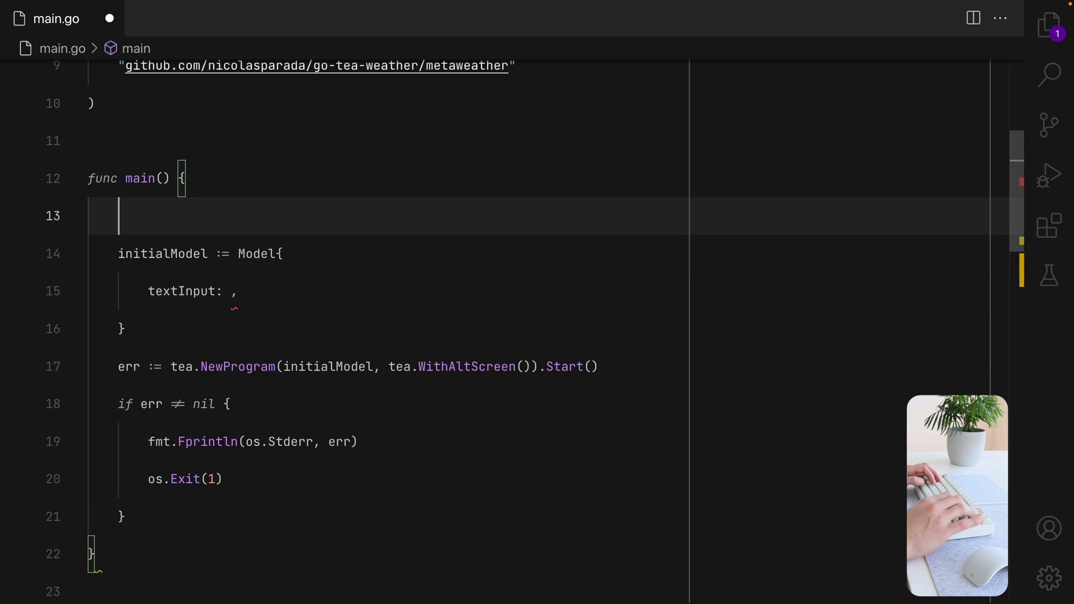
Create and focus the text input t in main, set typing true, and save main.go.
text(t := textinput.NewModel()
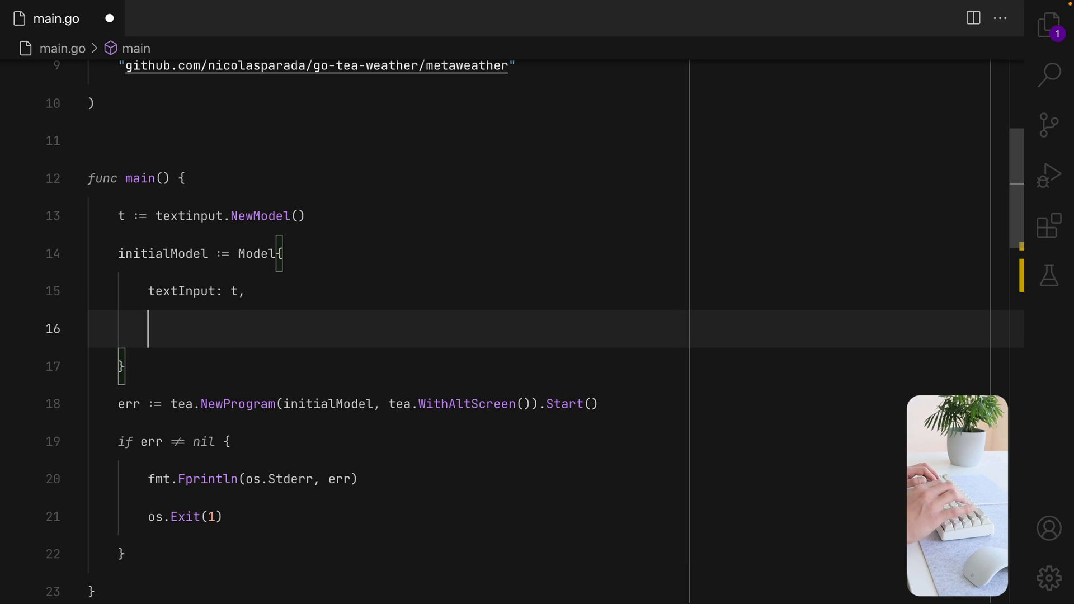
key(ctrl+space)
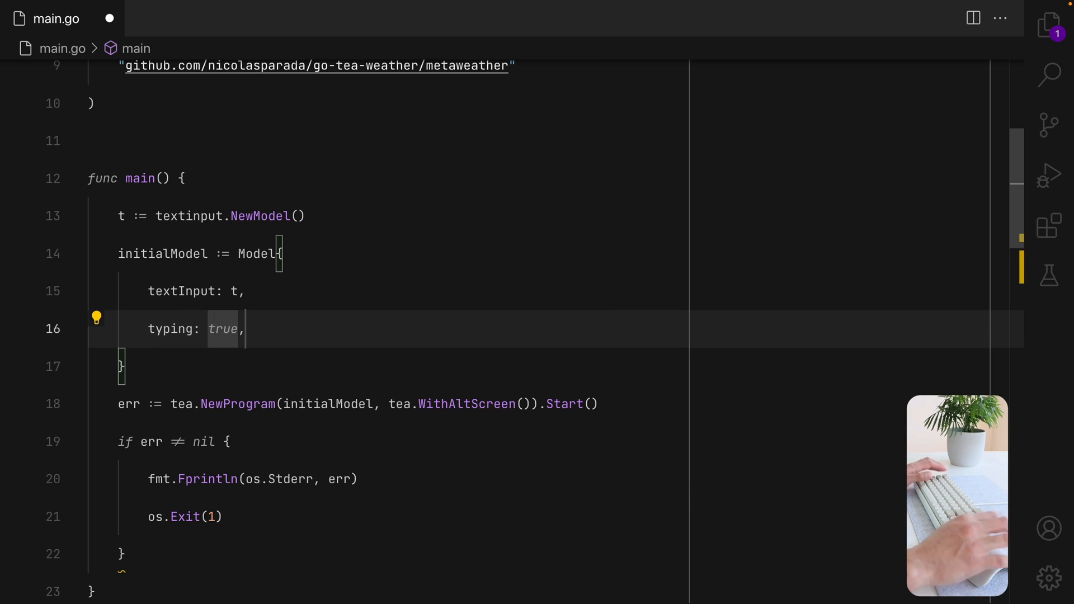
mouse_move(331, 217)
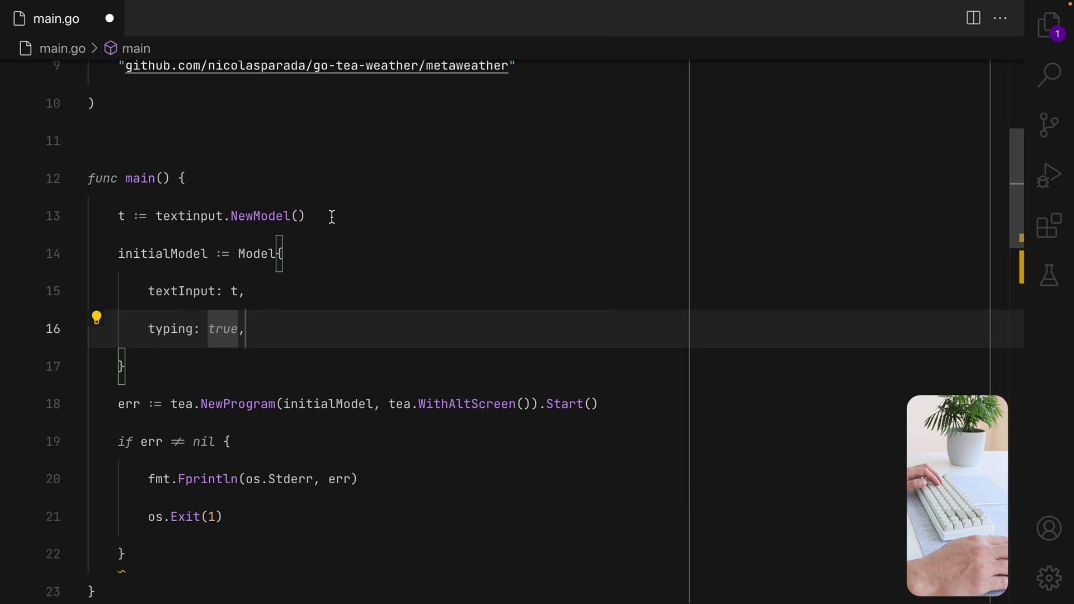
text(.)
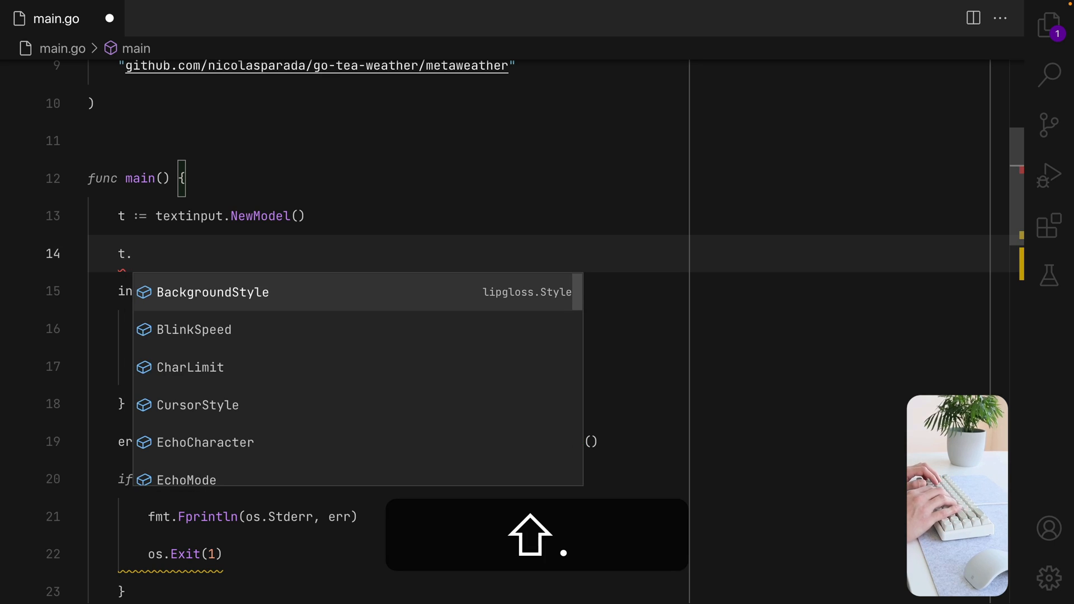
key(cmd+s)
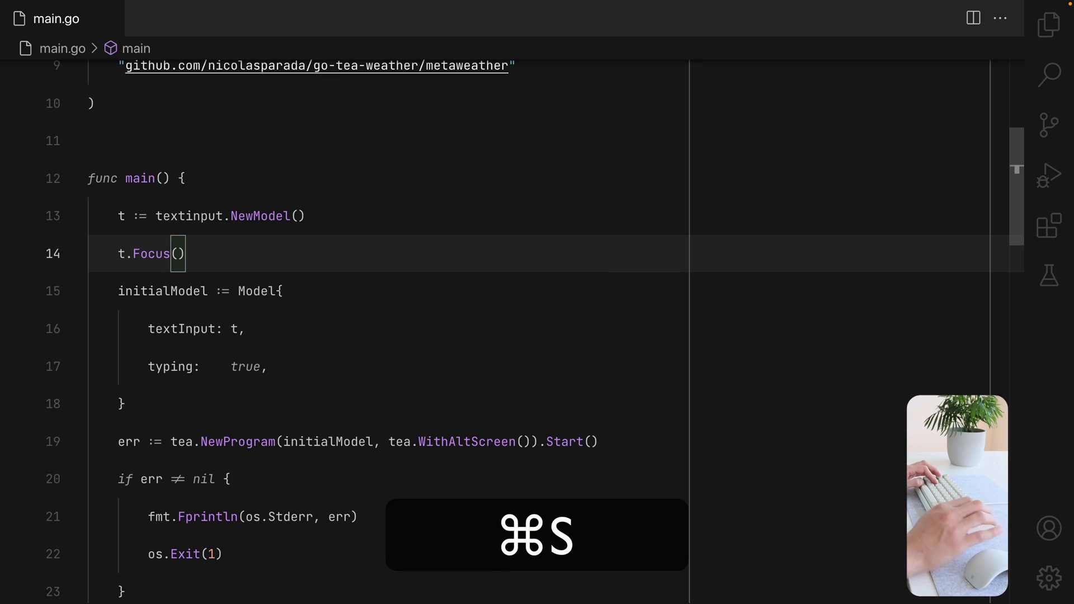
key(cmd+s)
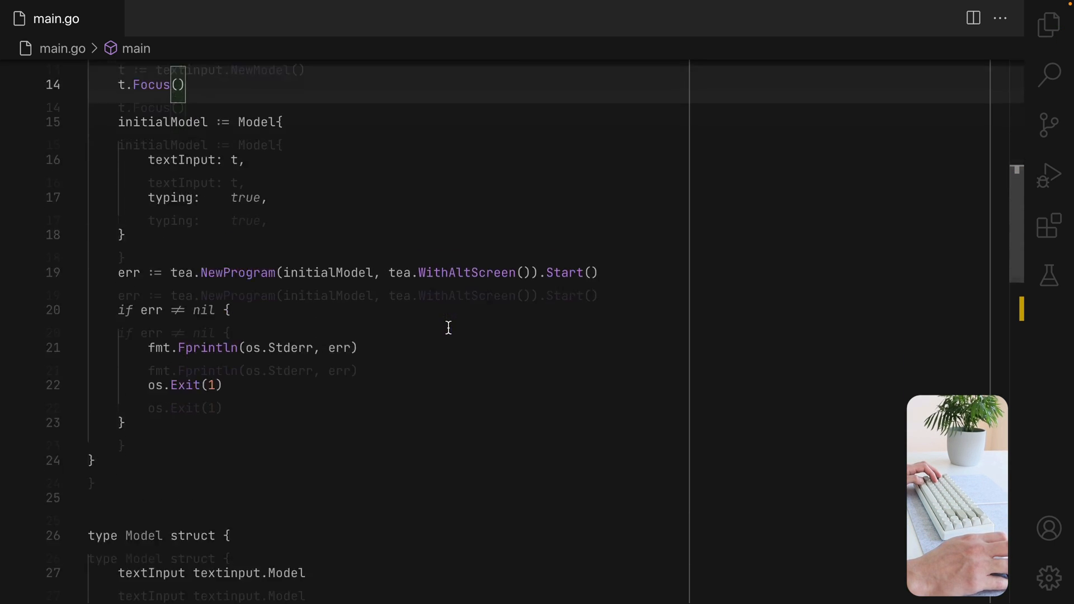
Make Init return textinput.Blink instead of tea.Noop.
scroll(down, 3)
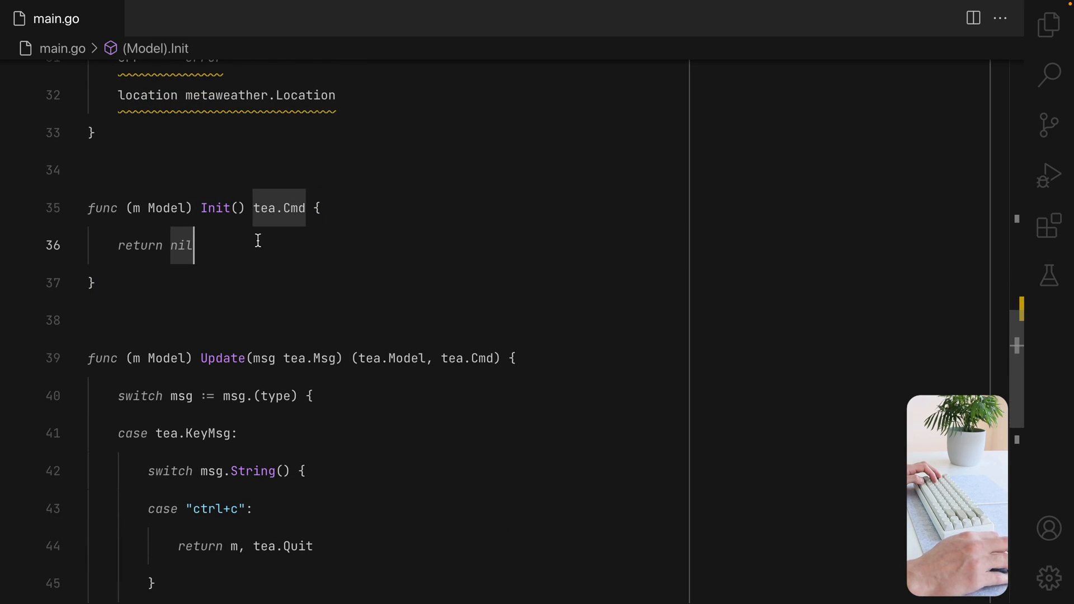
text(tea.Noop)
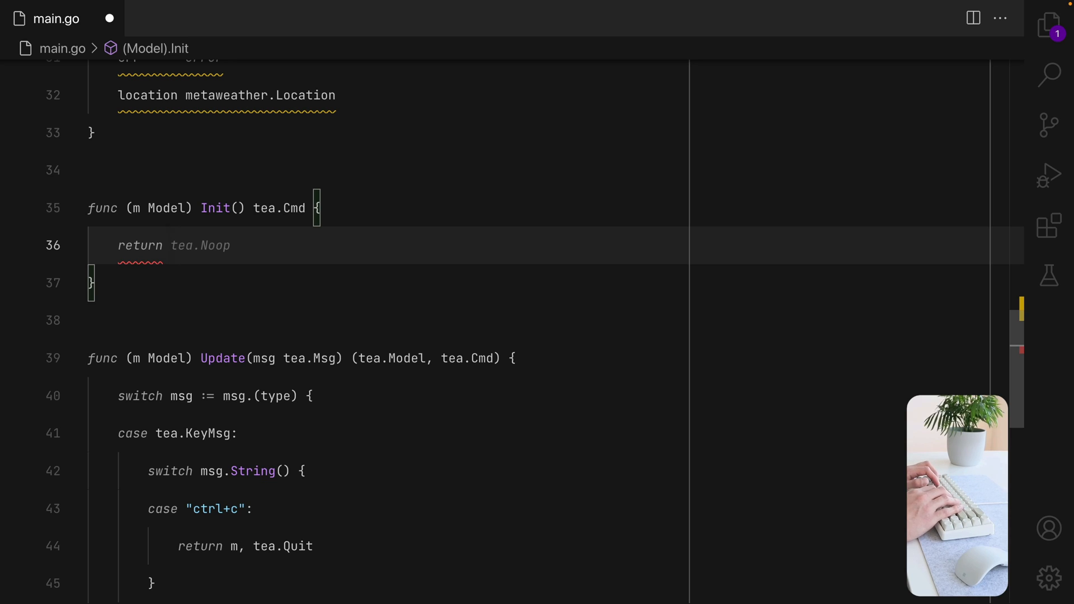
text(textinput.Blink)
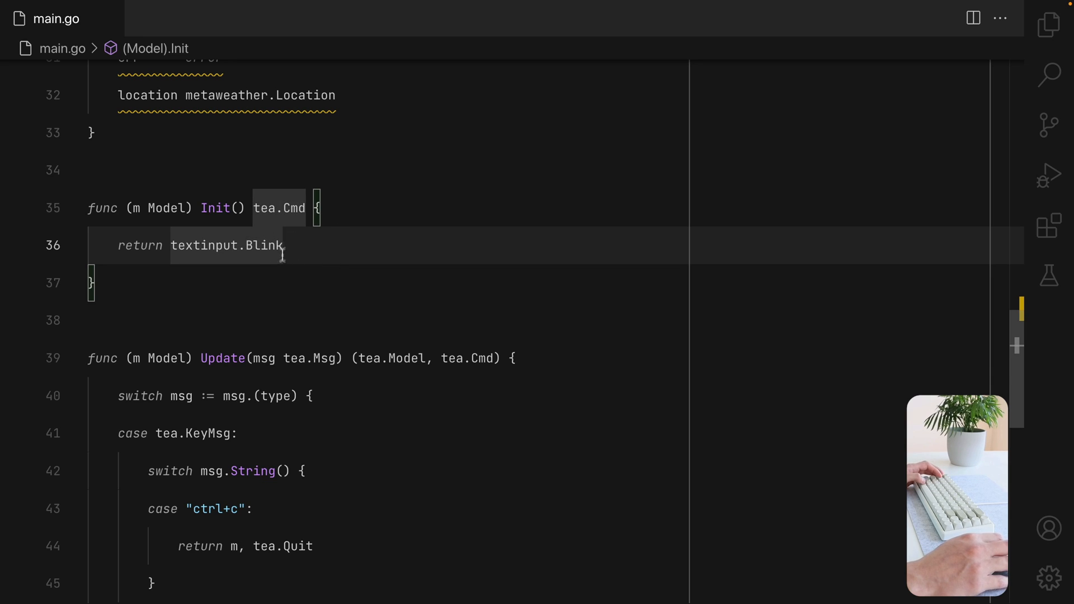
scroll(up, 3)
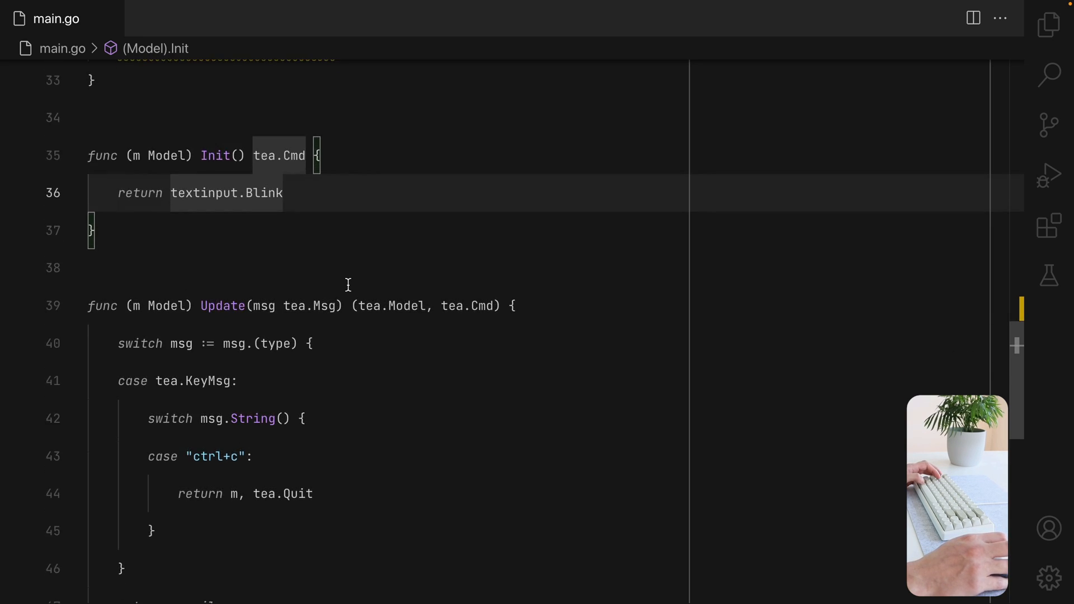
scroll(down, 3)
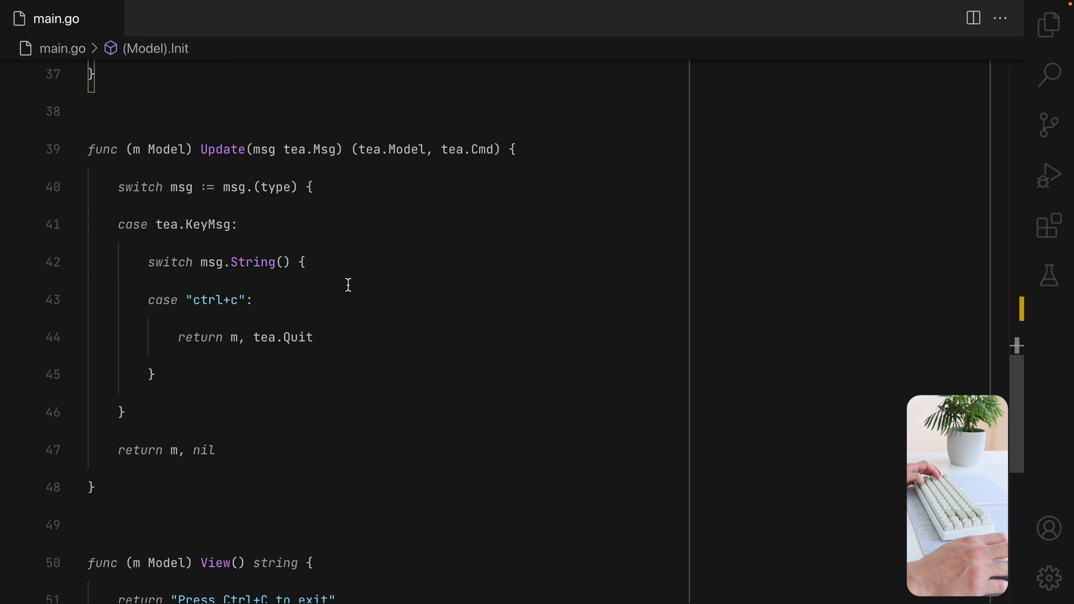
scroll(down, 3)
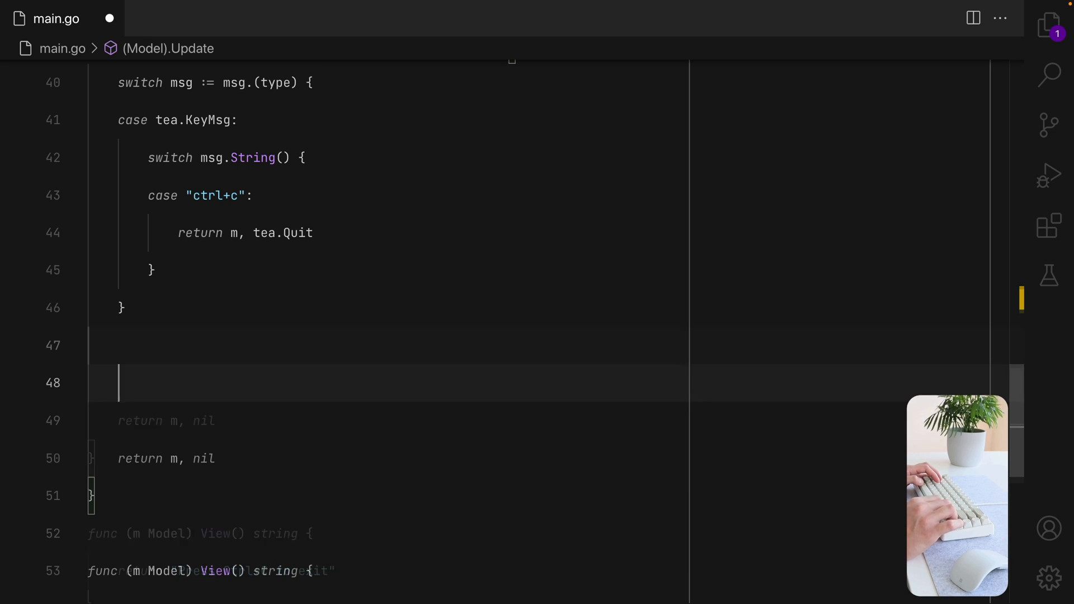
In Update, add an if m.typing block returning m and m.textInput.Update(msg)'s cmd.
text(if)
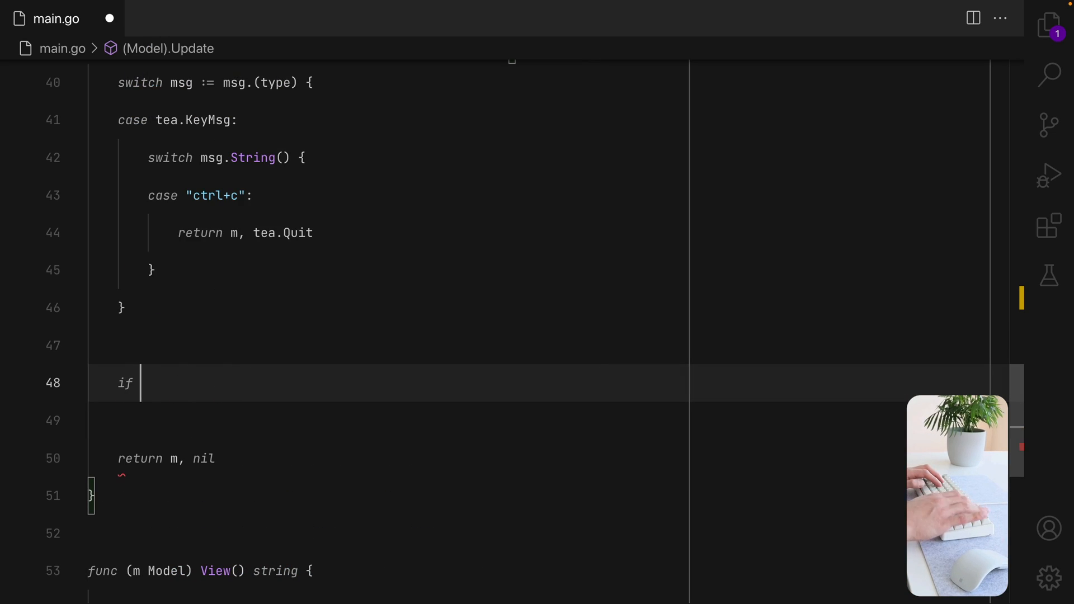
text(m.typing {)
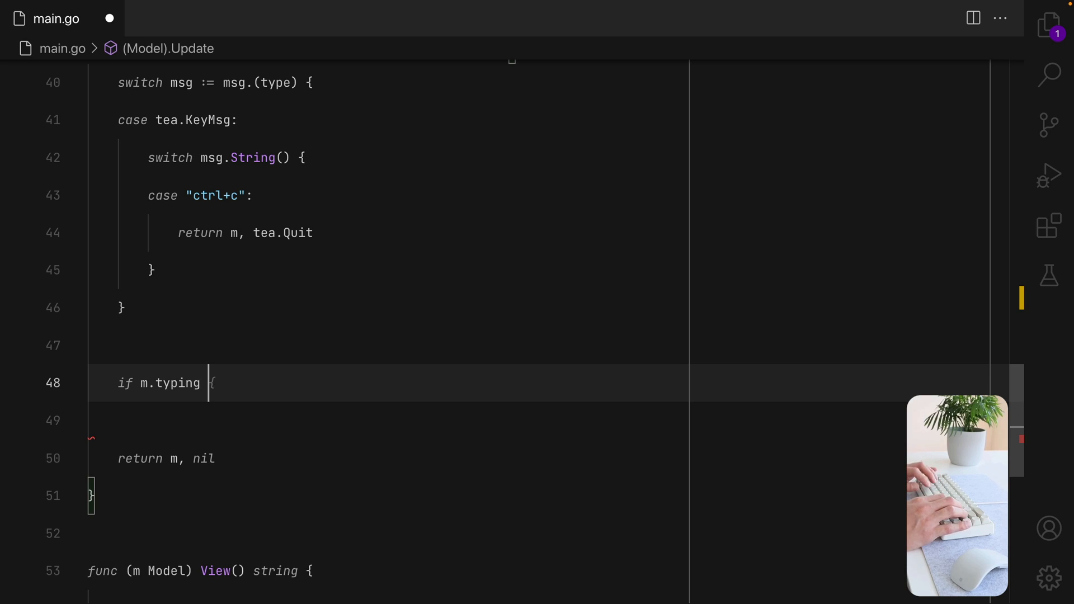
text(return m, m.textInput.Update(msg))
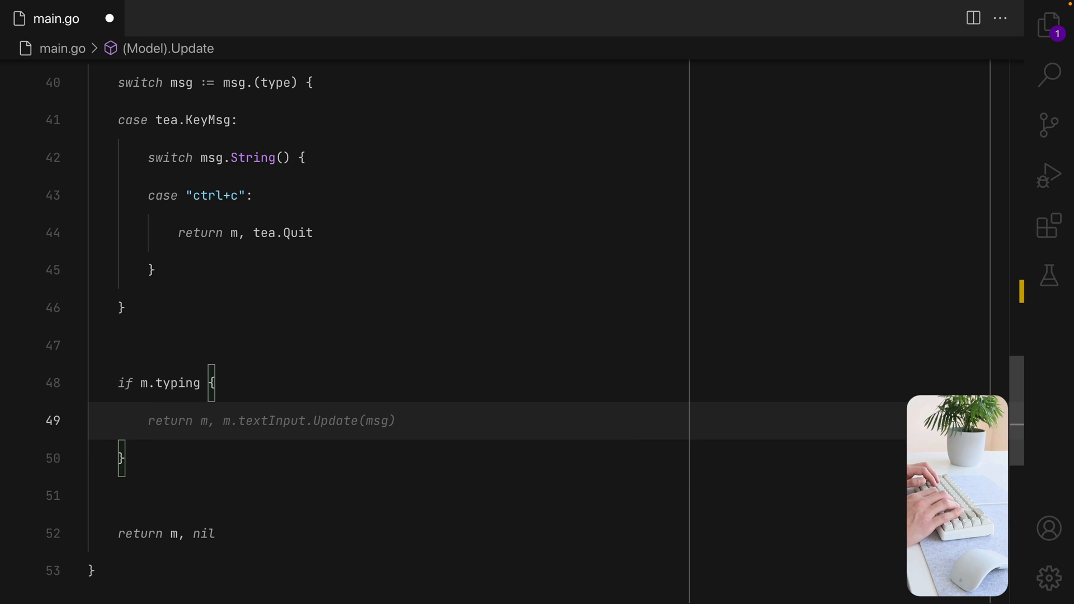
text(var cmd tea.Cmd)
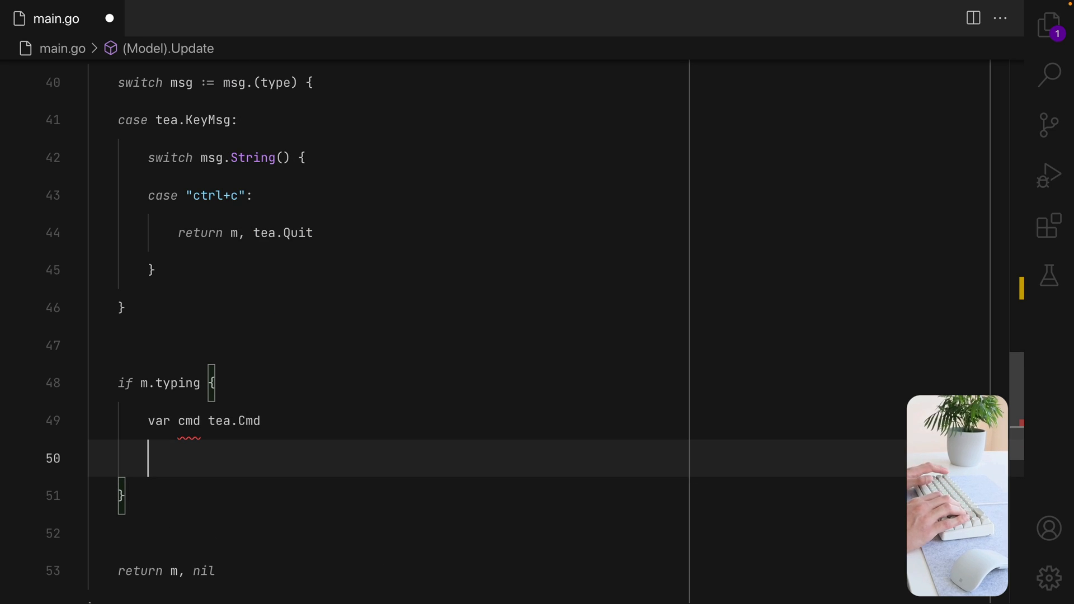
text(m.textInput)
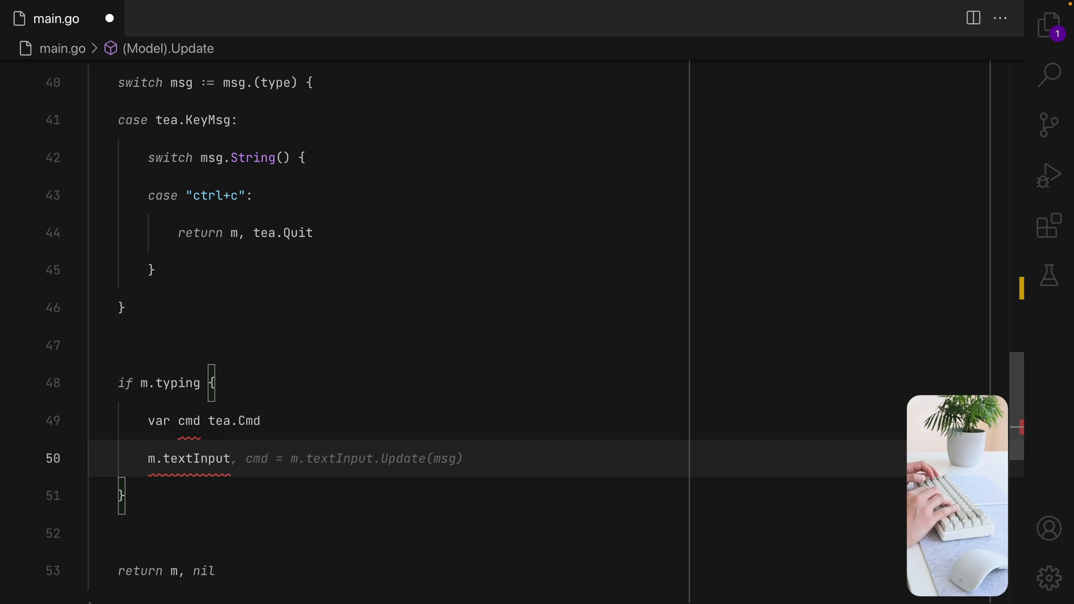
text(return m, cmd)
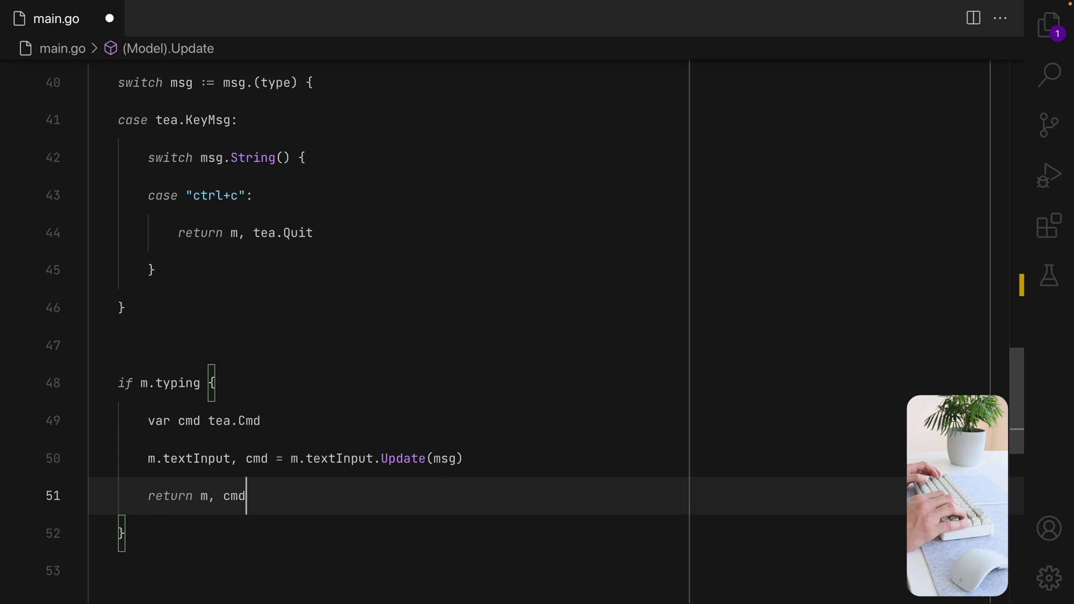
scroll(down, 3)
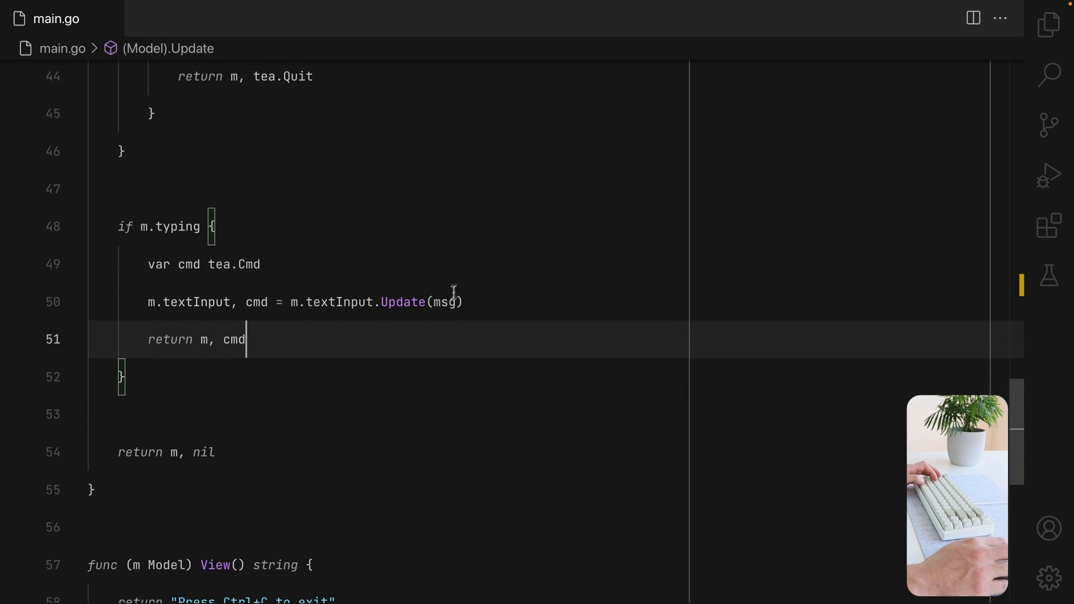
Check the Text Input docs in the Bubbles README in Chrome.
key(cmd+tab)
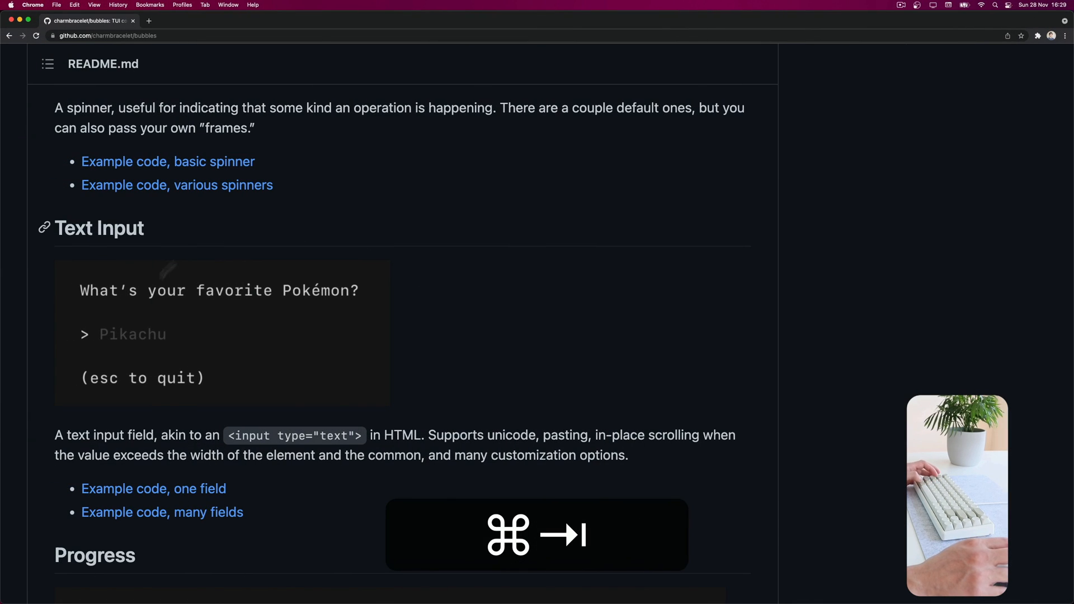
scroll(down, 3)
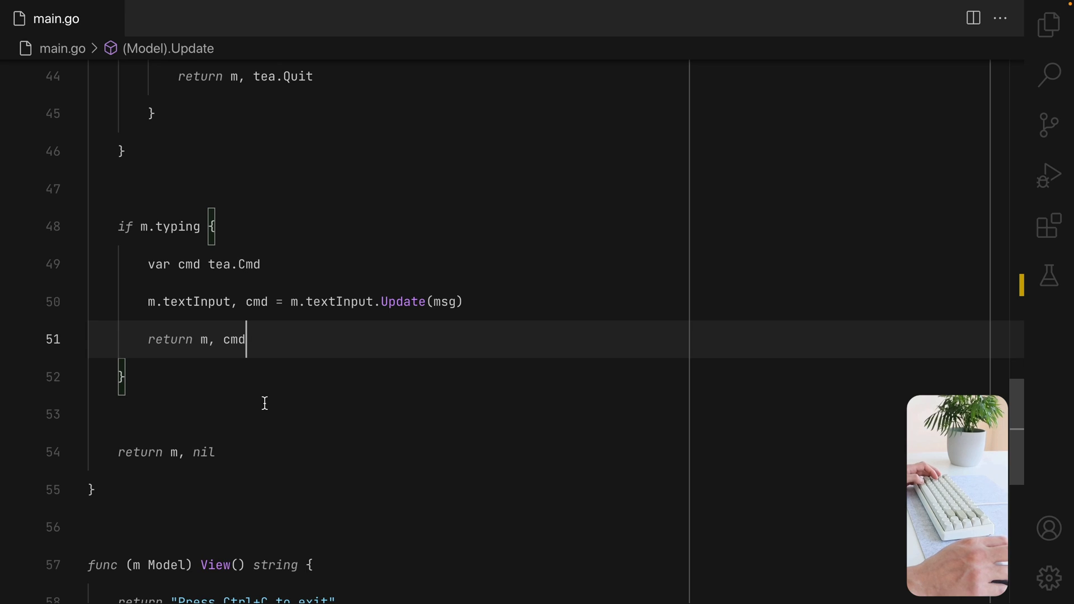
scroll(down, 3)
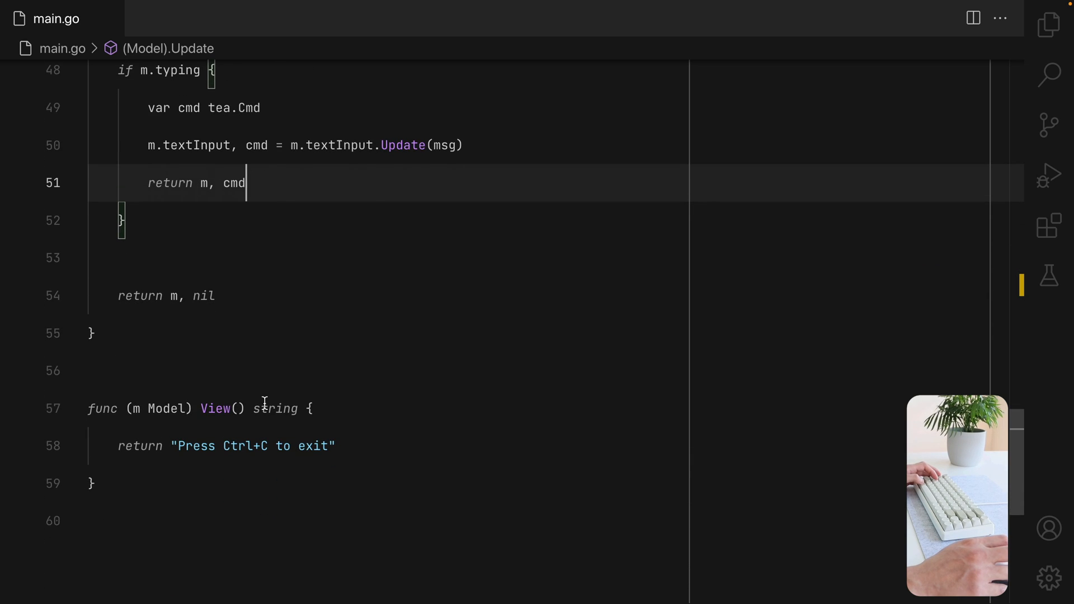
Add an if m.typing branch in View returning fmt.Sprintf("Enter location:\n%s", m.textInput.View()).
scroll(up, 3)
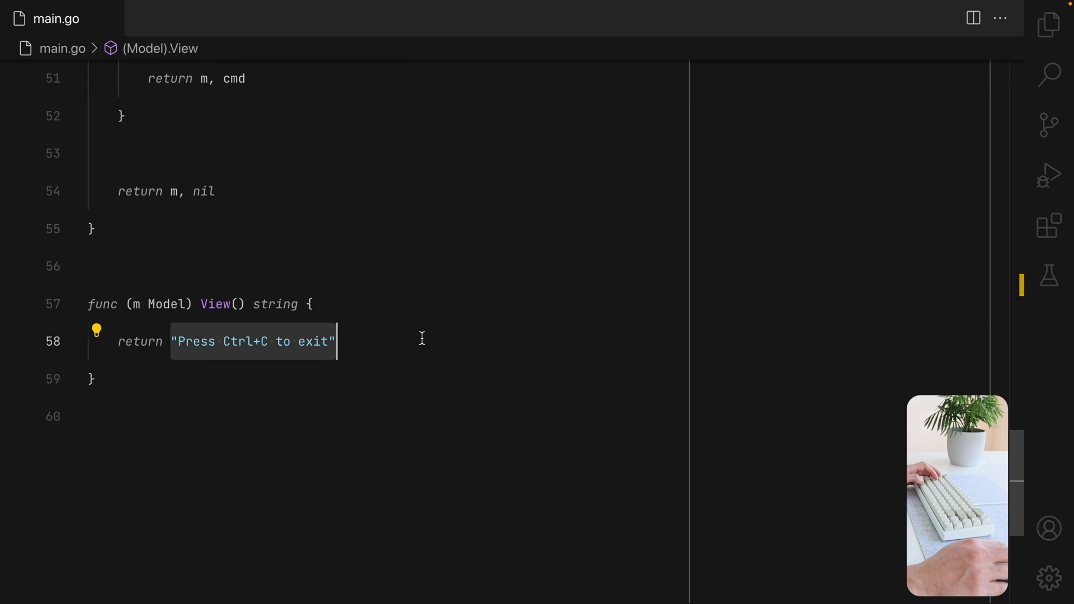
text(if)
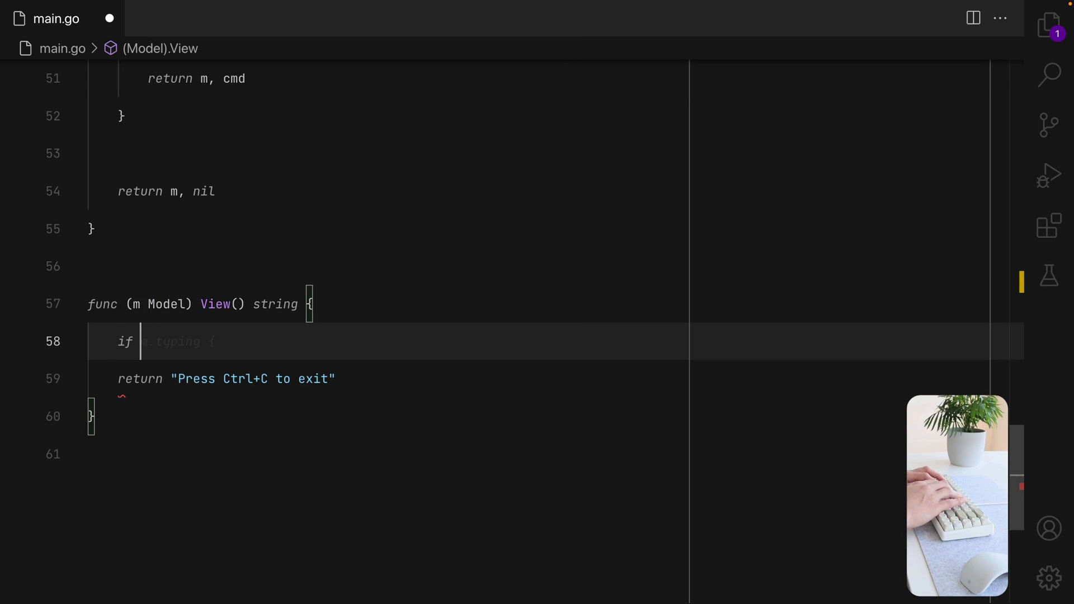
text(m.typing {)
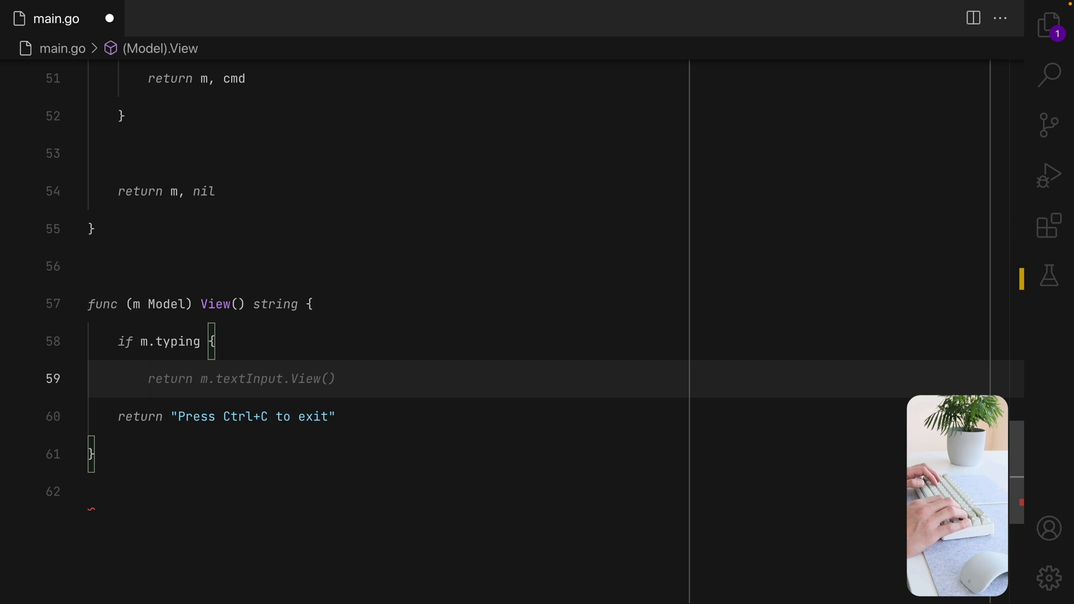
text(fmt.)
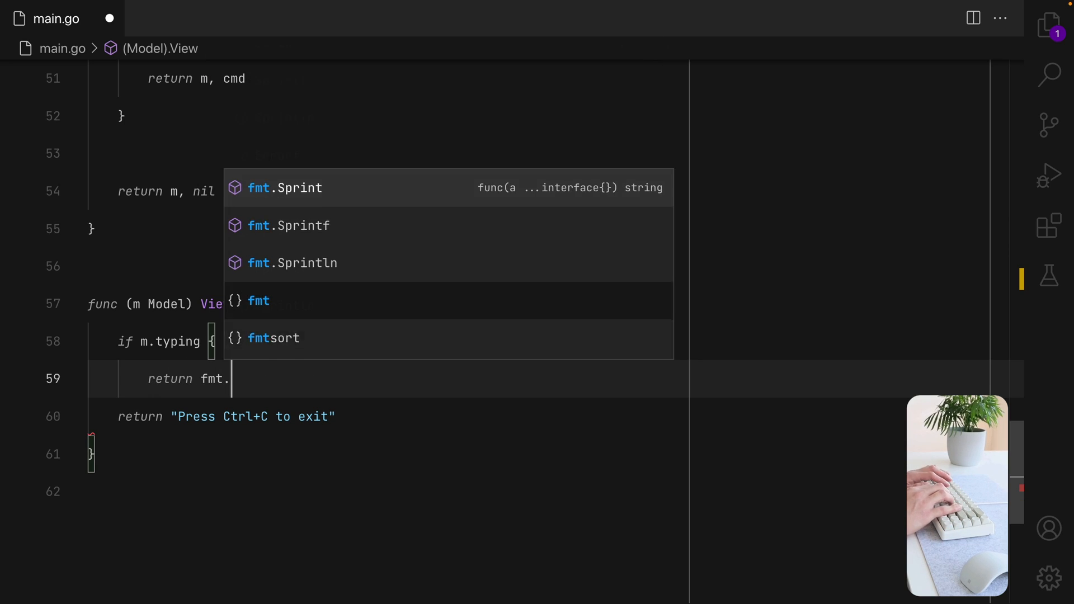
text(Sprintf(")
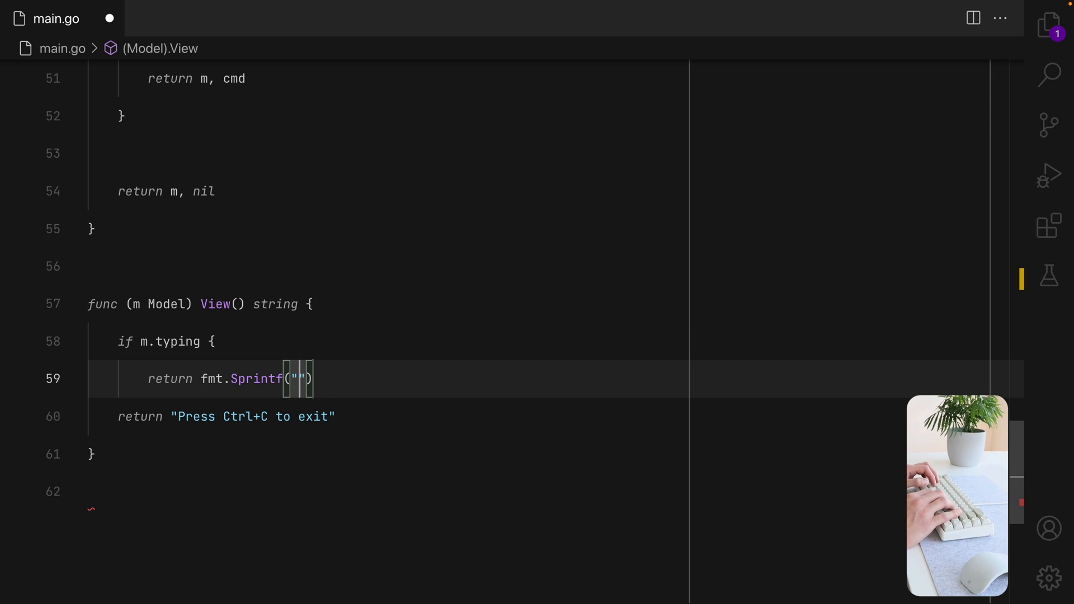
text(Enter l)
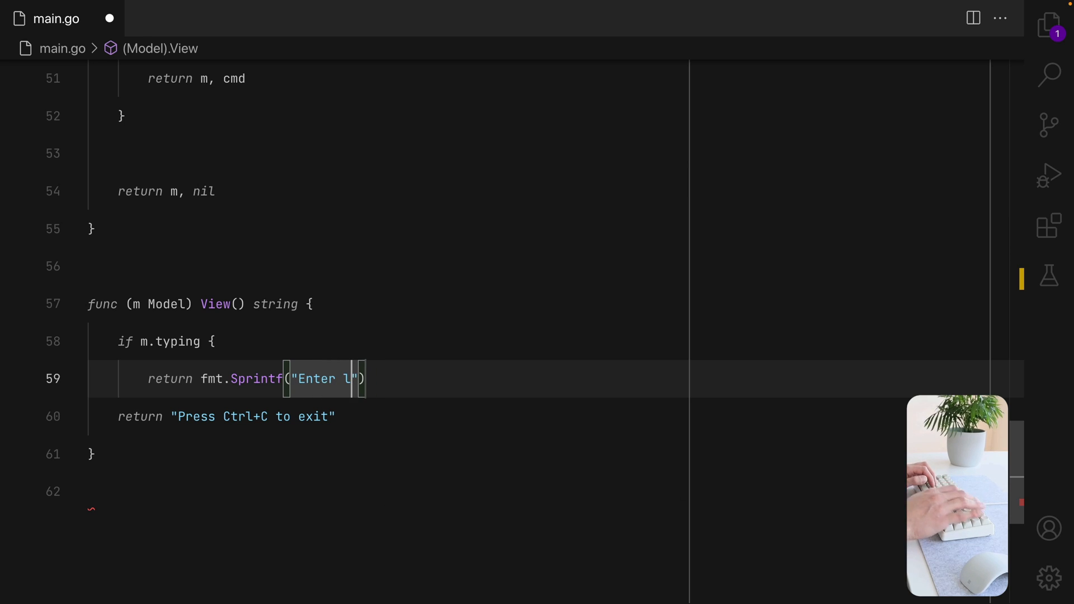
text(ocation)
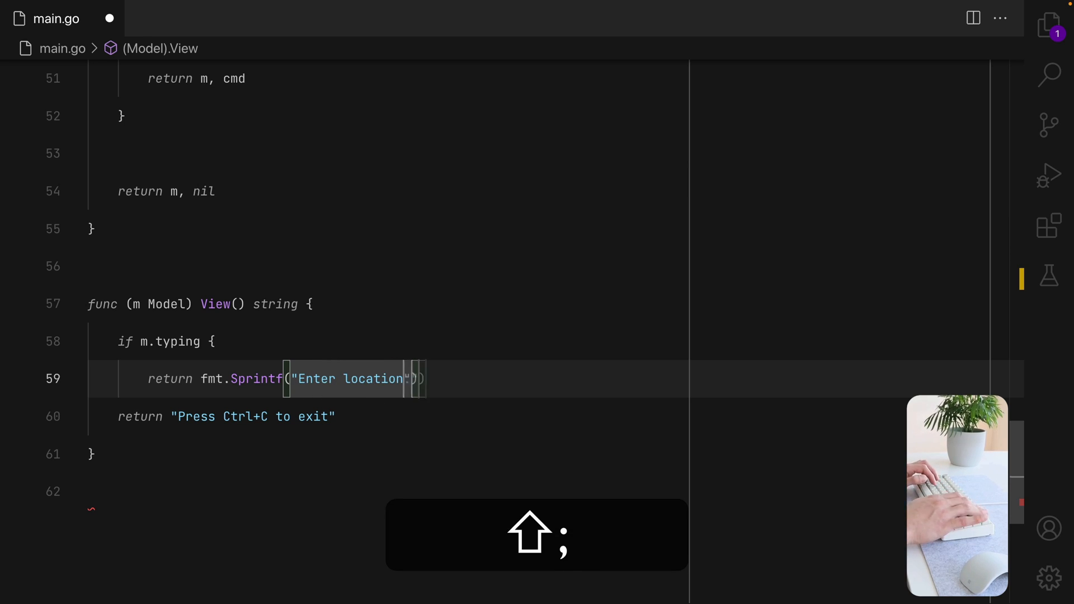
text(:\n%s)
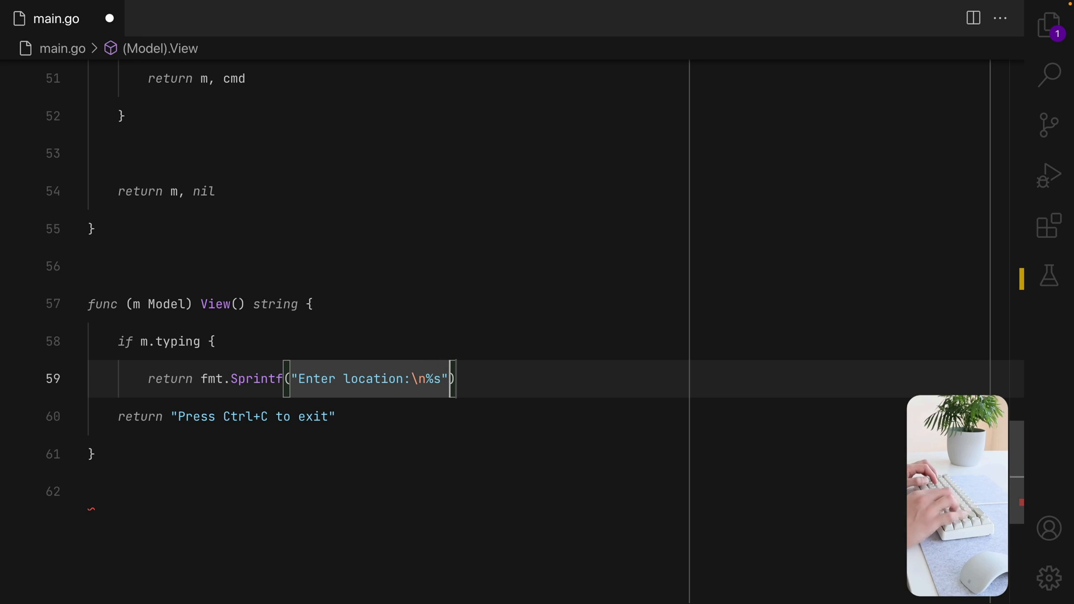
text(, m.textInput.View())
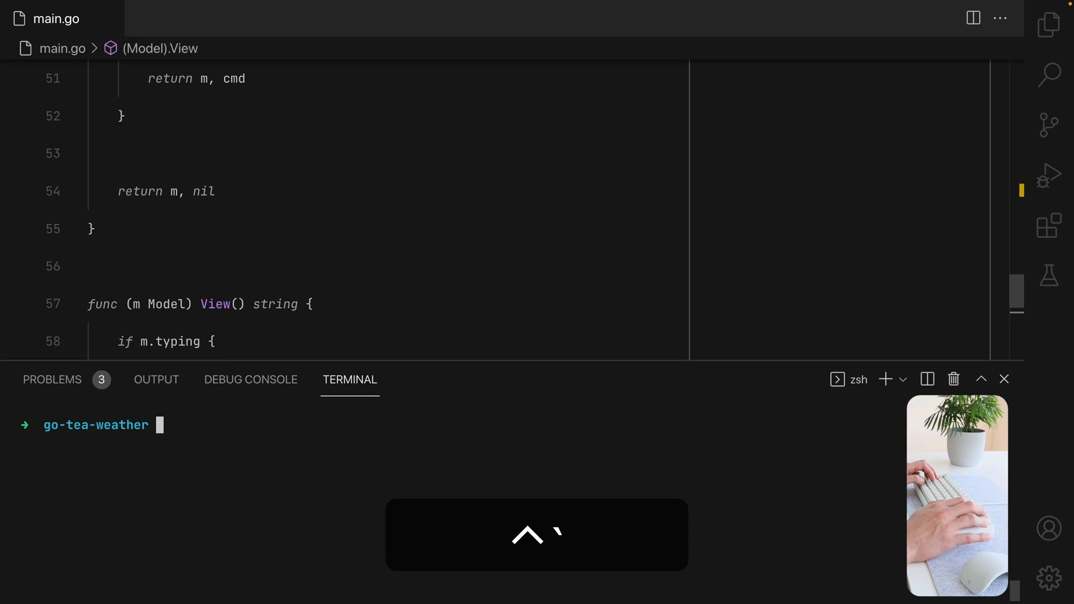
Run 'go build && ./go-tea-weather', type test text at the location prompt, then Ctrl+C.
text(go build &&)
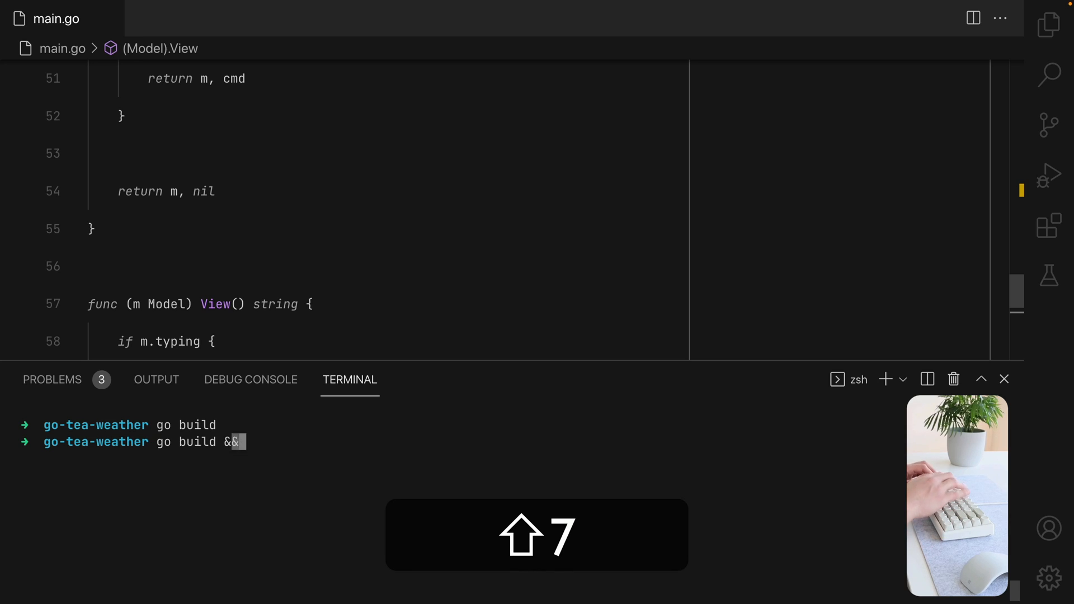
text(./)
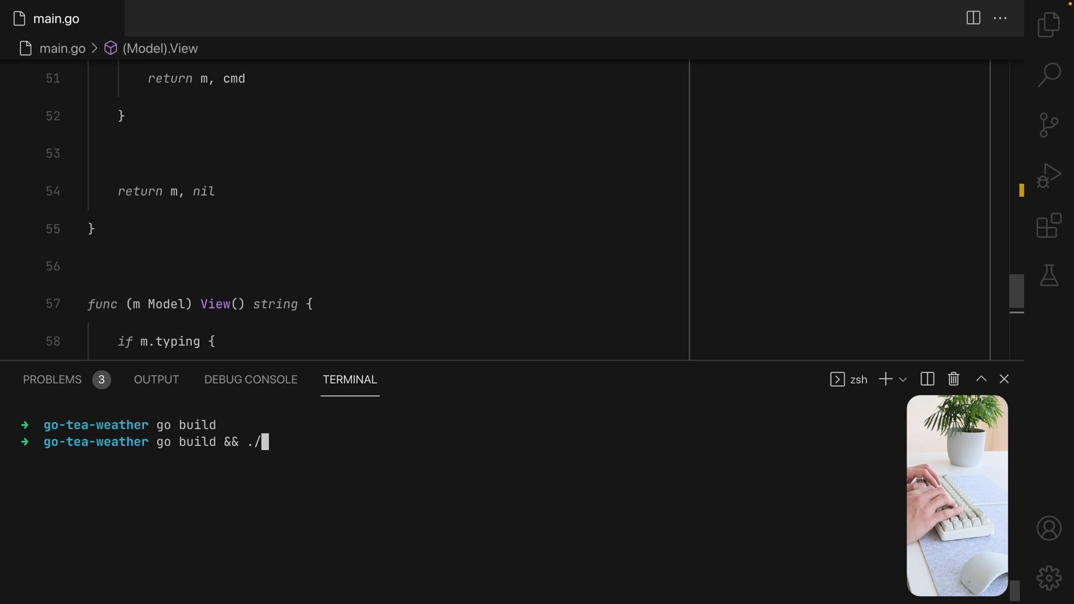
key(Return)
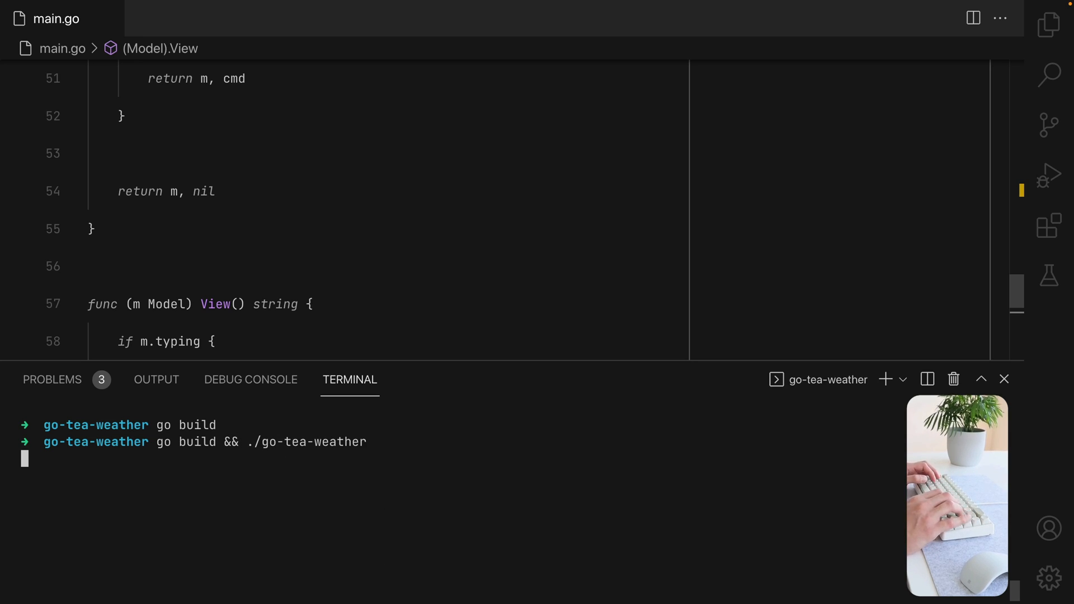
key(Return)
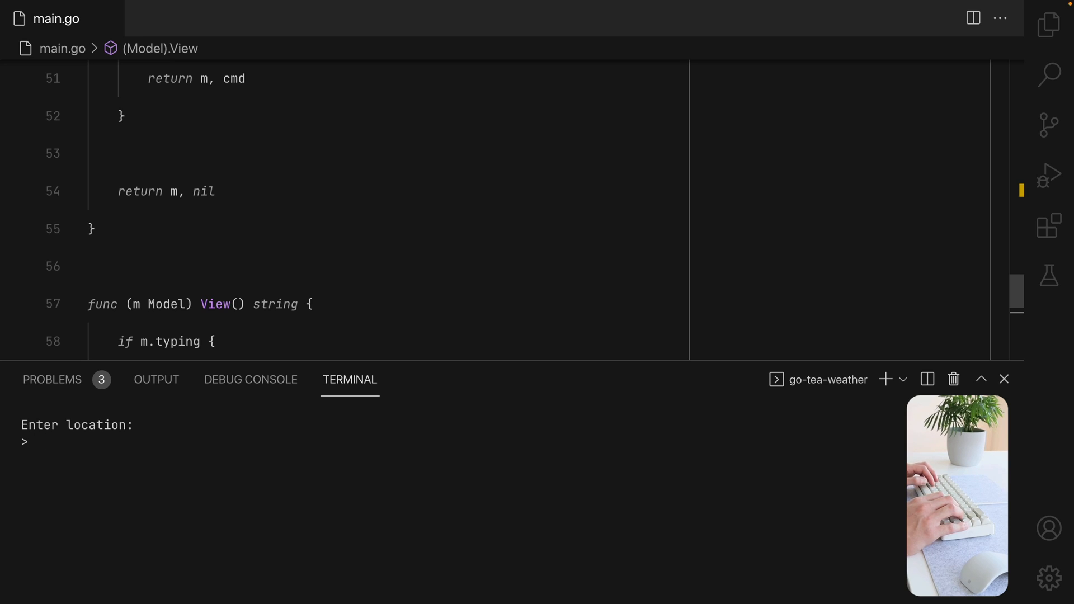
text(asdljkhasdkjfksdjfjkhsdjkf)
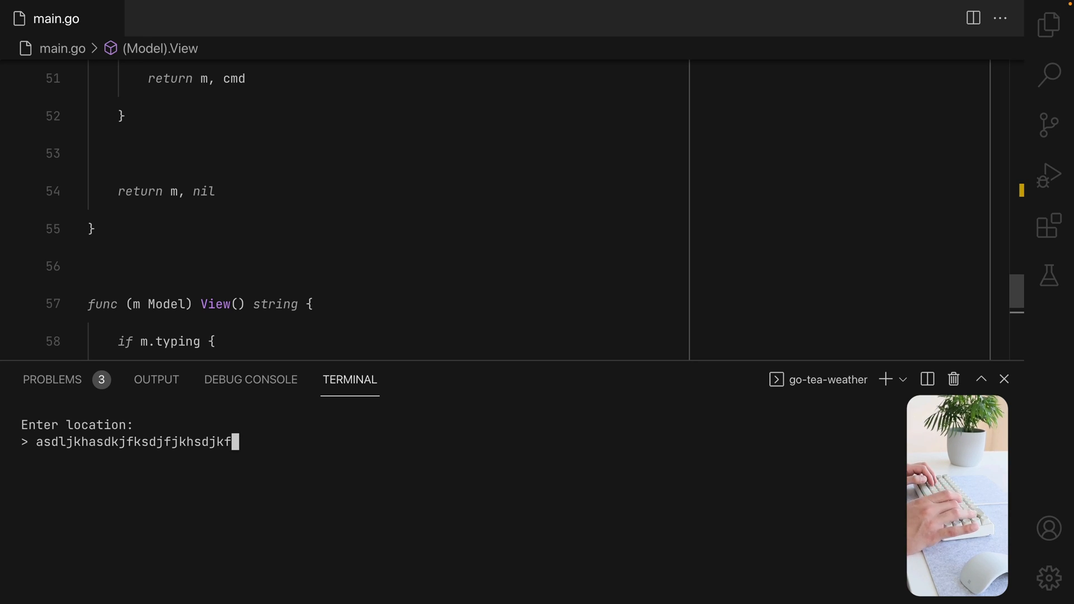
key(ctrl+c)
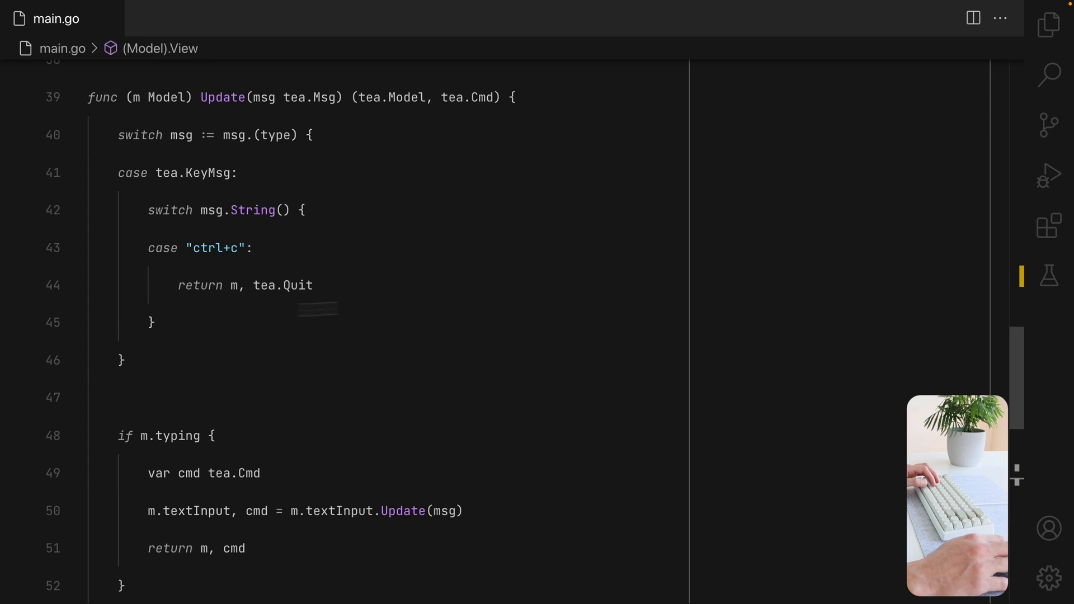
Add case "enter" setting m.typing = false and m.loading = true, returning m, and save.
text(case "enter":)
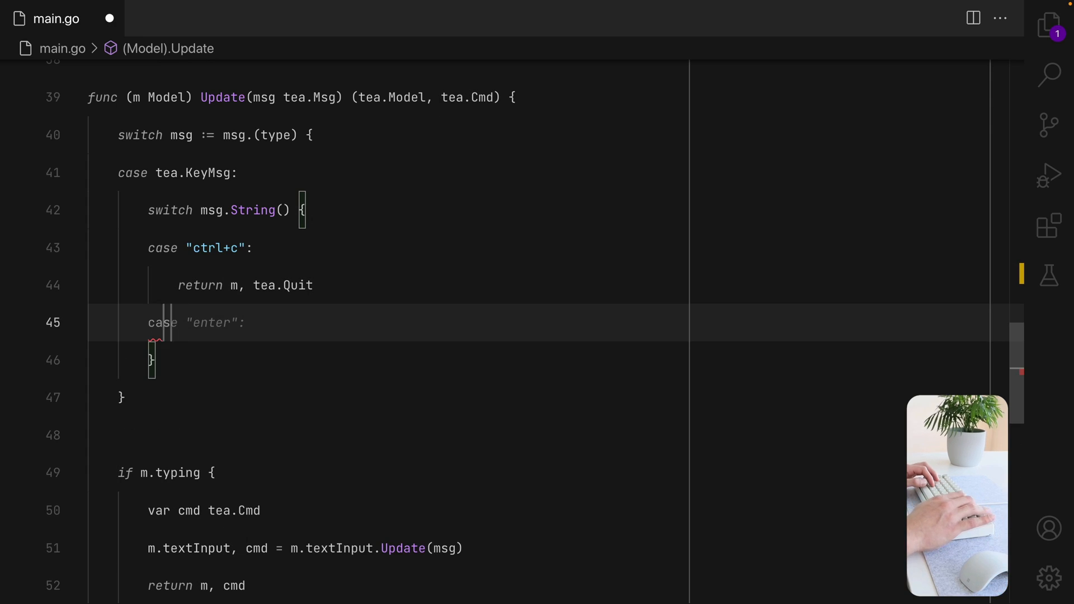
text(m.typing = false)
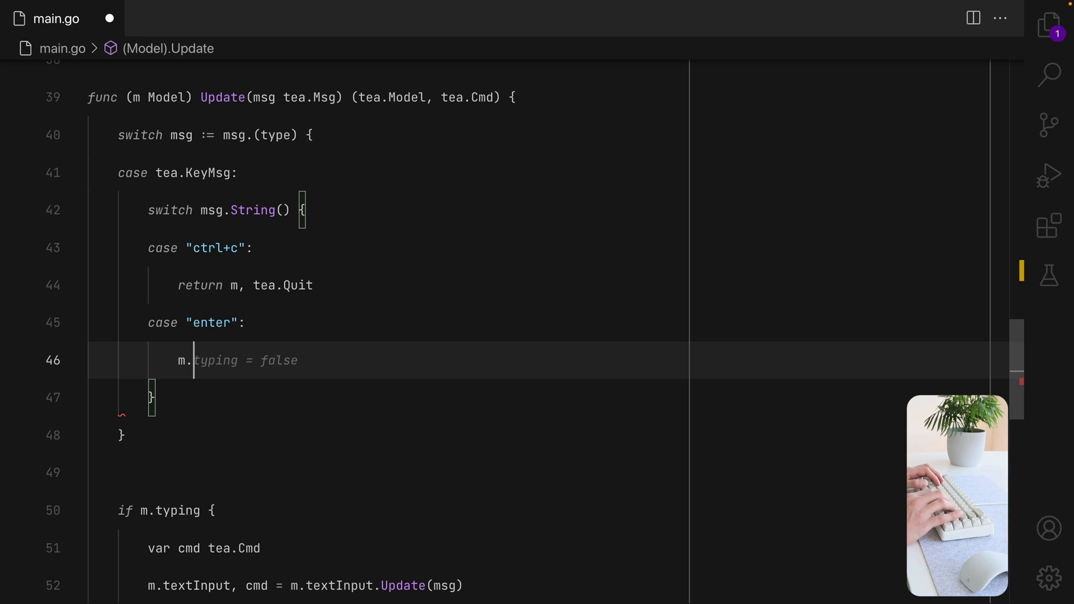
key(enter)
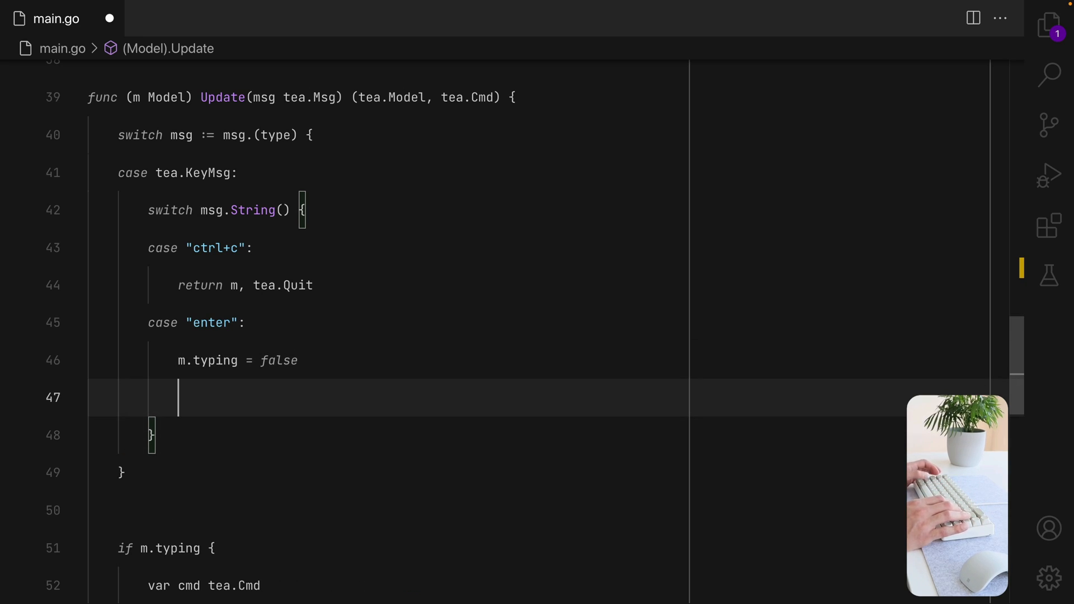
text(m.loading = true)
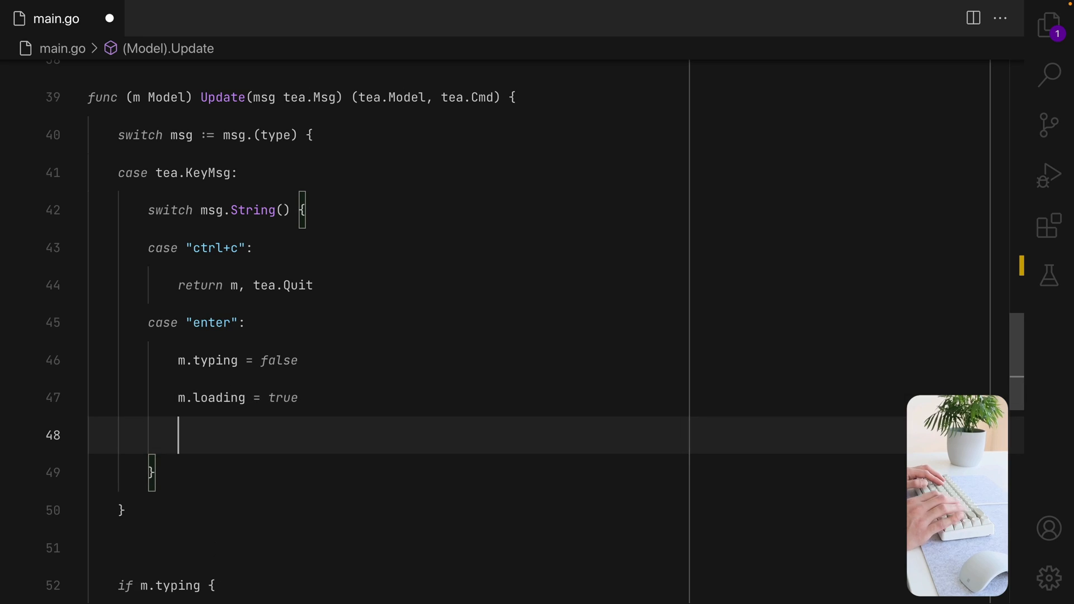
text(return m, tea.None)
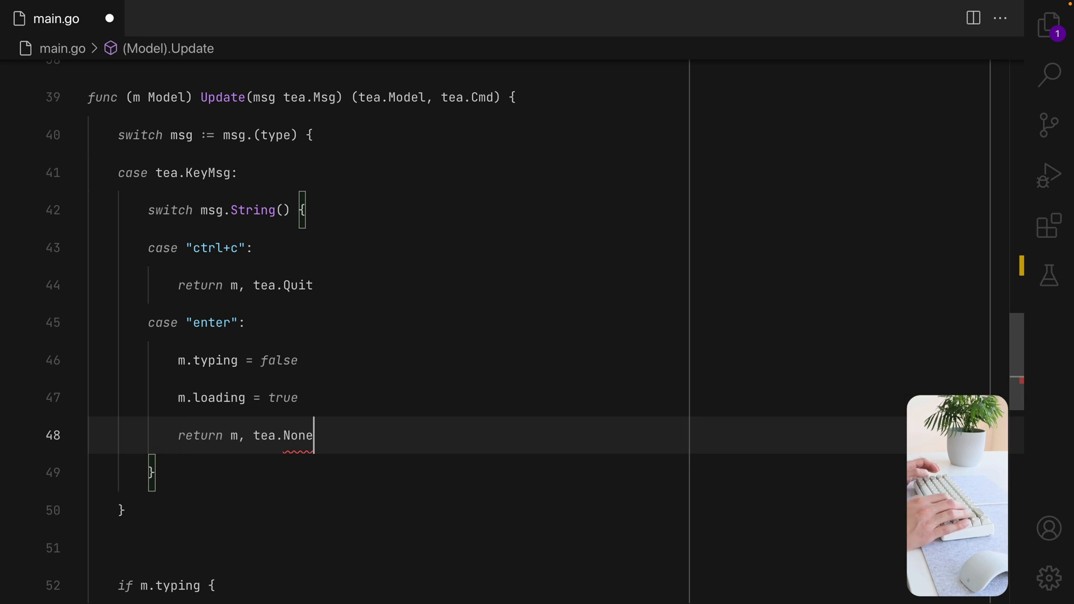
key(cmd+s)
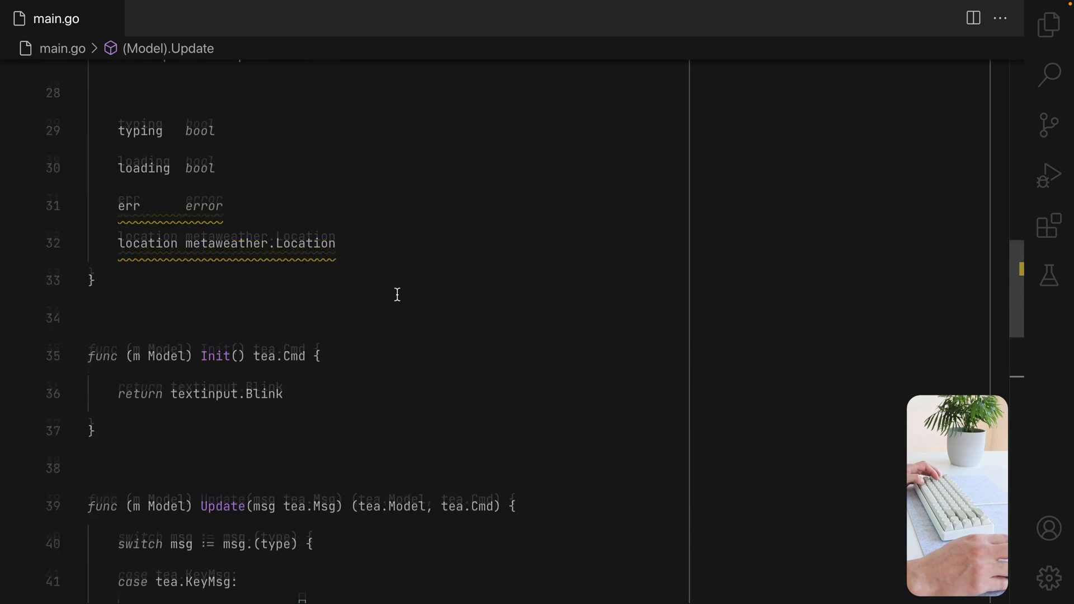
scroll(up, 3)
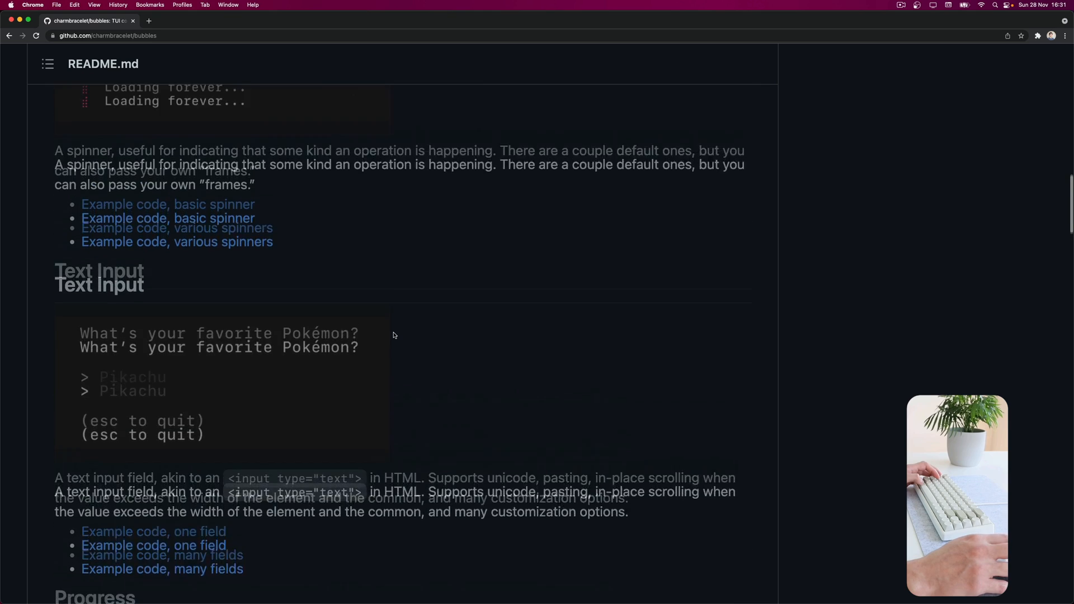
Add a spinner spinner.Model field to the Model struct.
scroll(up, 3)
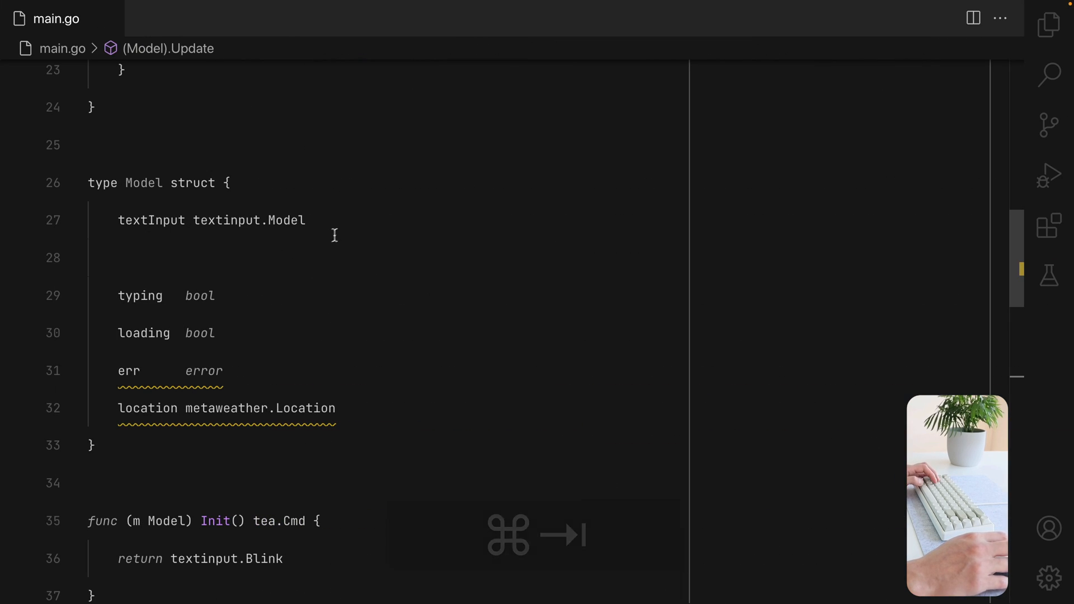
text(spinner)
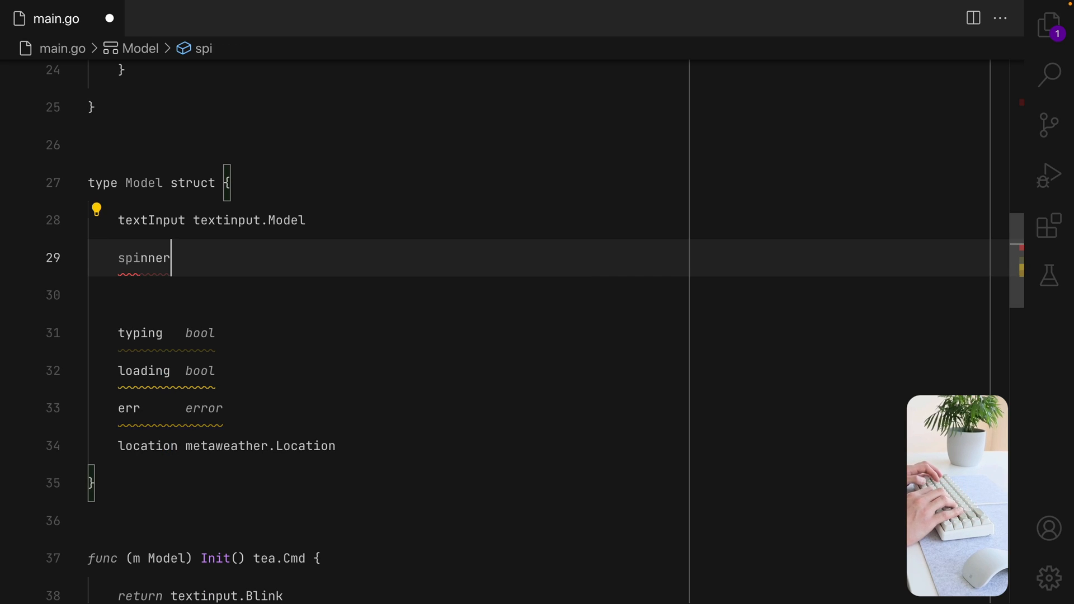
text(spinner.Model)
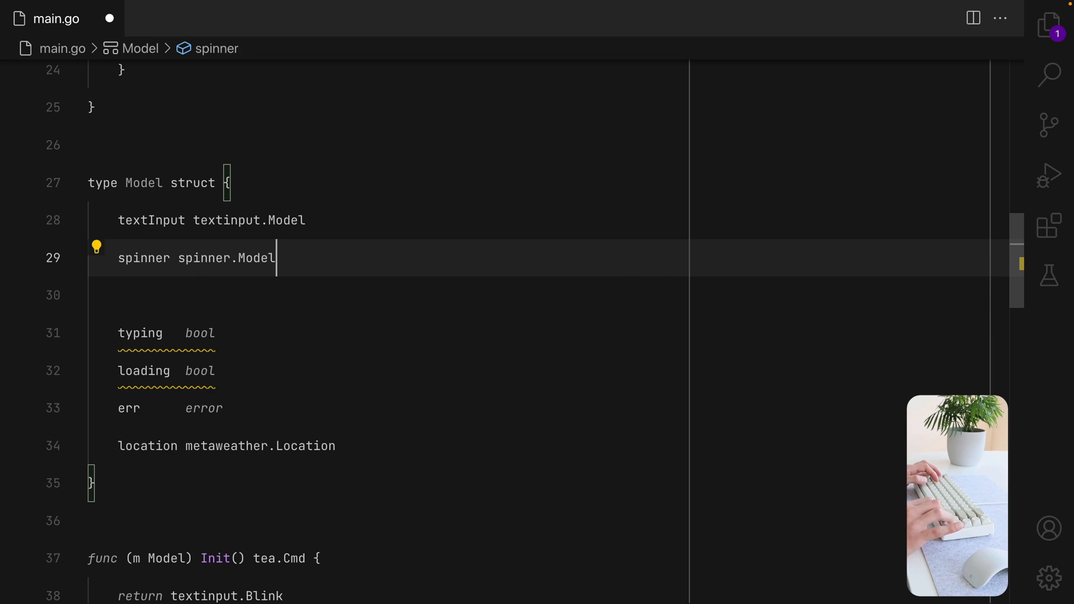
In main, create spinner s with spinner.Dot style and pass it into initialModel.
scroll(up, 3)
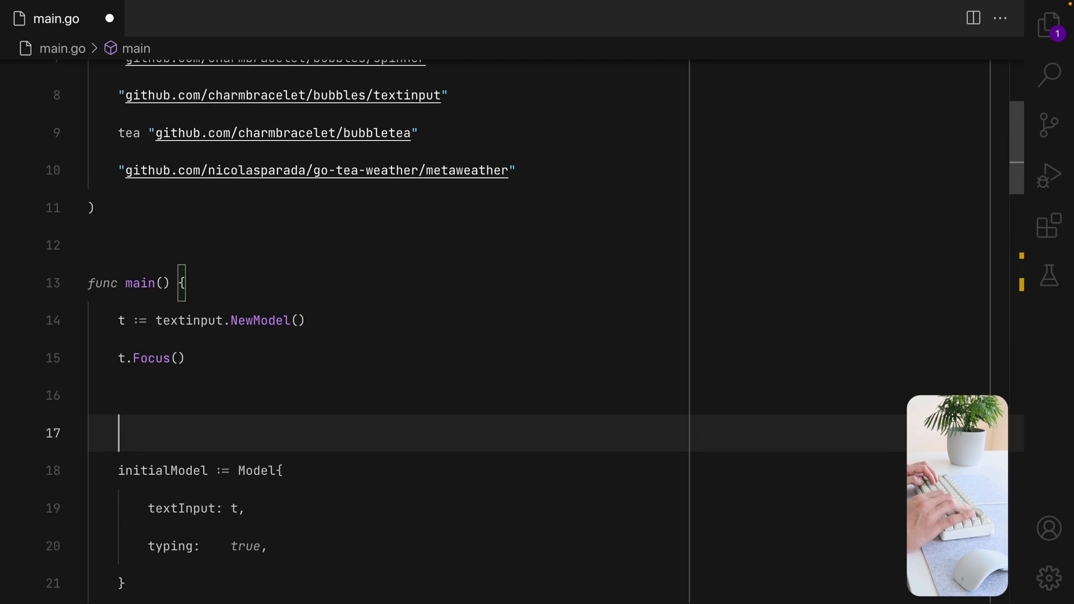
text(s := spinner.NewModel()
text(s.Spinner = )
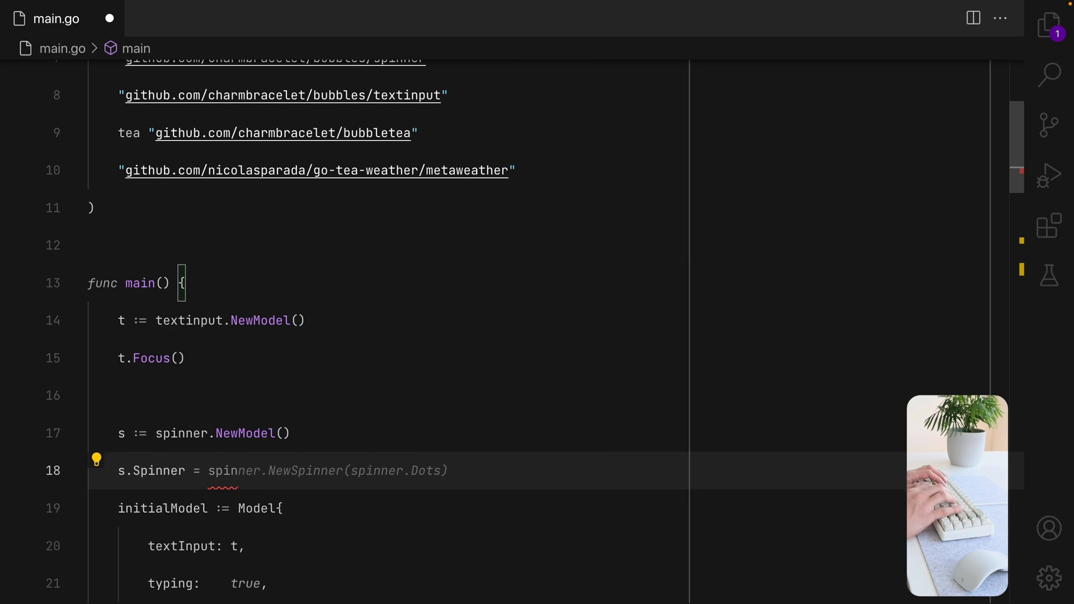
text(spinner.Dot)
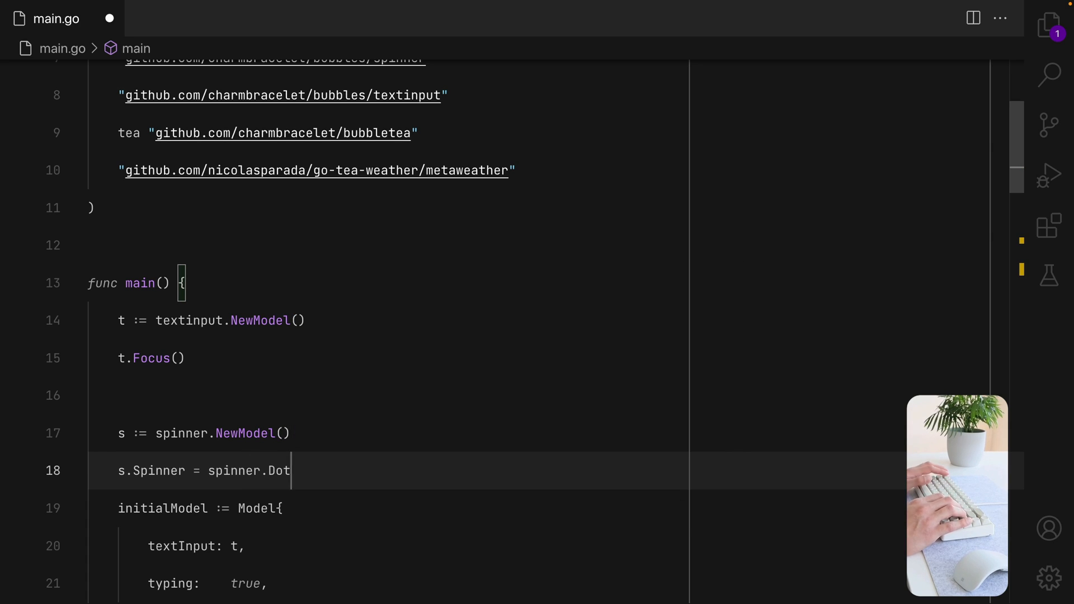
scroll(down, 3)
text(spinner: ,)
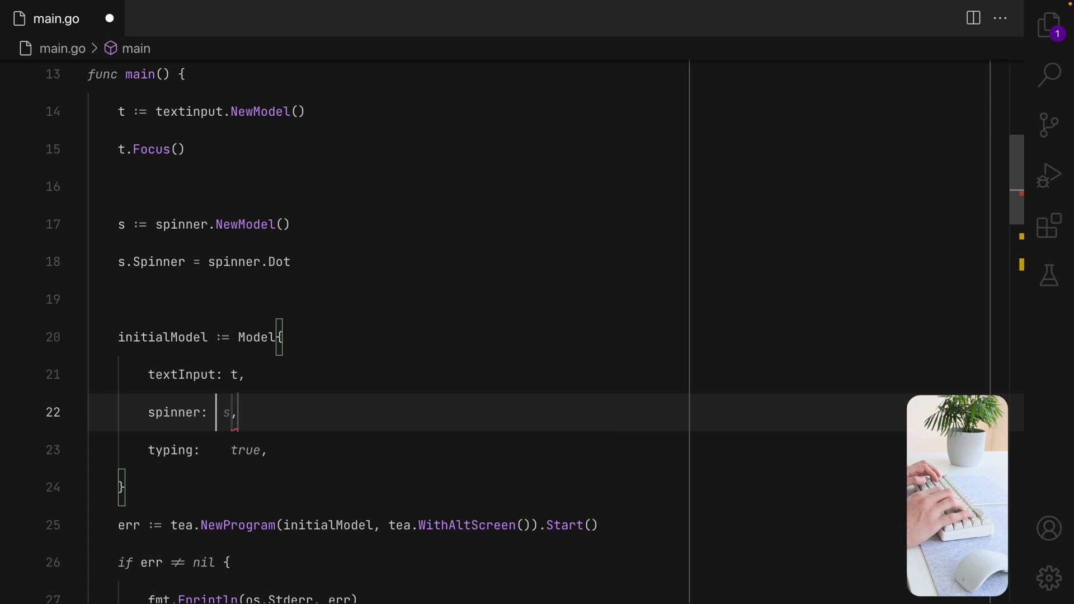
scroll(down, 3)
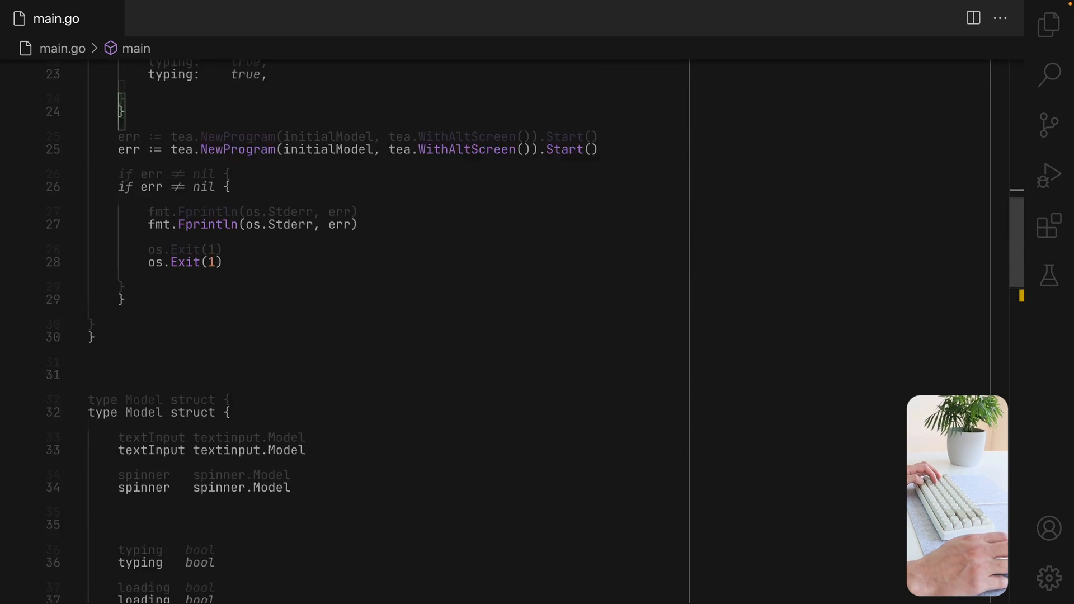
scroll(down, 3)
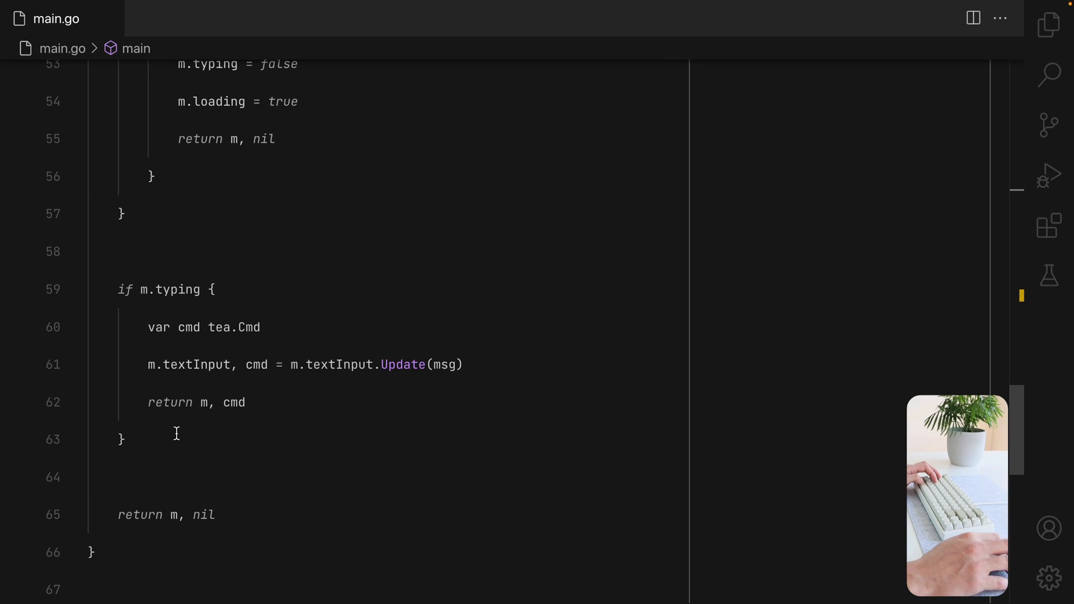
Add an 'if m.loading' branch forwarding msg to m.spinner.Update, and replace nil in the enter case.
text(if m.loading {)
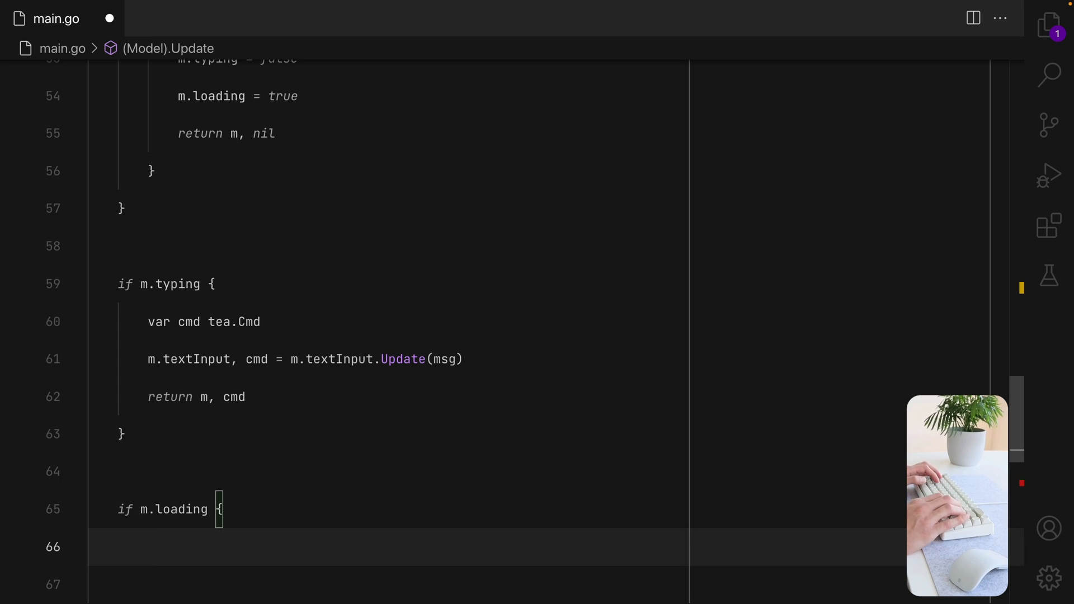
text(var cmd tea.Cmd)
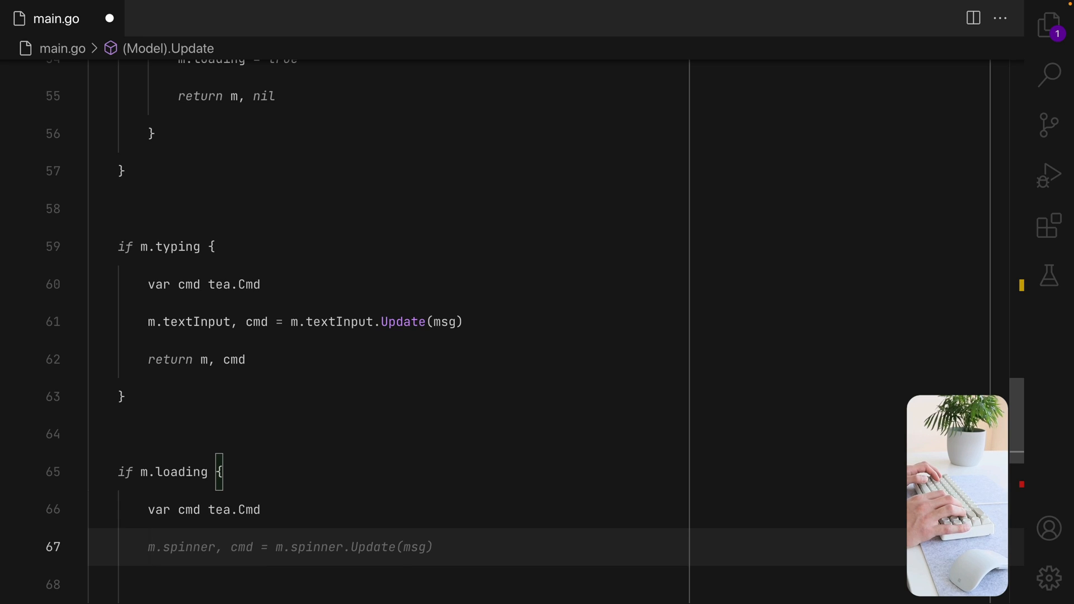
scroll(down, 3)
text(m.spinner, cmd = m.spinner.Update(msg))
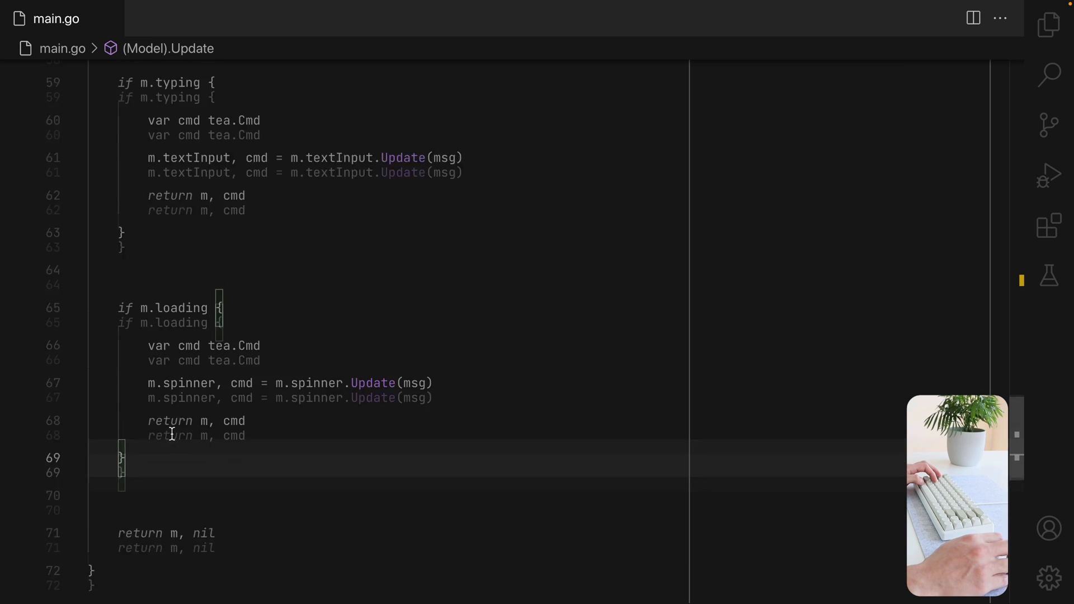
scroll(up, 3)
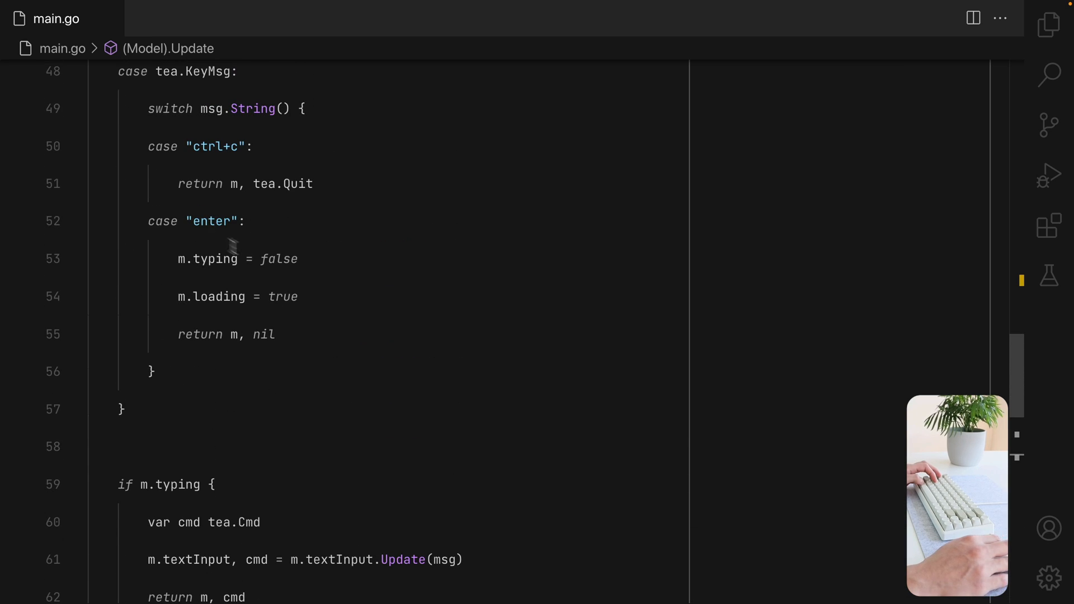
double_click(263, 335)
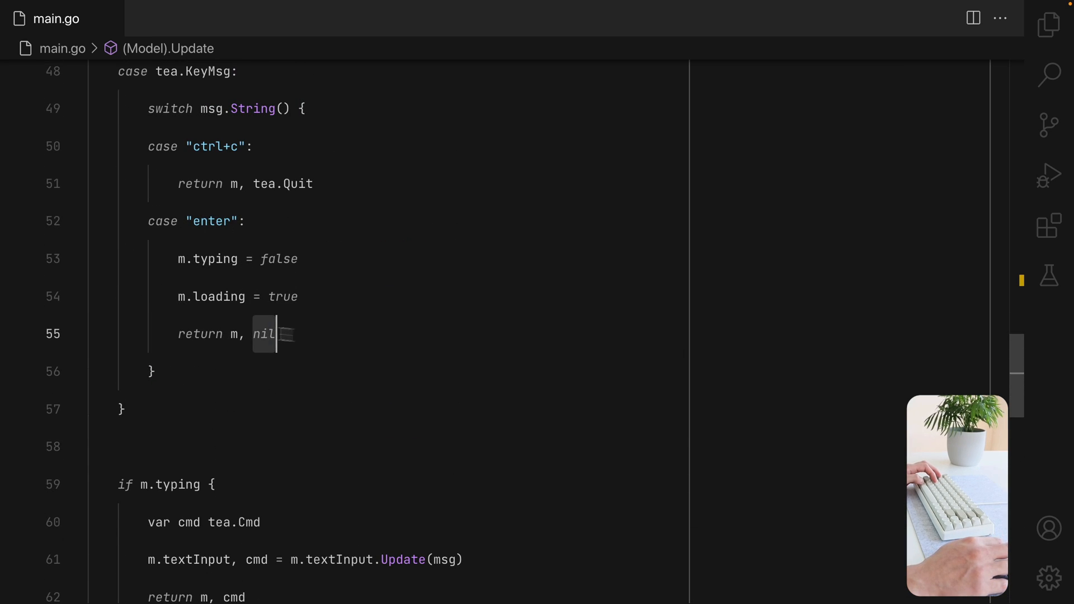
text(spi)
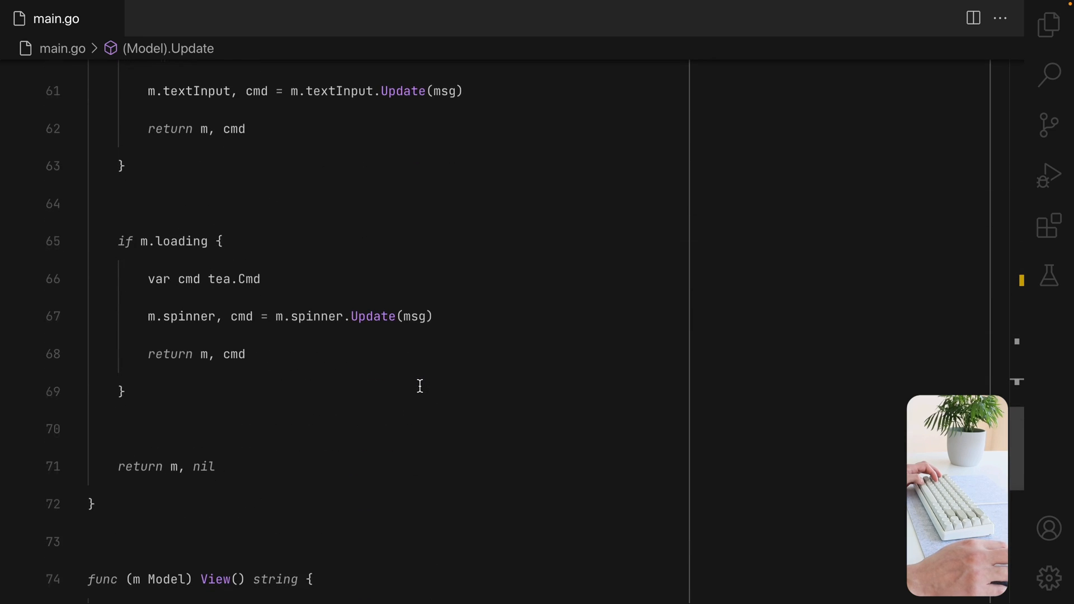
Add an 'if m.loading' view returning Sprintf '%s fetching weather... please wait.' with m.spinner.View(), and save.
scroll(down, 3)
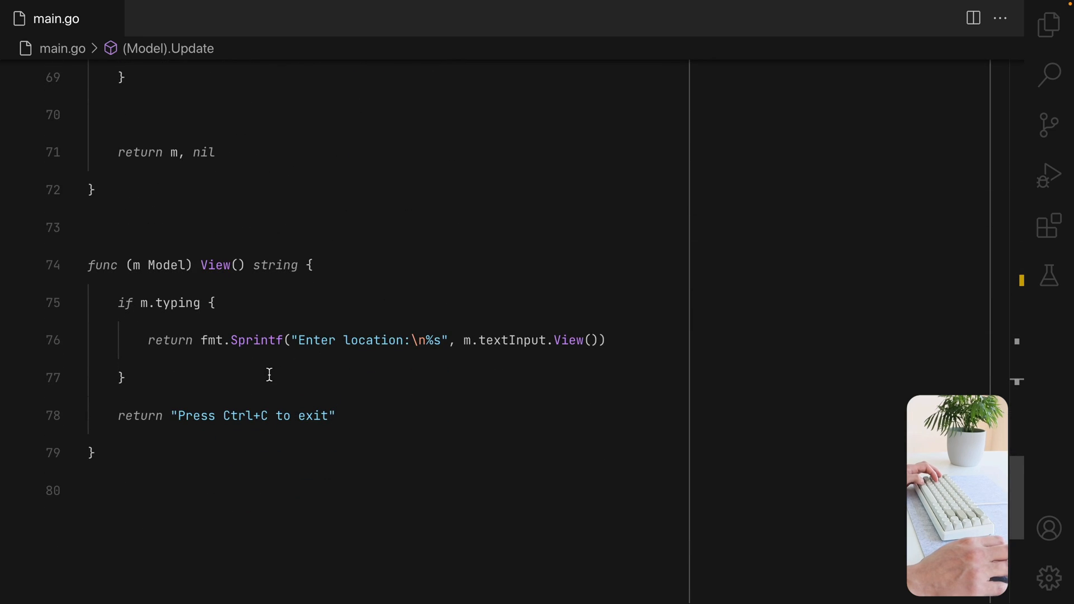
key(enter)
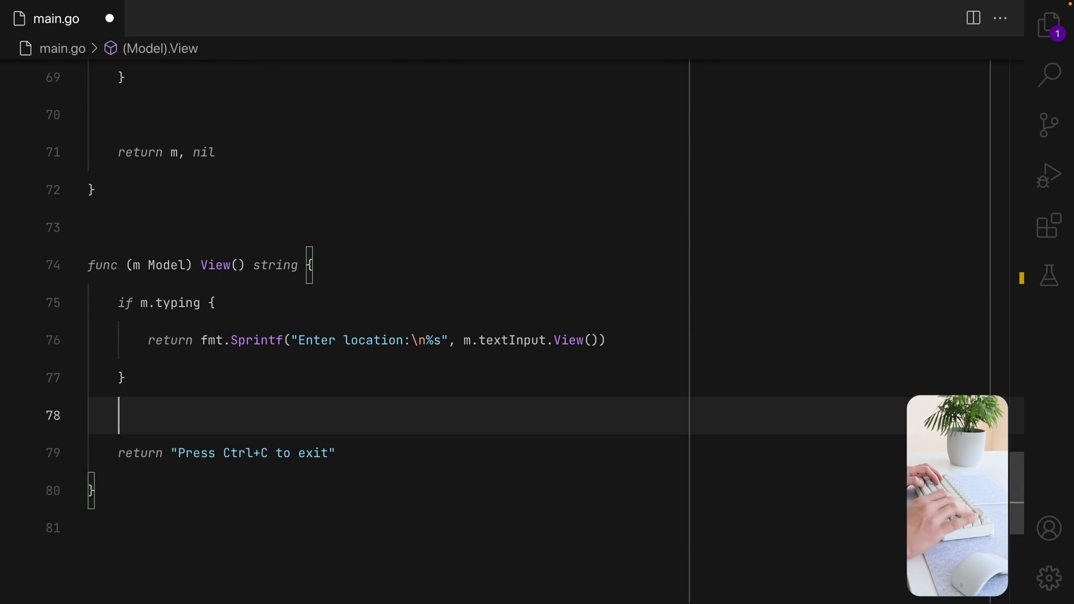
text(if m)
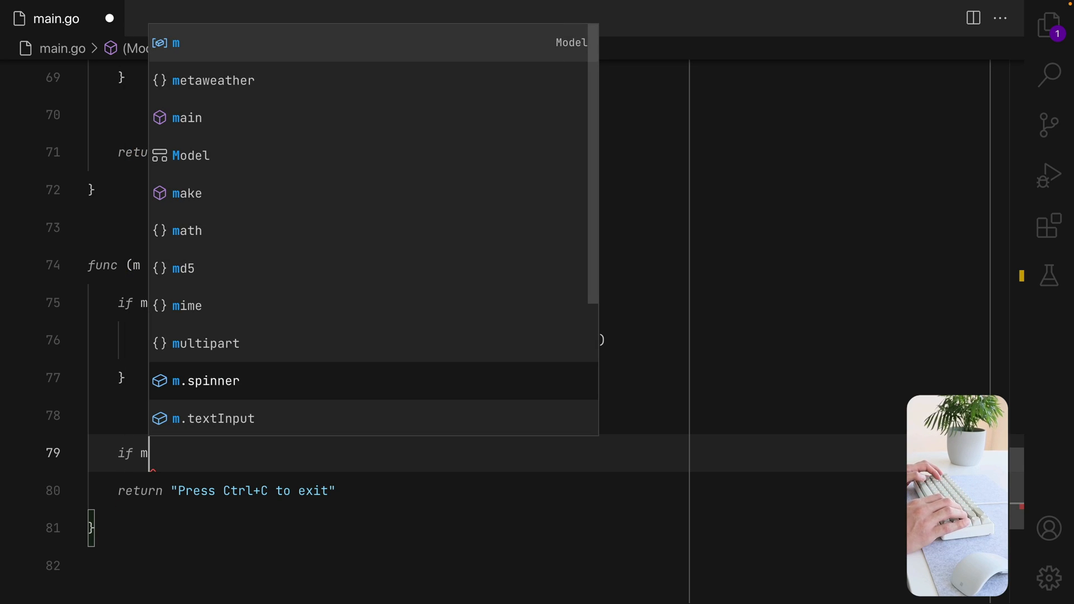
text(.loading {)
text(r)
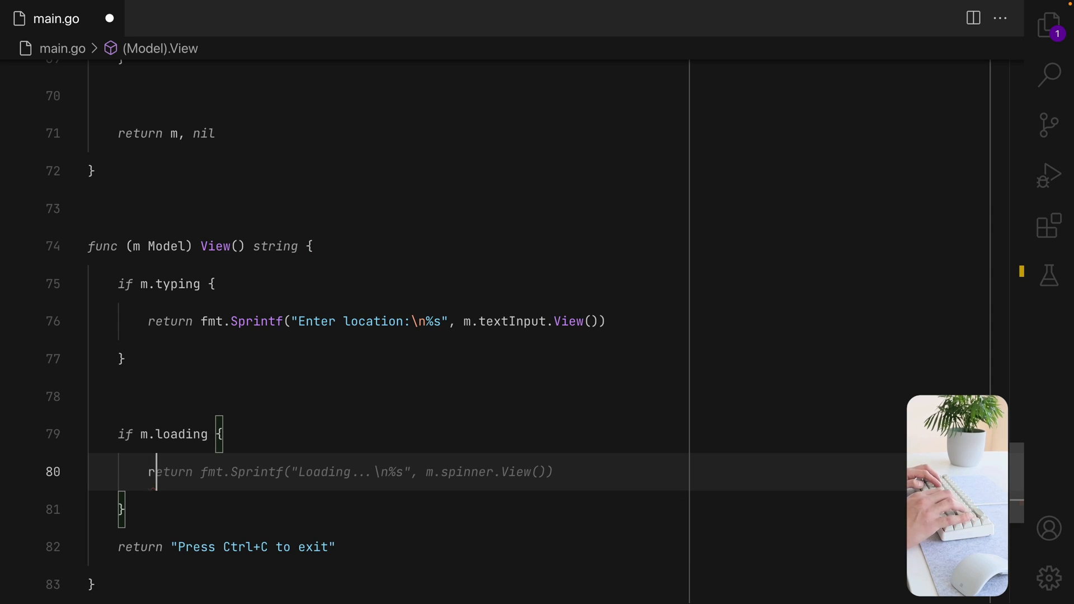
text(Sprintf(")
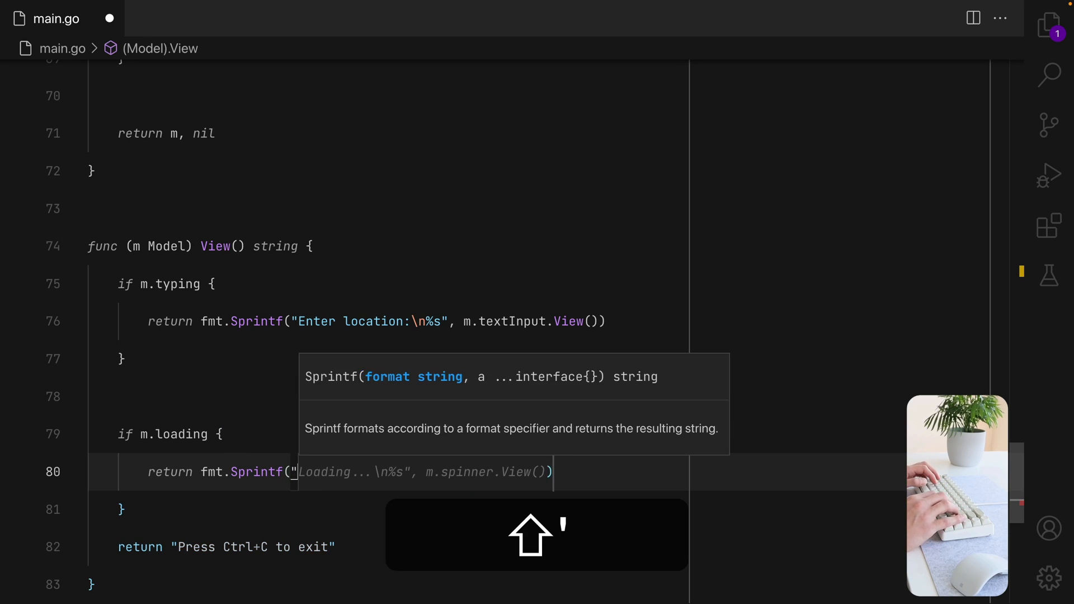
text(%s "))
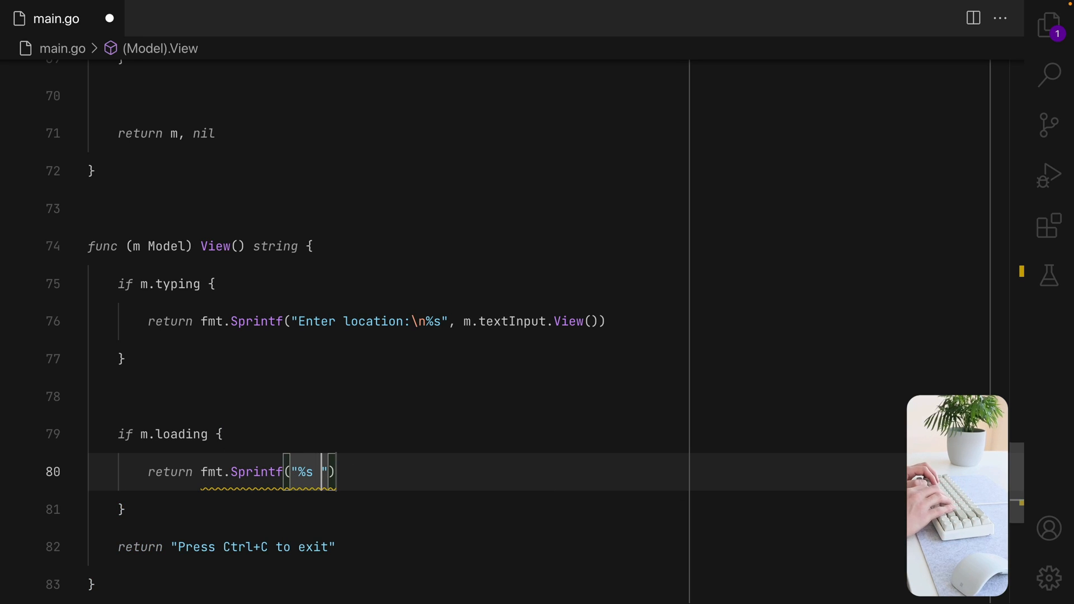
text(fetching)
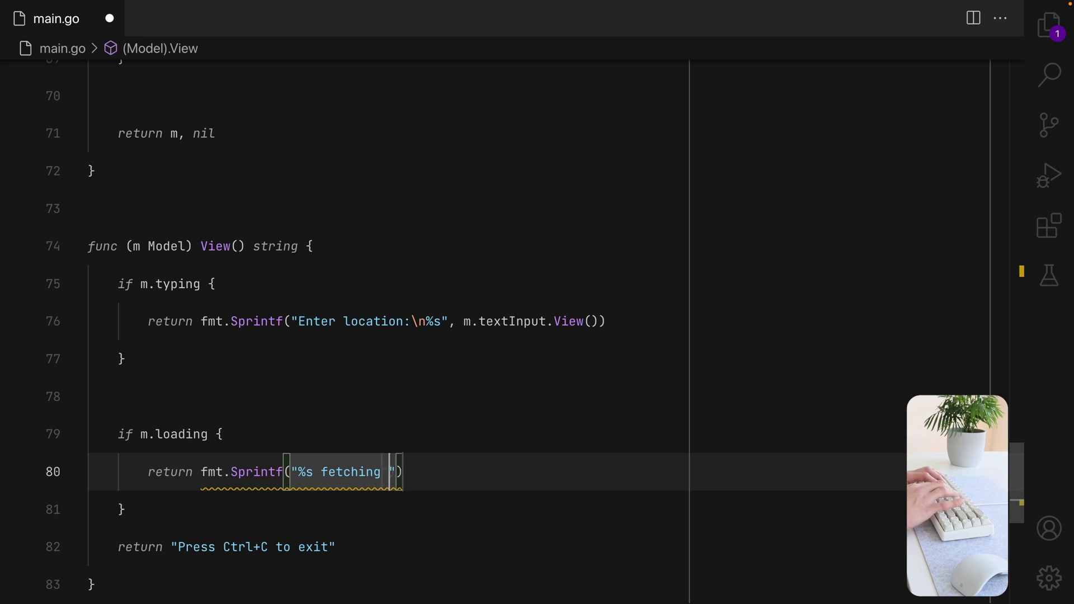
text(weather)
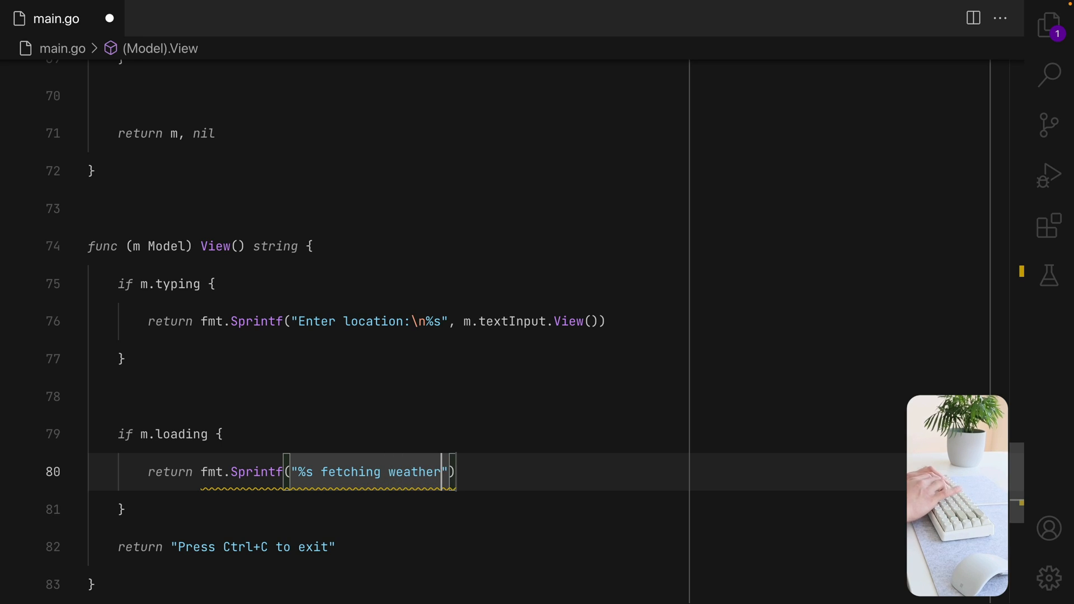
text(... plea)
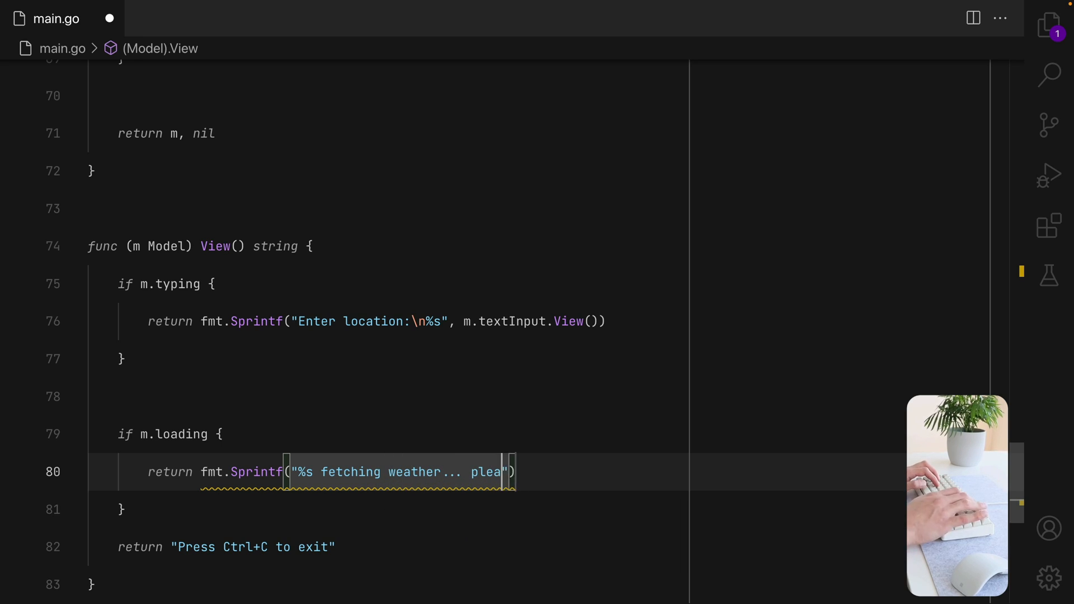
text(se wait.)
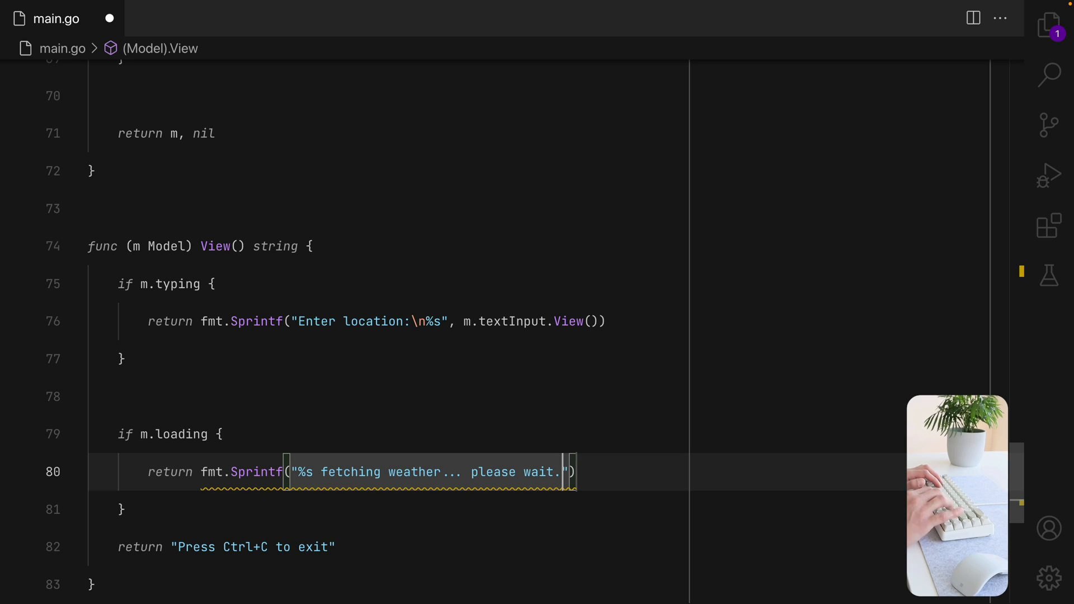
text(,m.s)
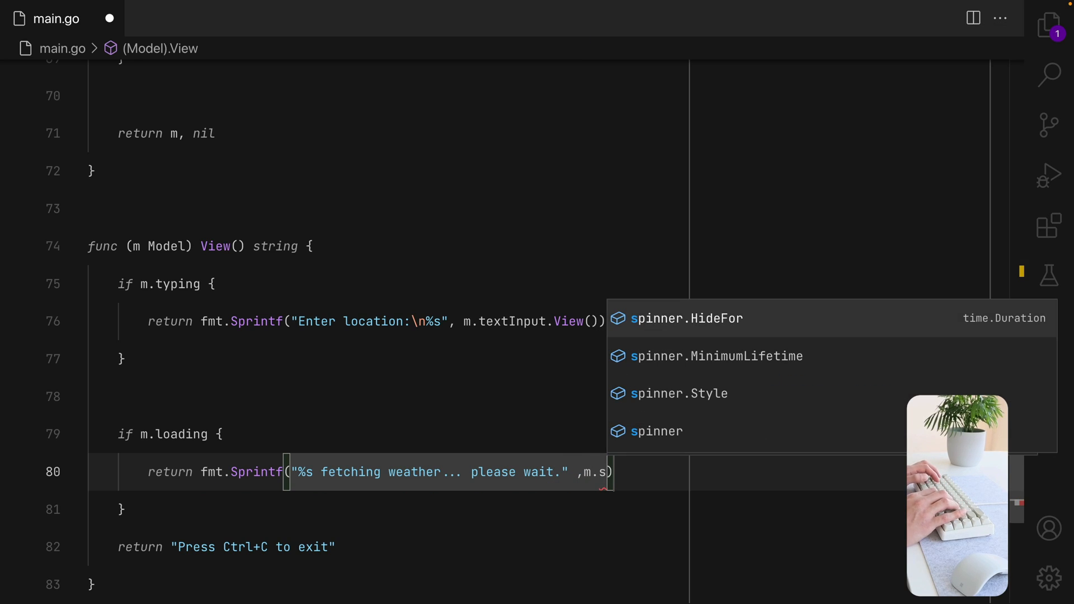
key(cmd+s)
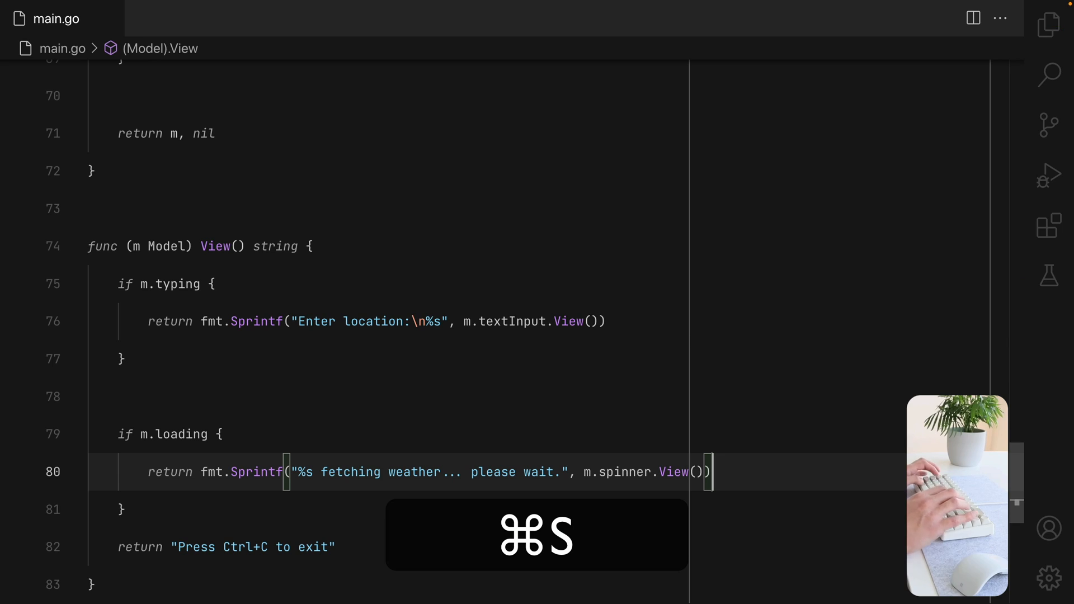
key(cmd+s)
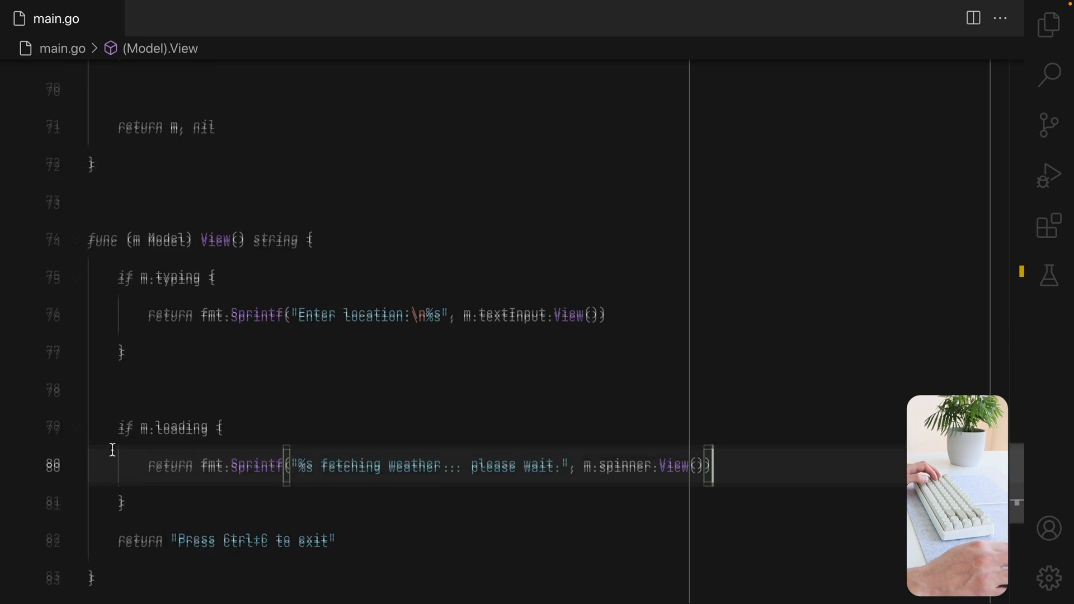
Add a 'metaWeather *metaweather.Client' field after the spinner field in the Model struct.
scroll(up, 3)
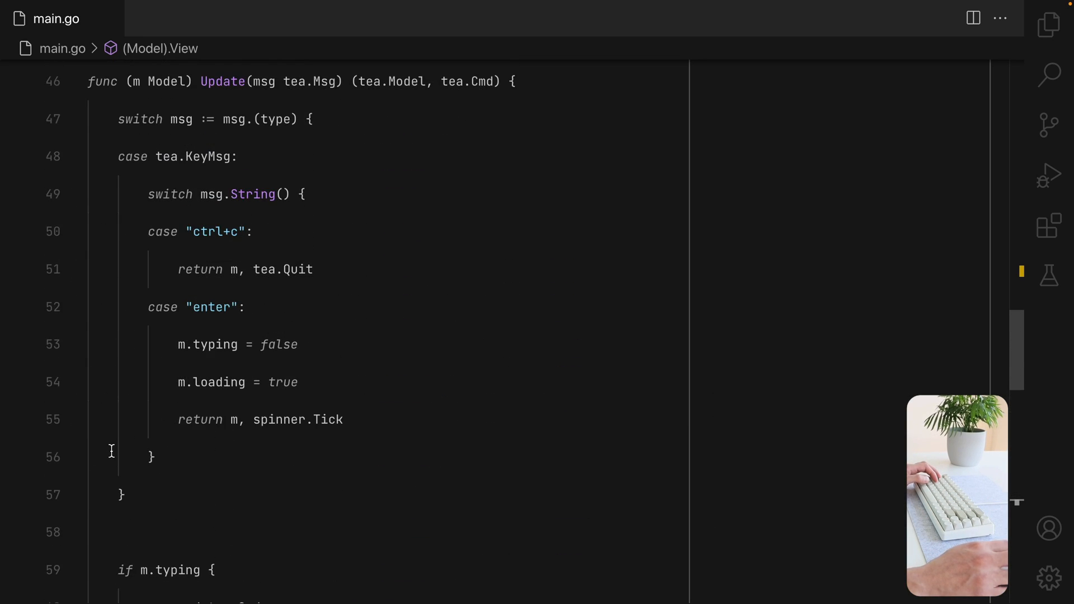
scroll(up, 3)
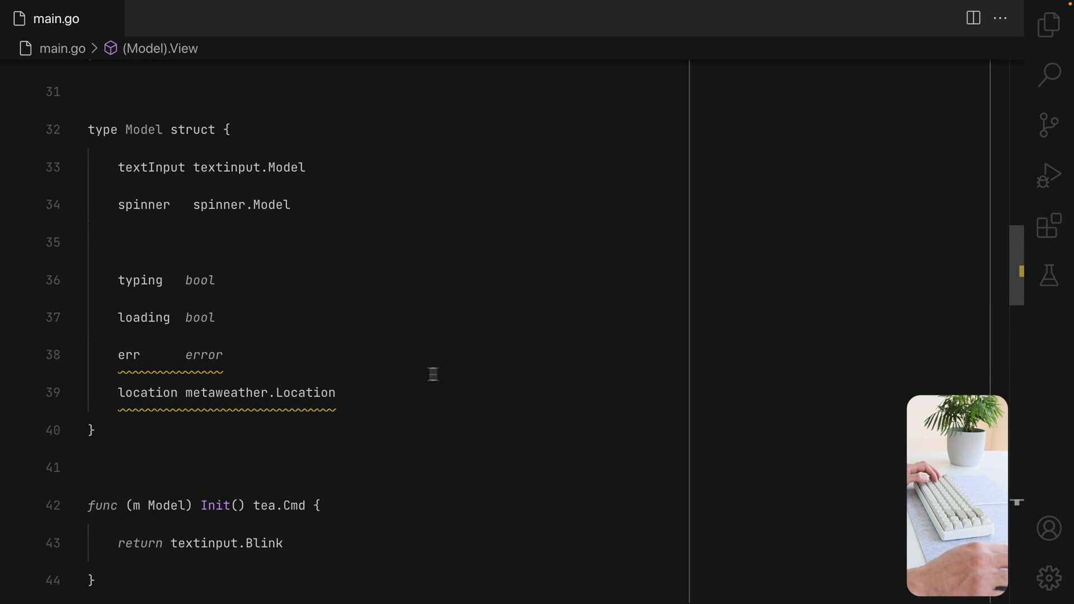
click(1050, 22)
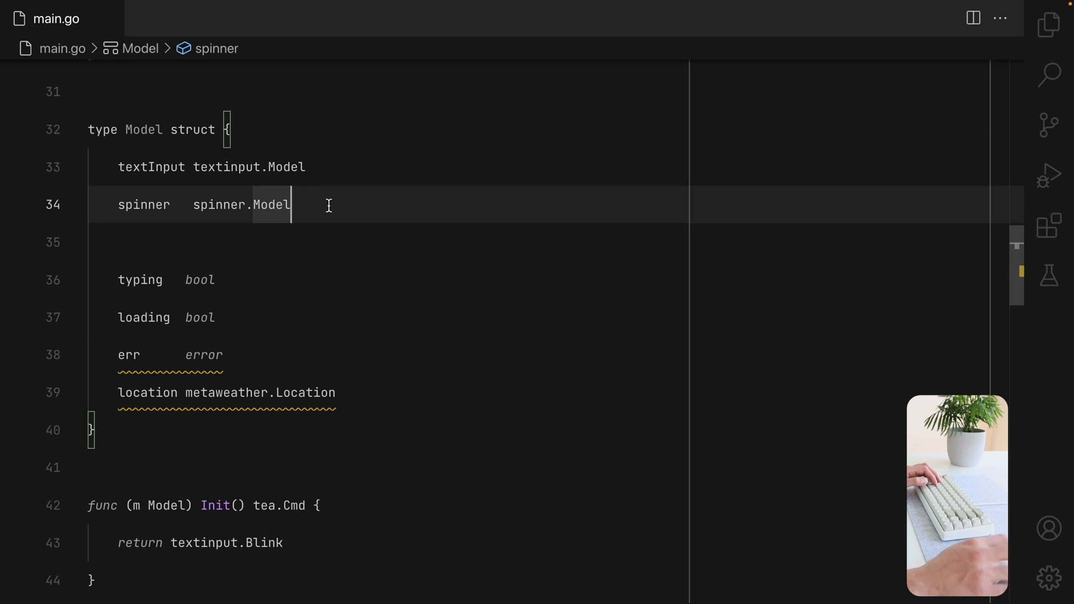
text(metaWeather *)
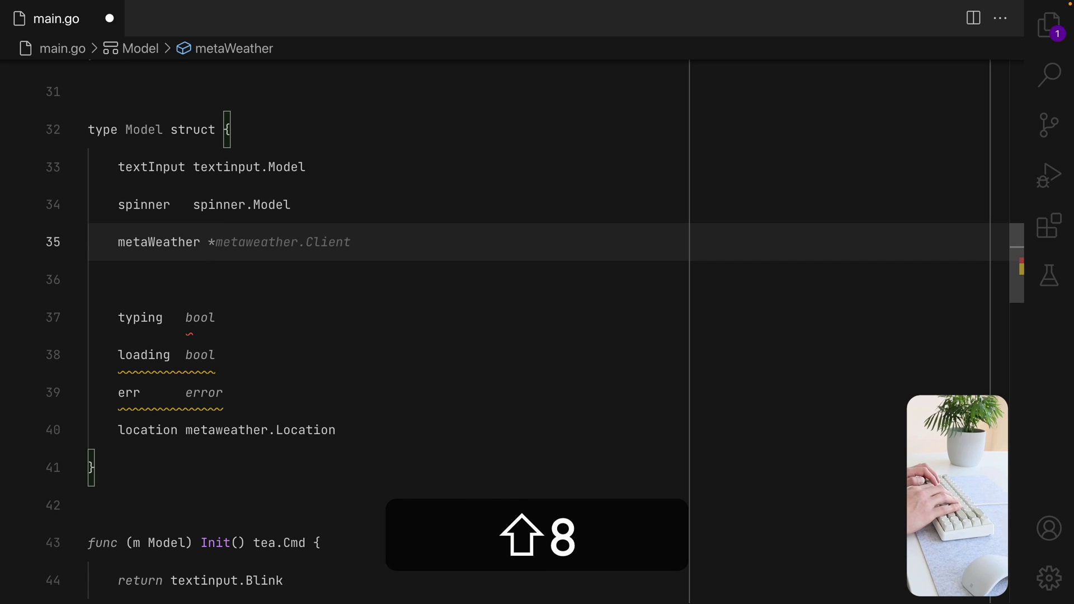
Initialise metaWeather with &metaweather.Client{HTTPClient: http.DefaultClient} in initialModel and save main.go.
scroll(up, 3)
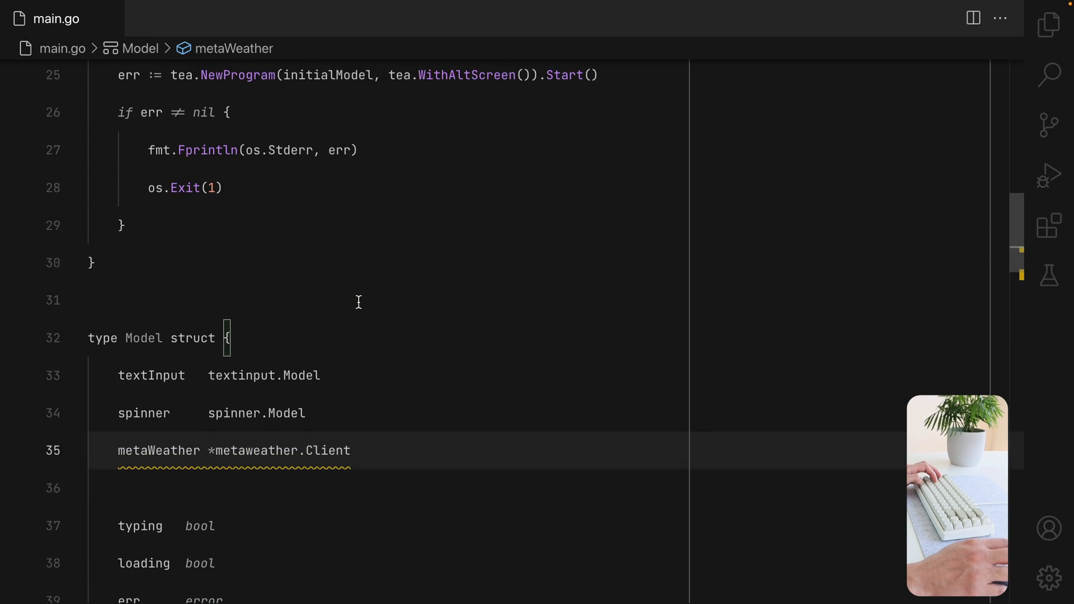
scroll(up, 3)
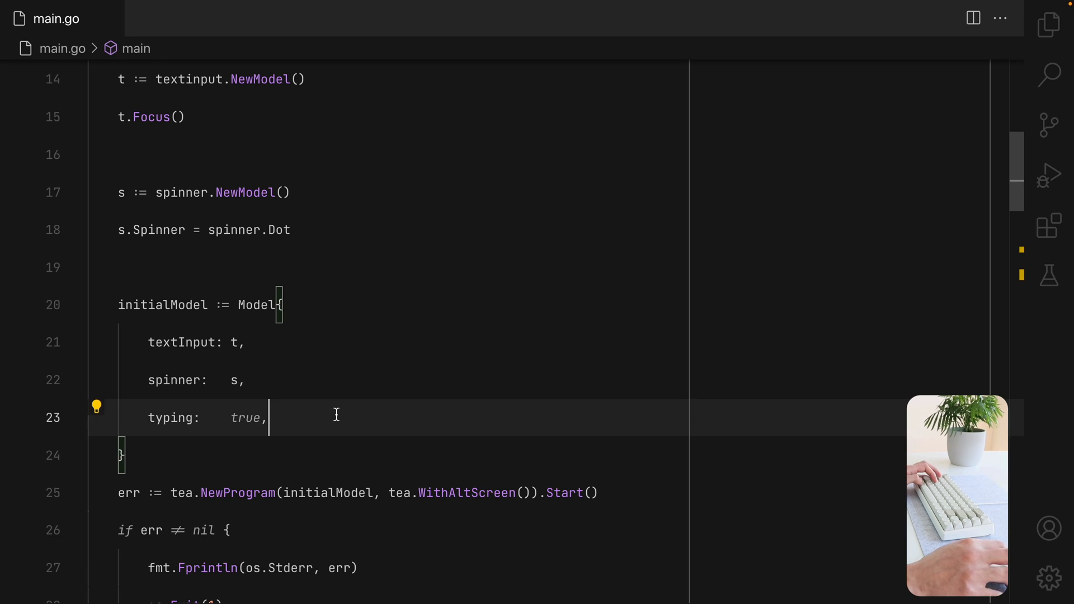
text(metaWeather: ,)
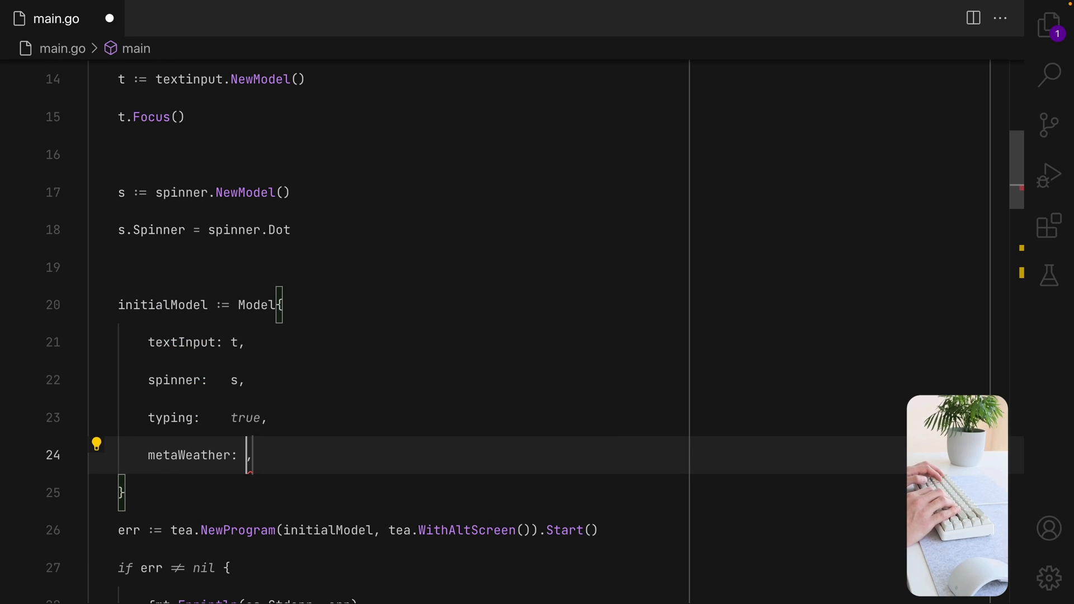
text(&me)
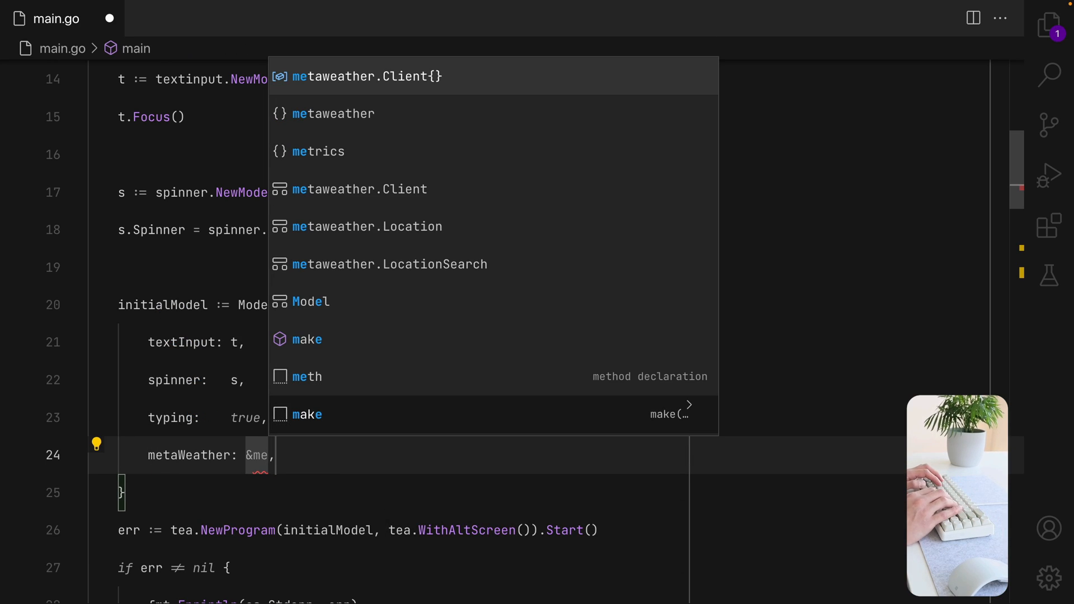
text(HTTPClient: h})
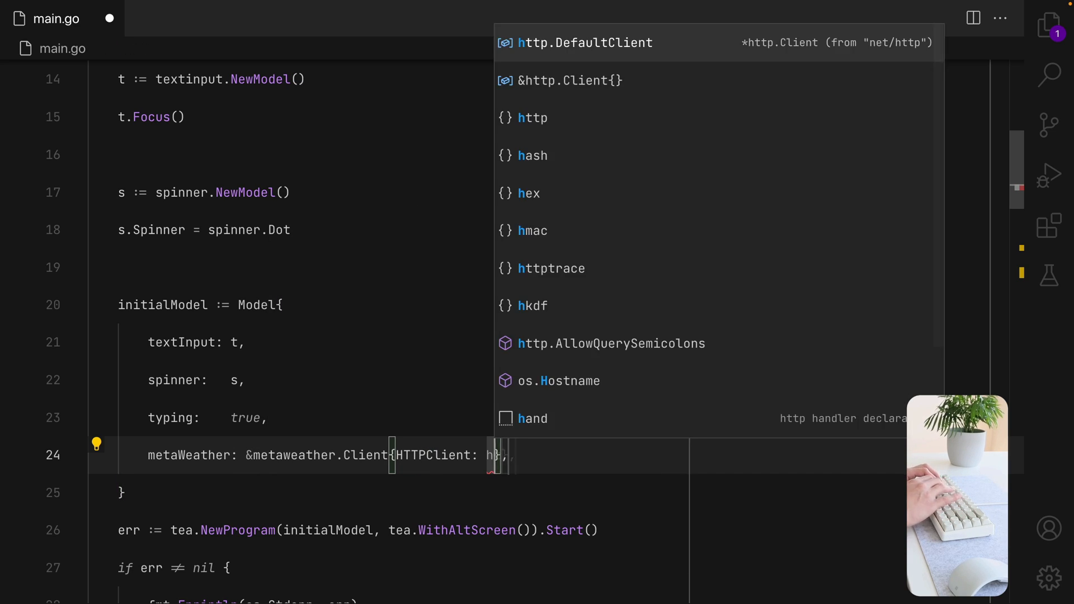
key(cmd+s)
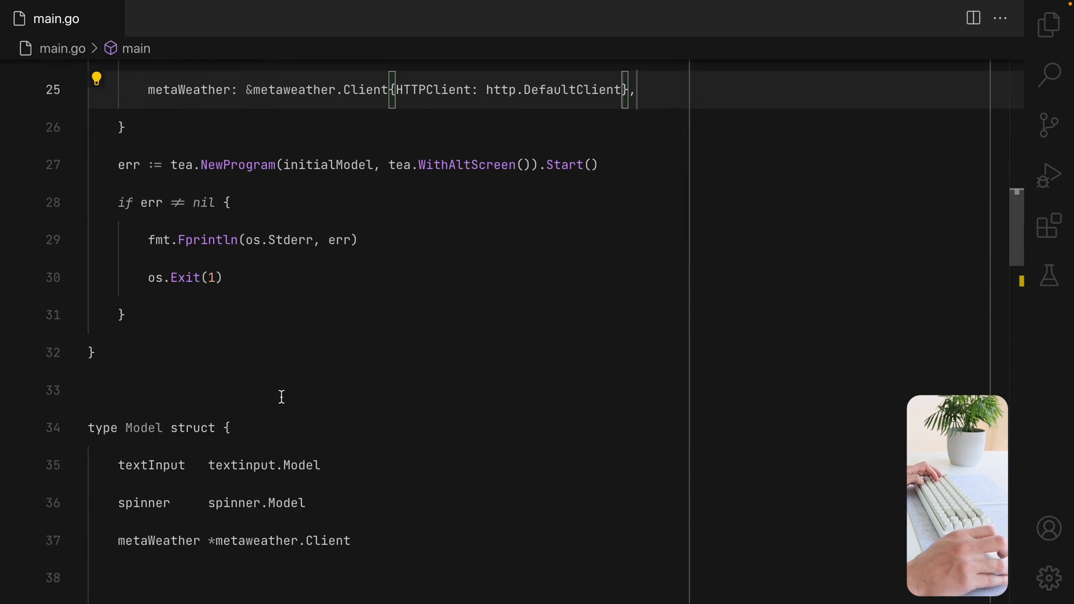
Declare a fetchWeather(query) method that returns a command func.
scroll(down, 3)
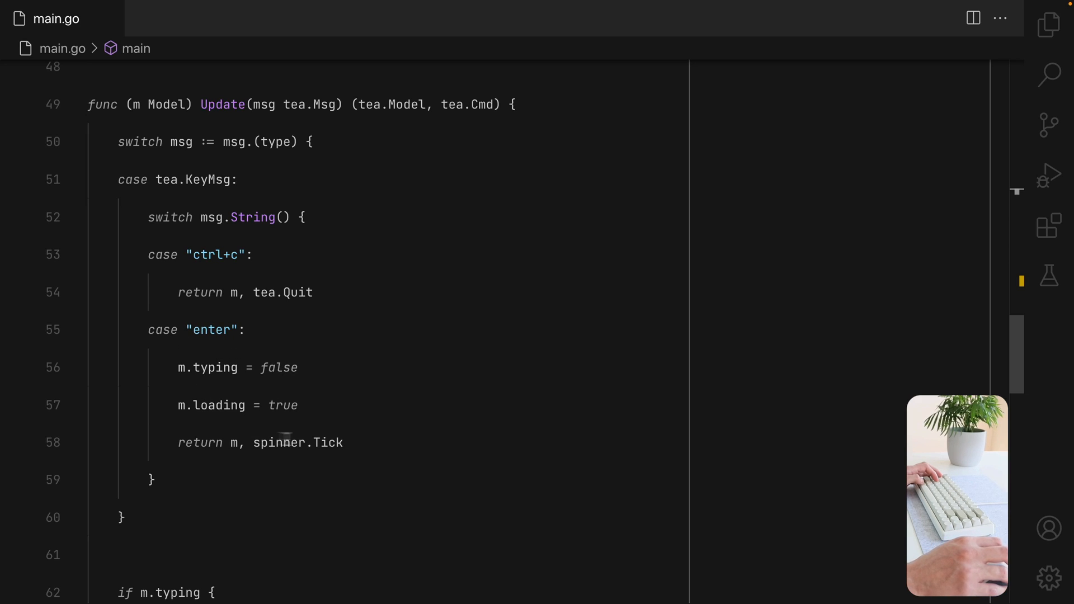
mouse_move(374, 455)
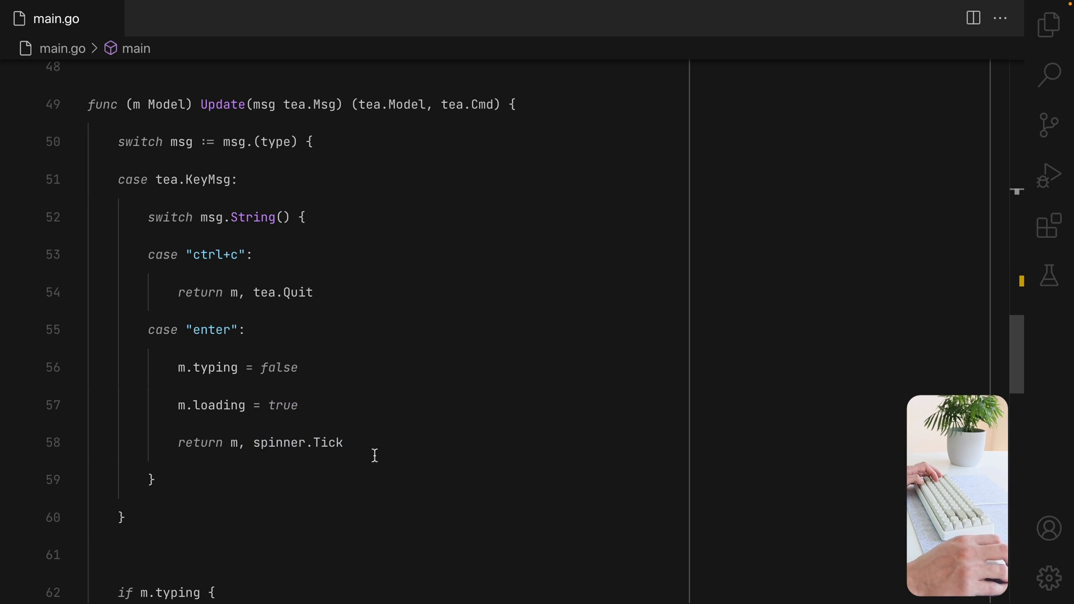
scroll(up, 3)
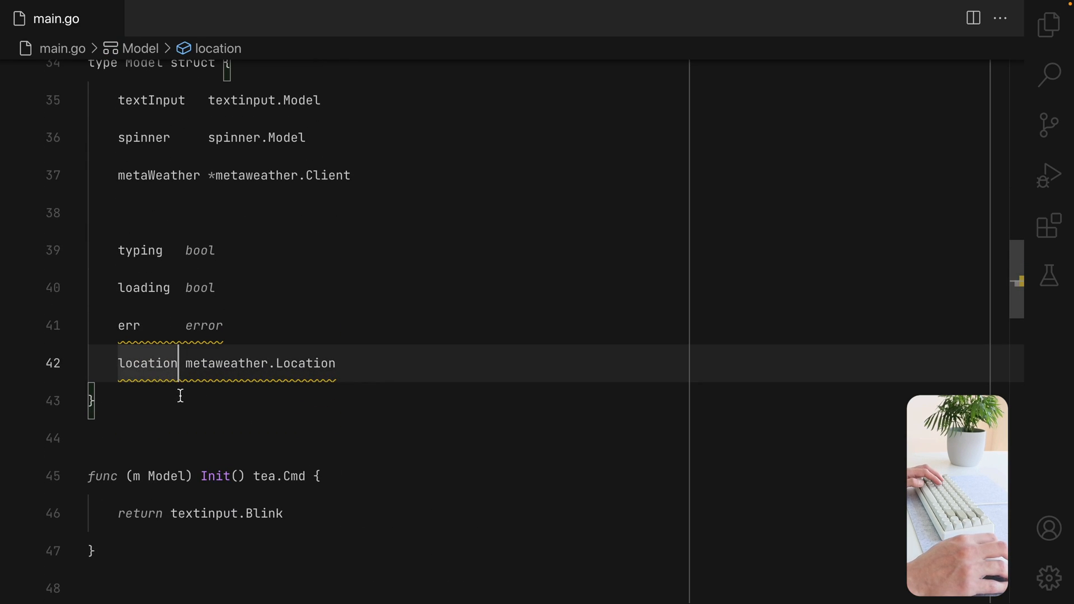
text(func (m Model)
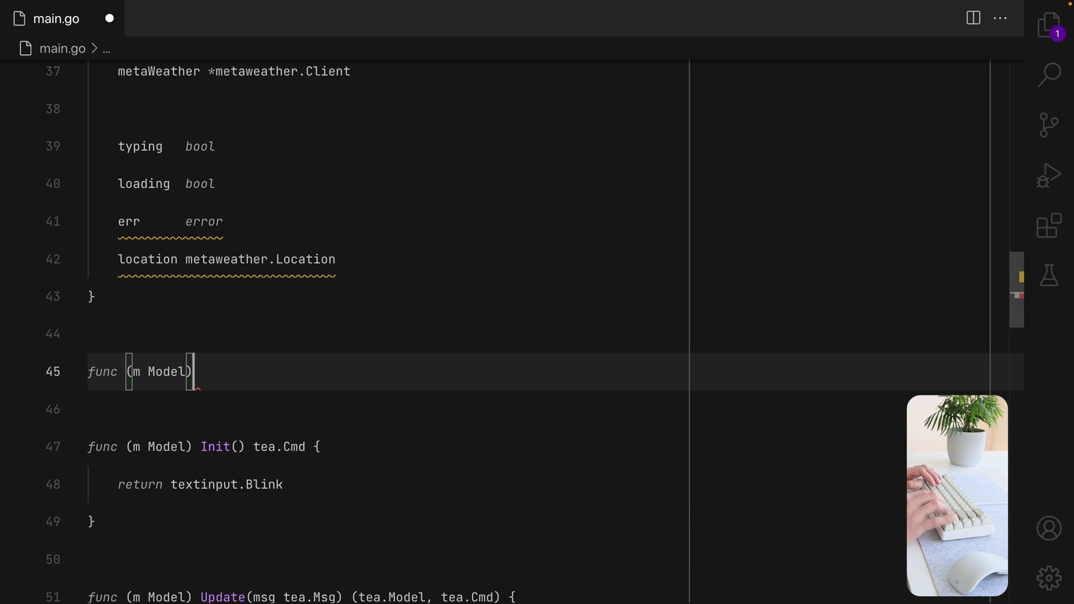
text(fetch)
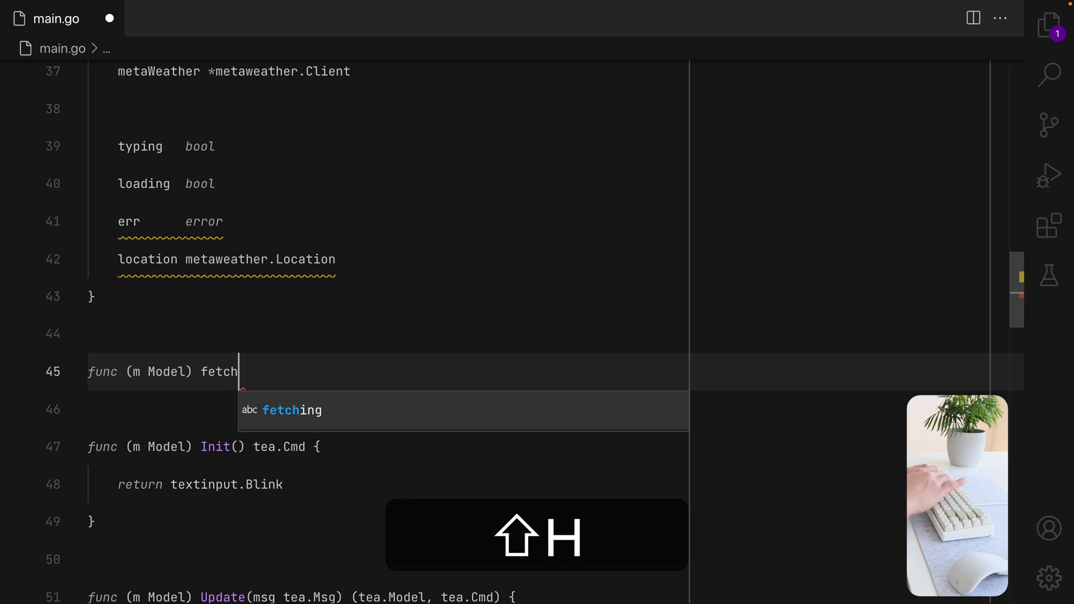
text(Weather)
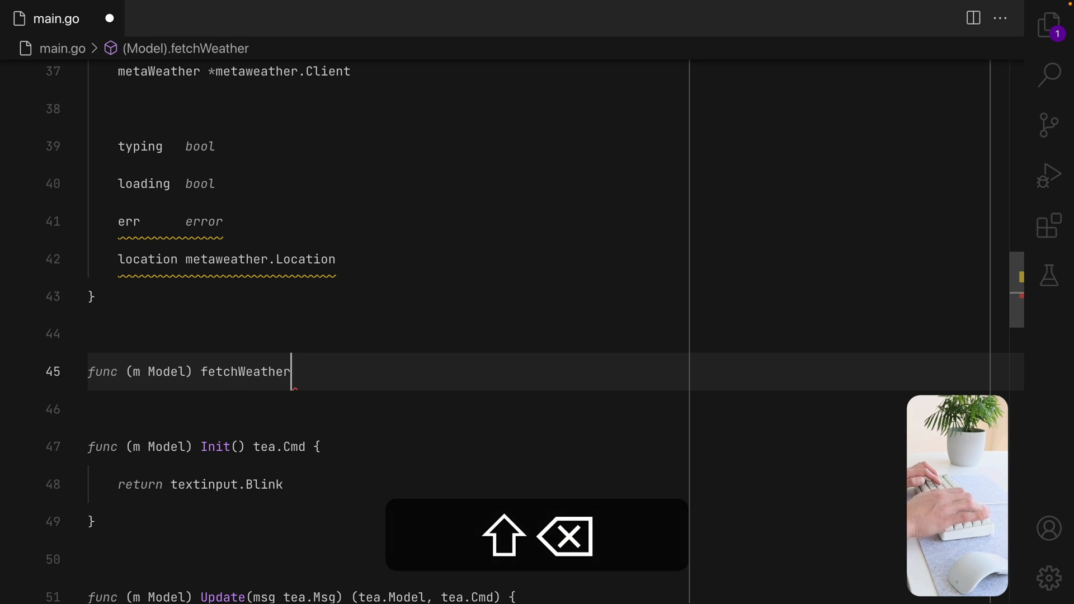
text((query string) tea.Cmd {)
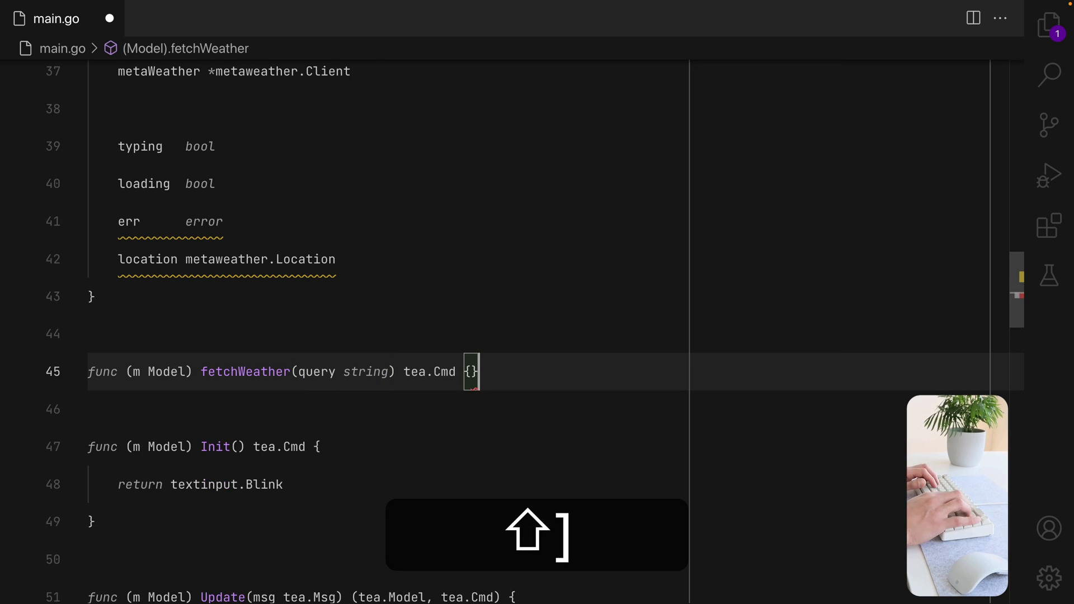
text(func)
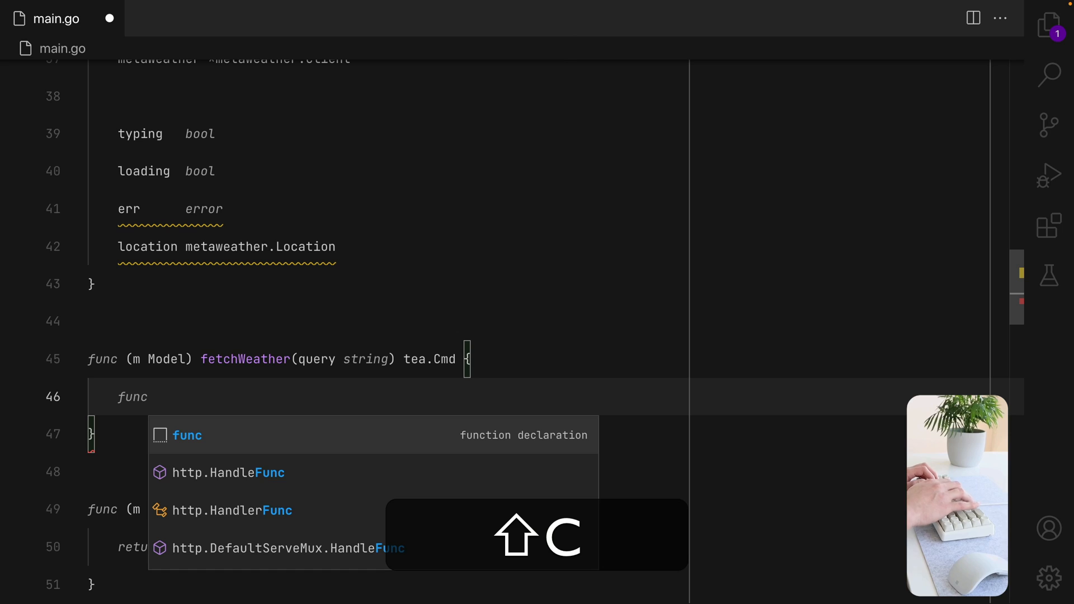
text(retunf)
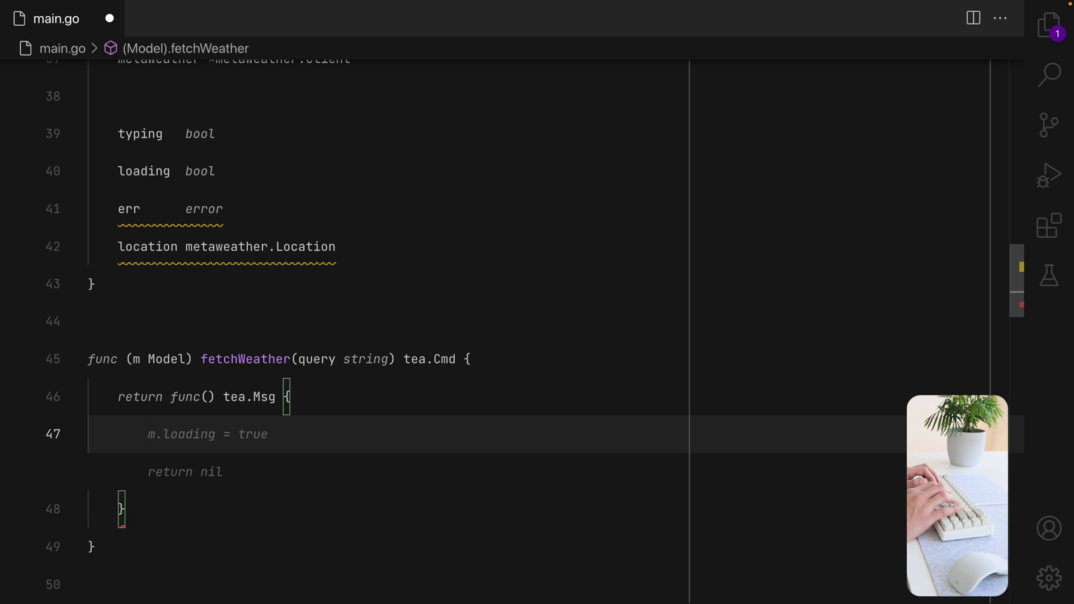
Inside it, assign loc, err from m.metaWeather.LocationByQuery(context.Background(), query) and begin 'if err != nil'.
text(metaWeather.)
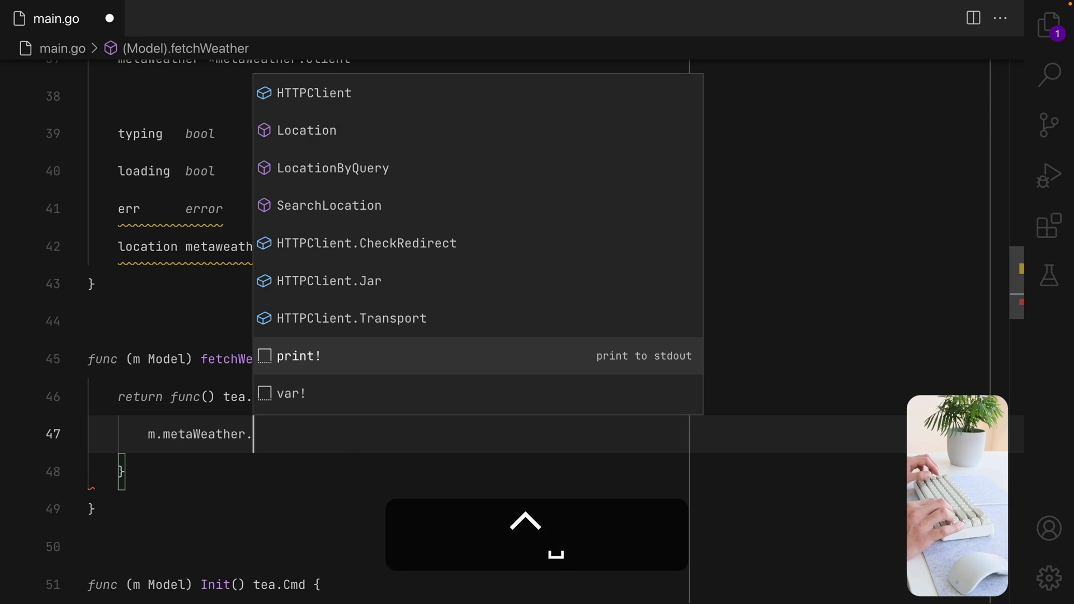
click(333, 168)
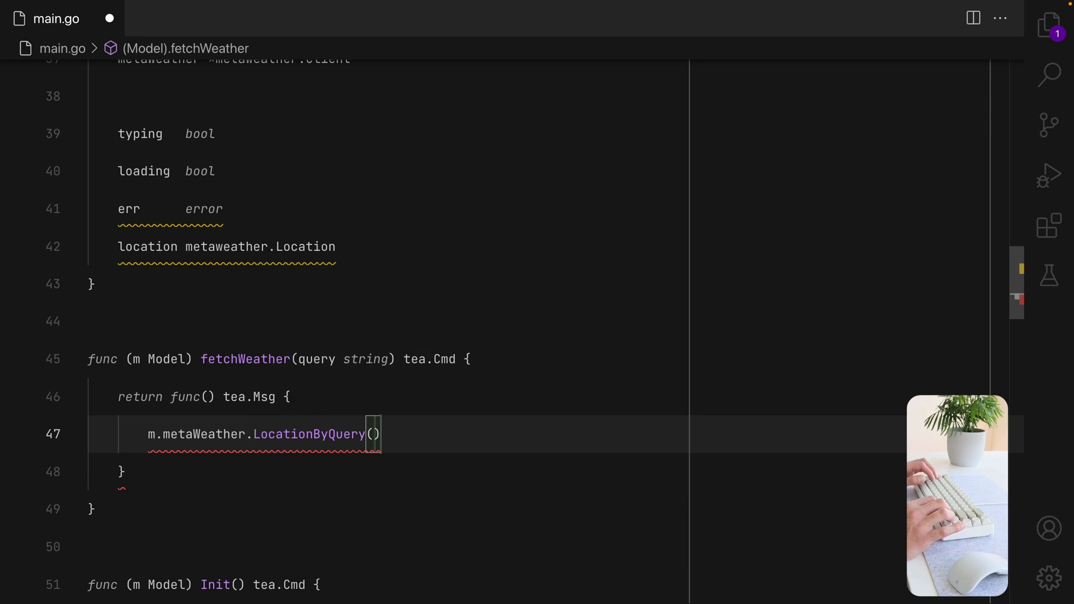
text(context.Background())
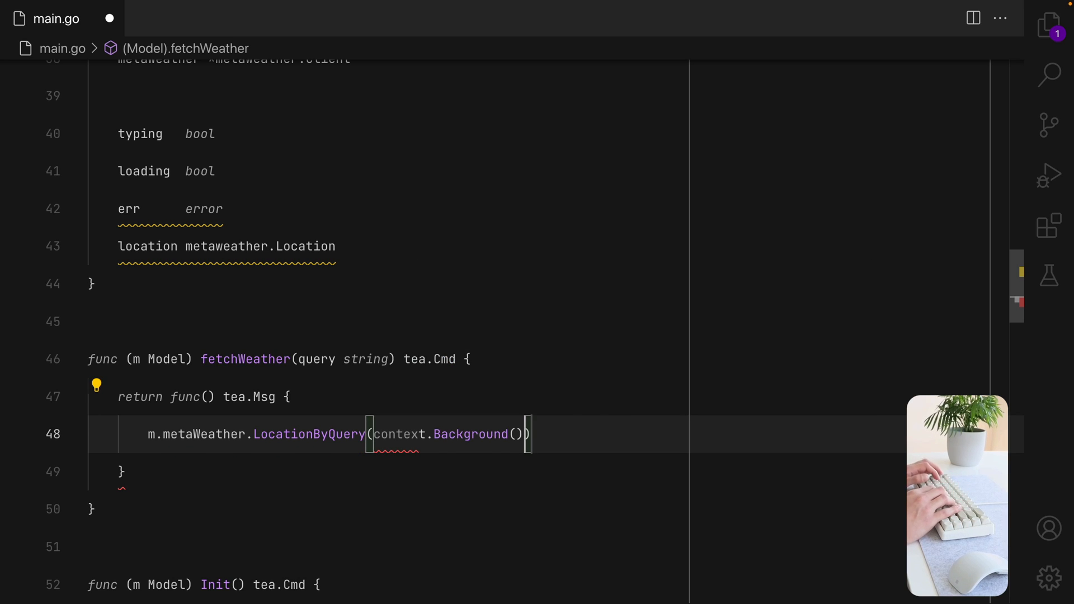
text(, query)
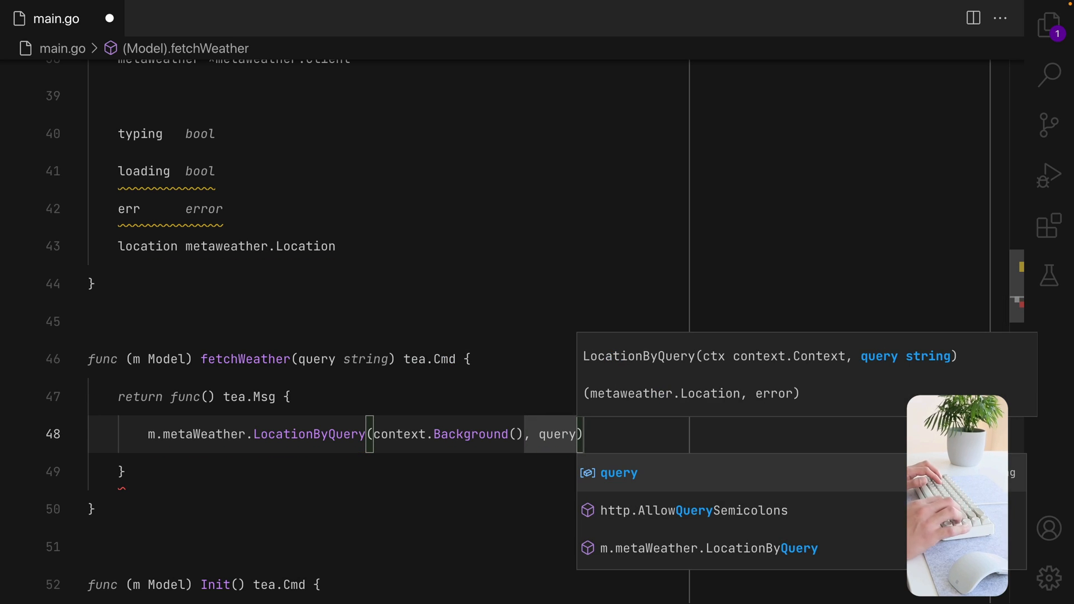
key(Escape)
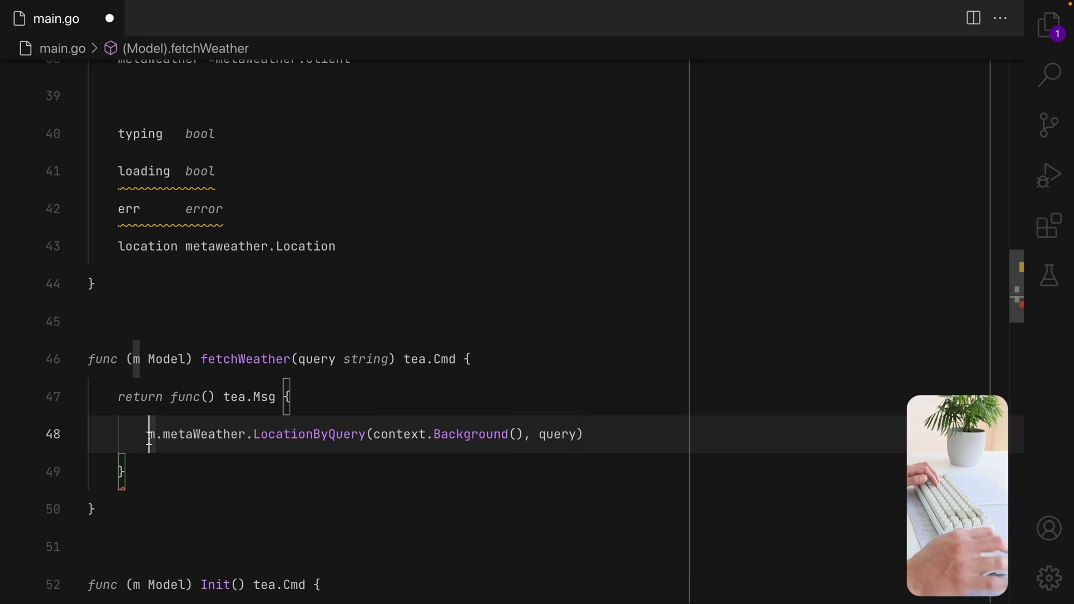
text(loc, err :=)
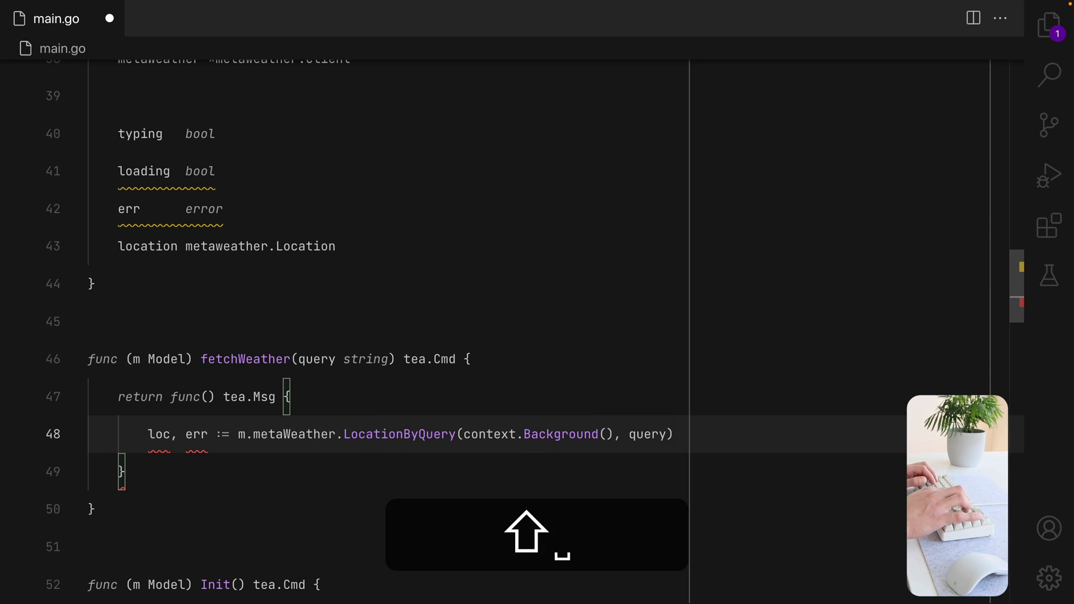
text(if err != nil {)
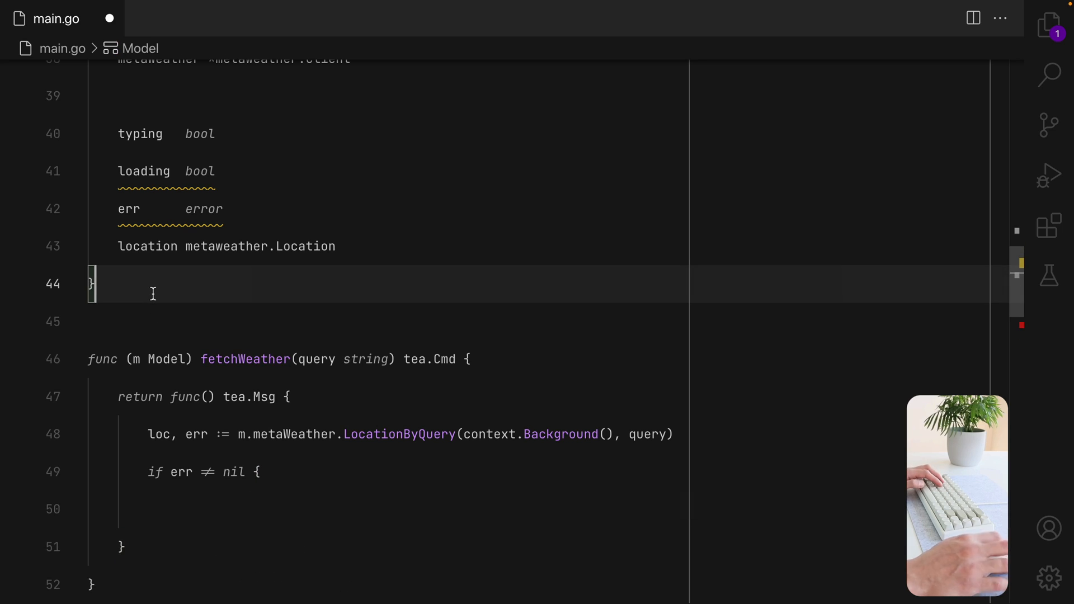
Define a GotWeather struct type with Err error and Location metaweather.Location fields.
text(type Msg struct {)
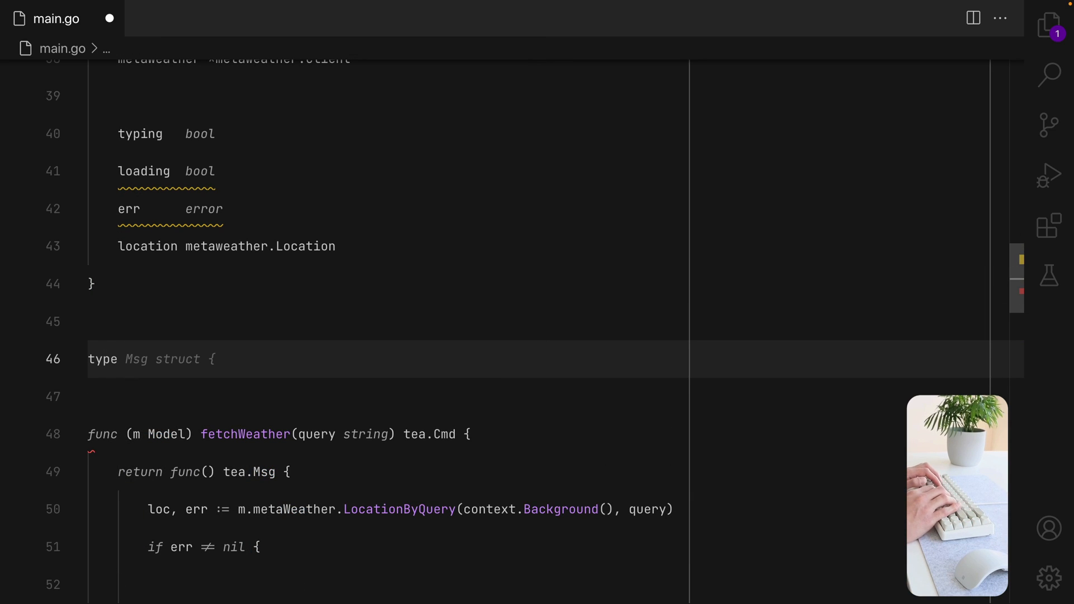
text(GotWeat)
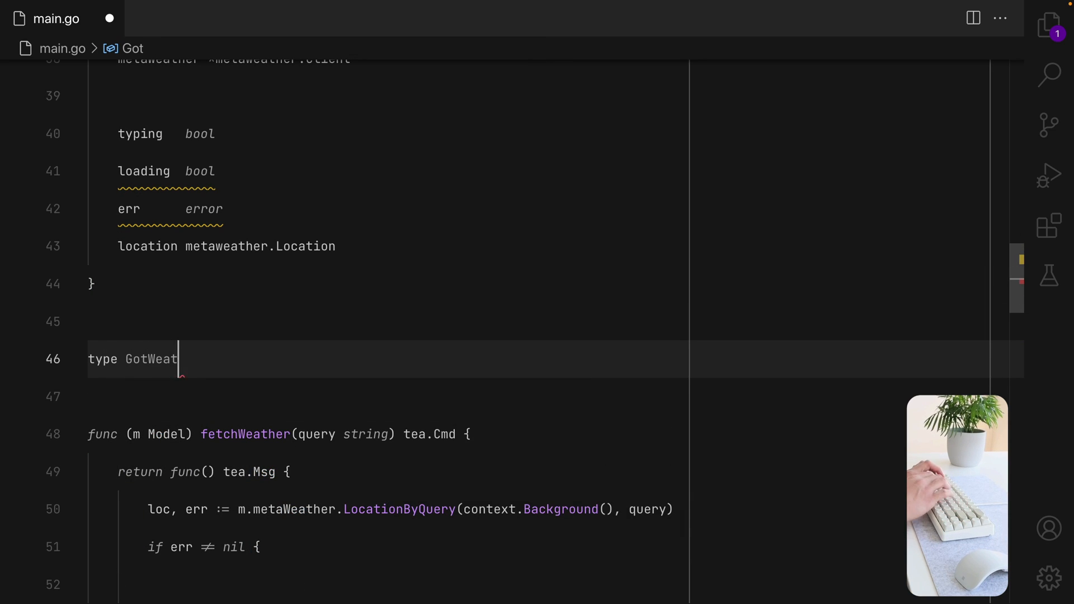
text(her struct {)
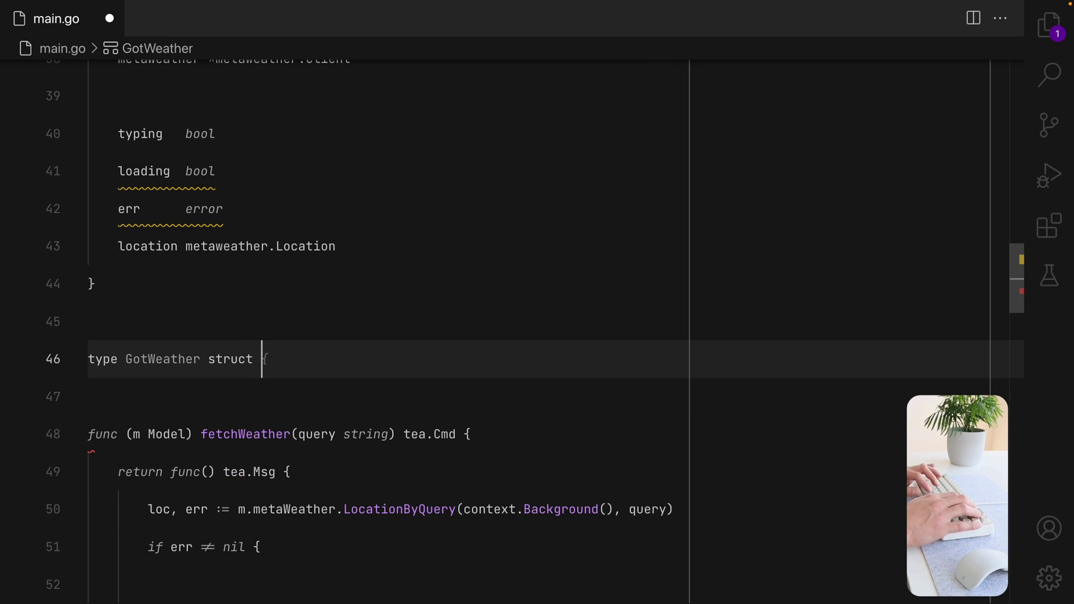
text({)
text(Location)
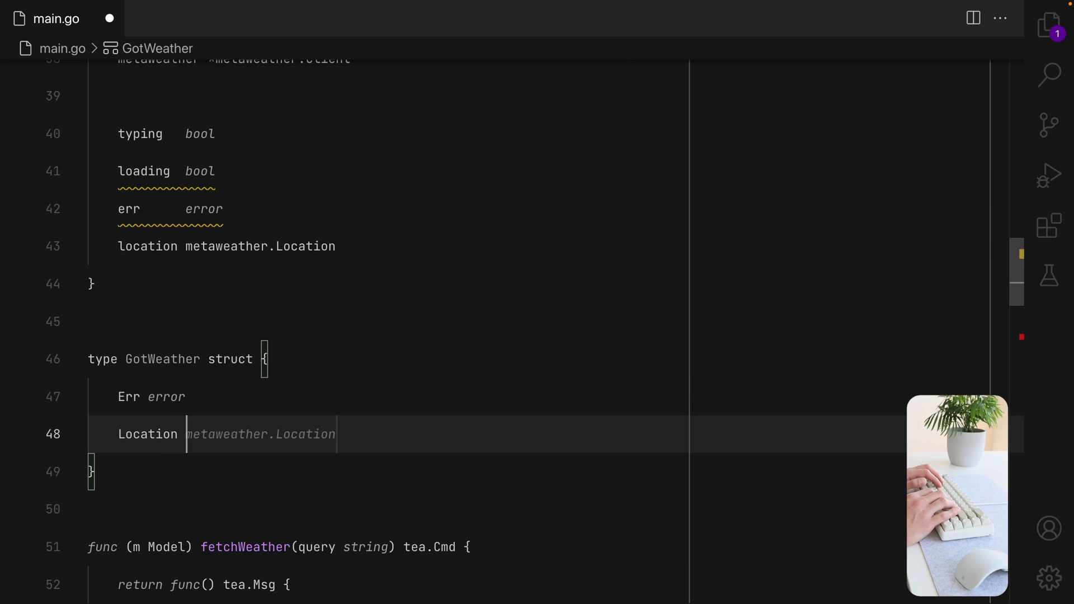
Make fetchWeather return GotWeather{Err: err} on error and GotWeather{Location: loc} otherwise.
scroll(down, 3)
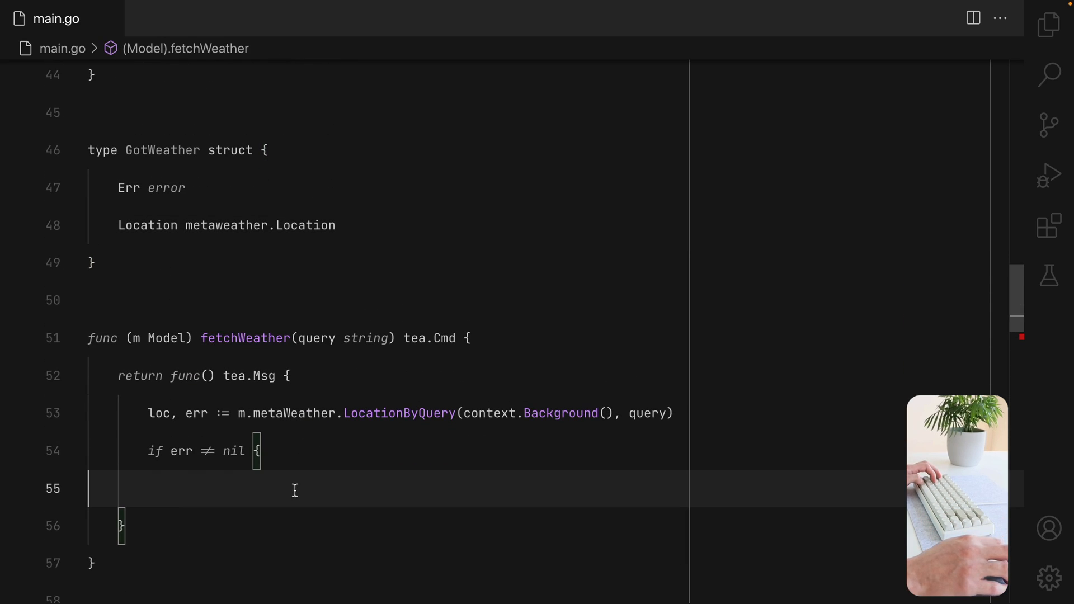
text(return GotWeather{Err: err})
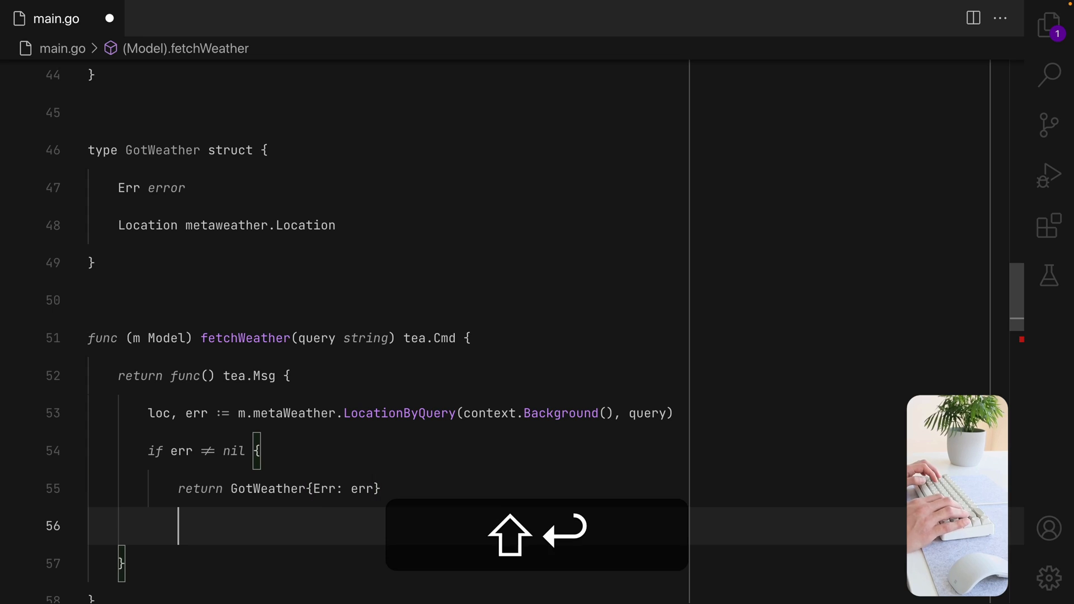
text(return GotWeather{Location: loc})
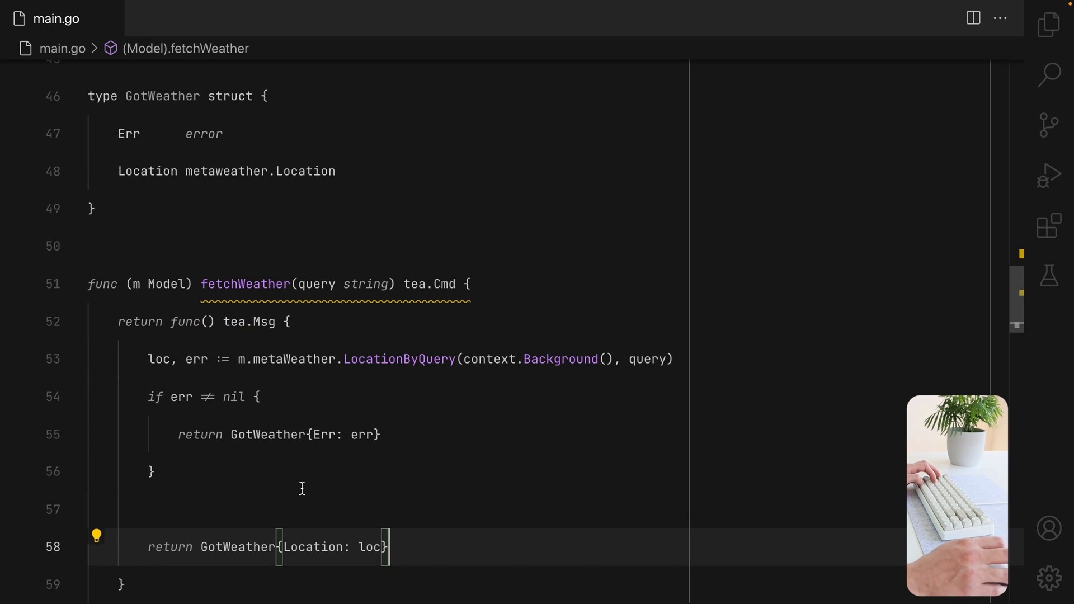
scroll(down, 3)
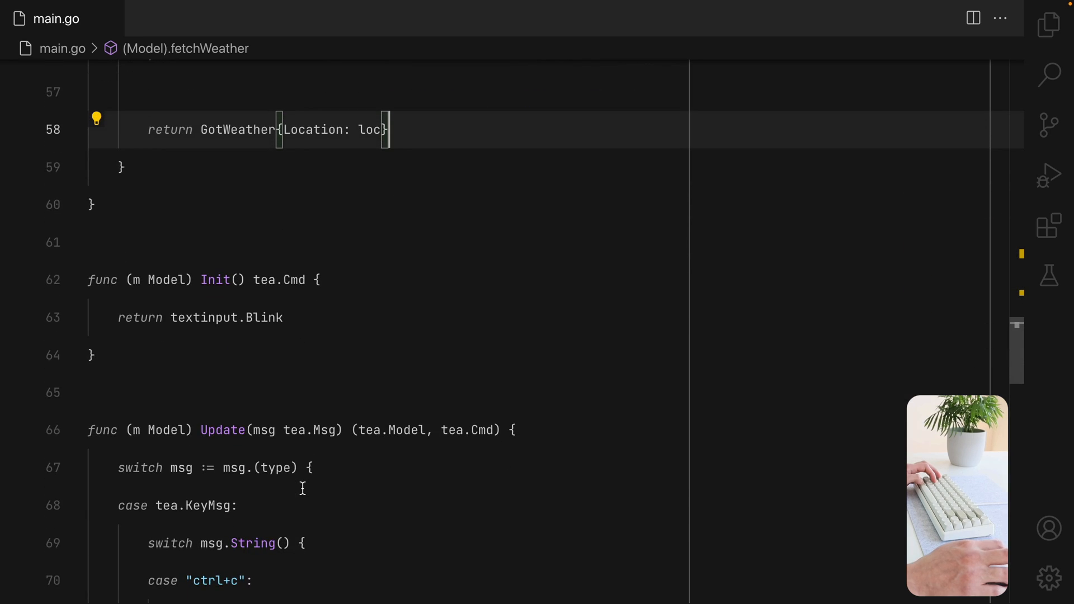
Replace spinner.Tick in the enter case with tea.Batch(spinner.Tick, m.fetchWeather(query)).
scroll(down, 3)
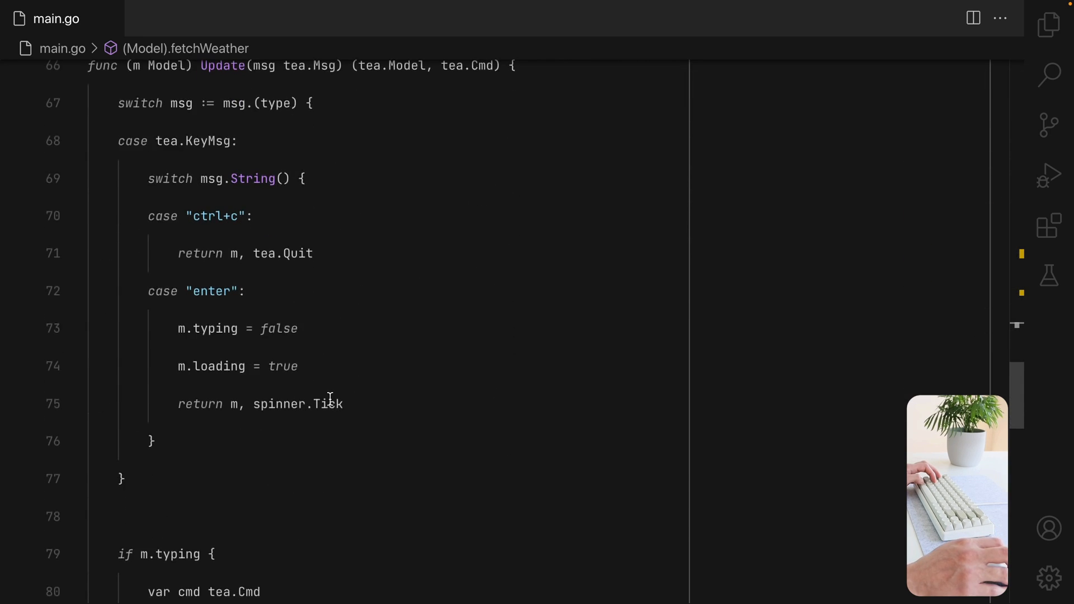
click(255, 404)
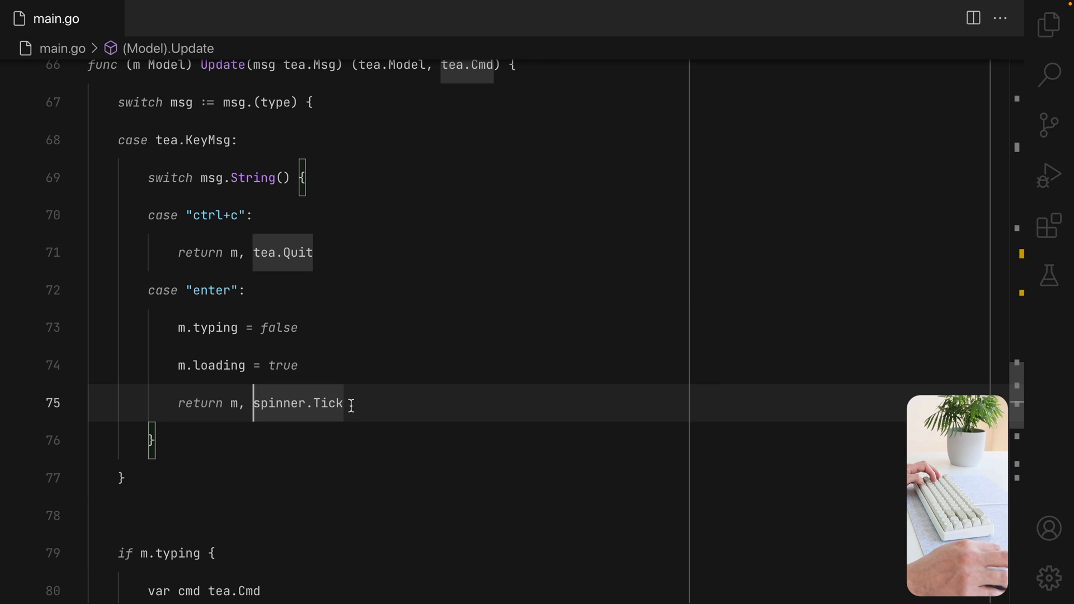
mouse_move(278, 403)
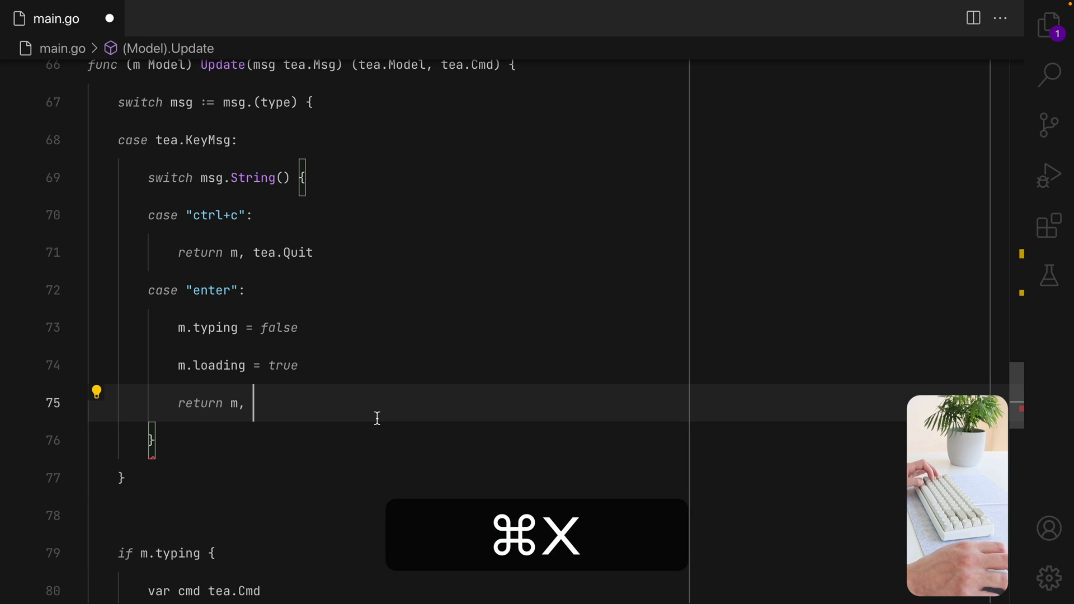
text(tea.Batch()
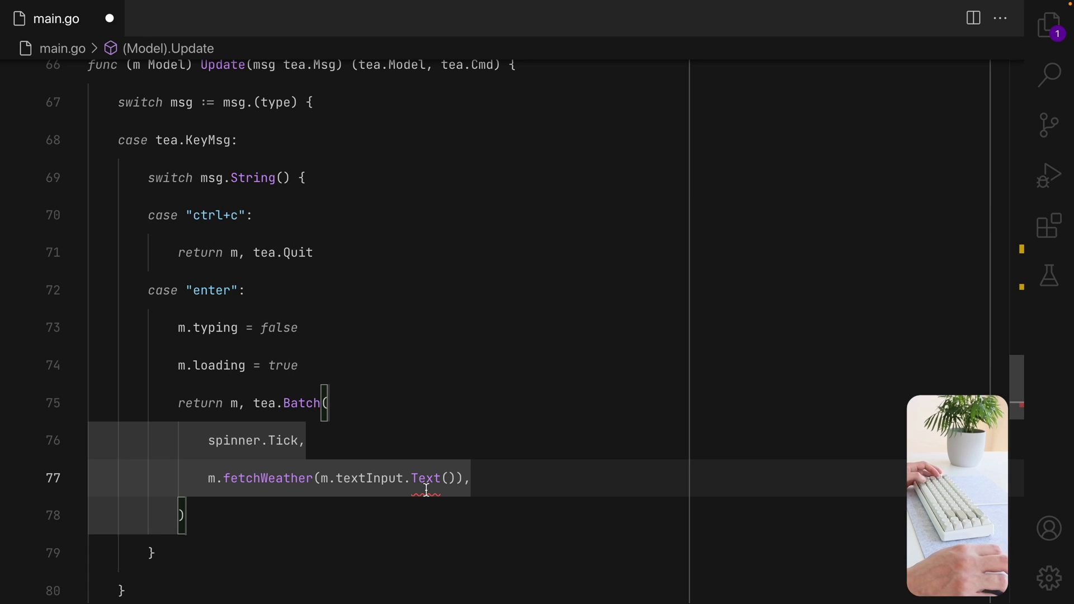
Set query := strings.TrimSpace(m.textInput.Value()), wrap the batch in 'if query != ""', and save.
text(Value)
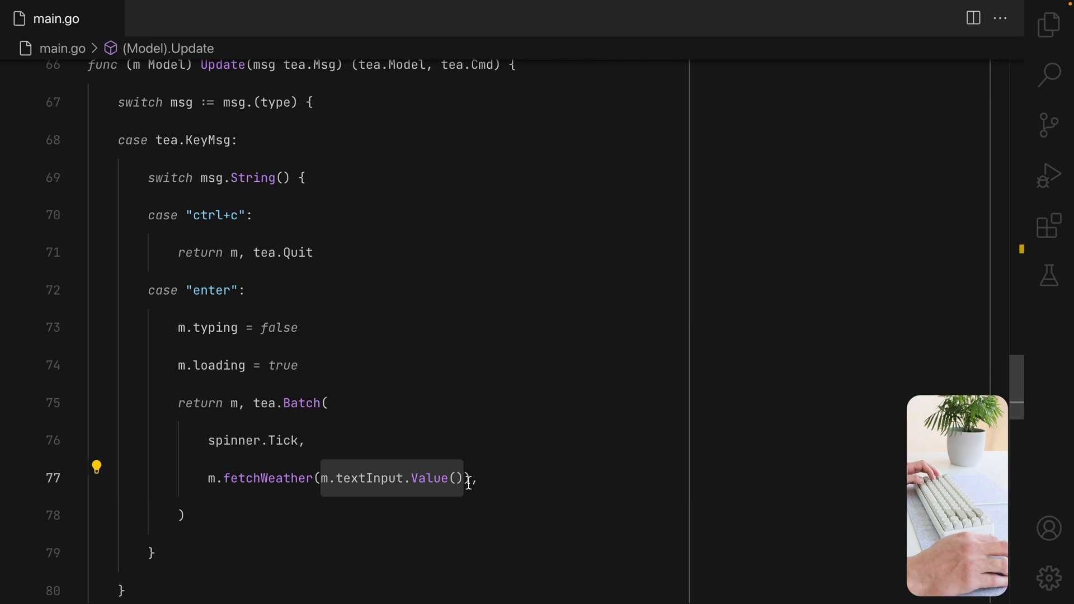
text(query)
text(if)
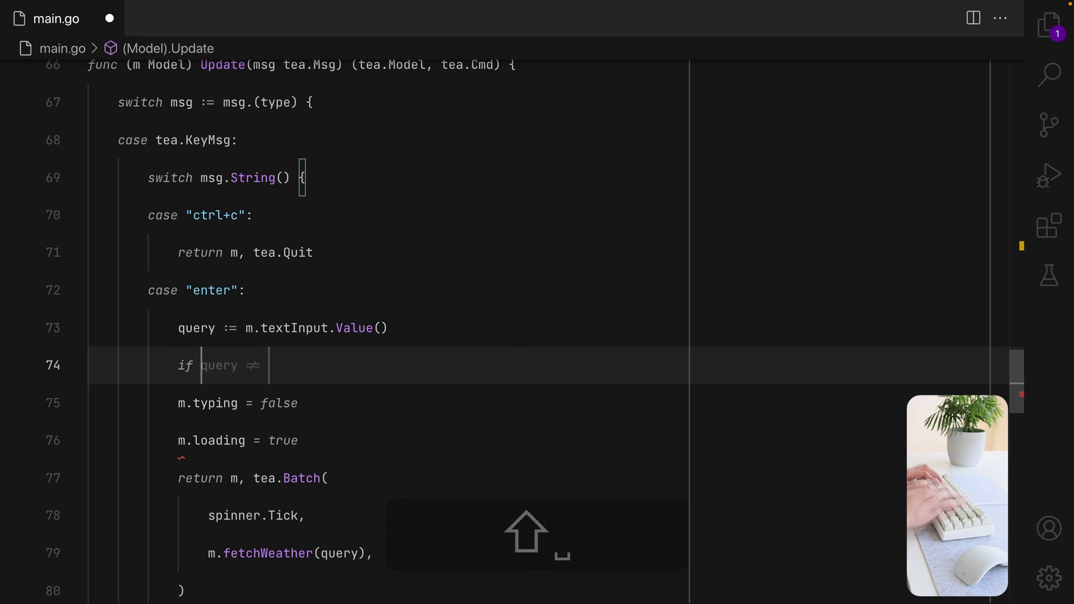
text("" {)
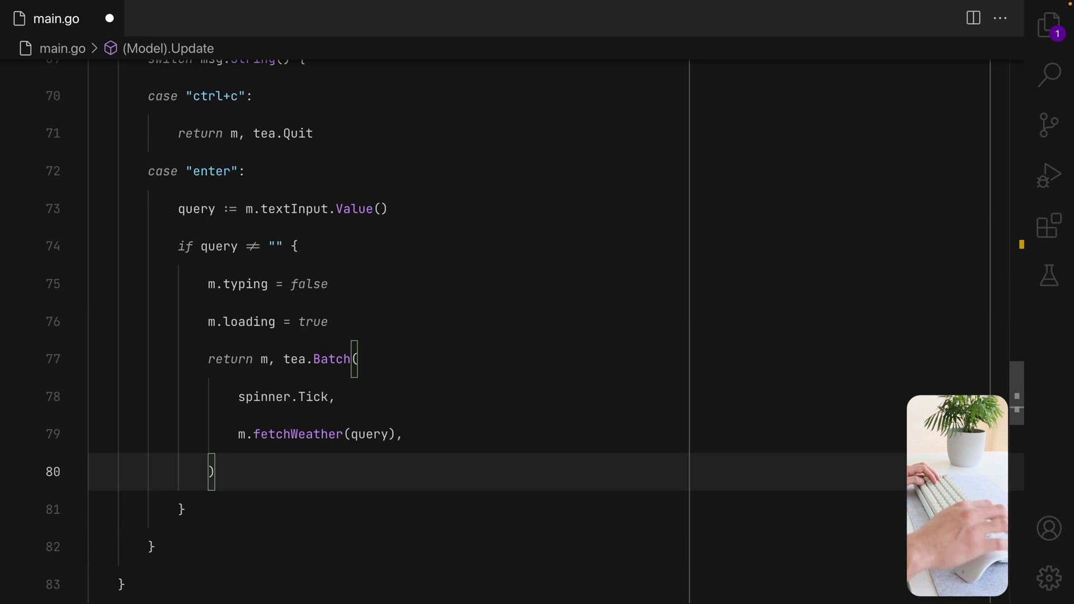
scroll(up, 3)
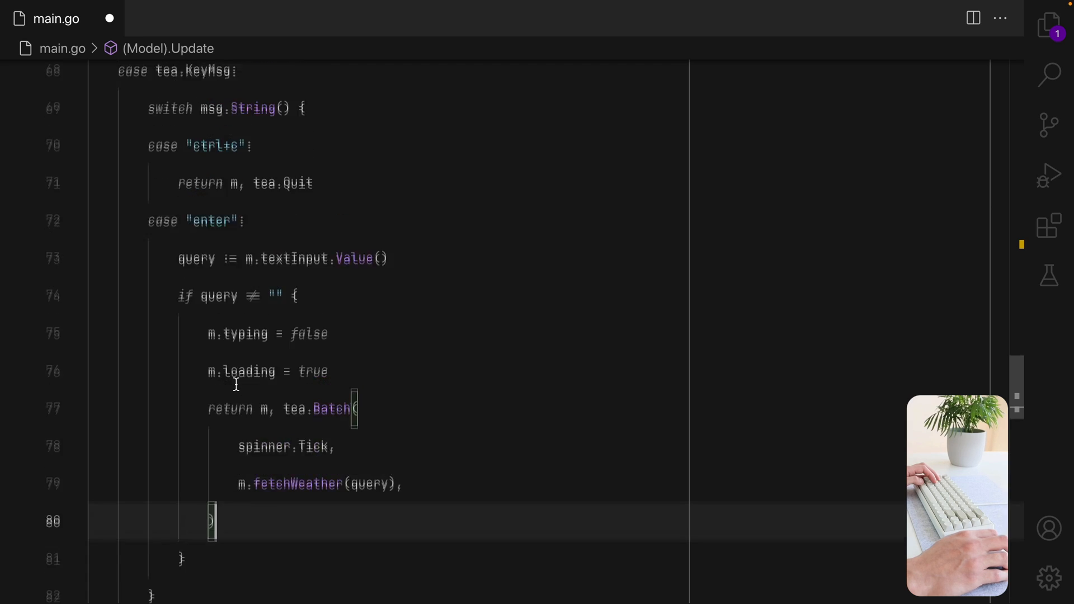
scroll(up, 3)
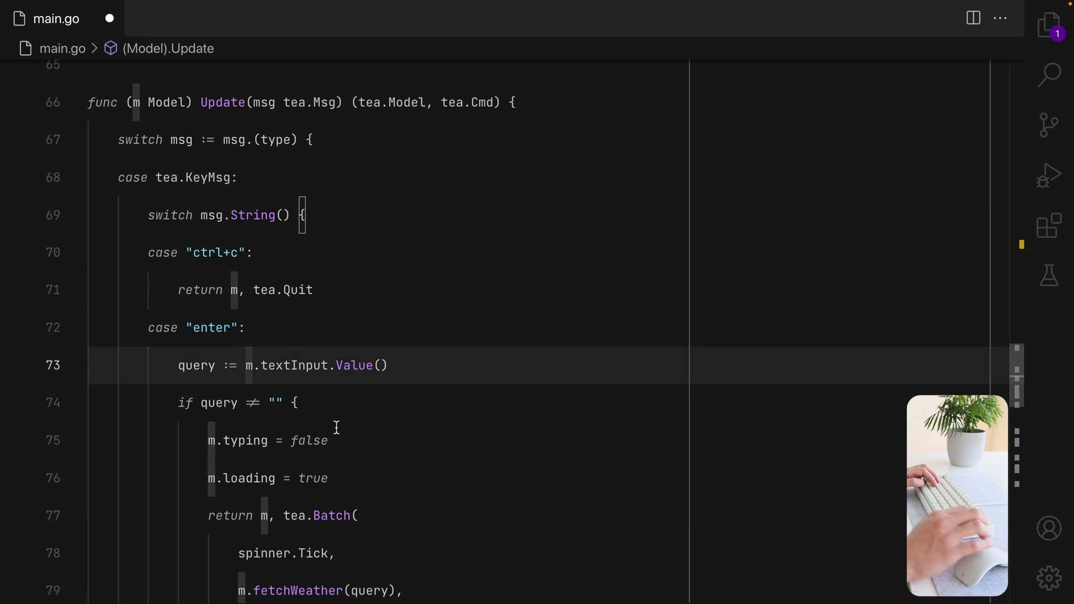
text(strings.TrimSpace()
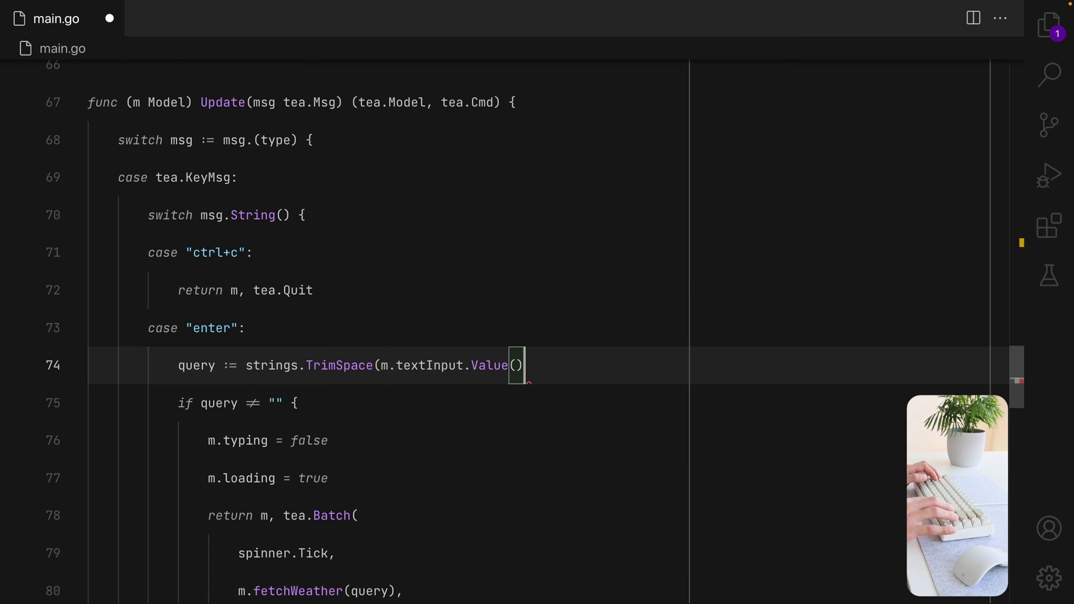
key(cmd+s)
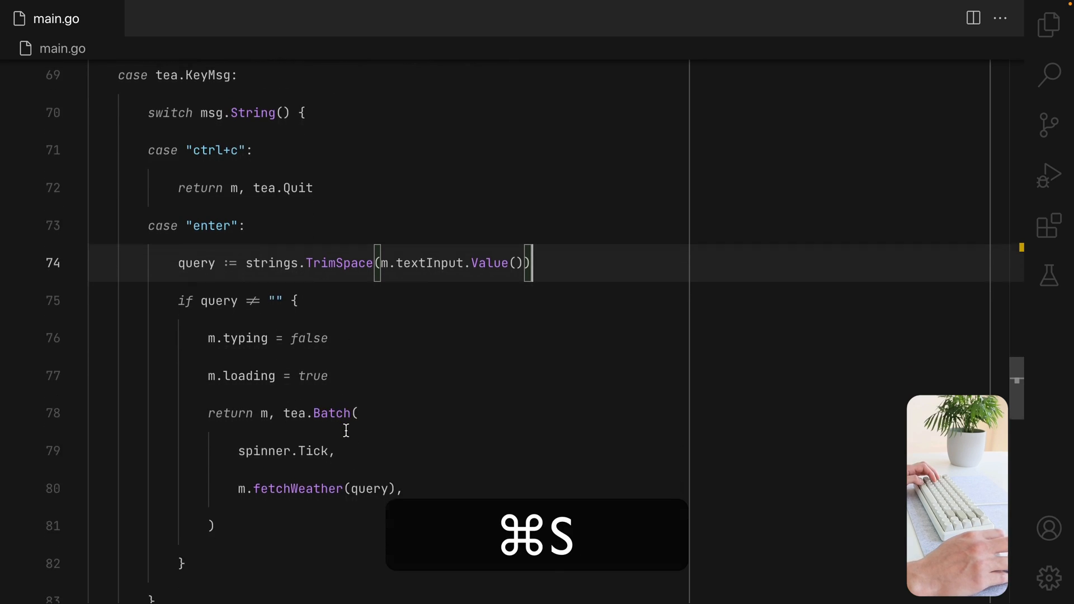
key(cmd+s)
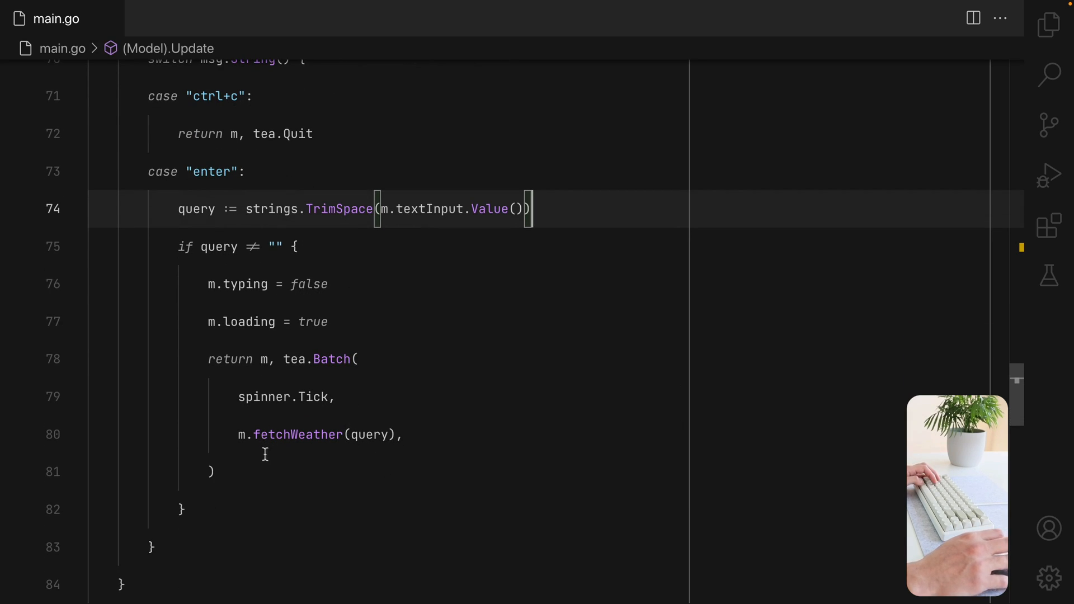
mouse_move(397, 498)
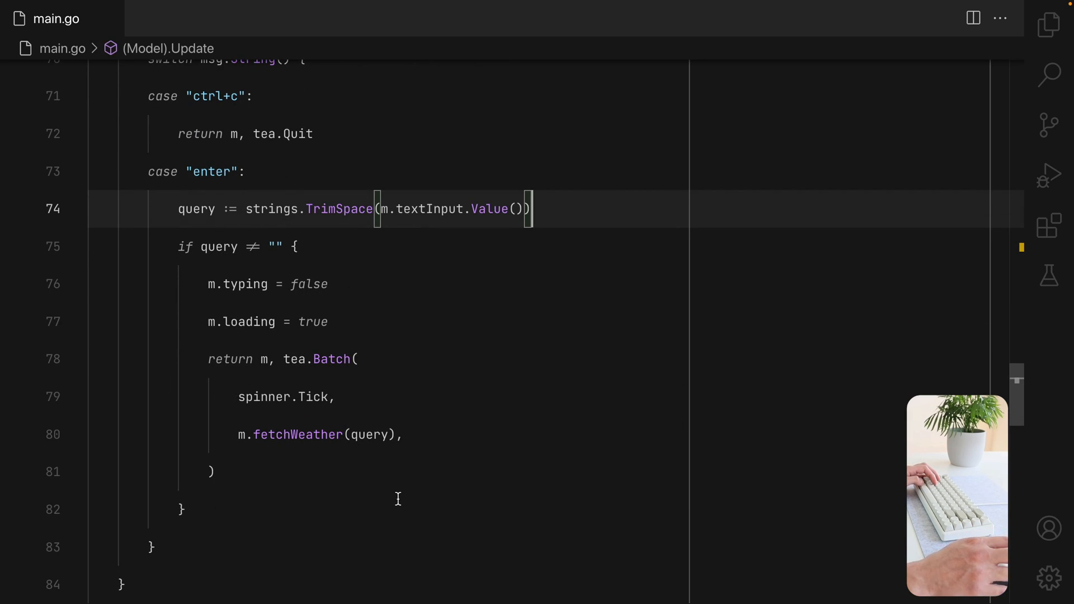
Add a 'case GotWeather' to Update's message switch.
scroll(up, 3)
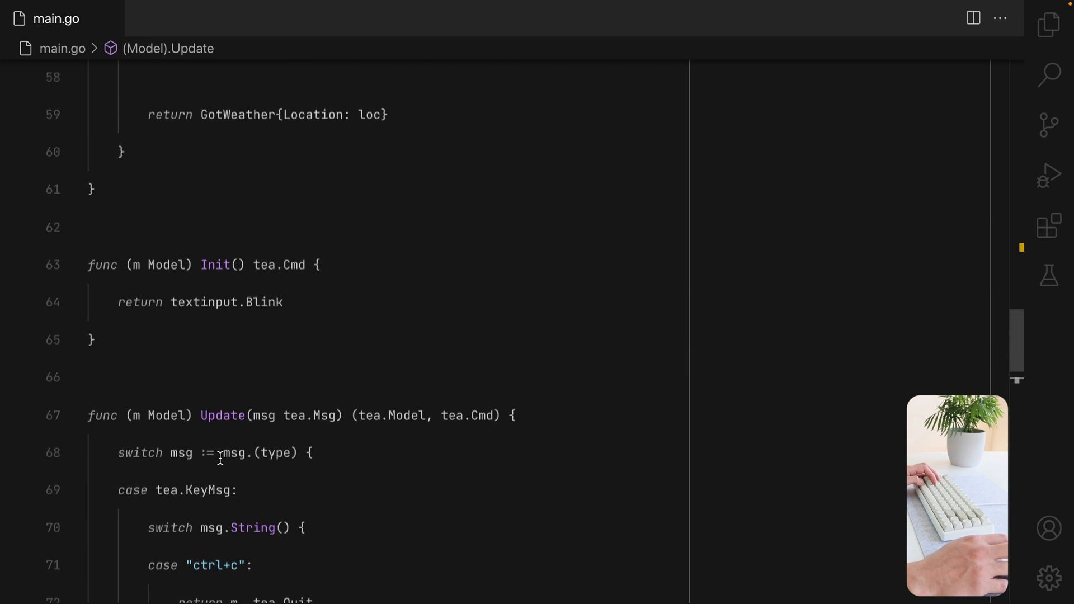
scroll(up, 3)
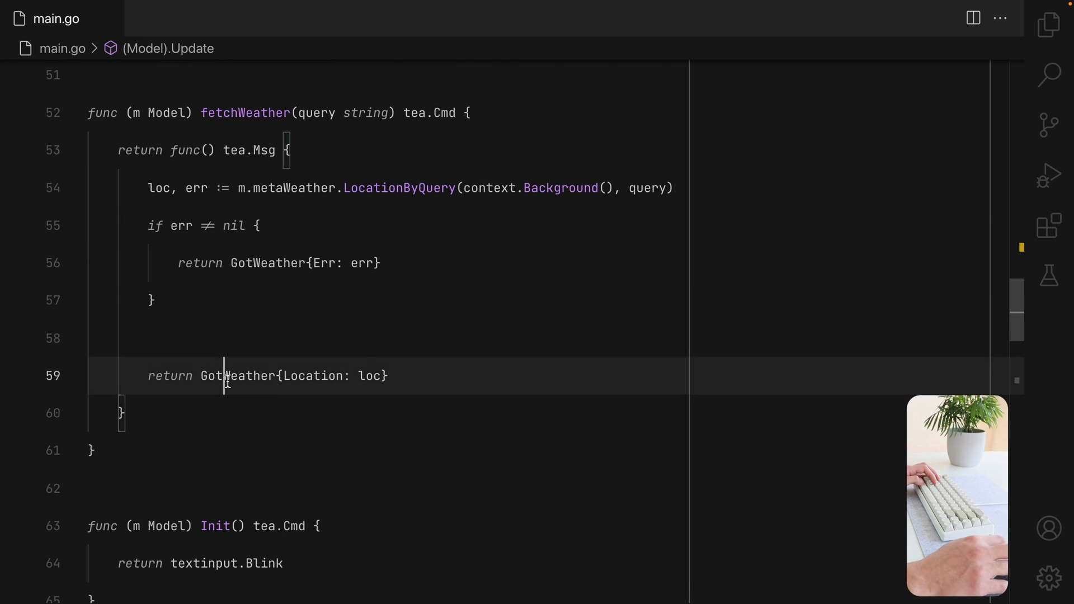
scroll(down, 3)
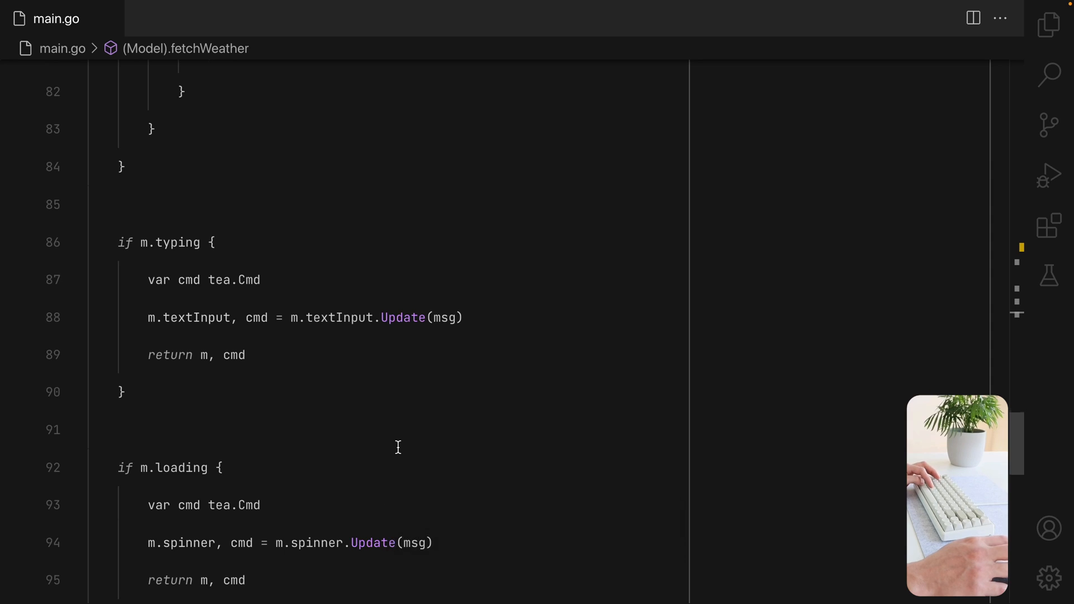
scroll(up, 3)
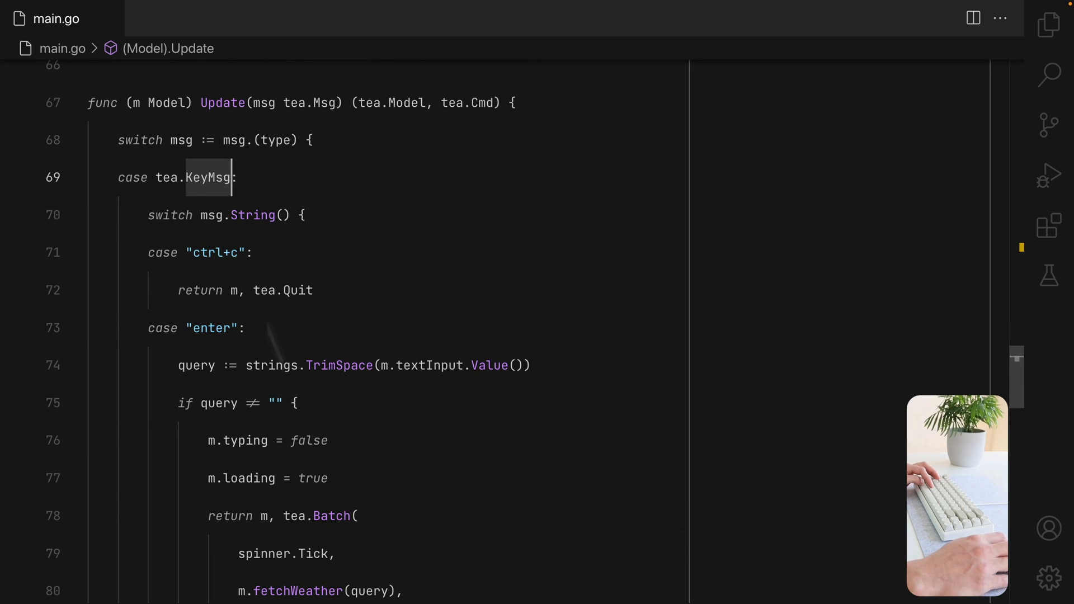
scroll(down, 3)
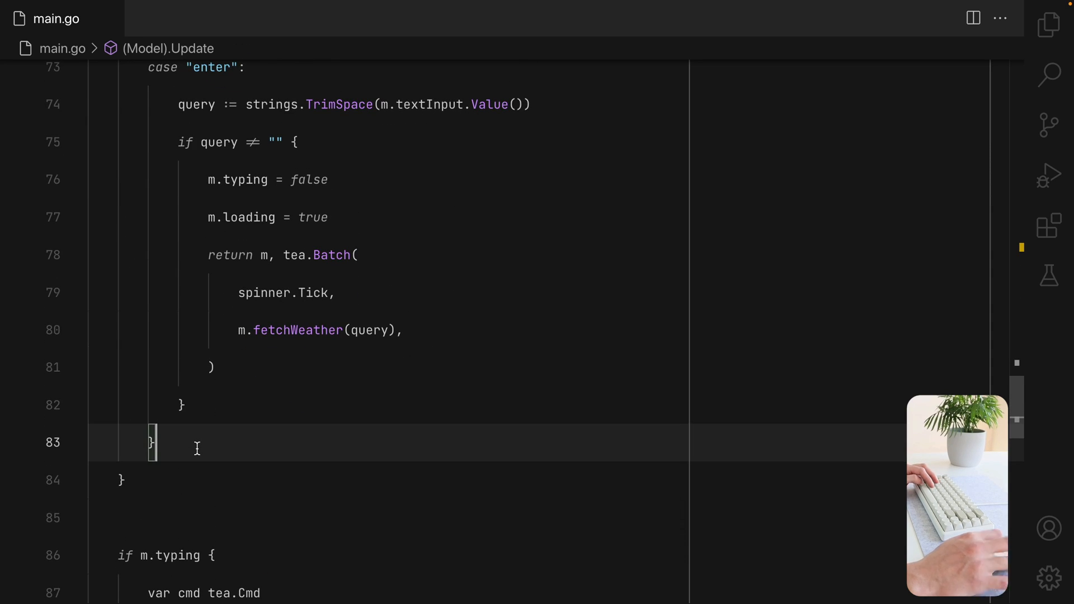
key(cmd+v)
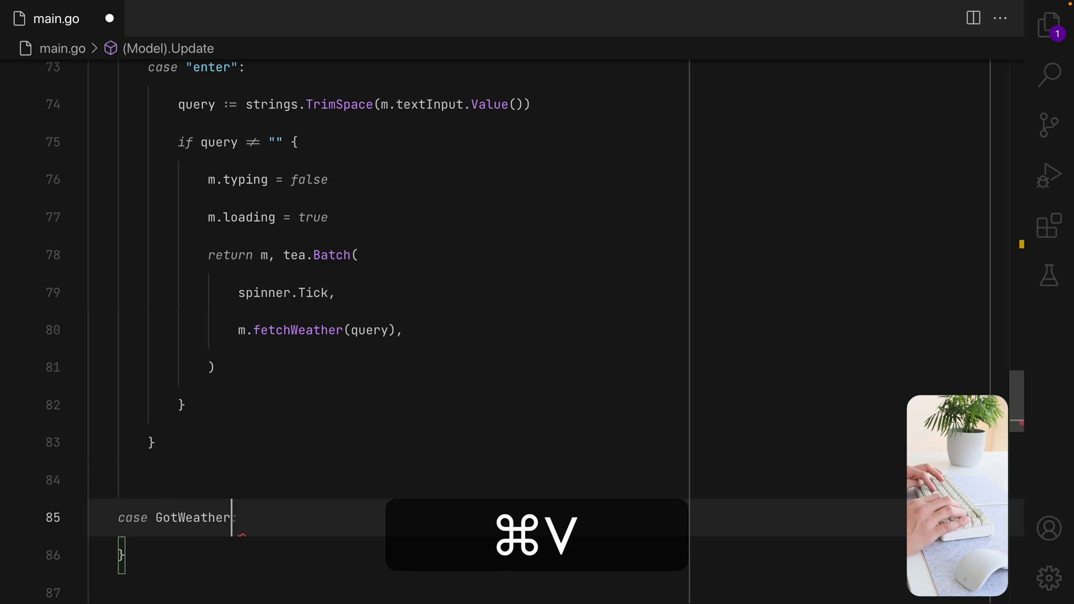
key(cmd+v)
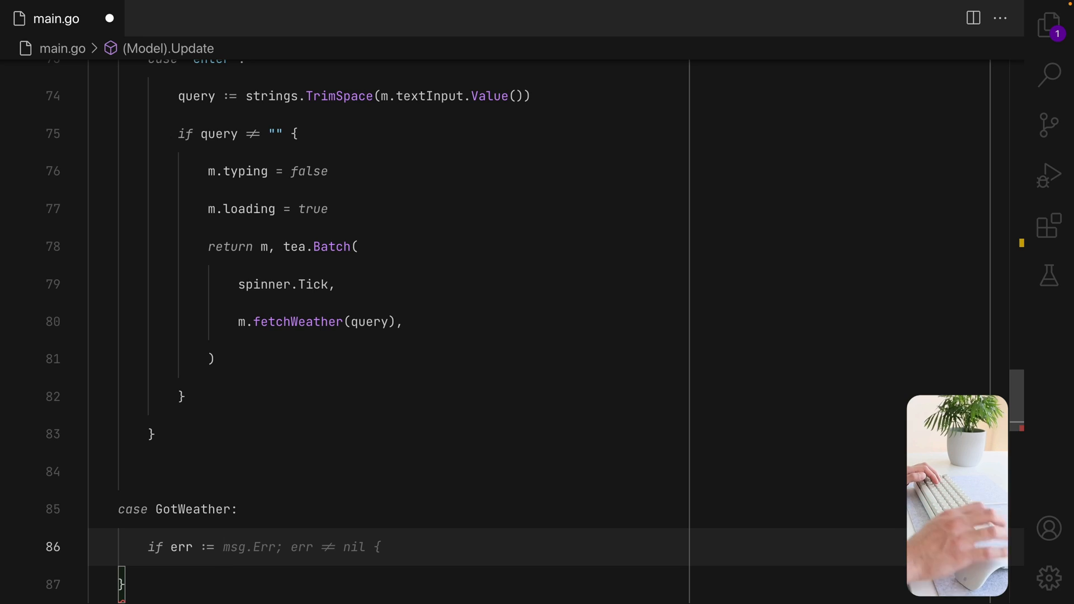
scroll(down, 3)
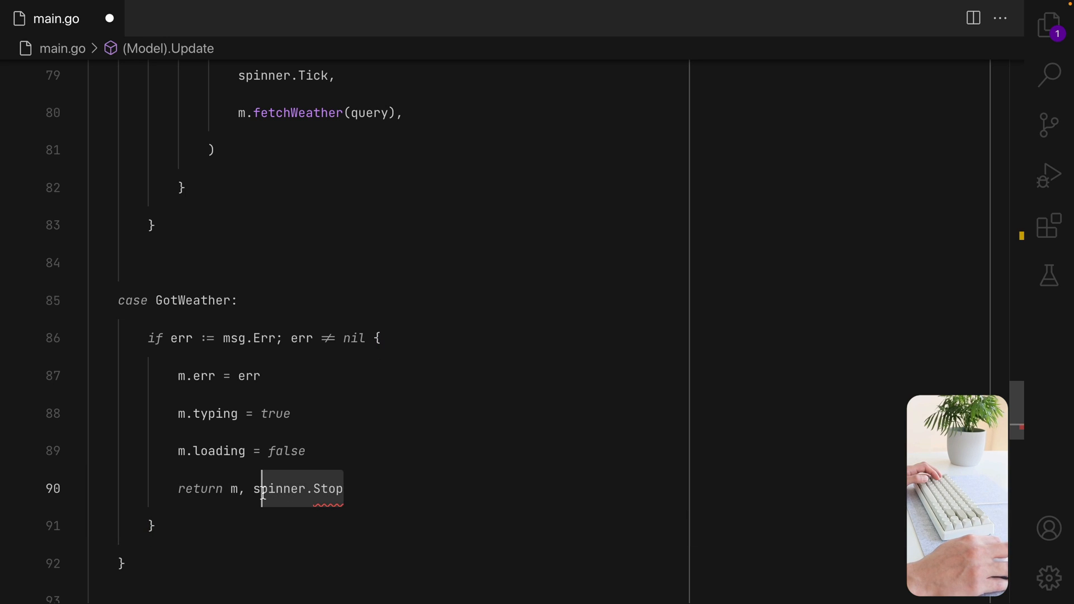
text(nil)
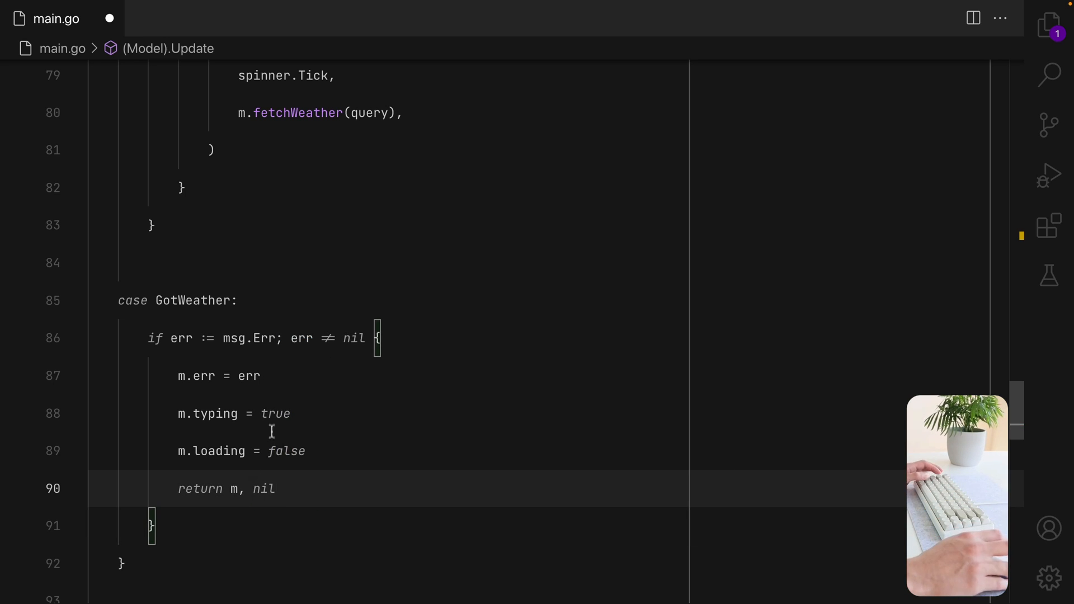
Store m.location = msg.Location after the error block and move m.loading = false above the err check.
double_click(274, 413)
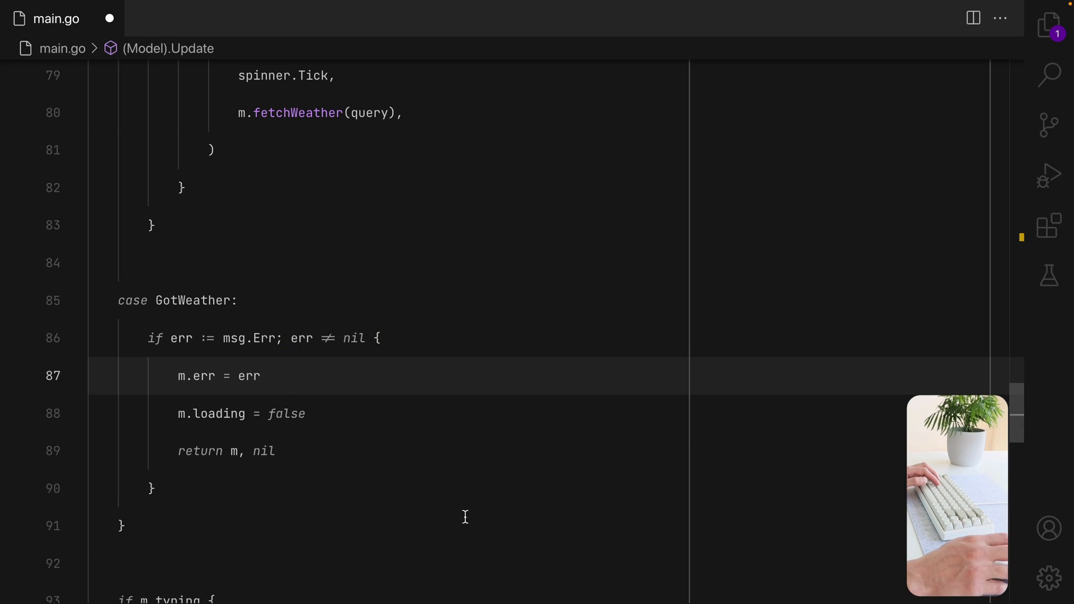
click(152, 488)
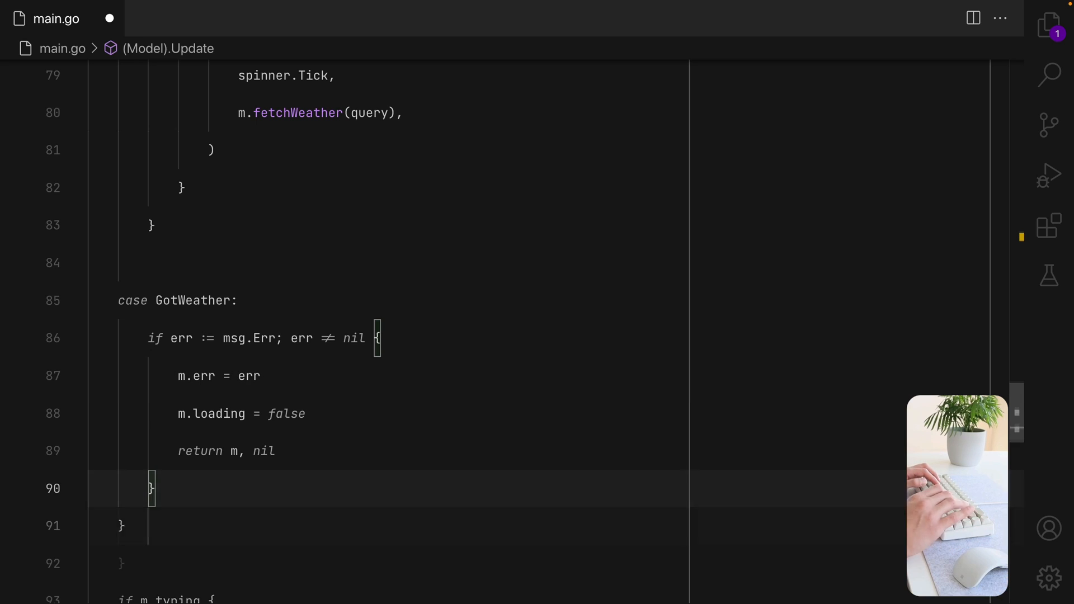
text(m.location = msg.Location)
text(return m, nil)
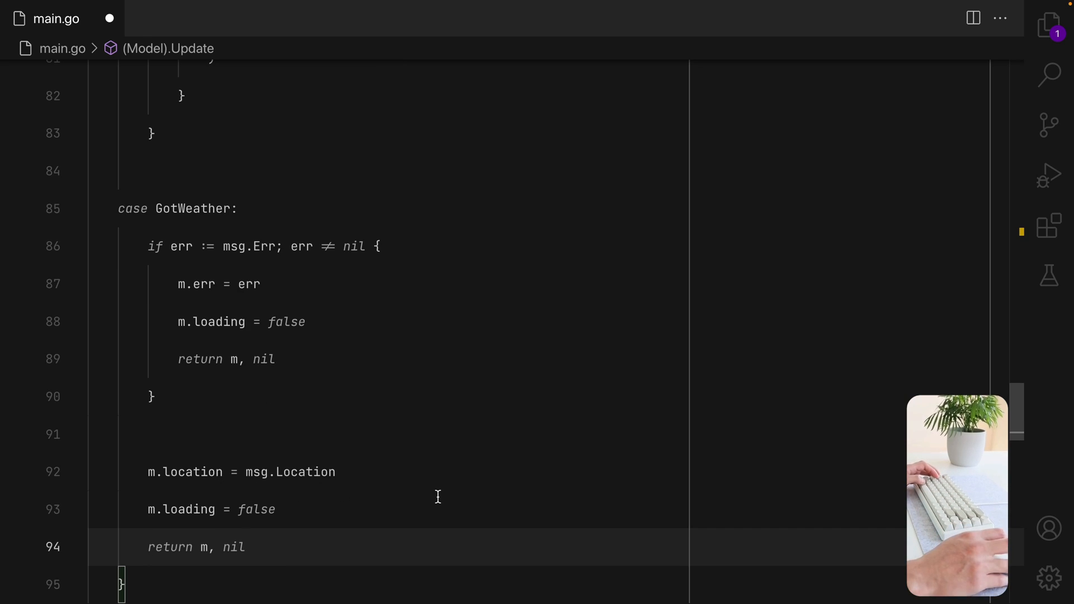
mouse_move(171, 521)
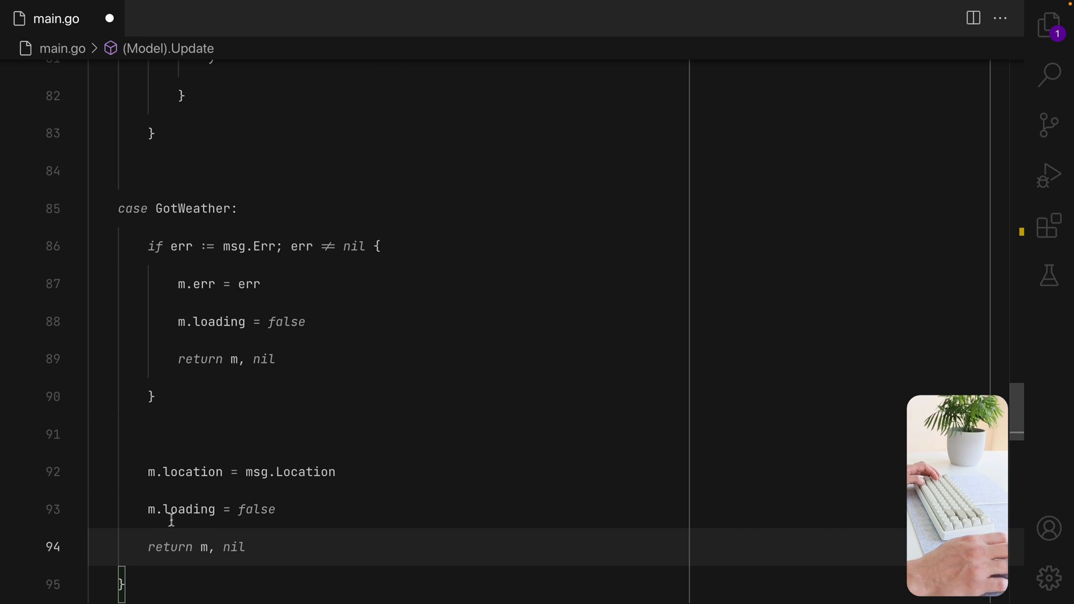
key(alt)
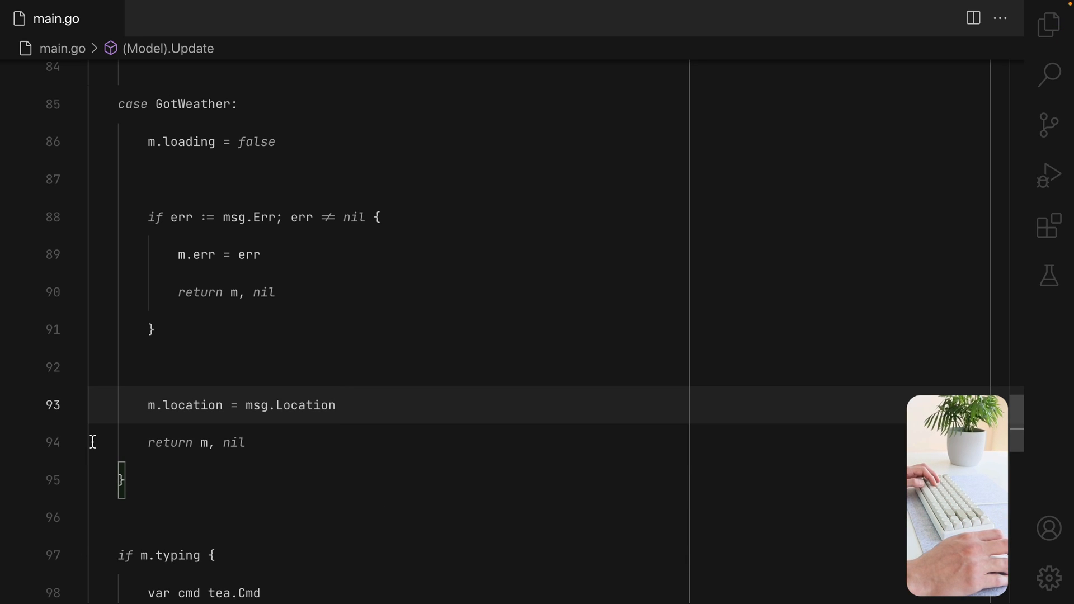
scroll(down, 3)
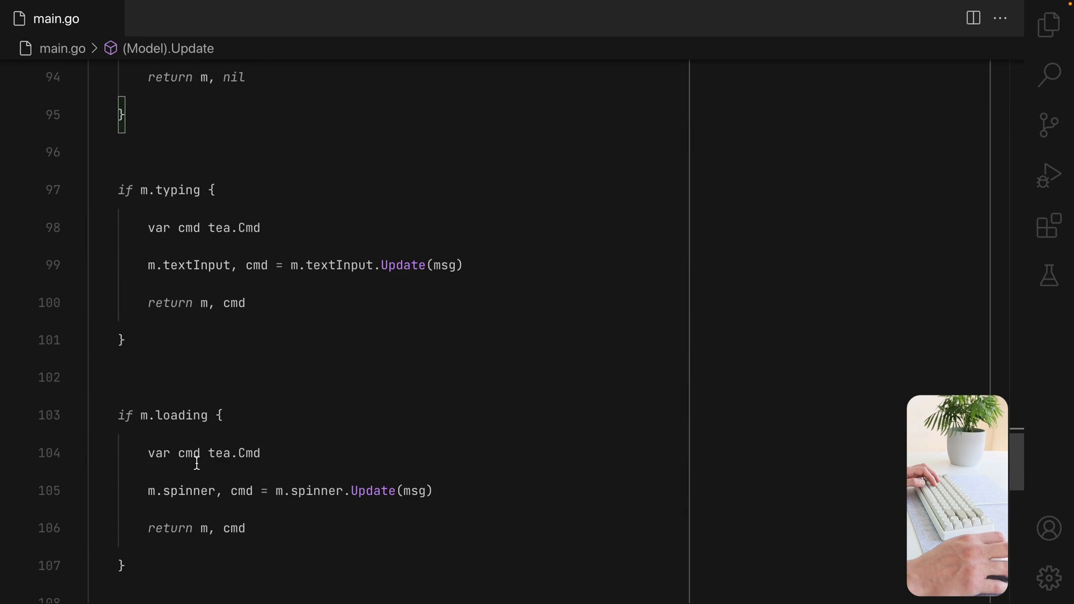
In View, add an 'if err' branch returning a 'Could not fetch weather:' error message.
scroll(down, 3)
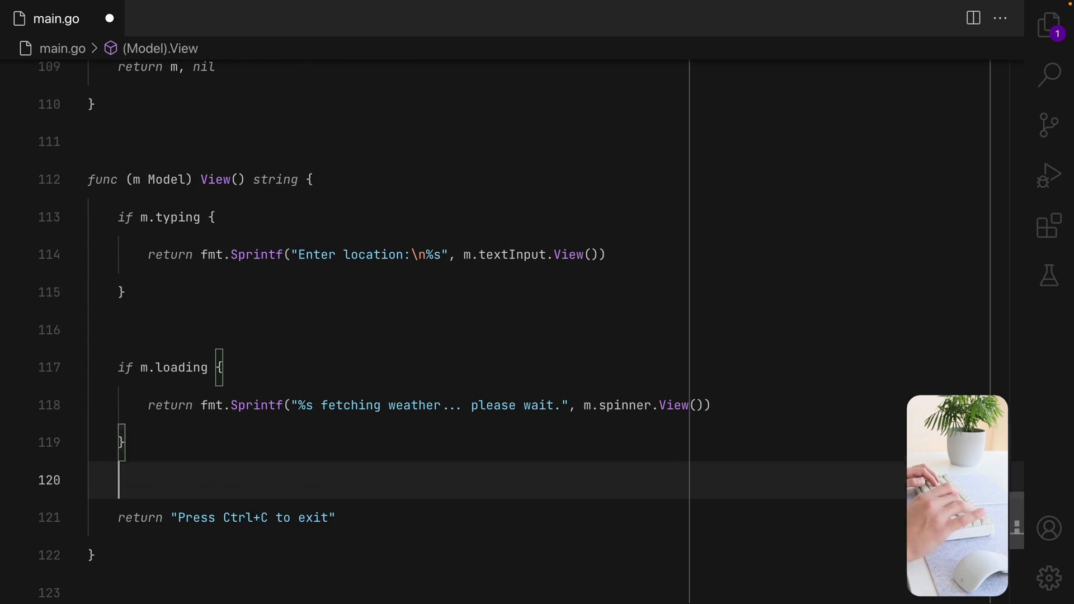
text(if err := m.err; err != nil {)
text(return fmt.Sprintf("%s\n", err)
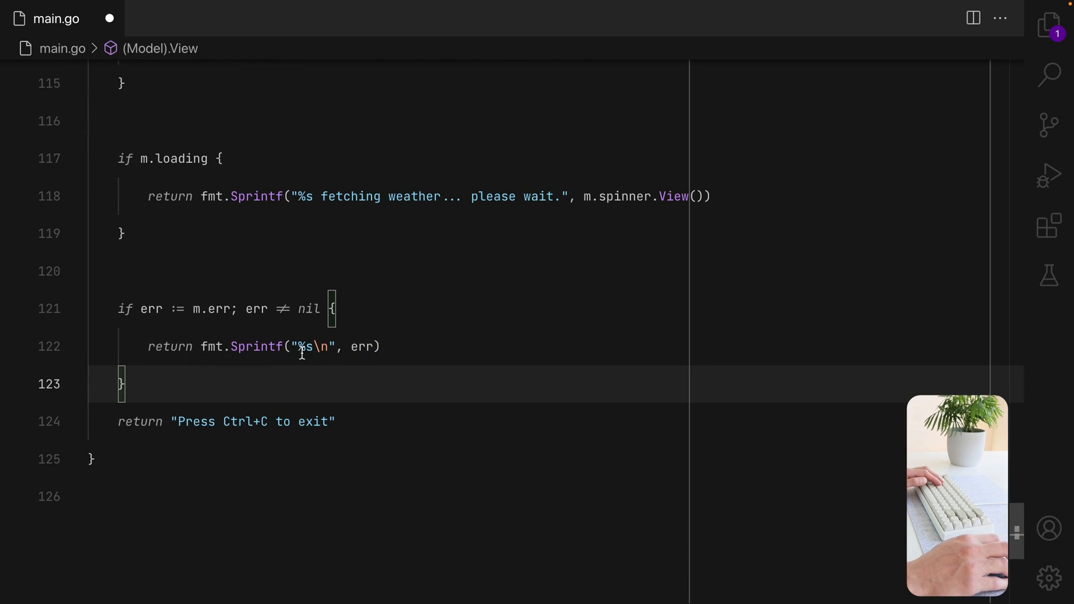
text(Could not fetch)
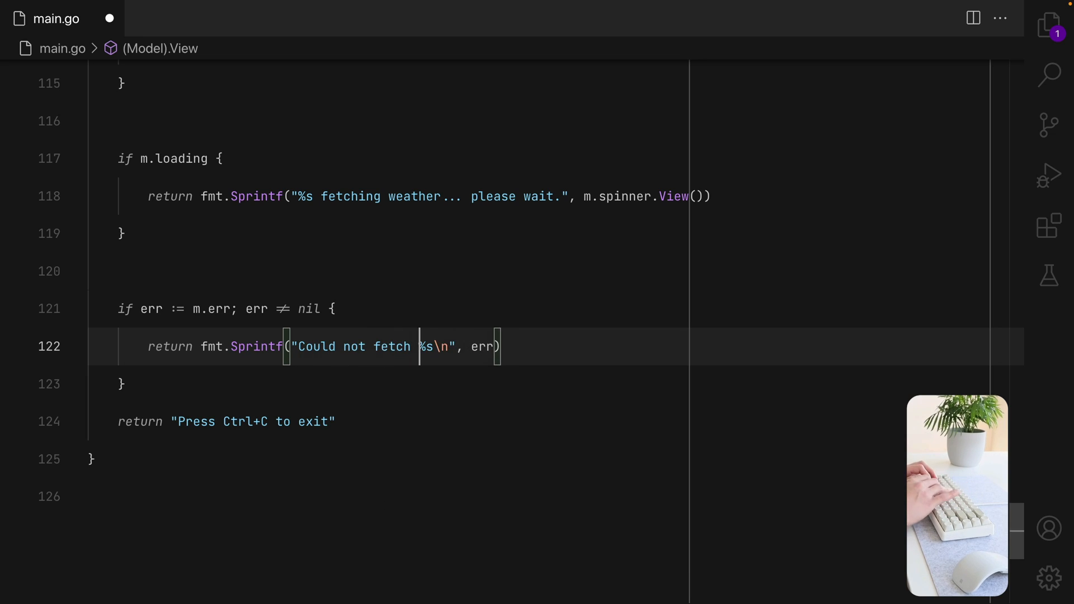
text(weather:)
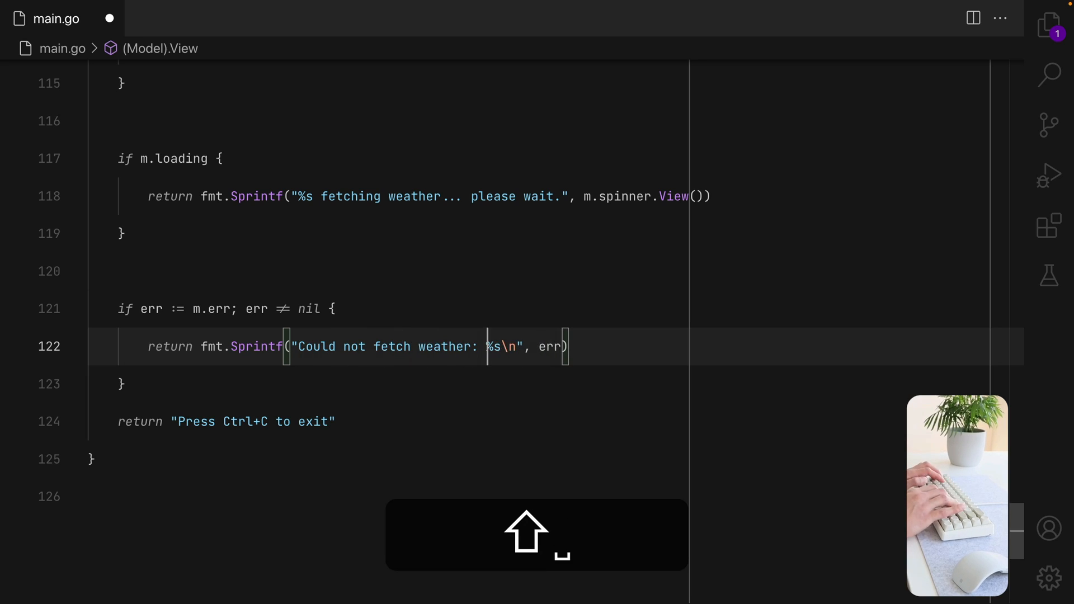
text(v)
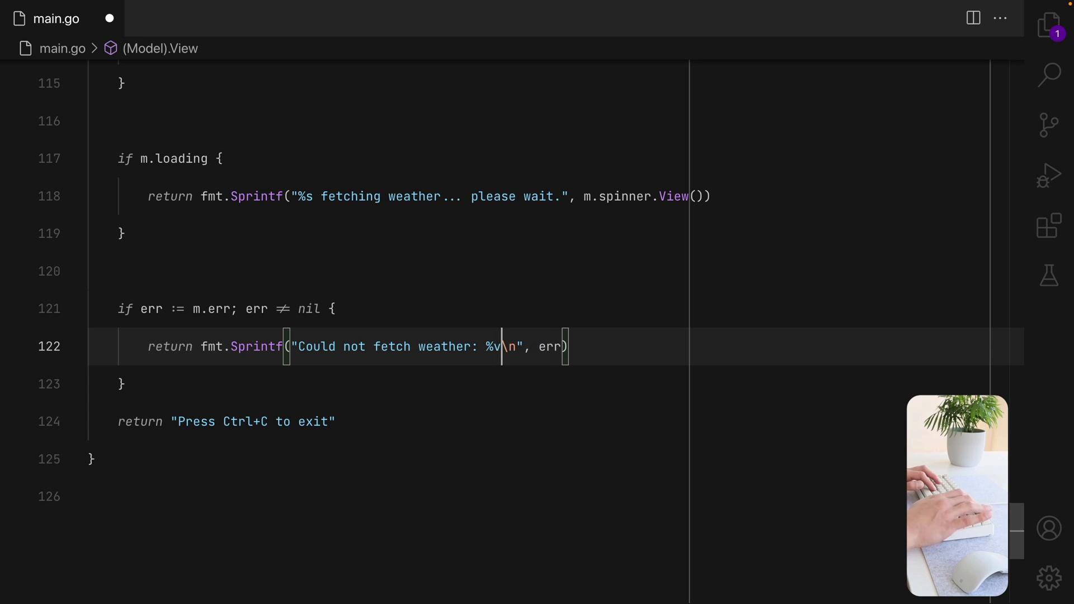
key(cmd+down)
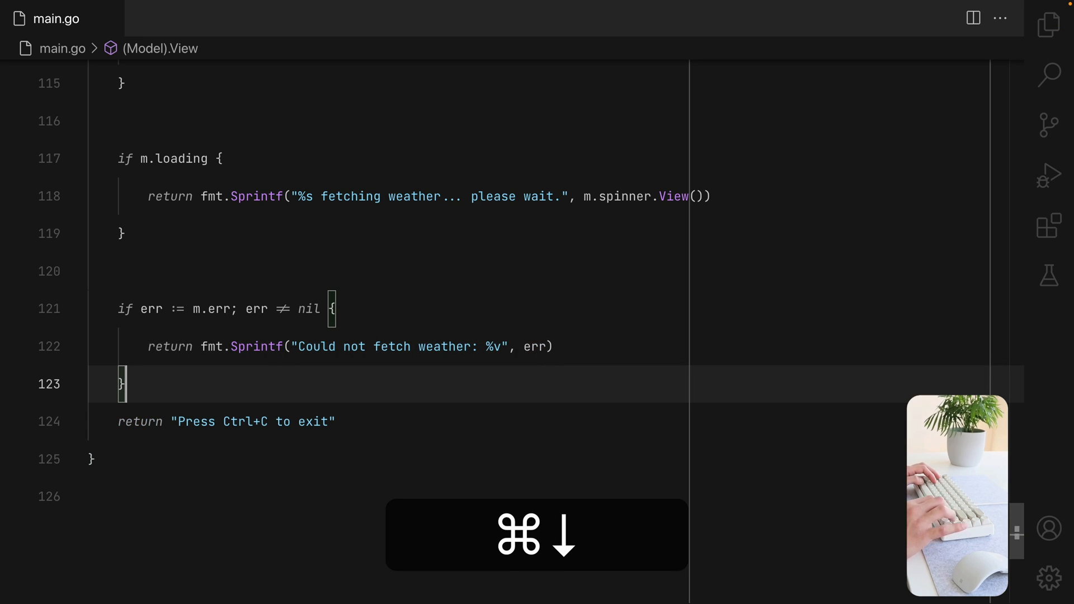
key(Enter)
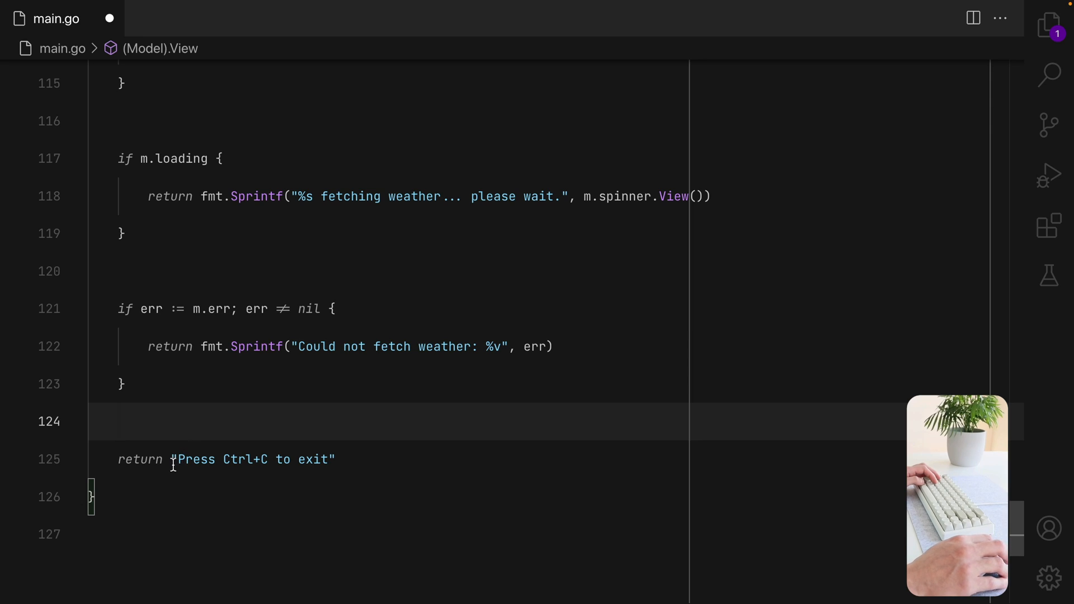
Replace the final return with Sprintf 'Current weather in %s is ... °C' using title and TheTemp, and save.
double_click(253, 459)
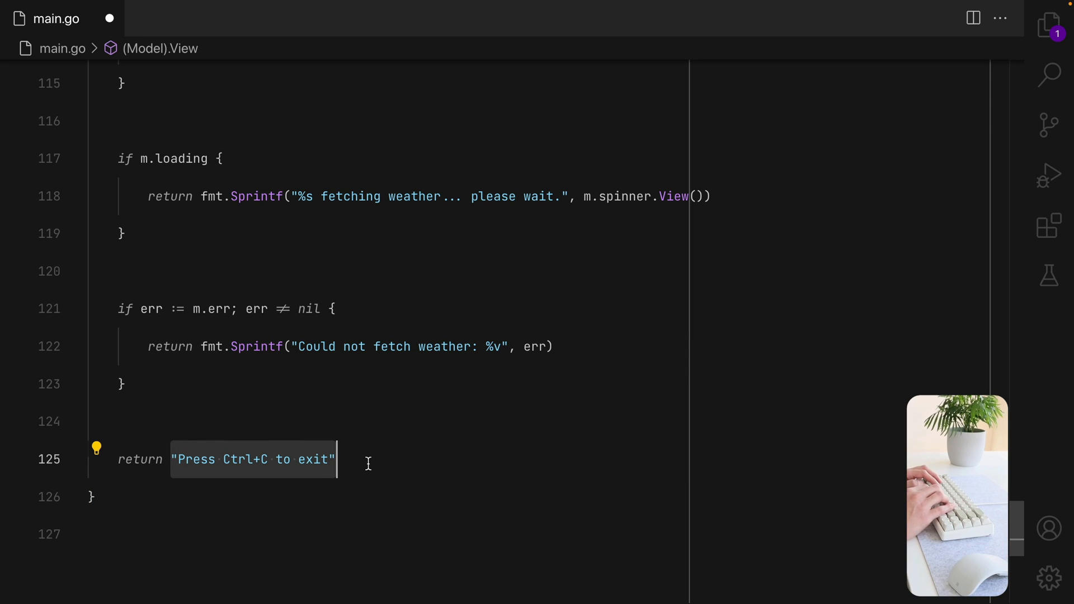
text(fmt.Sprintf()
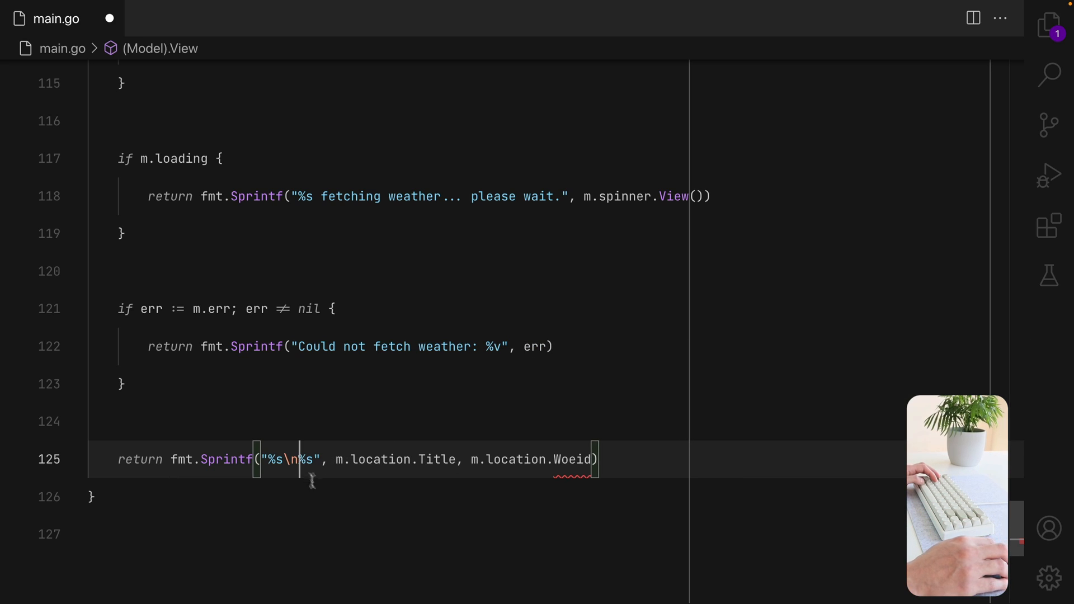
key(Backspace)
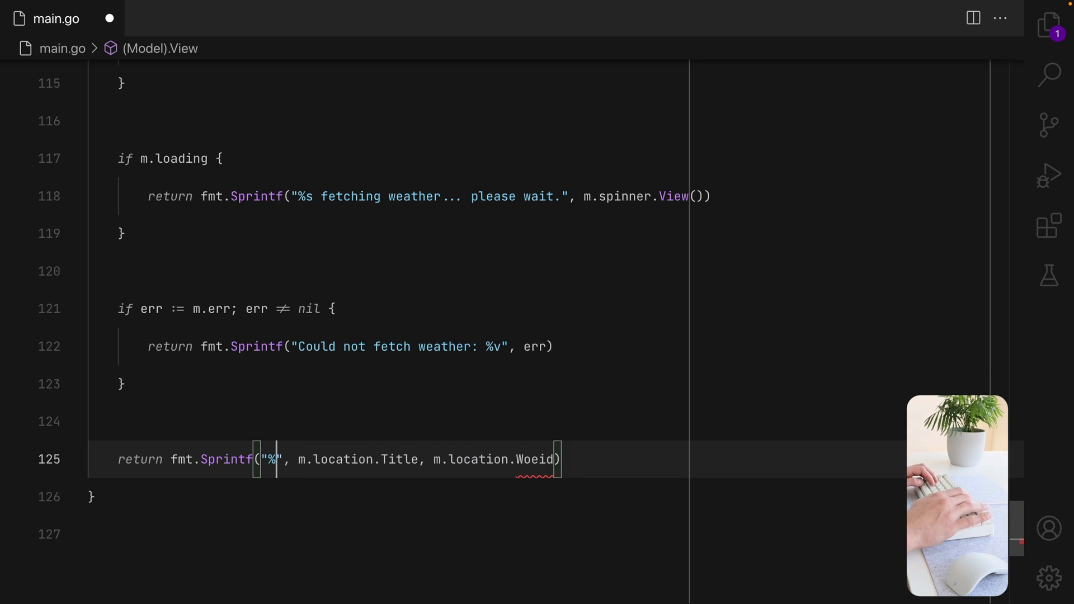
text(Current w)
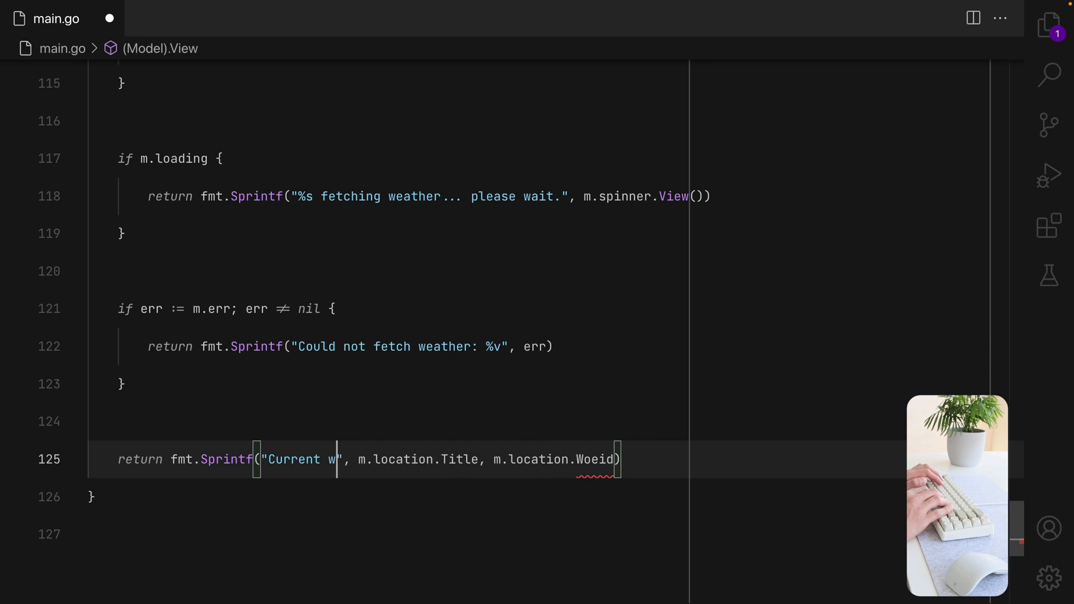
text(eather in %s)
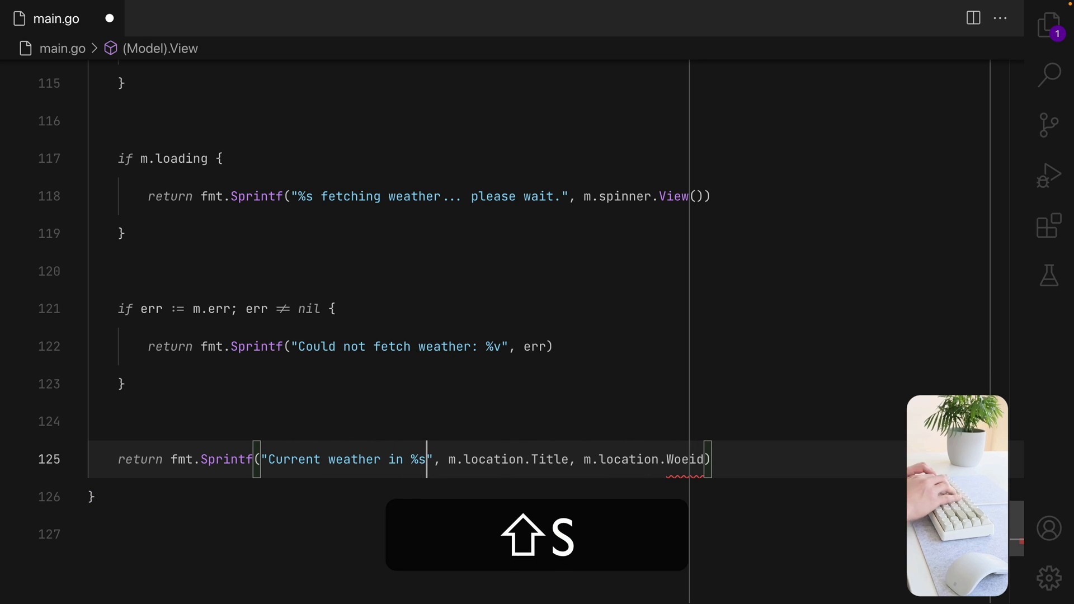
text(is %)
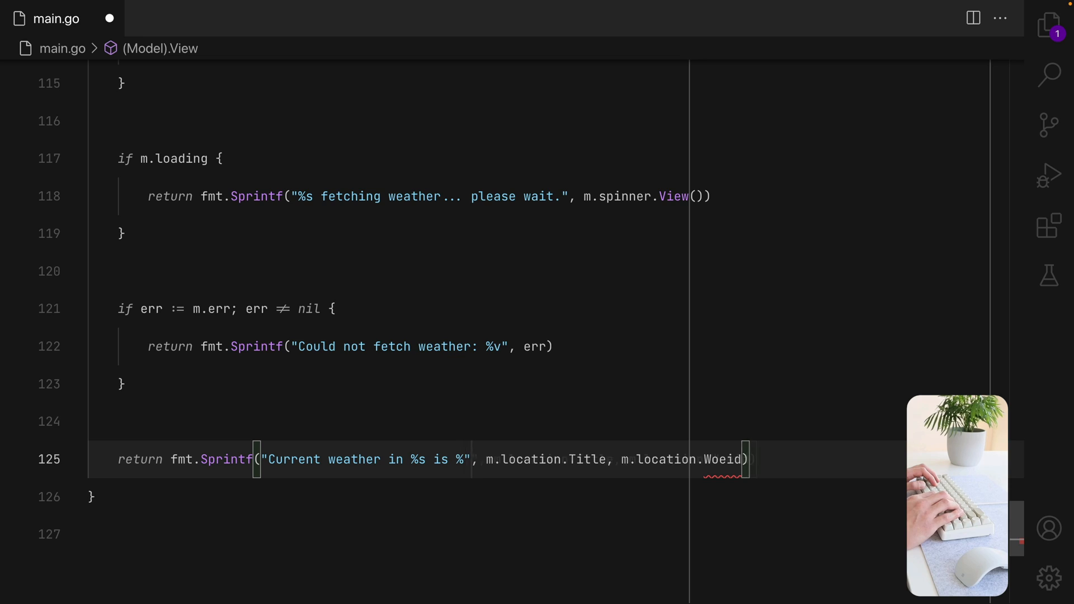
text(.0g)
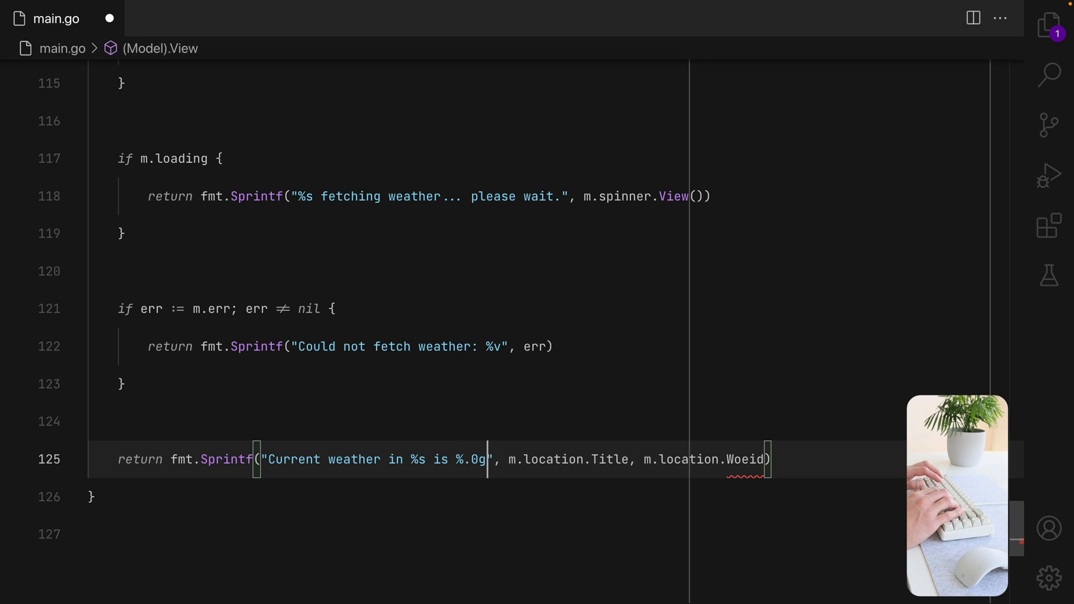
text(f)
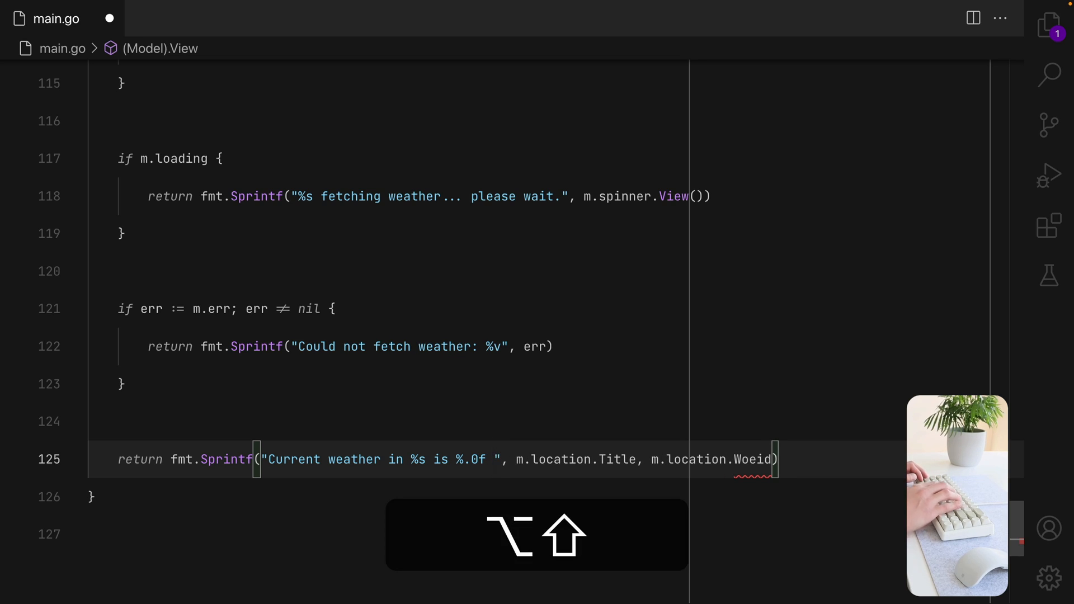
text(°C)
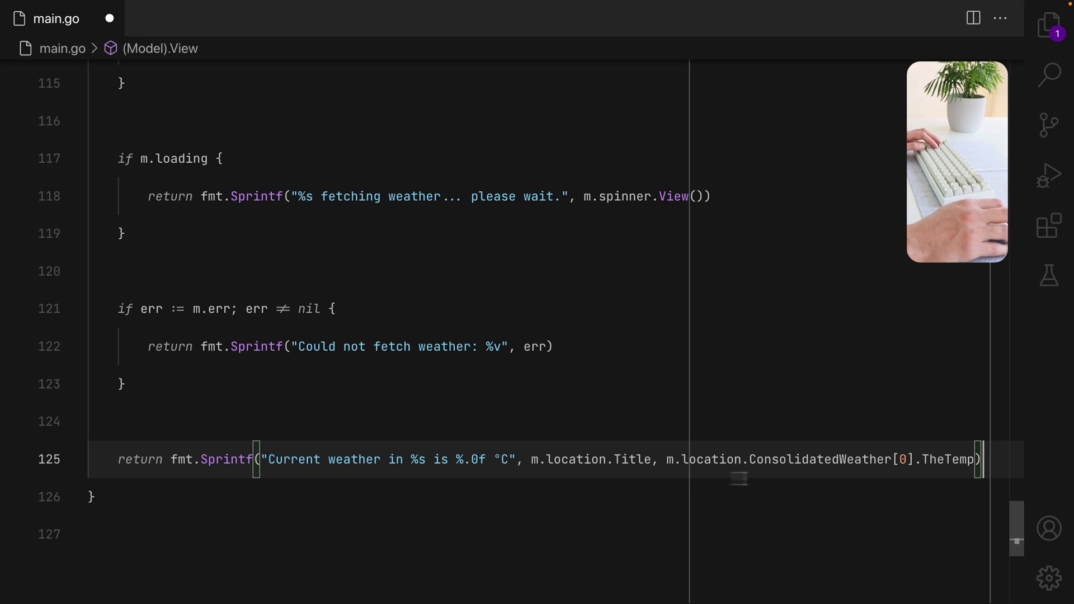
key(cmd+s)
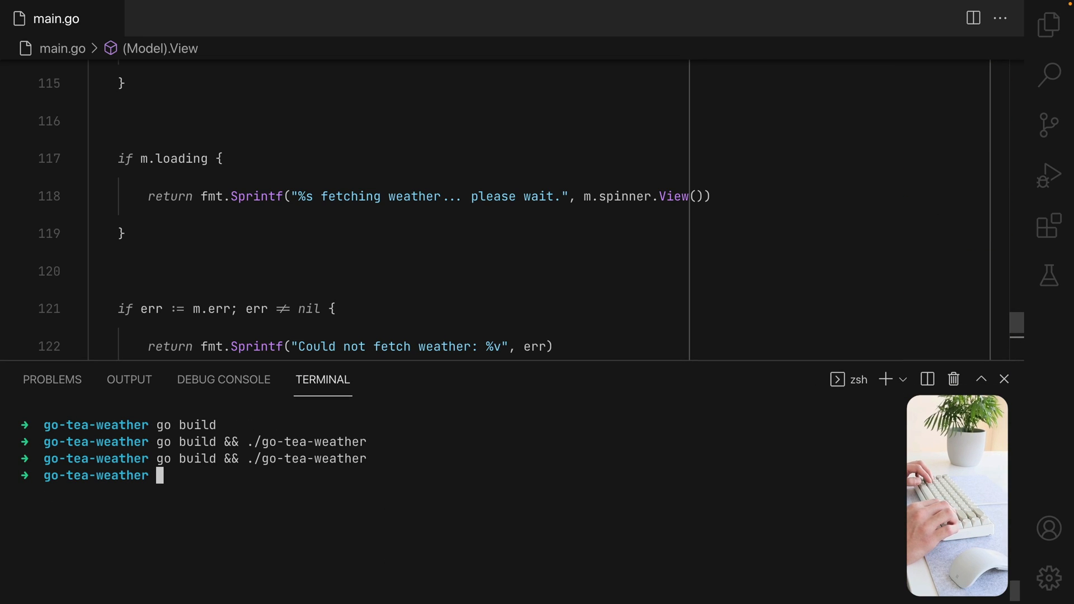
Rebuild and run the app, entering 'asdasd' (not found) then 'santiago' (26 °C).
key(Return)
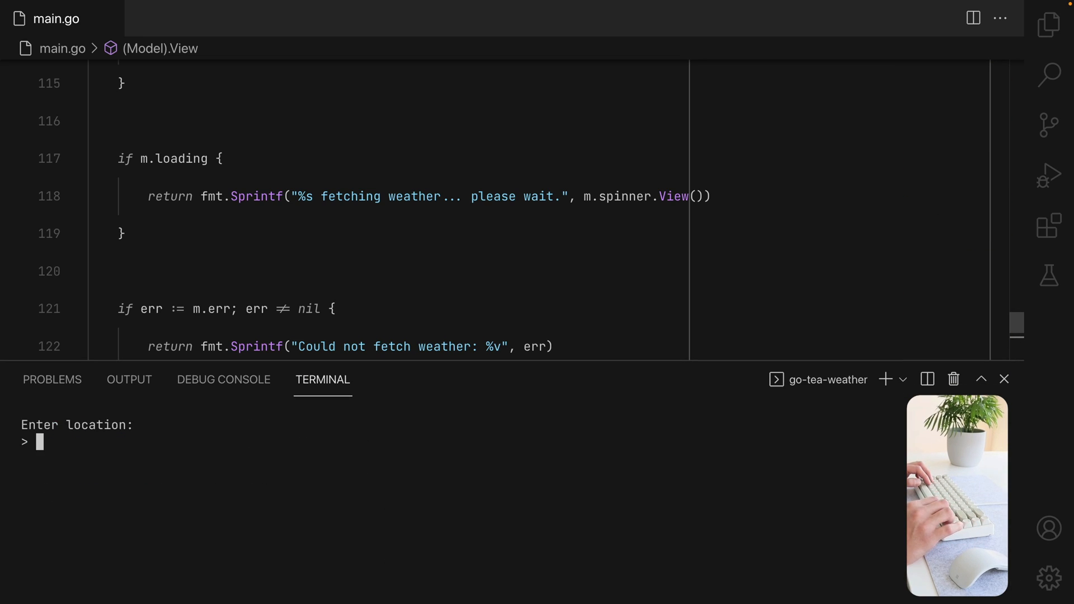
text(asdasd)
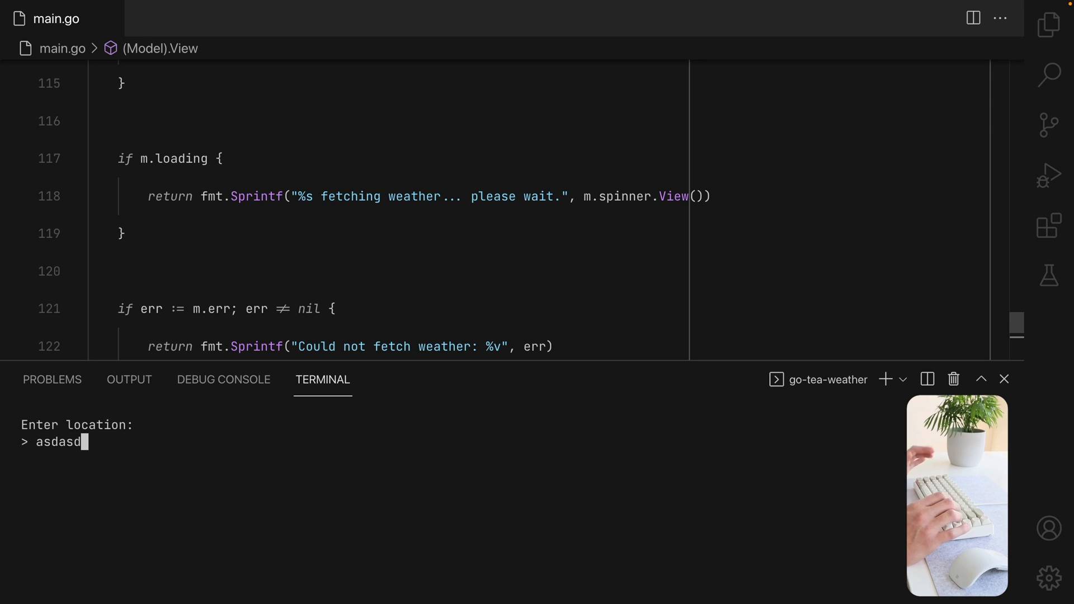
key(Return)
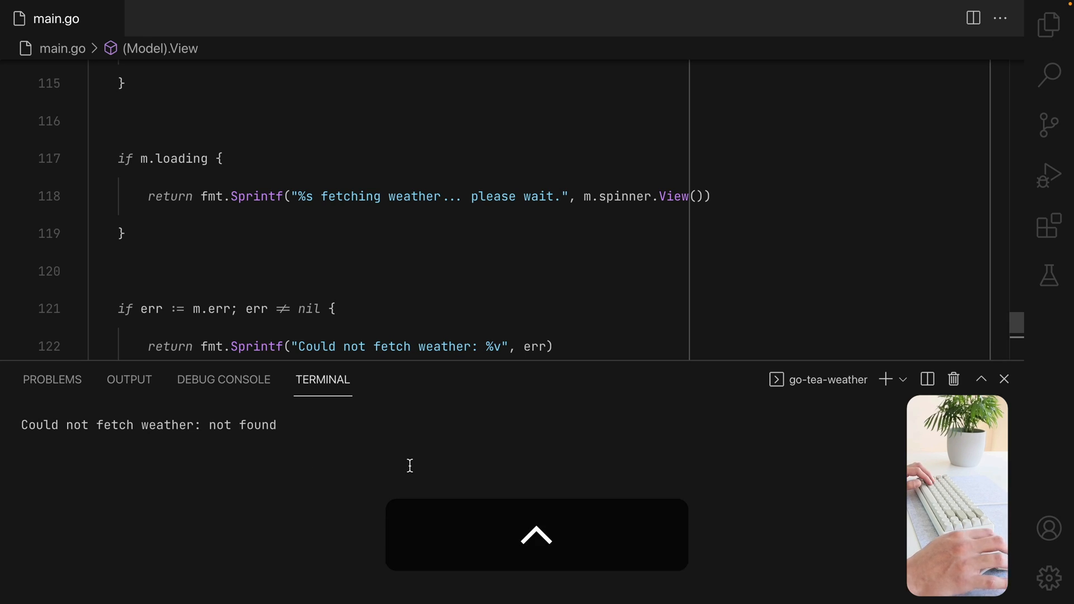
text(sa)
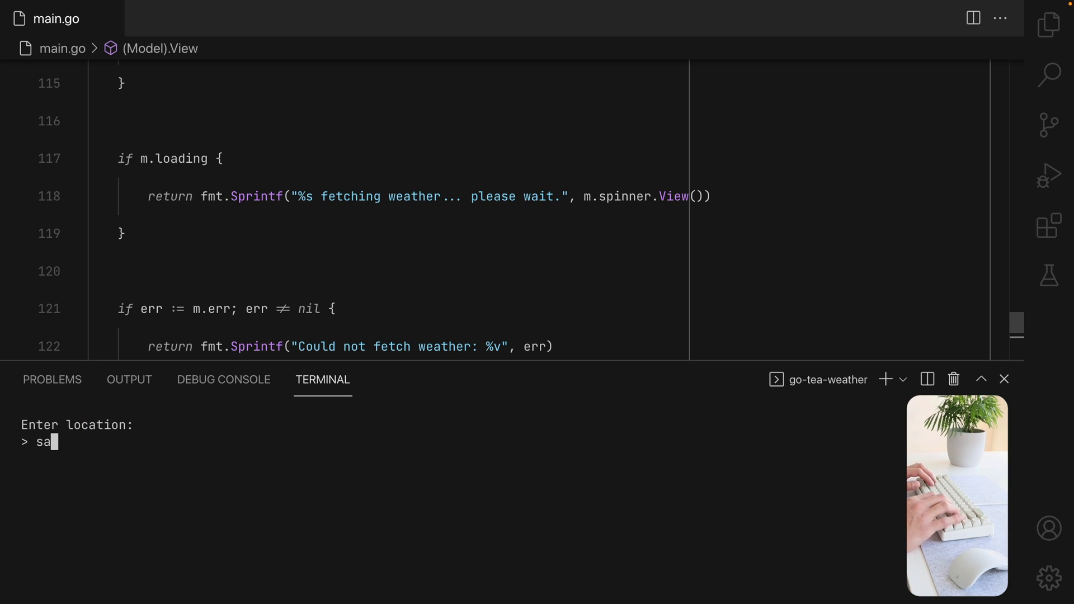
text(ntiago)
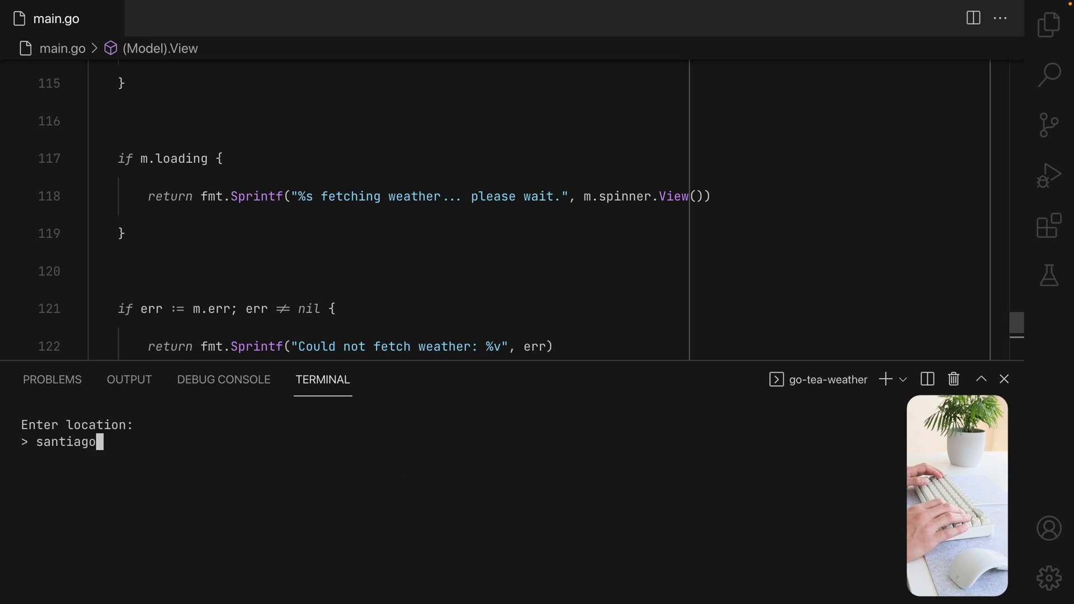
key(Return)
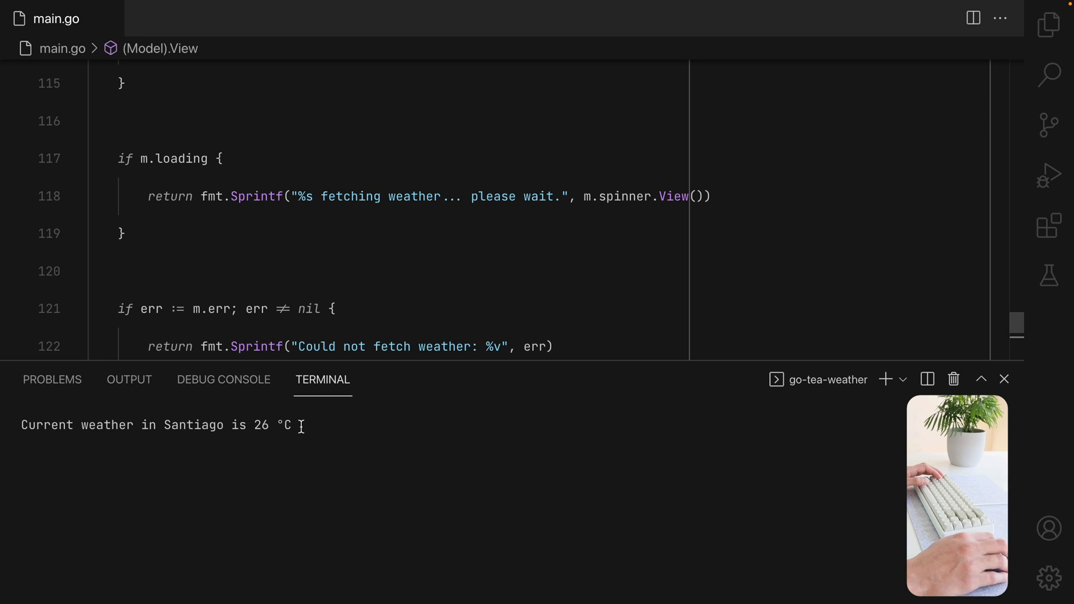
mouse_move(382, 454)
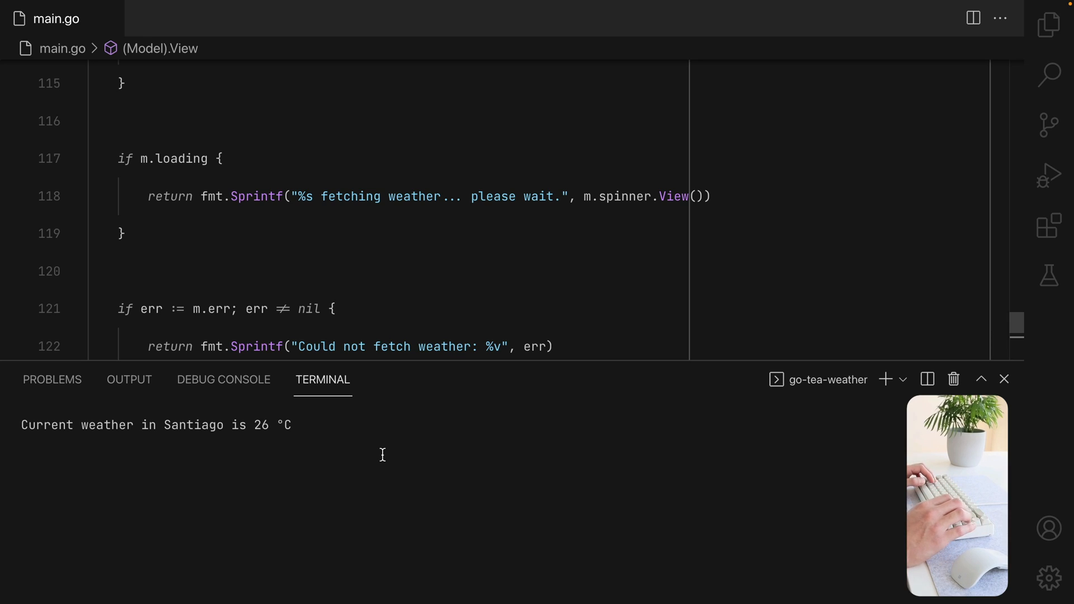
mouse_move(419, 472)
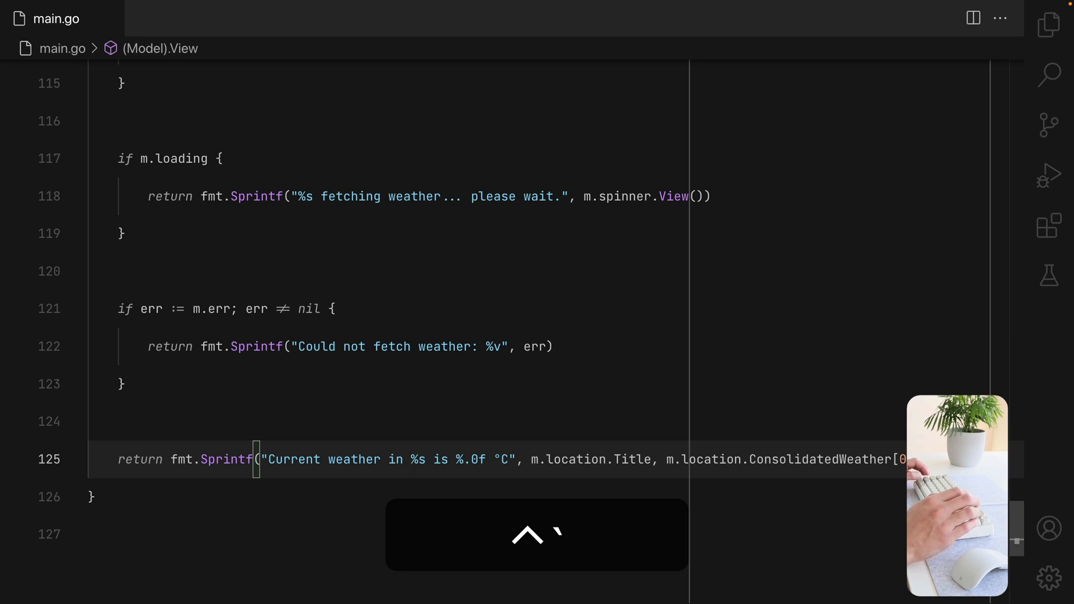
Add a case "esc" setting m.typing = true, focusing the input, clearing m.err and m.loading, then save.
scroll(up, 3)
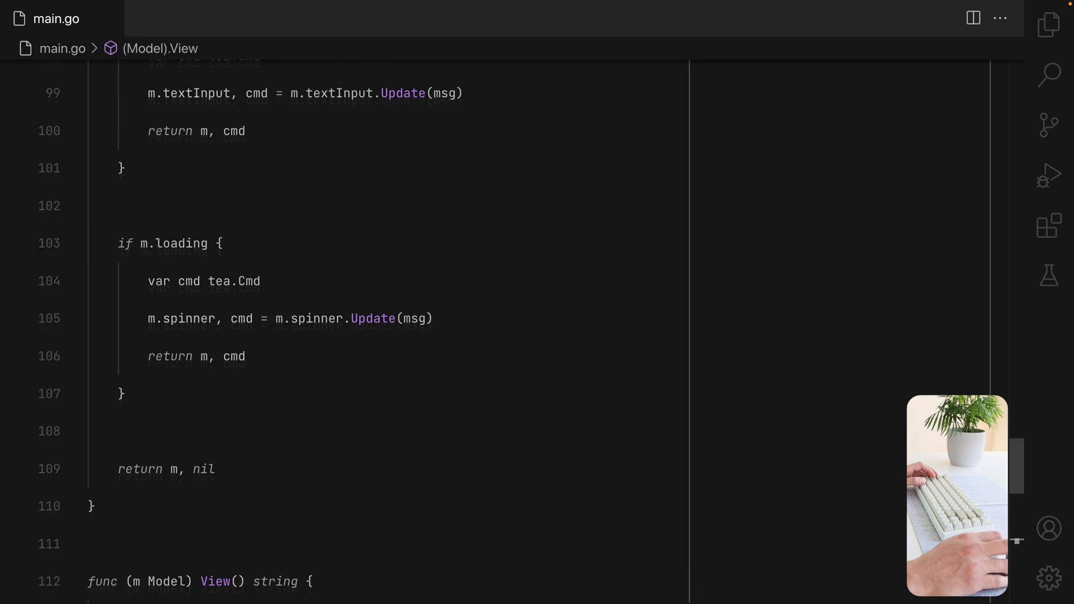
scroll(up, 3)
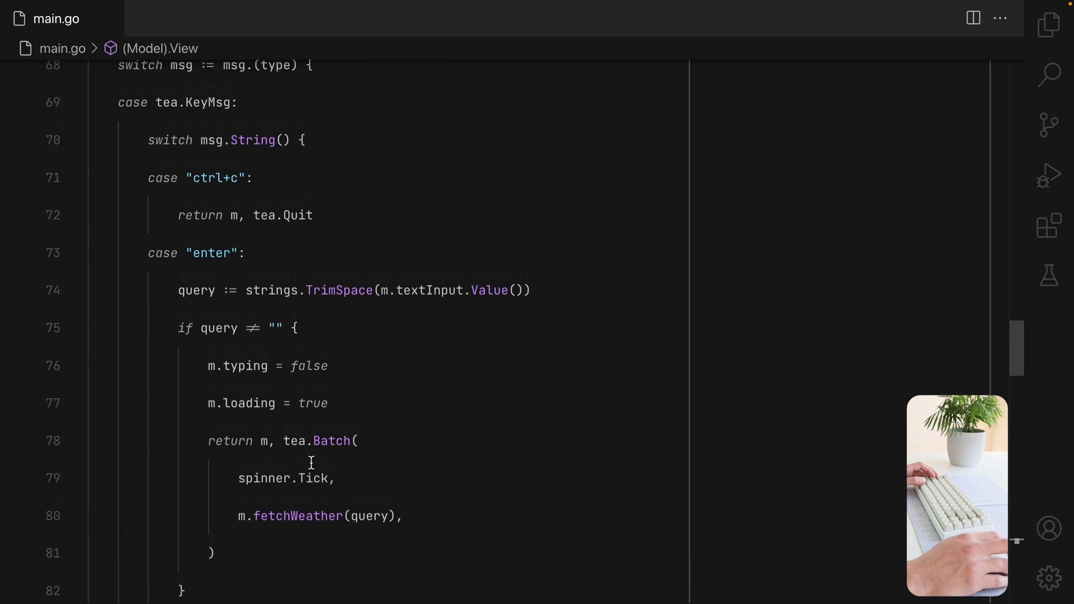
scroll(down, 3)
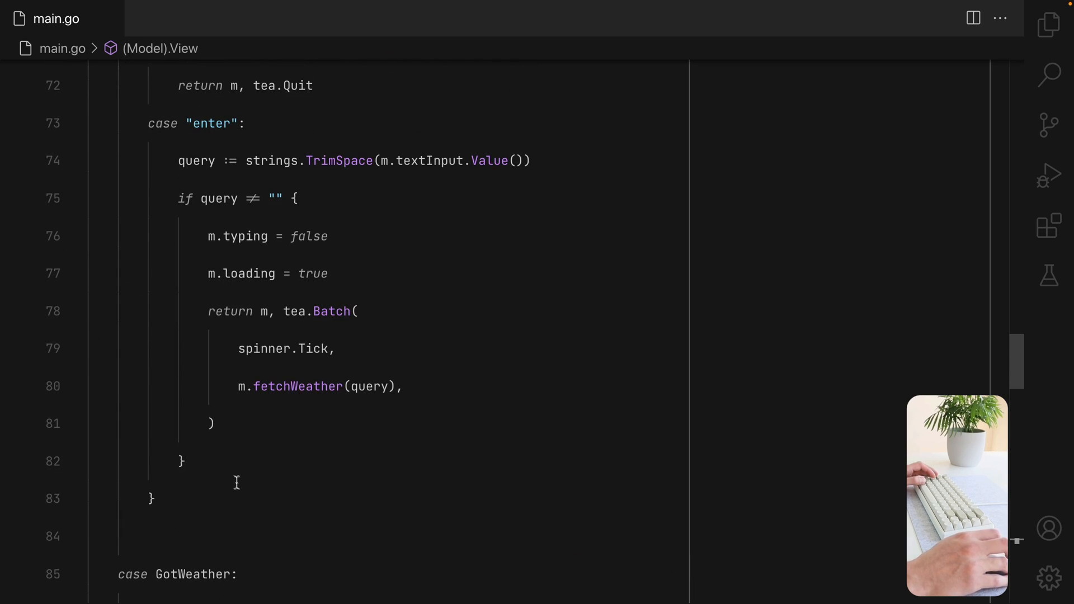
click(181, 461)
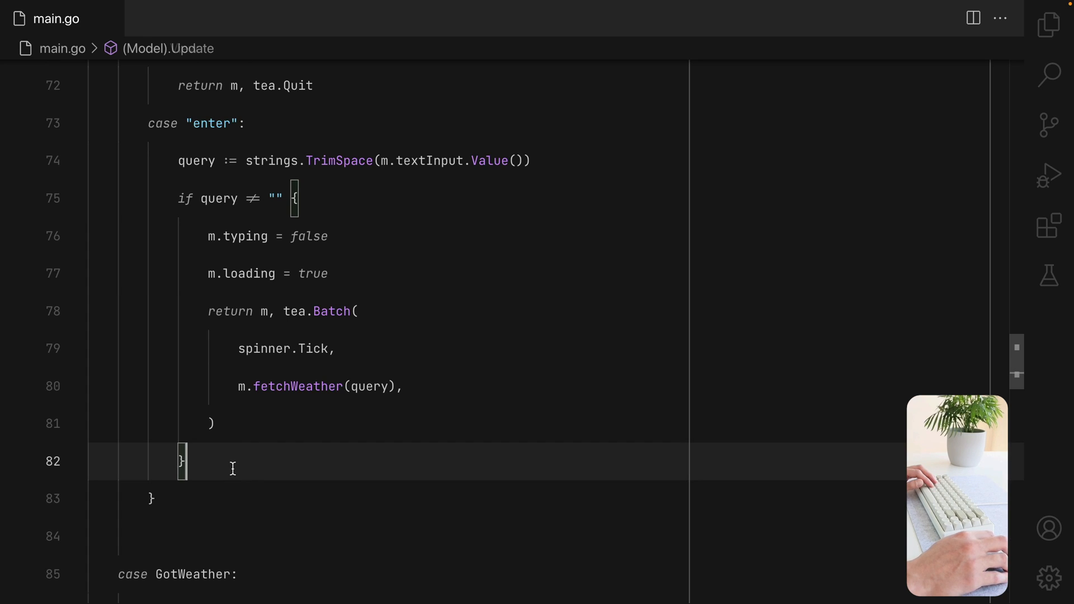
text(case "es":)
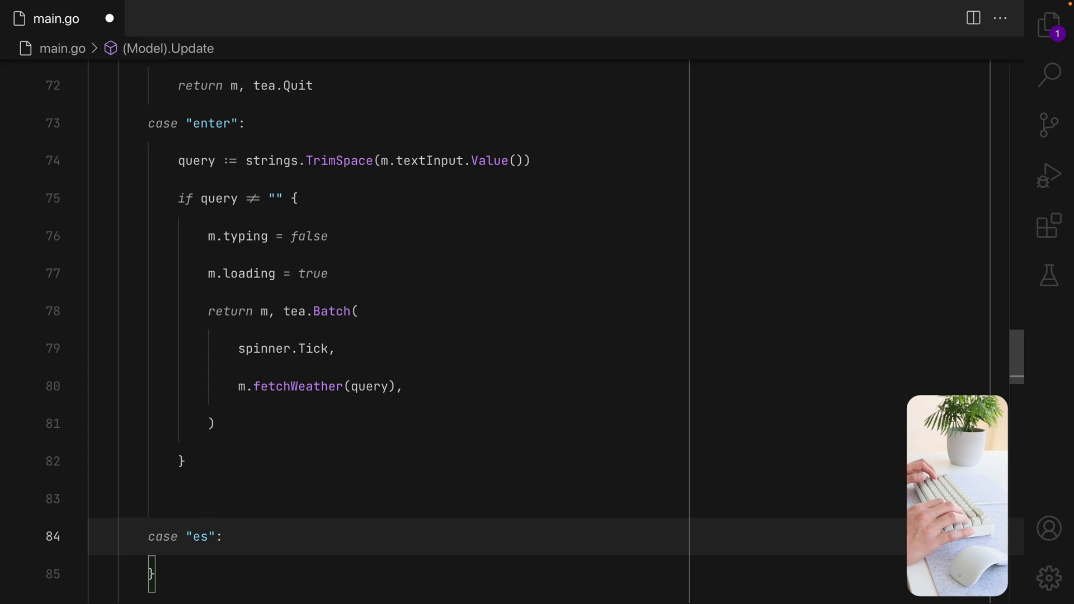
text(c)
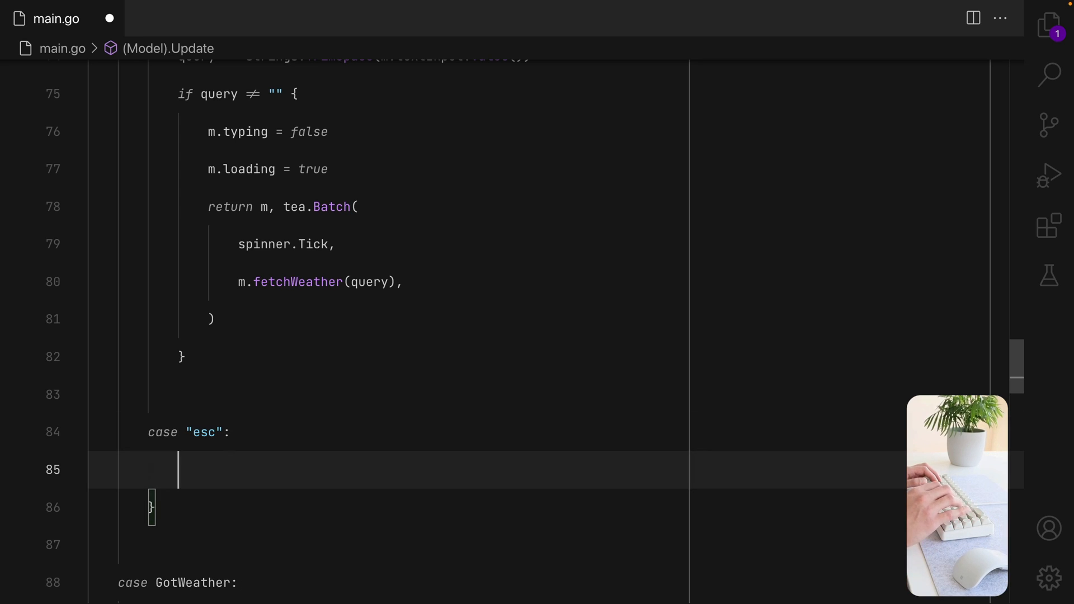
text(m.typing = true)
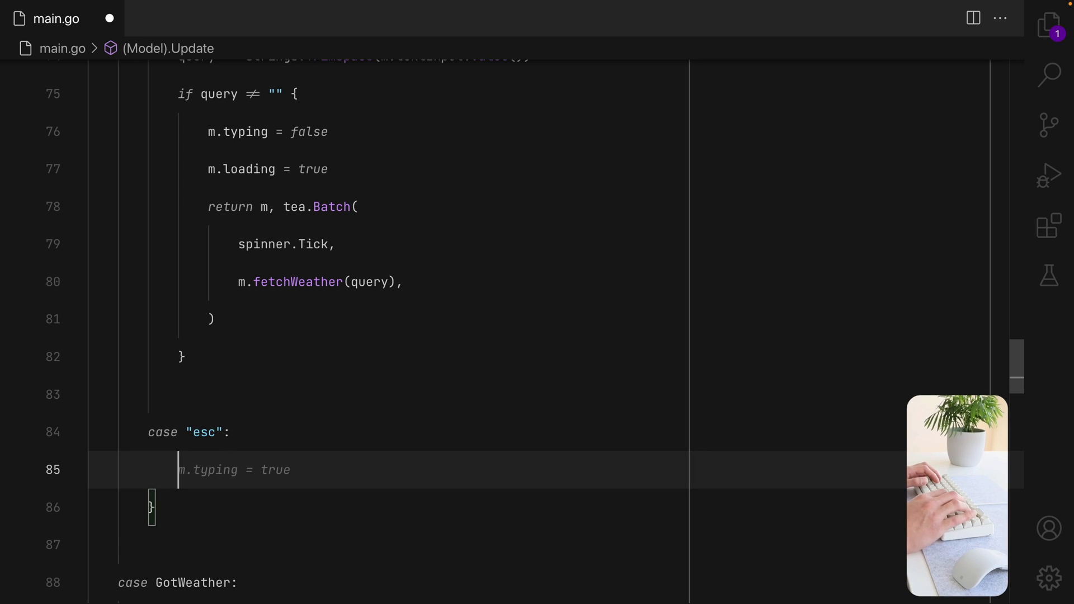
text(m.textInput.Focus())
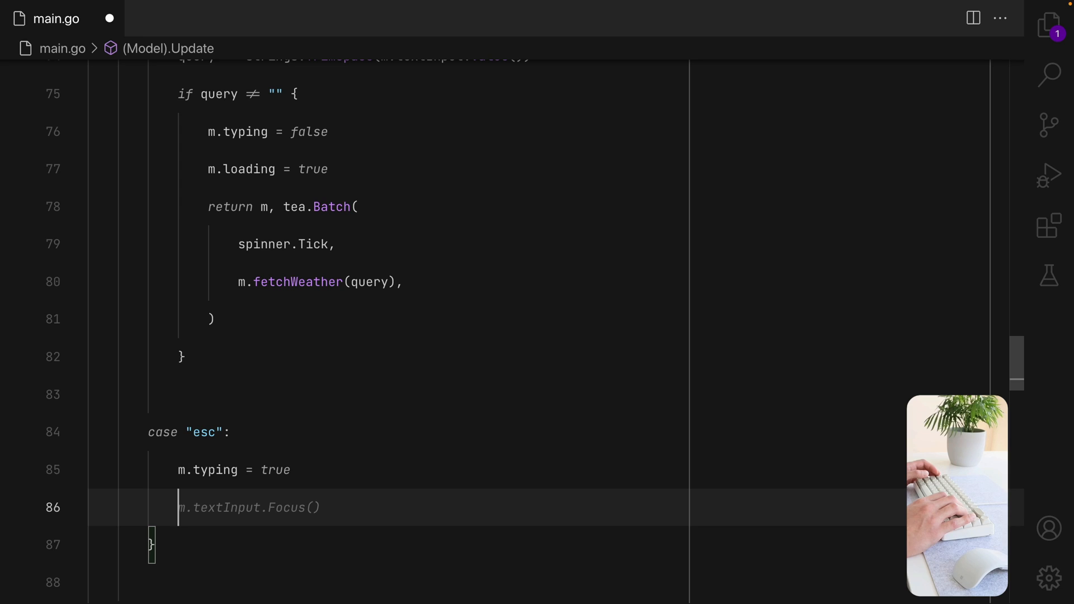
text(m.)
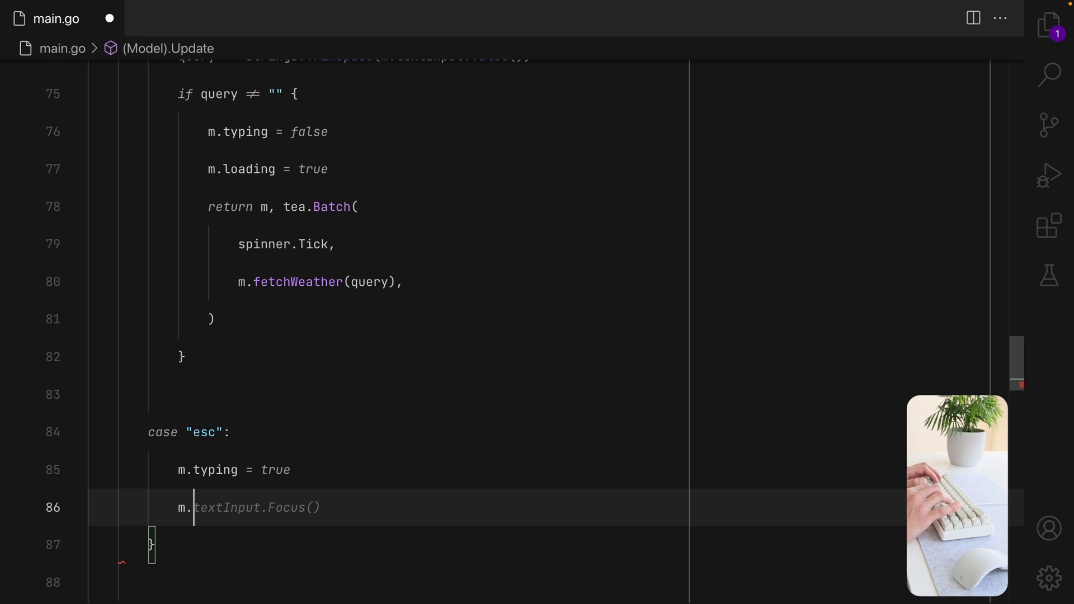
text(m.err = nil)
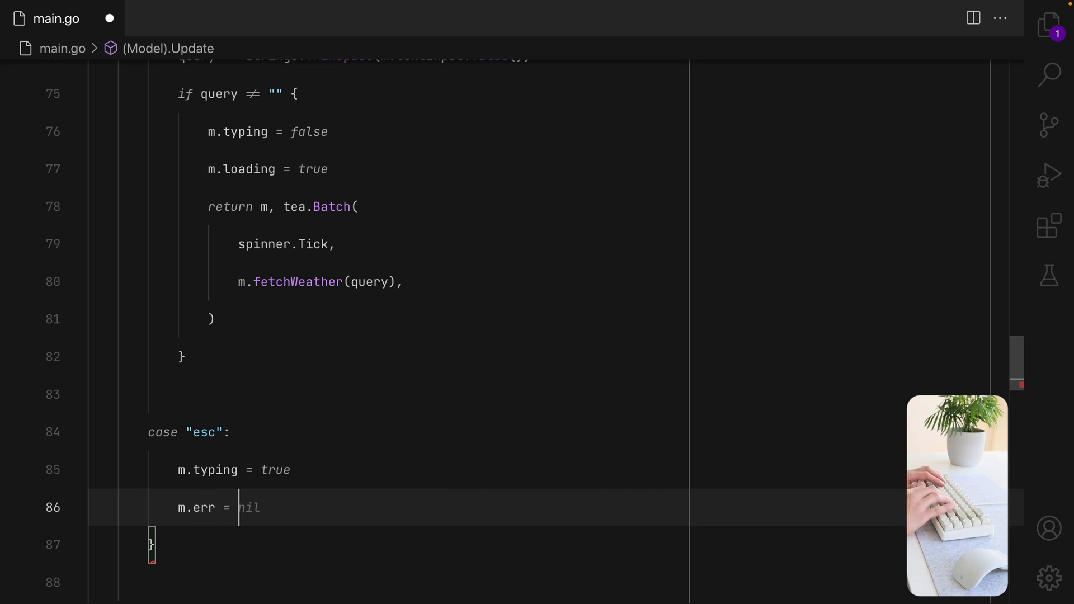
text(m.loading = false)
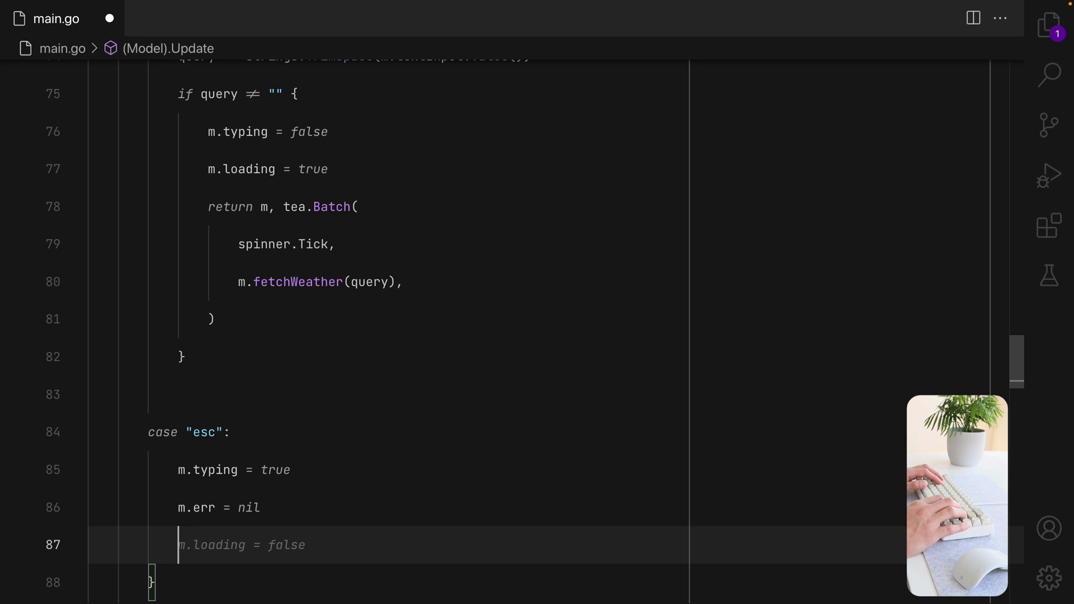
text(return nil, tea.Quit)
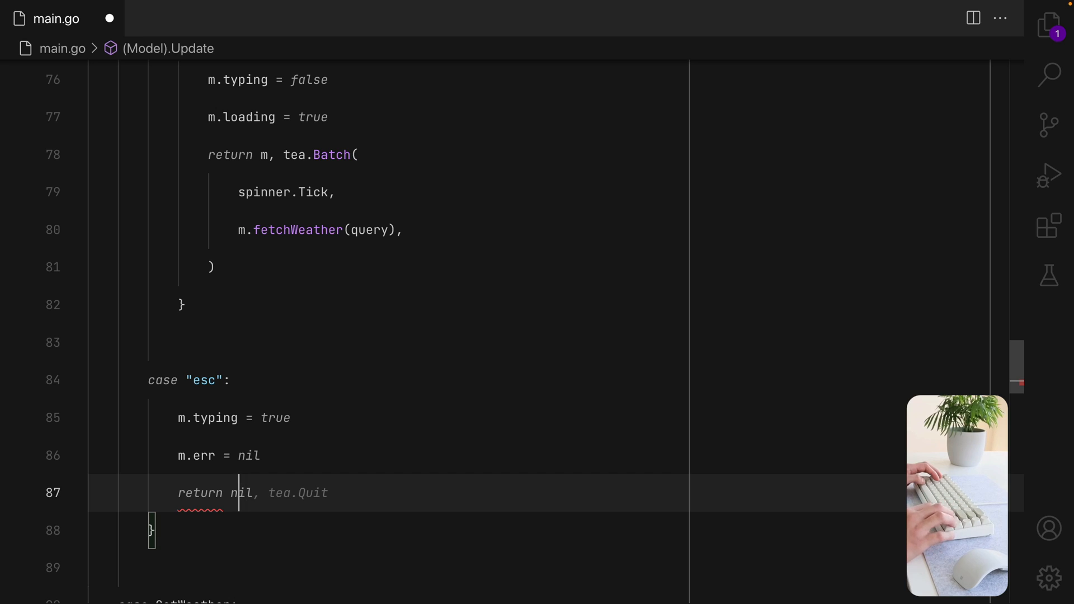
key(cmd+s)
text(m, )
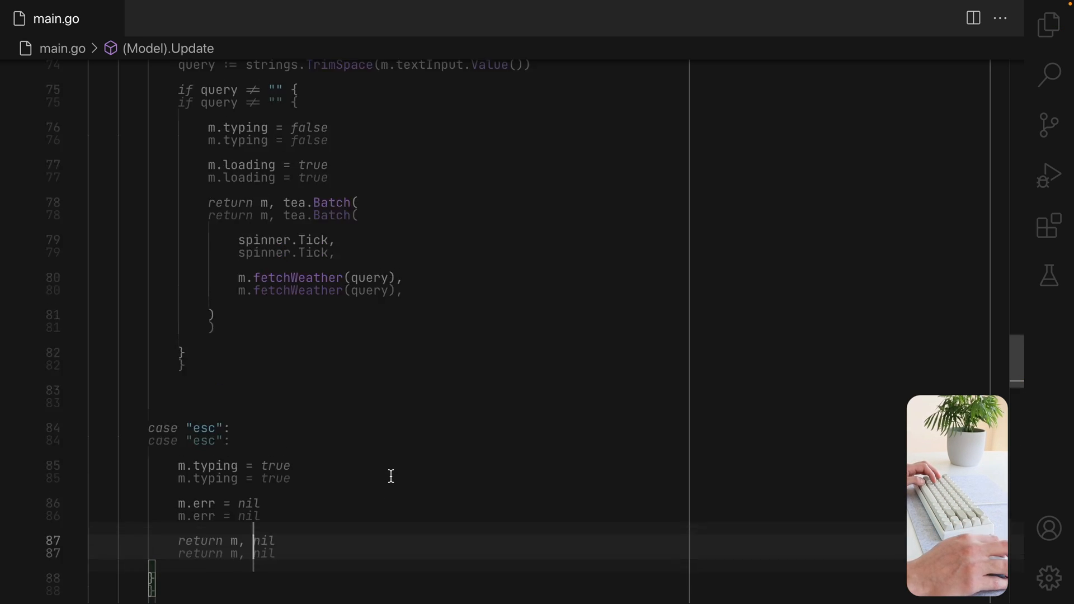
scroll(up, 3)
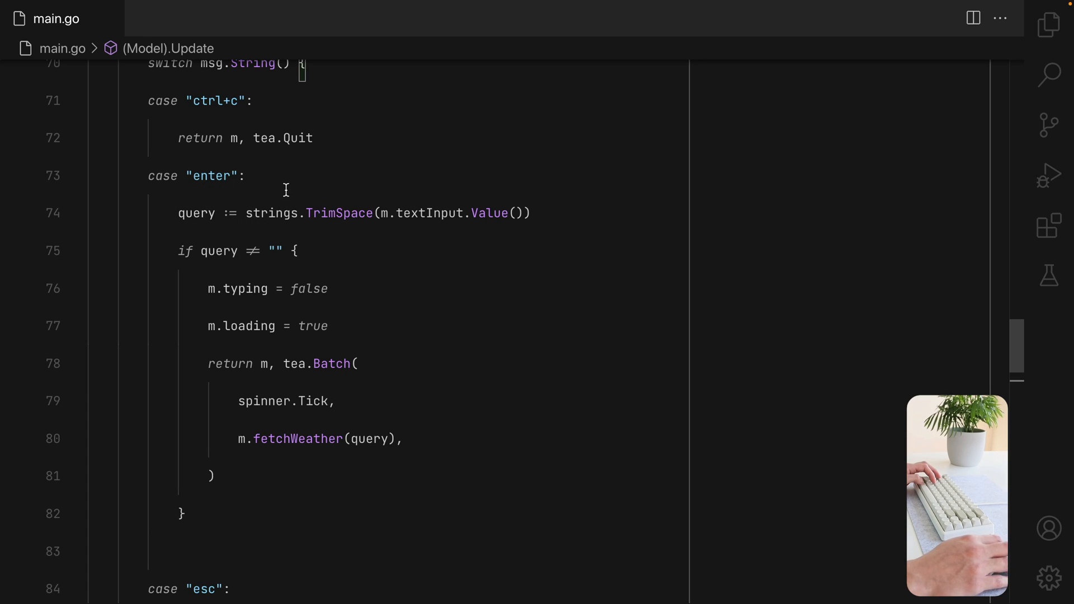
Set m.typing = false and wrap the enter handling in an if m.typing check.
click(281, 175)
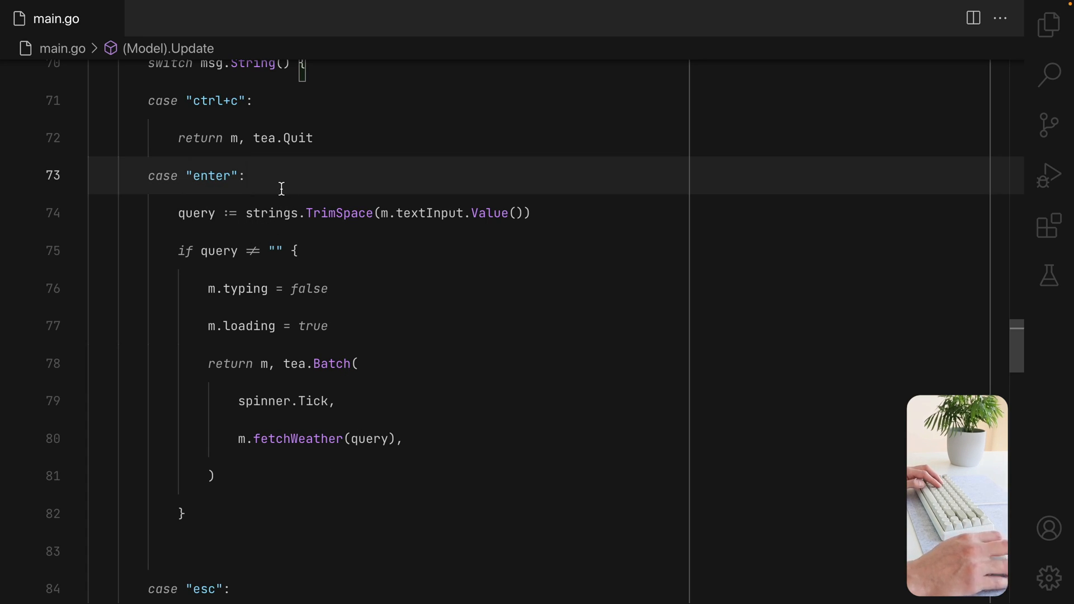
text(m.typing = false)
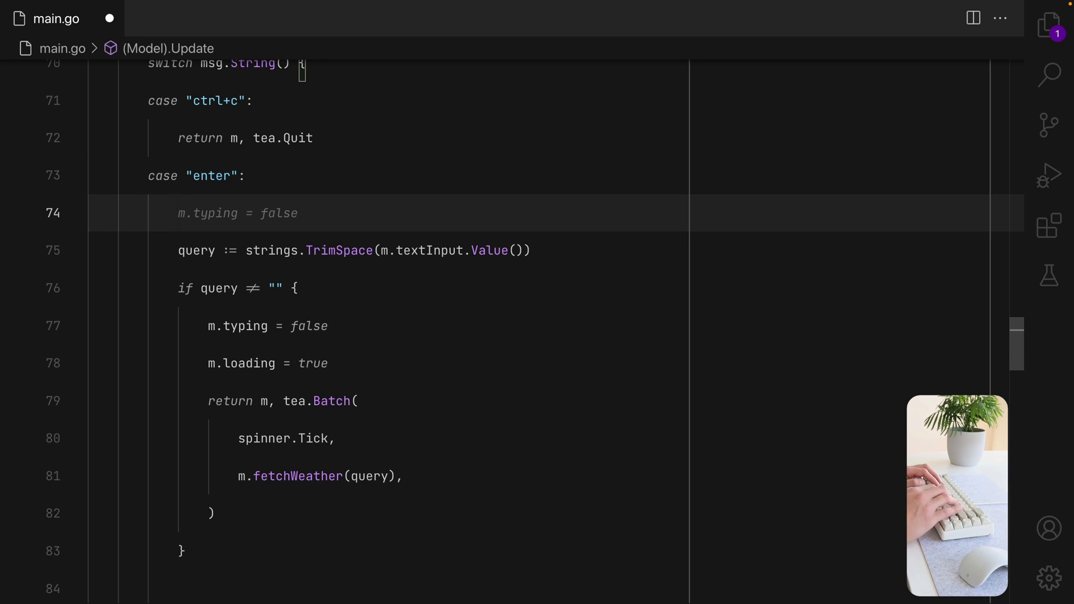
text(if m.typing {)
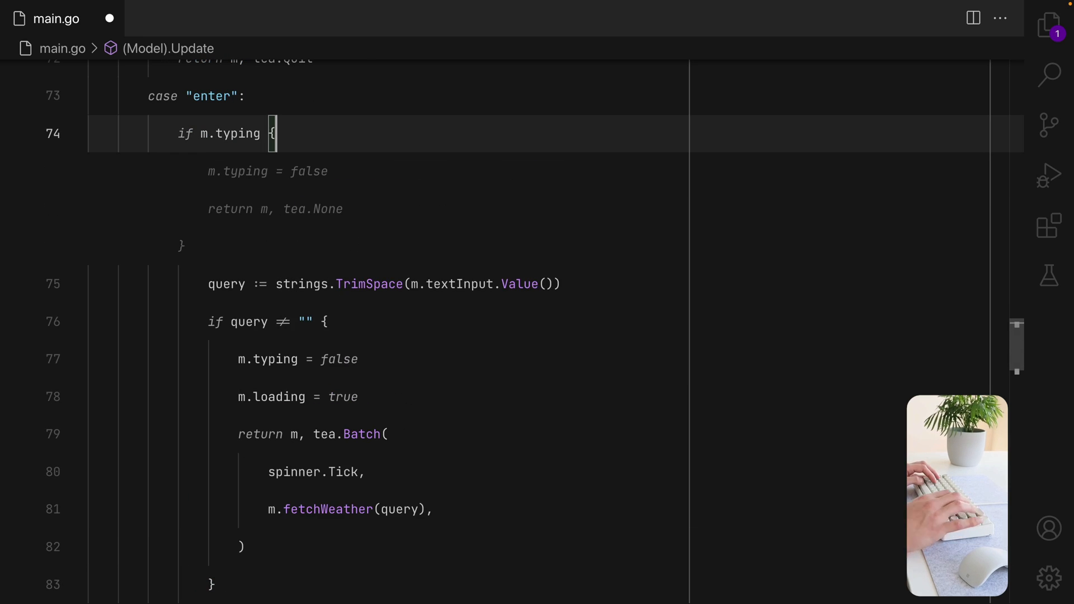
Restrict esc to if !m.typing && !m.loading.
scroll(down, 3)
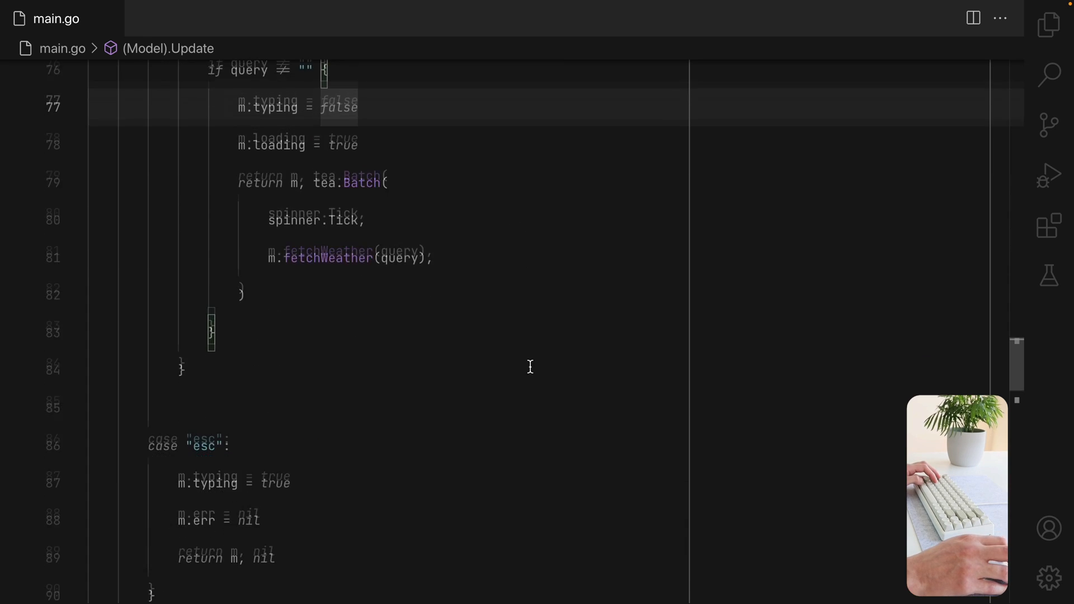
text(if)
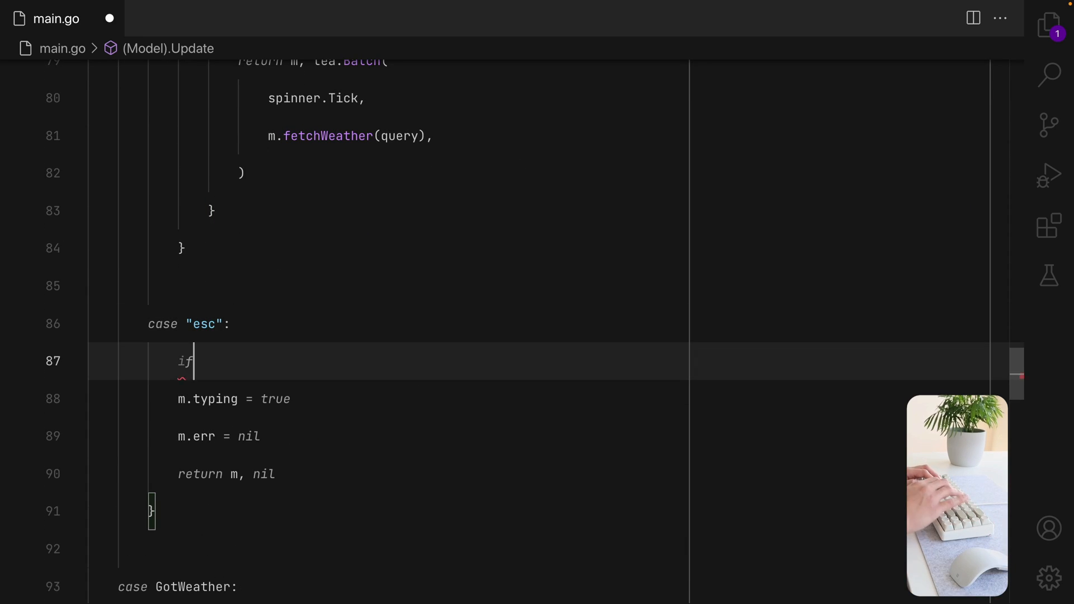
text(!m.typing {)
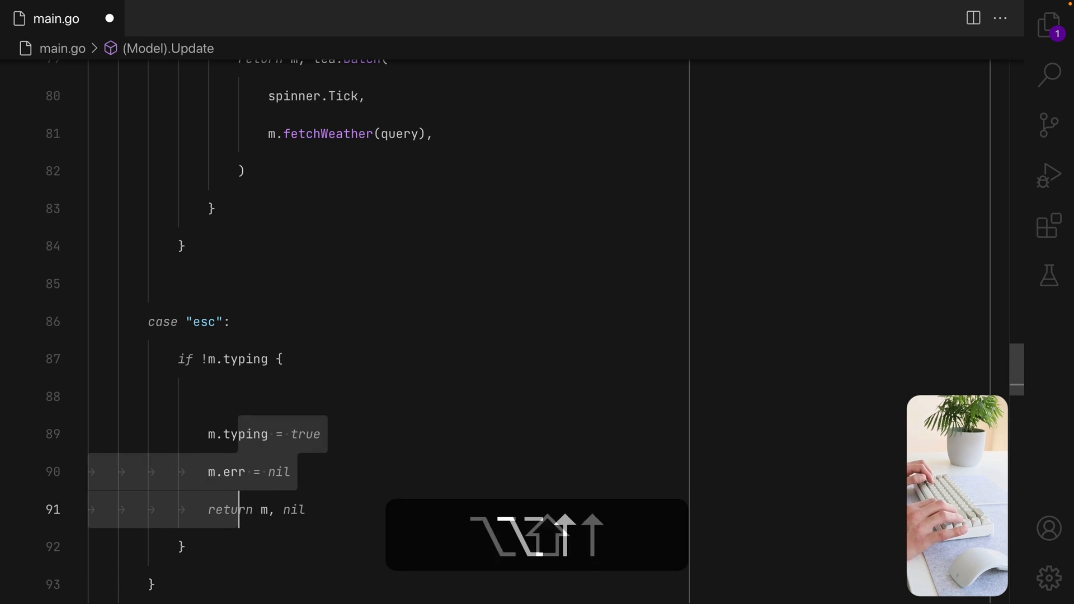
text(&)
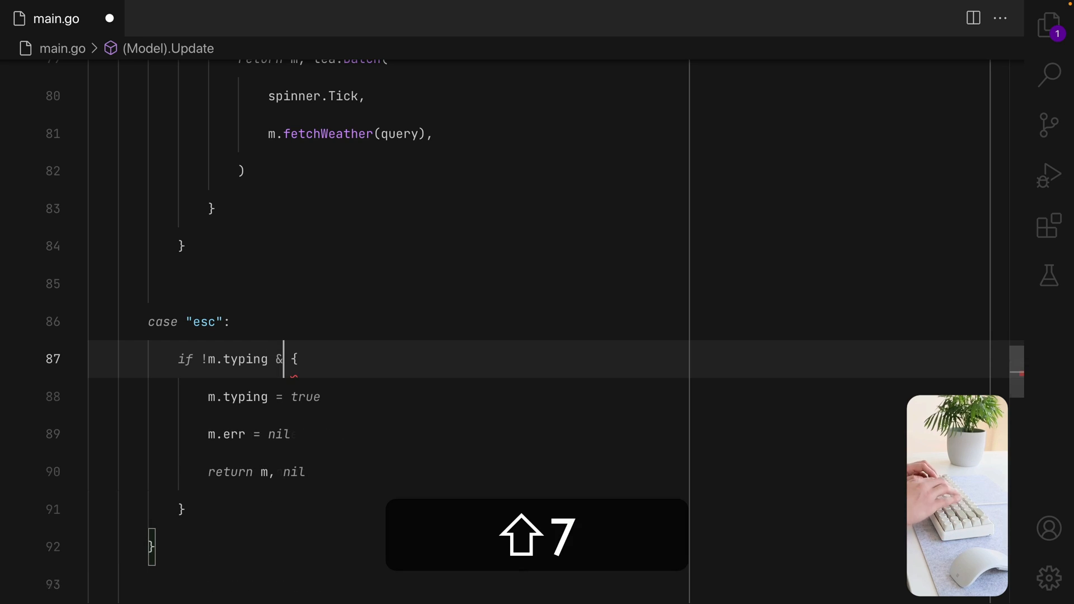
text(& !m.loading)
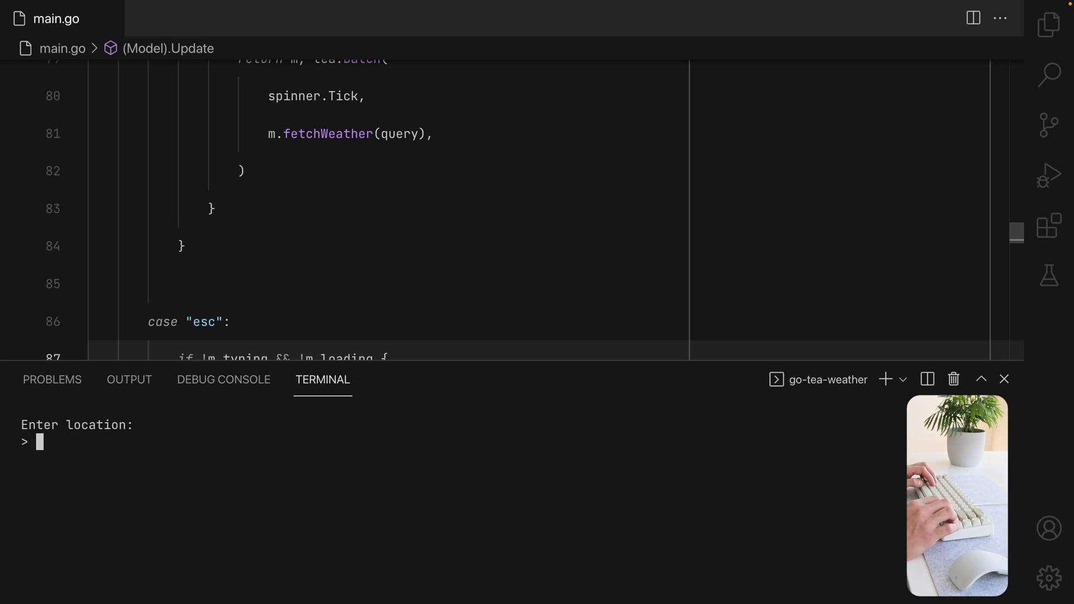
Submit the gibberish location 'asdsakjdhf' and return from the not-found error to the prompt.
key(Return)
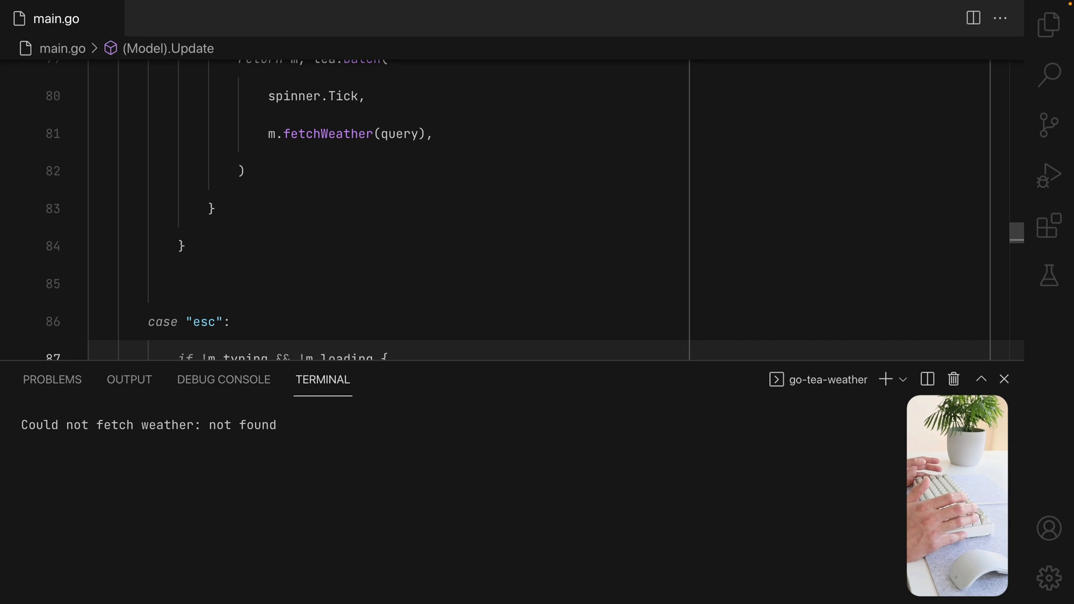
text(asdsakjdhf)
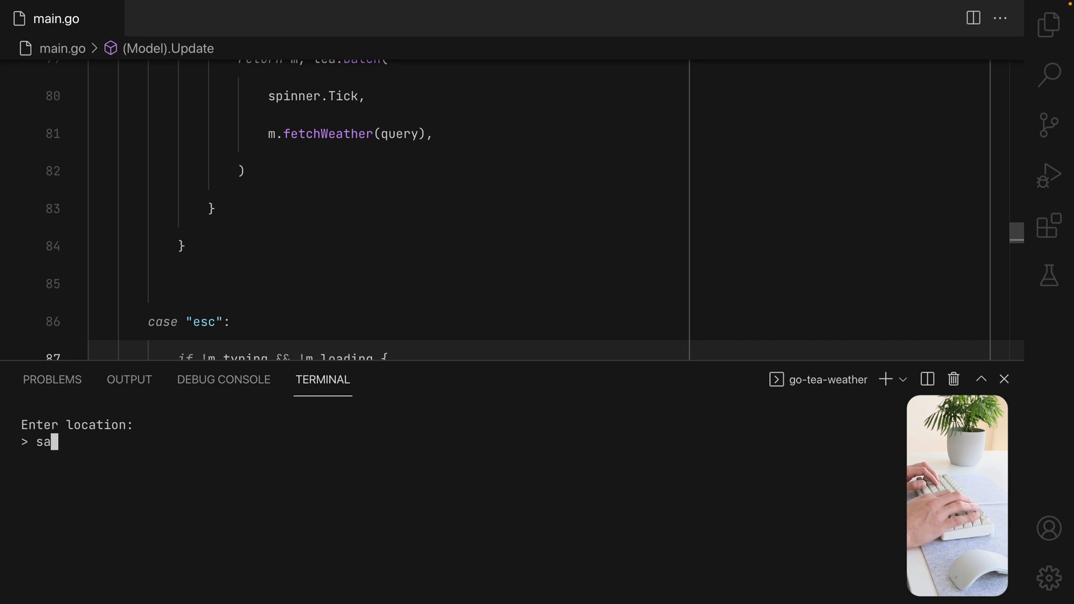
key(Return)
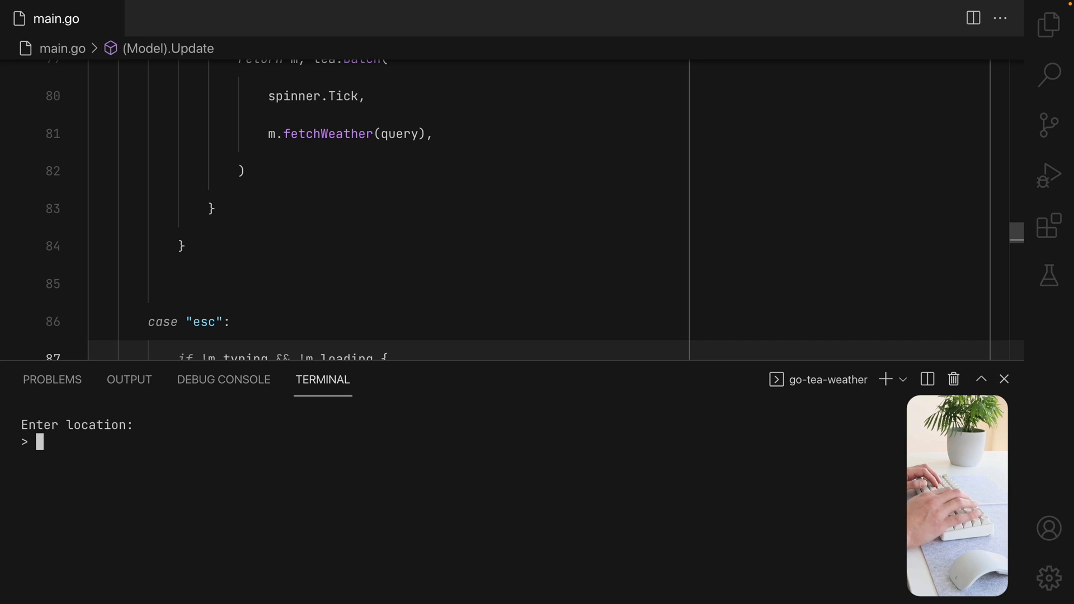
Fetch London's weather, showing 4 °C, then quit the app with Ctrl+C.
text(london)
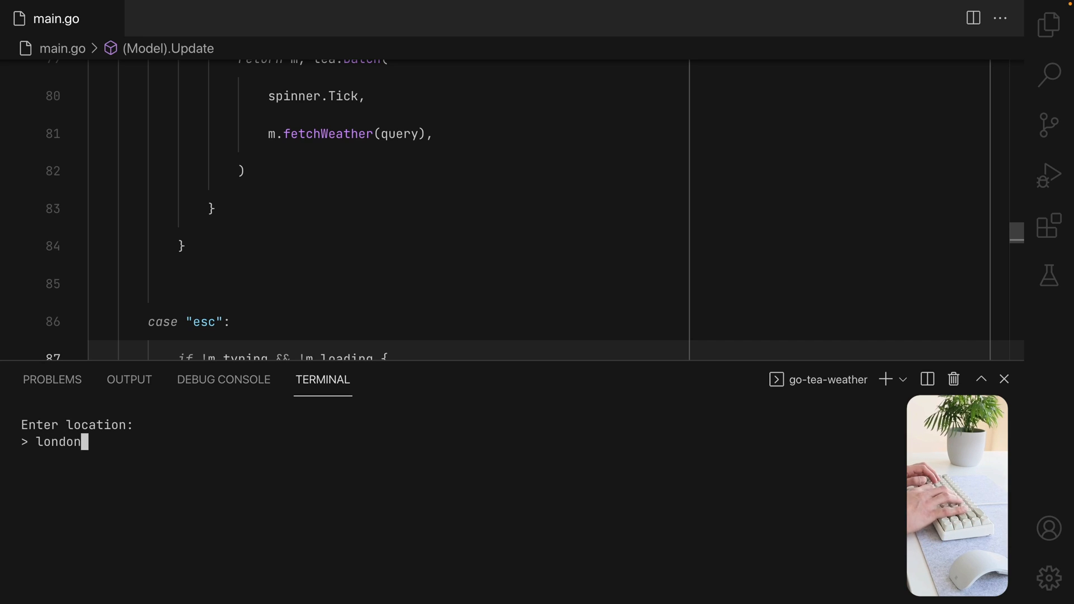
key(Return)
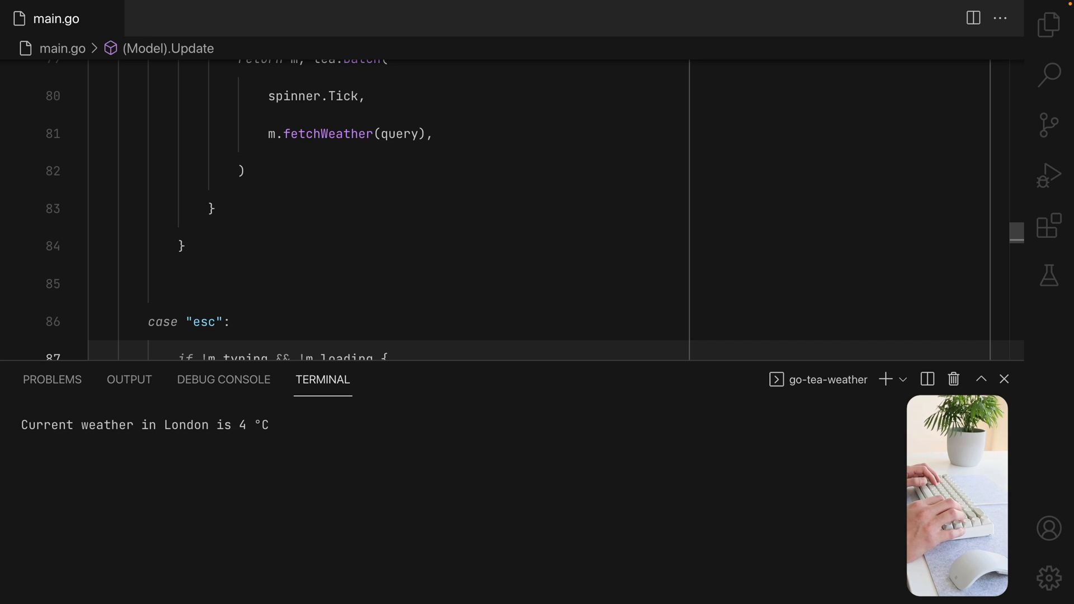
key(ctrl+c)
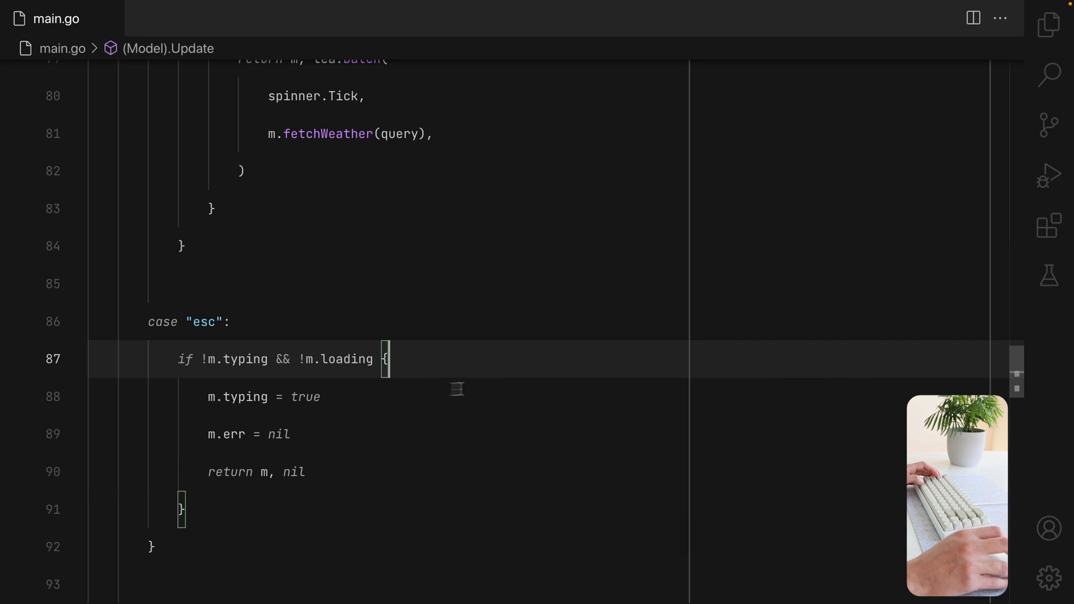
scroll(up, 3)
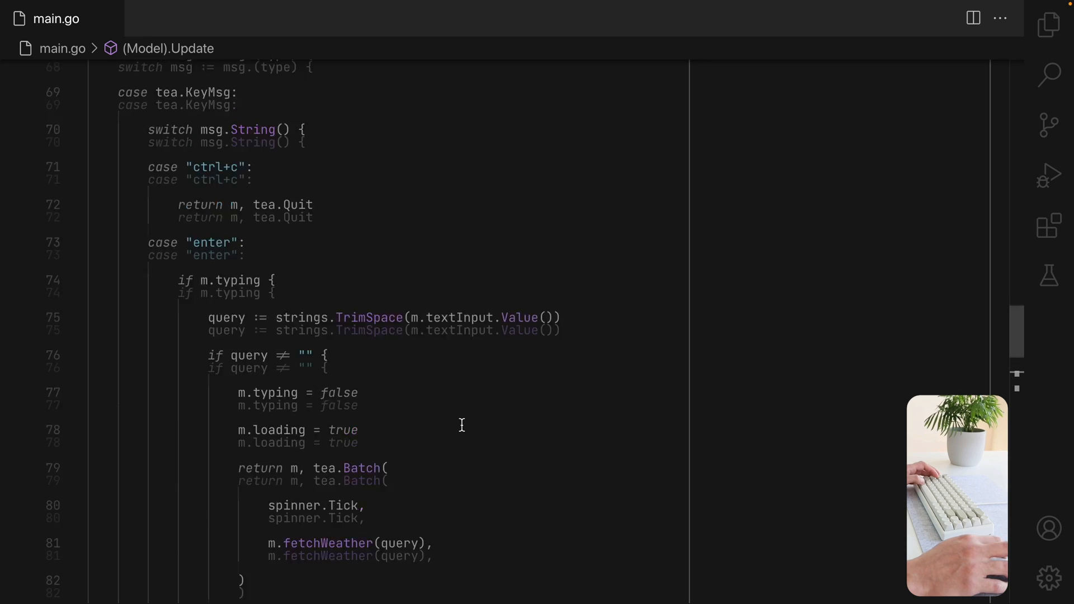
scroll(up, 3)
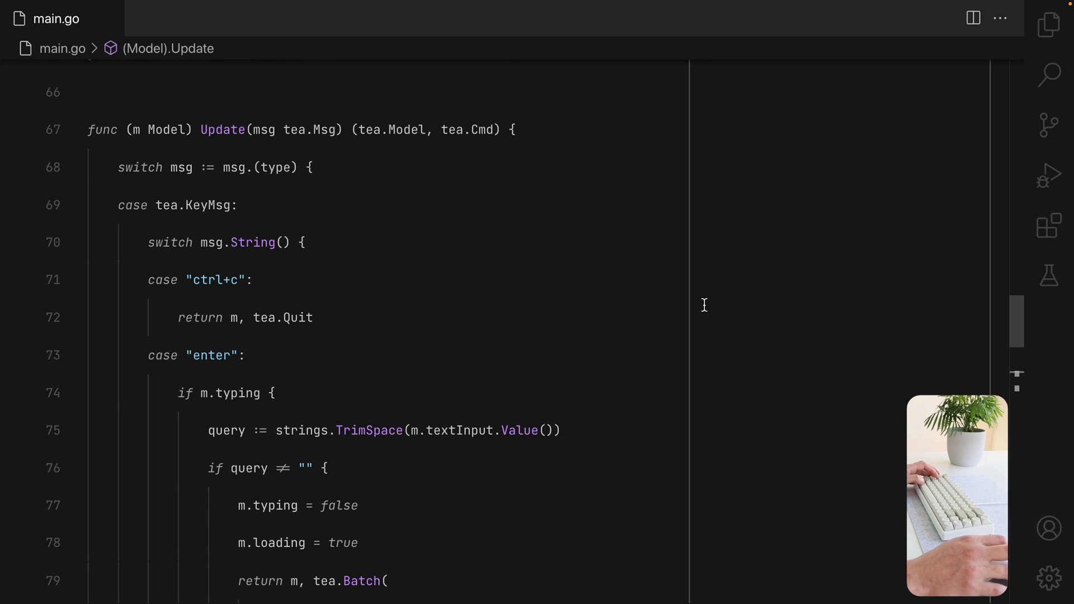
mouse_move(404, 356)
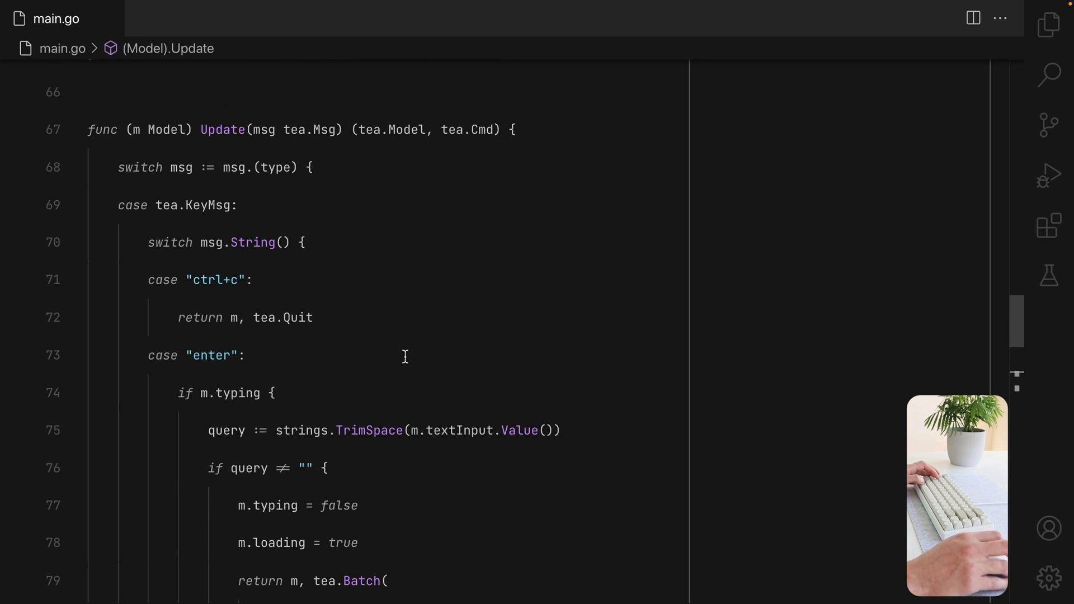
mouse_move(369, 349)
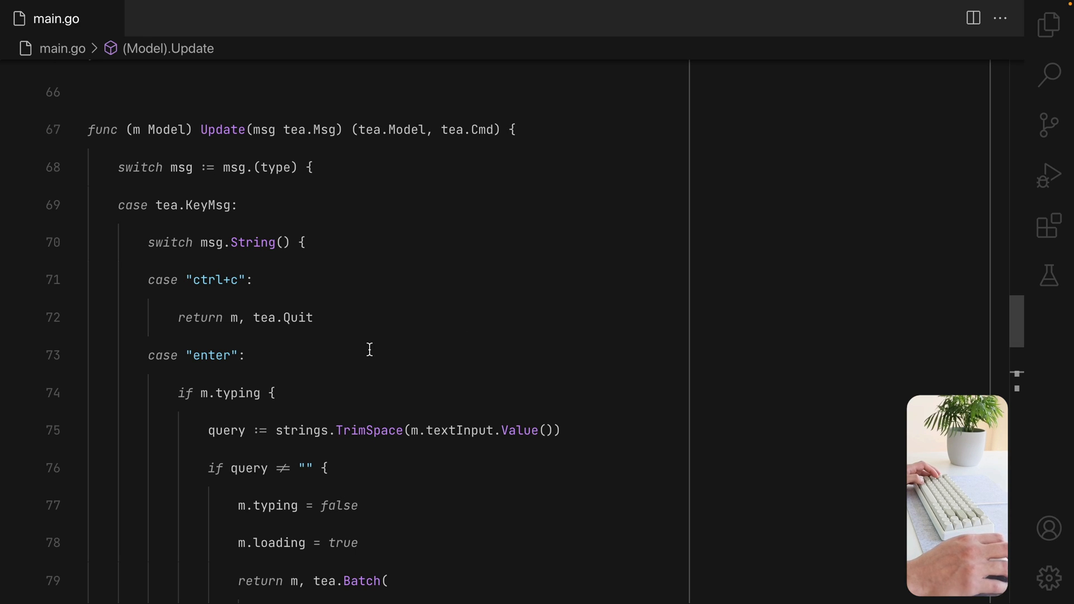
mouse_move(467, 347)
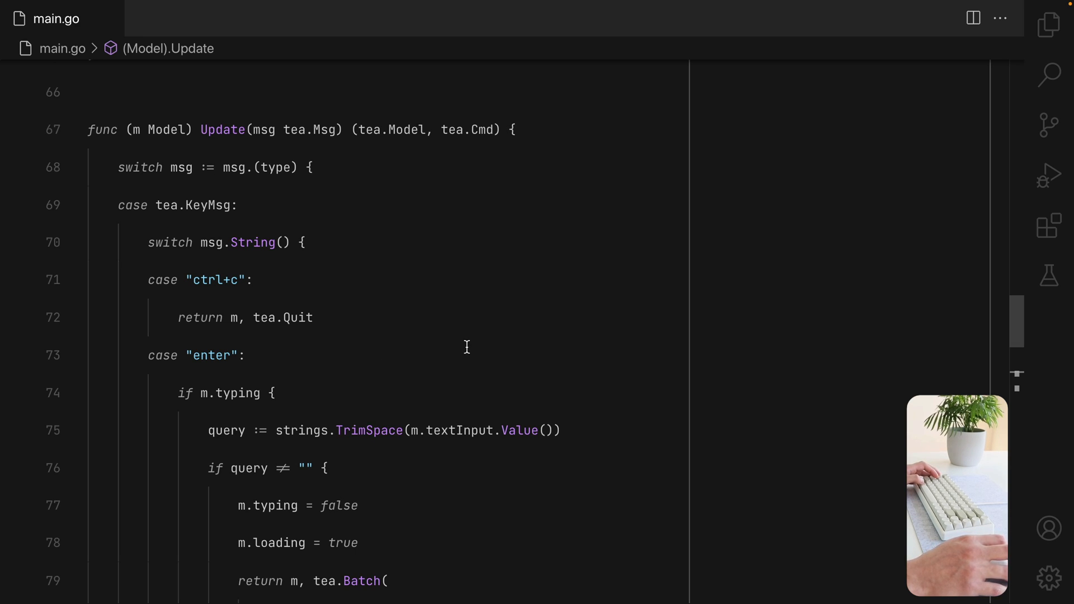